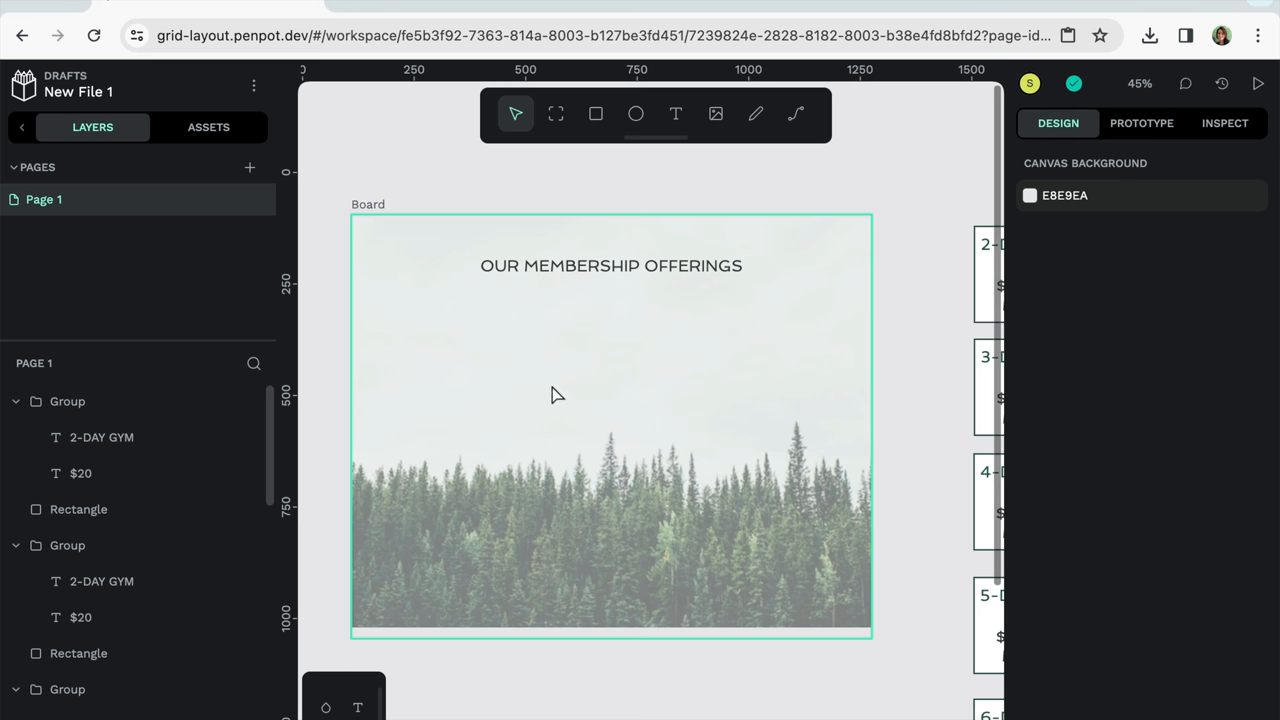
mouse_move(664, 372)
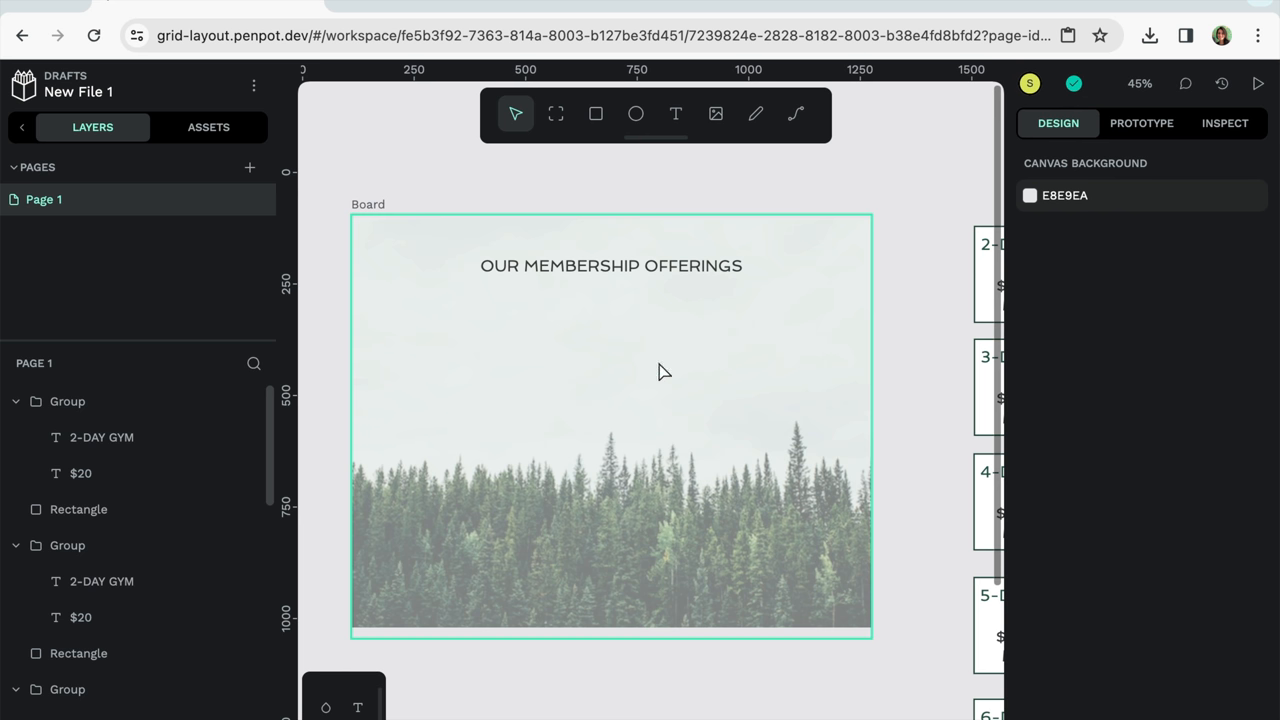
mouse_move(564, 418)
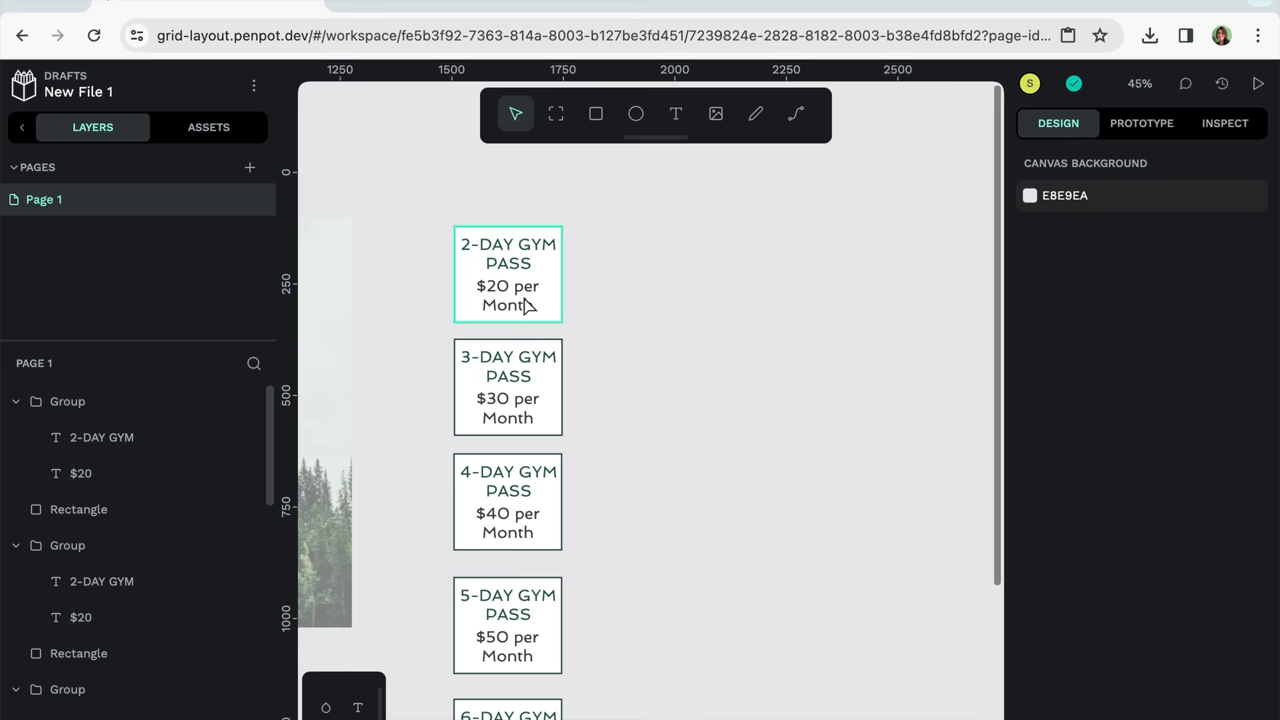
Move the 2-DAY, 3-DAY and 6-DAY GYM PASS cards from beside the board onto the membership Board
click(508, 458)
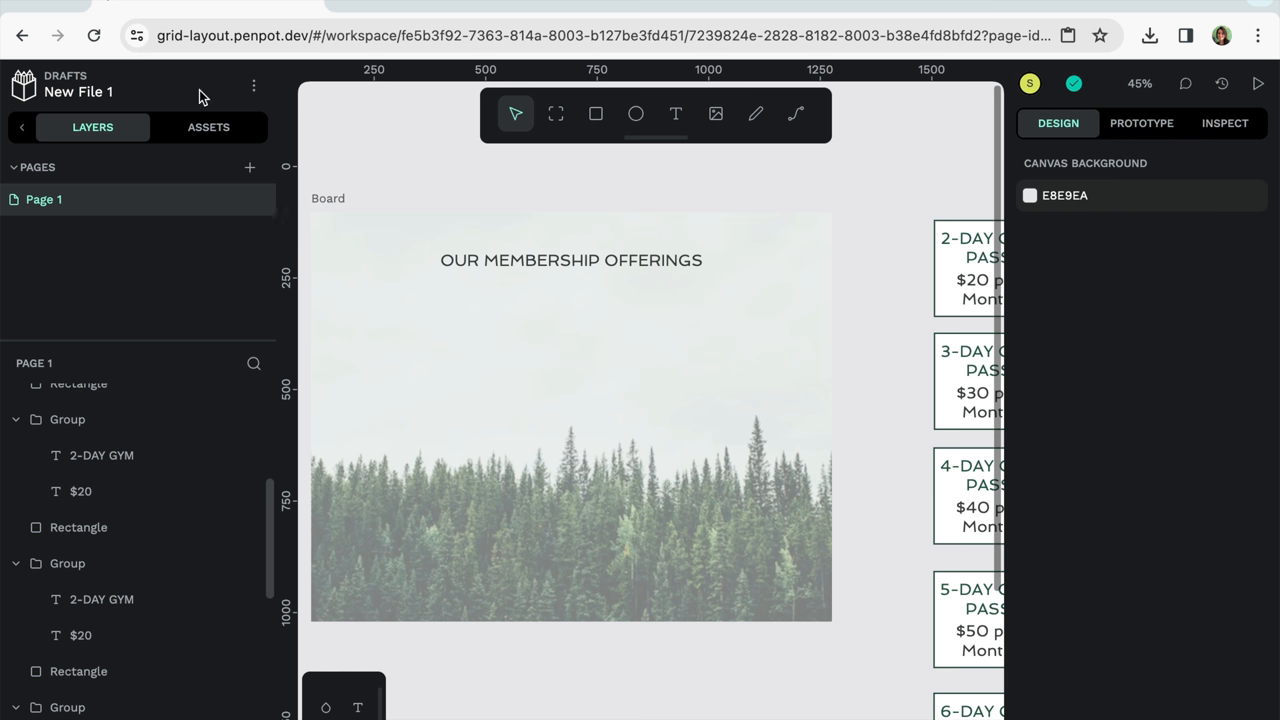
mouse_move(84, 152)
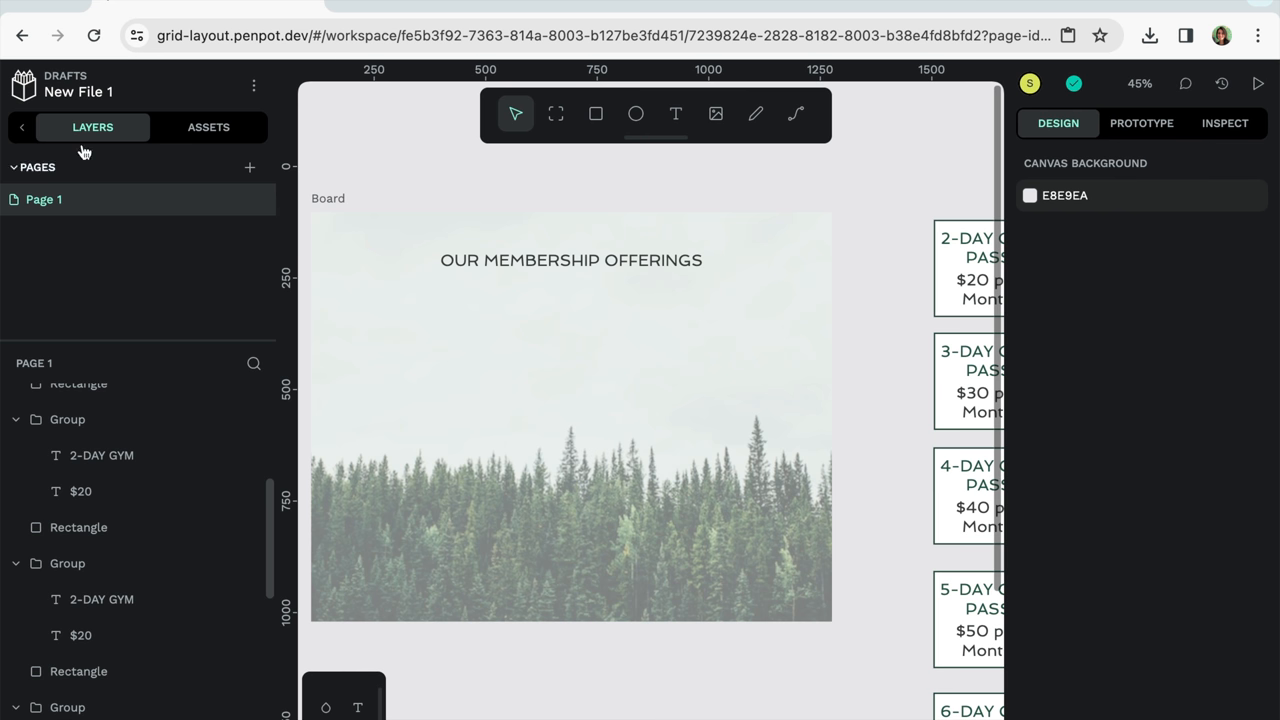
click(100, 600)
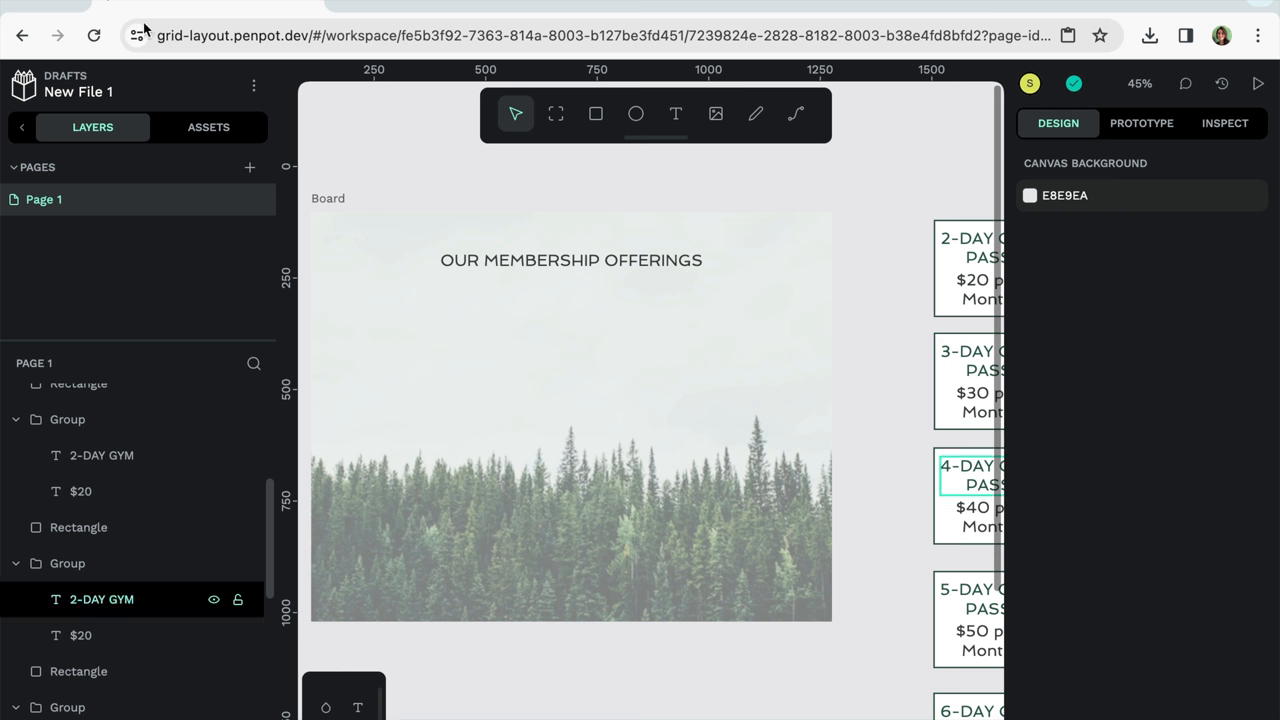
click(632, 116)
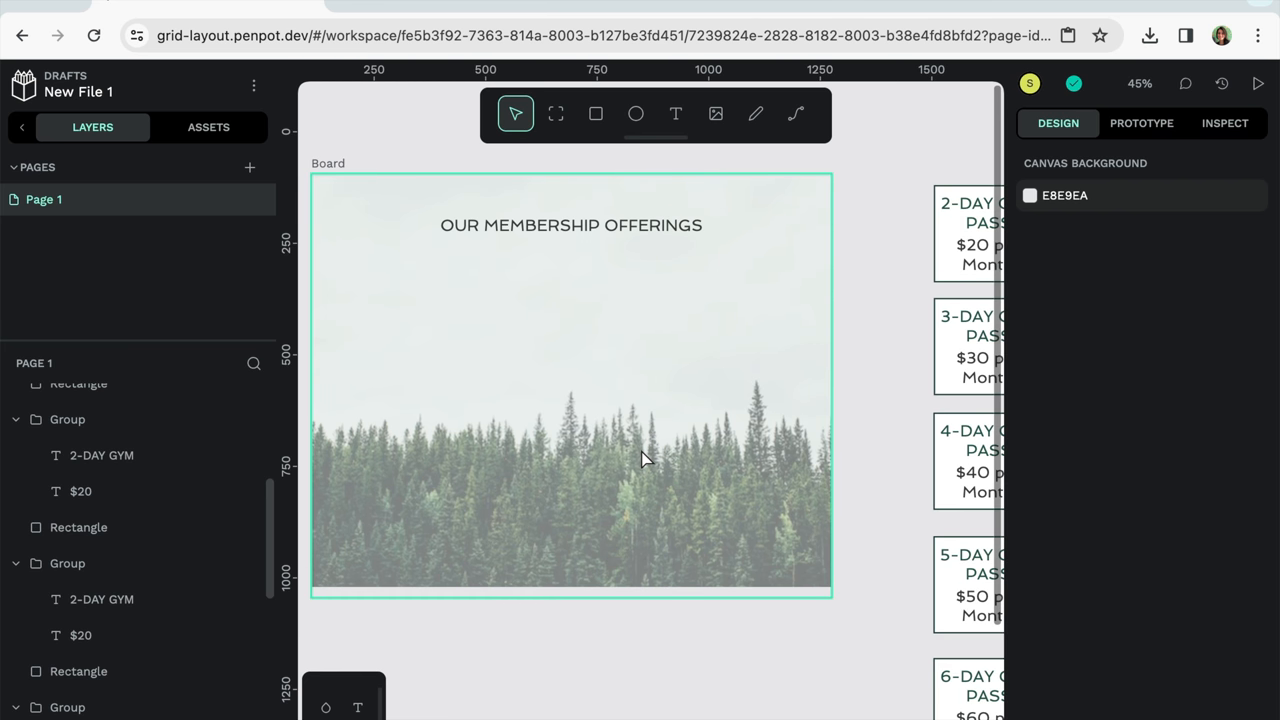
scroll(down, 3)
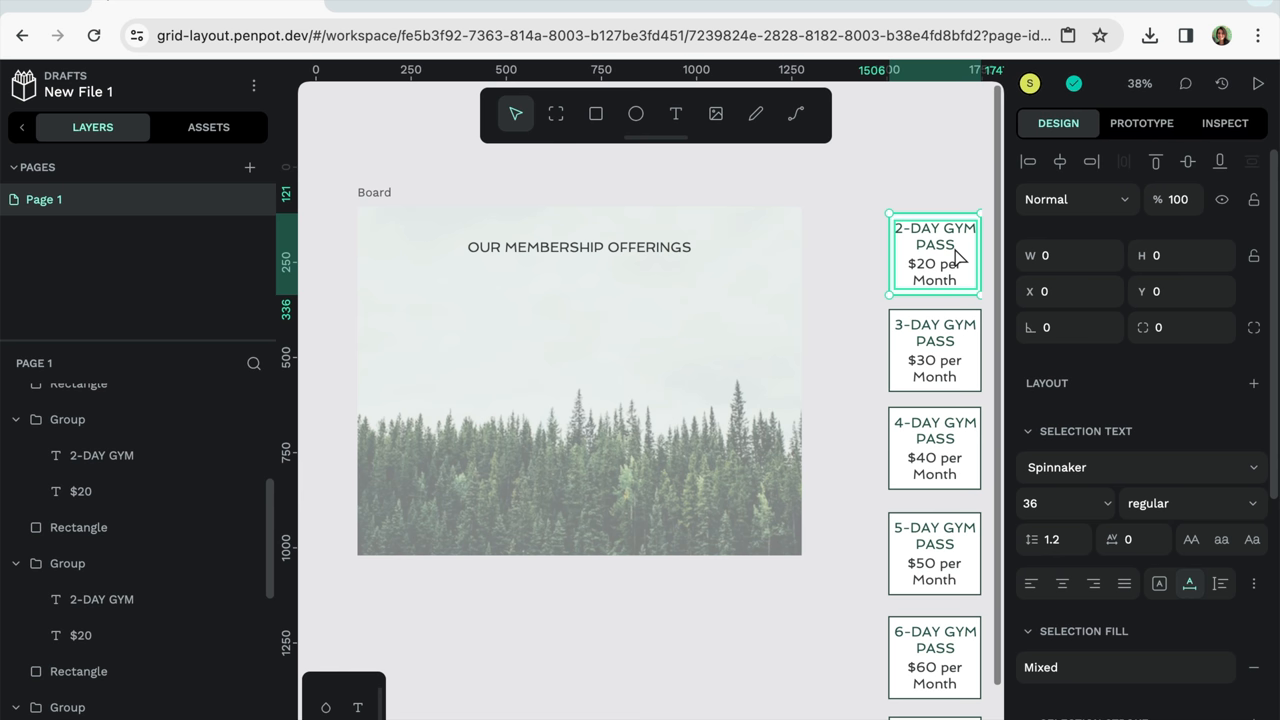
mouse_move(956, 248)
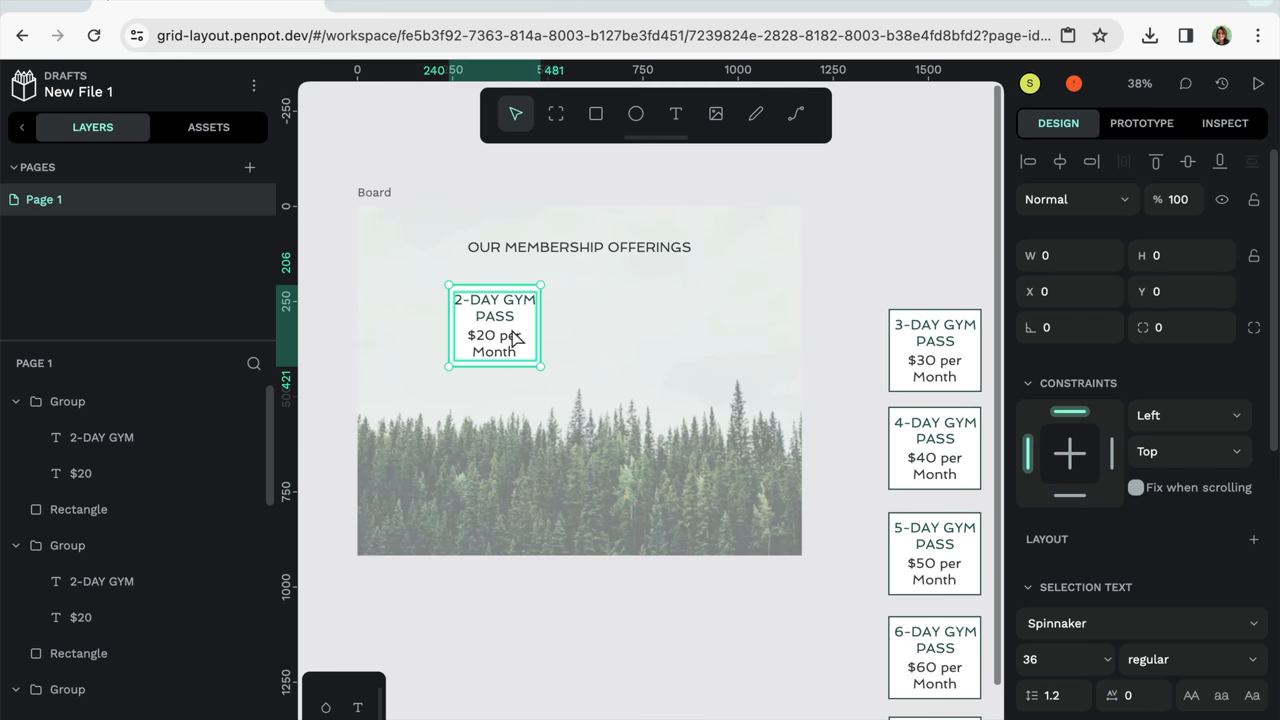
click(934, 350)
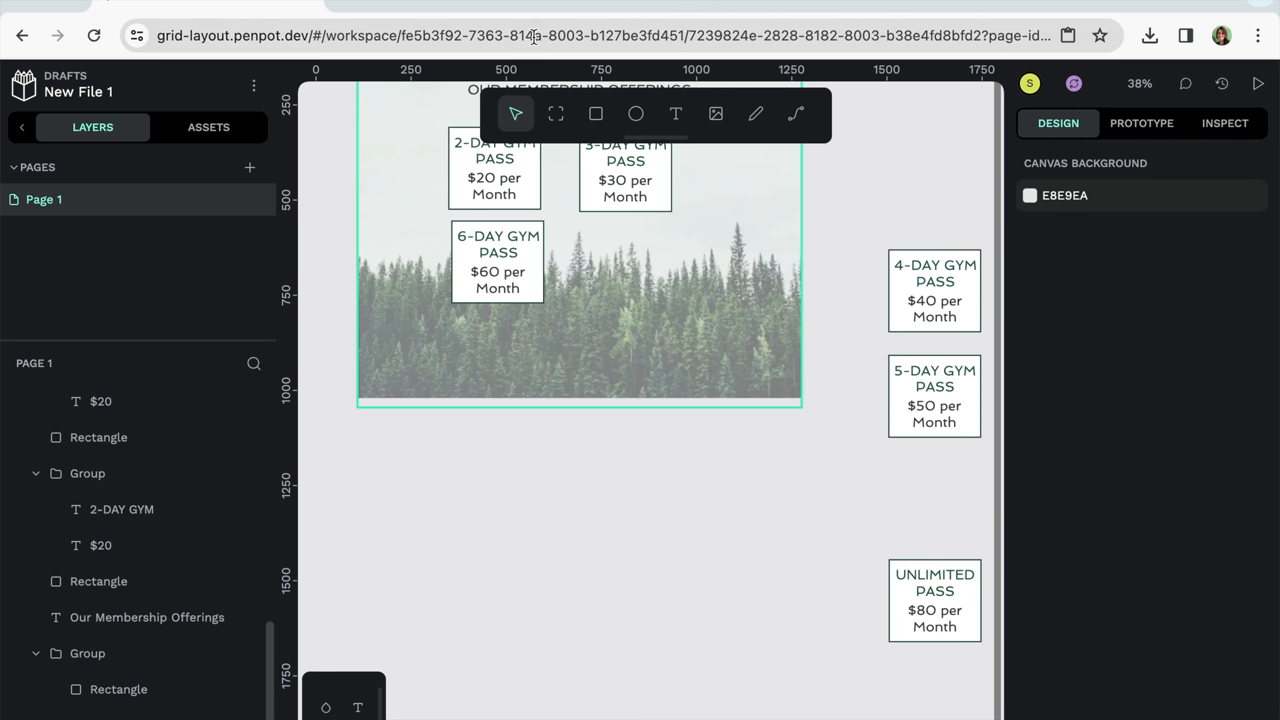
drag(520, 468, 636, 568)
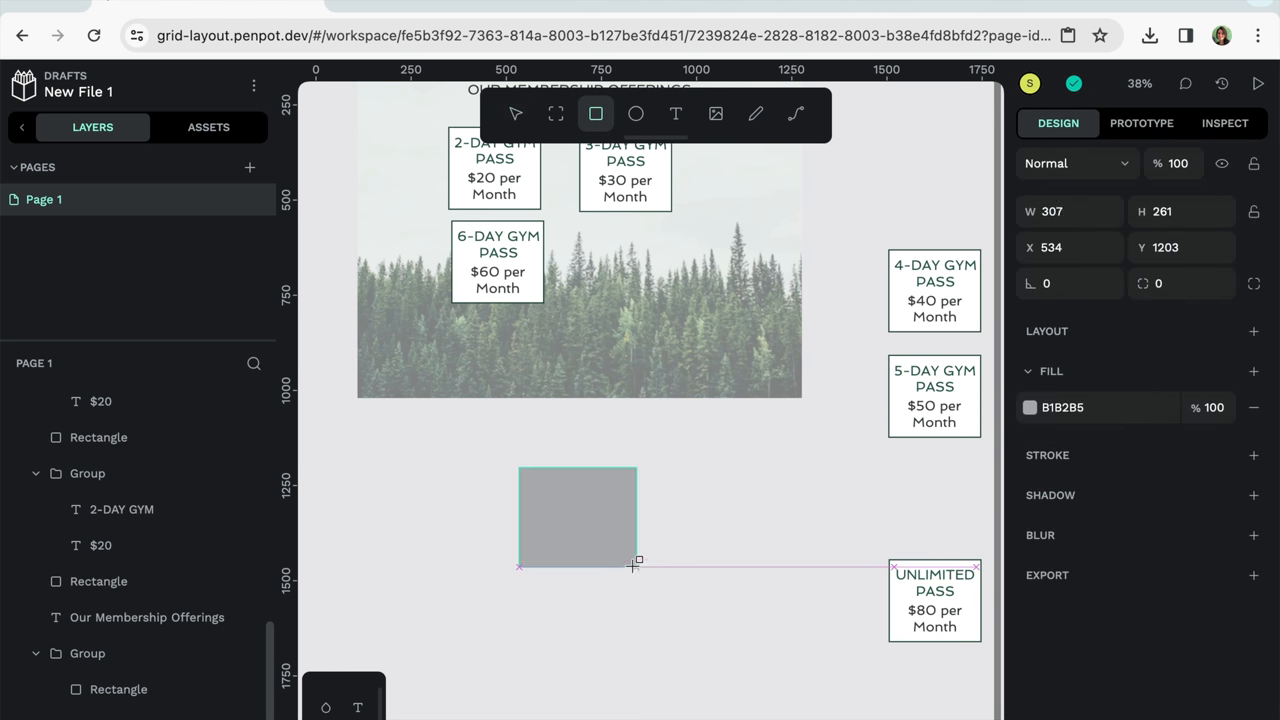
drag(638, 564, 608, 558)
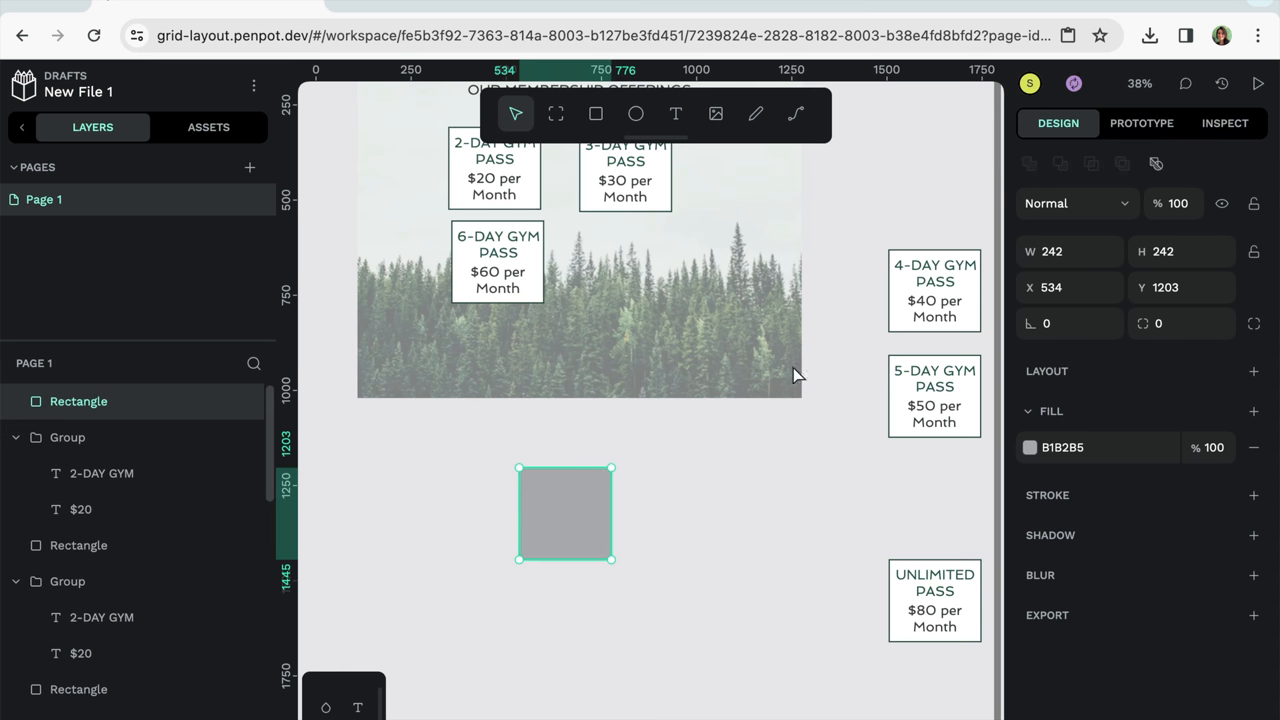
click(672, 114)
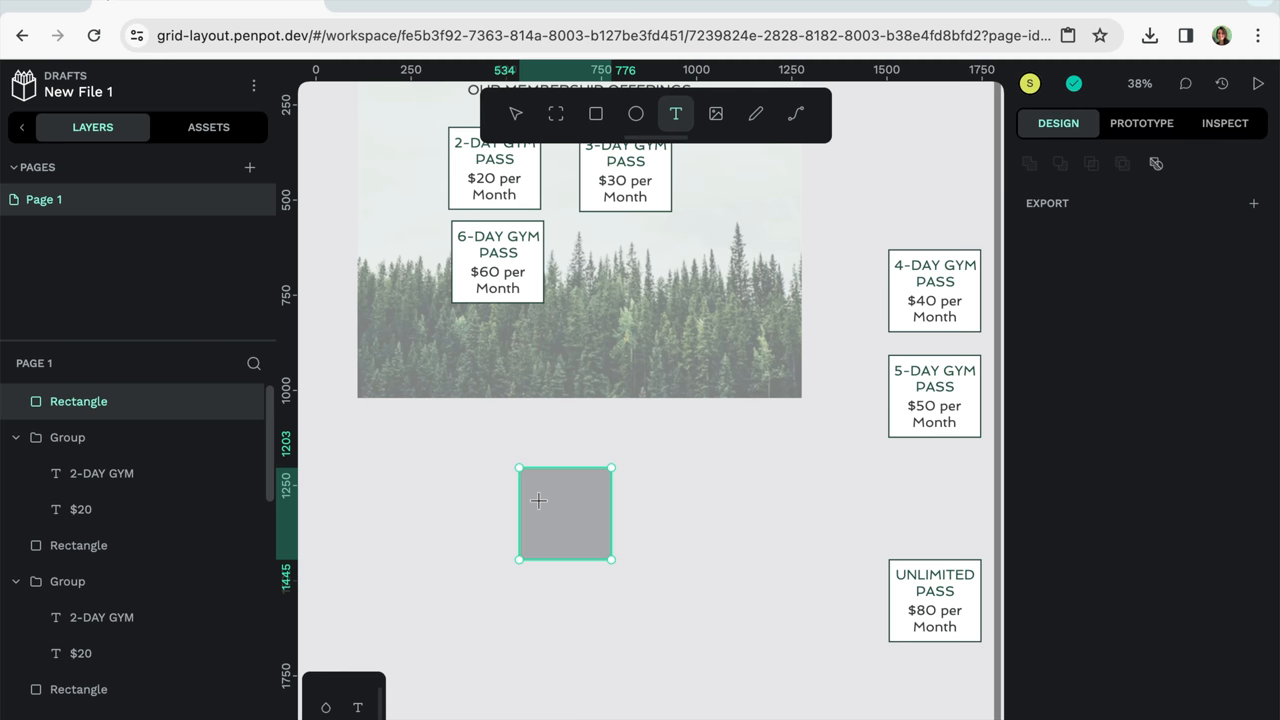
text(DFDFDF)
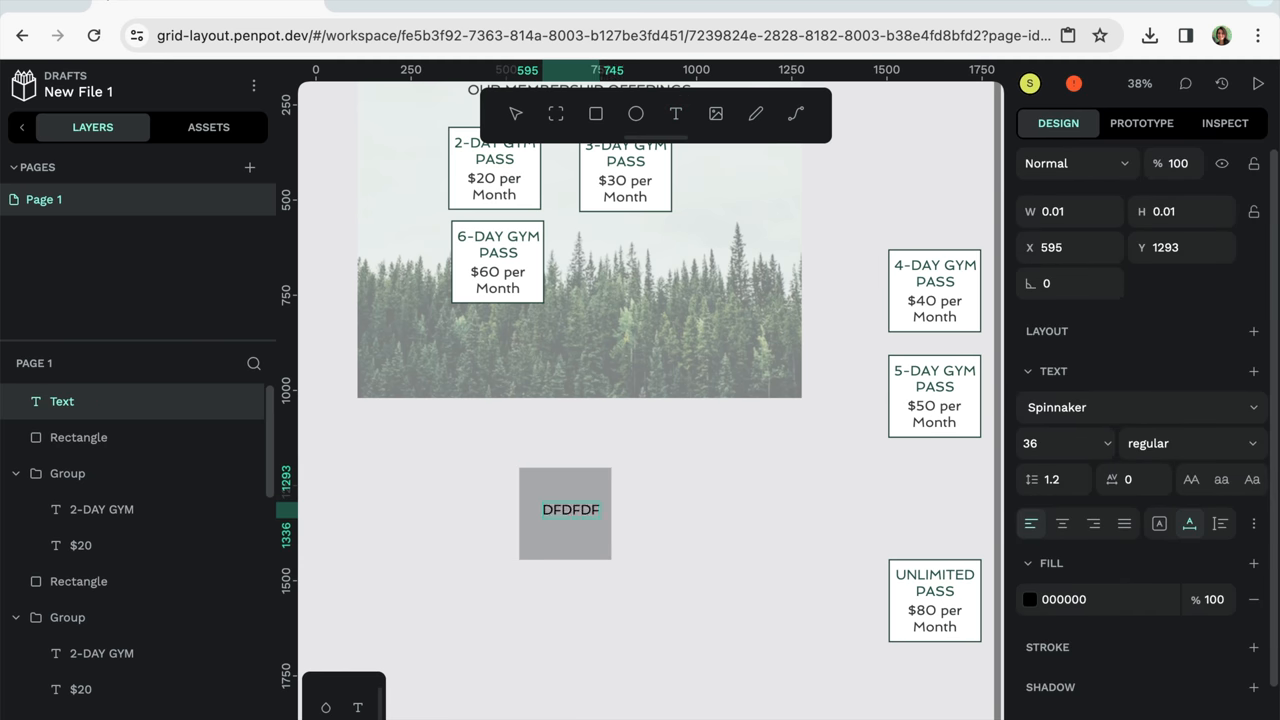
click(564, 512)
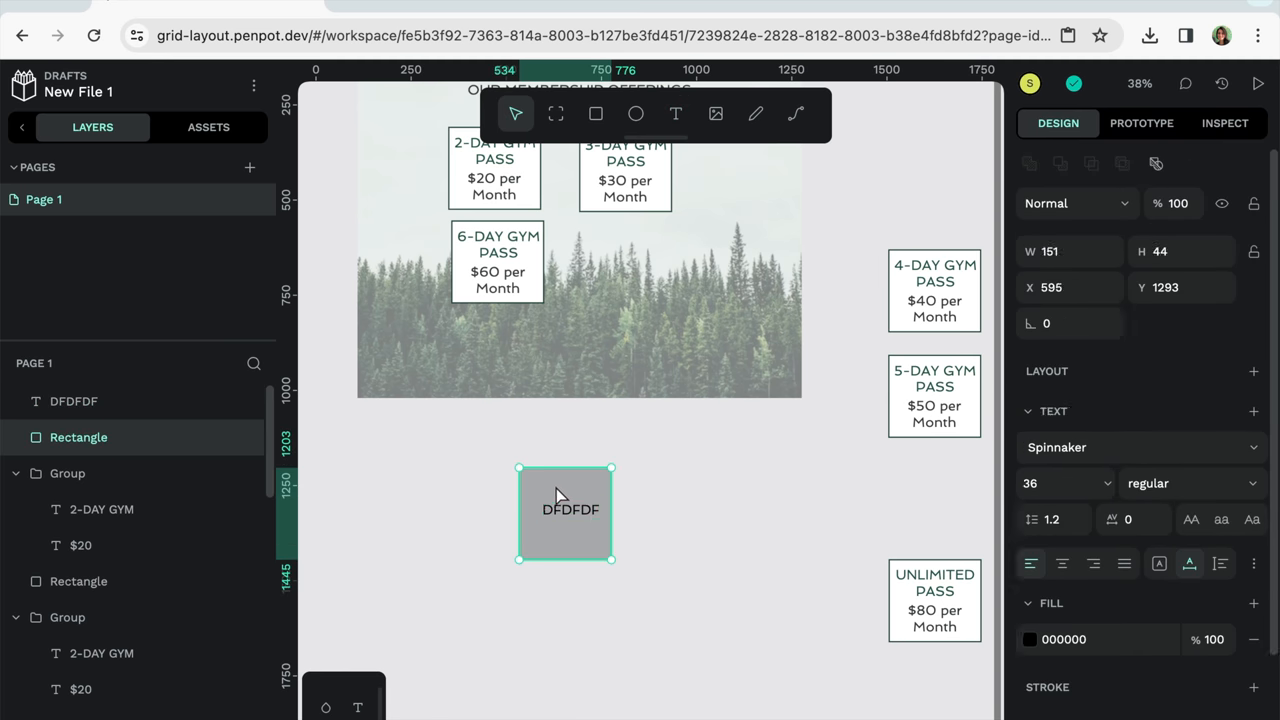
click(564, 510)
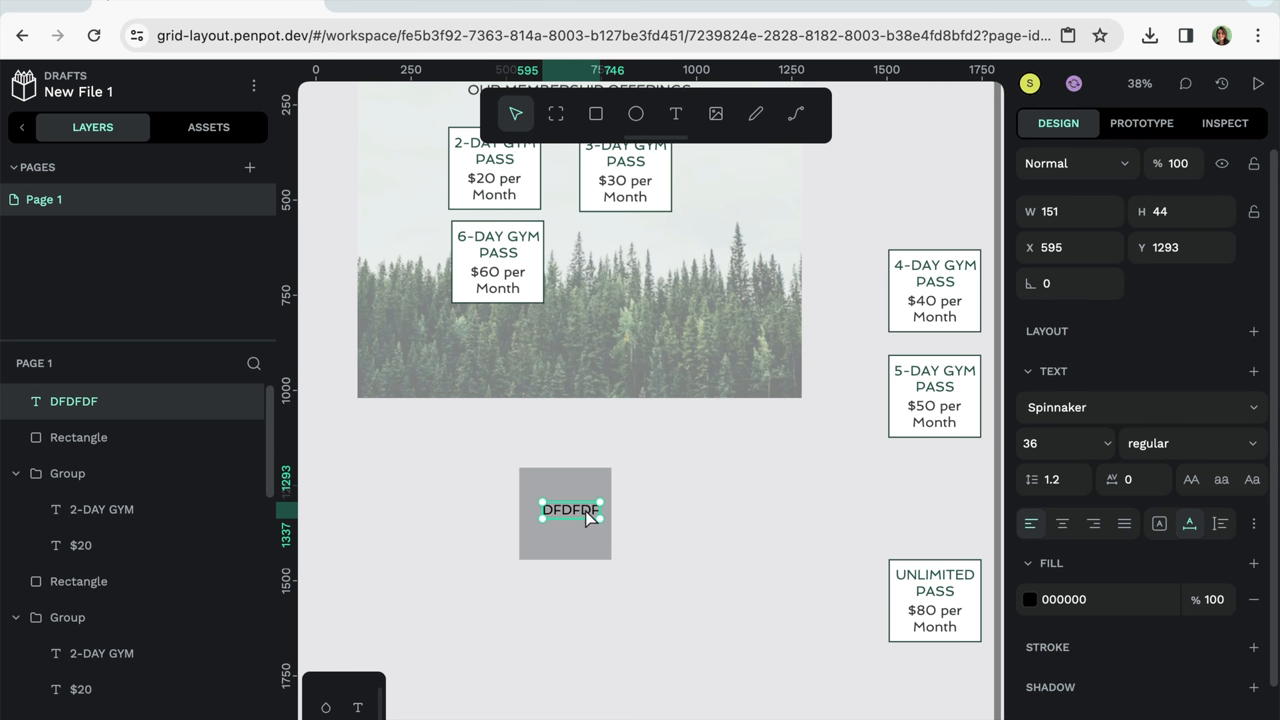
drag(572, 510, 550, 492)
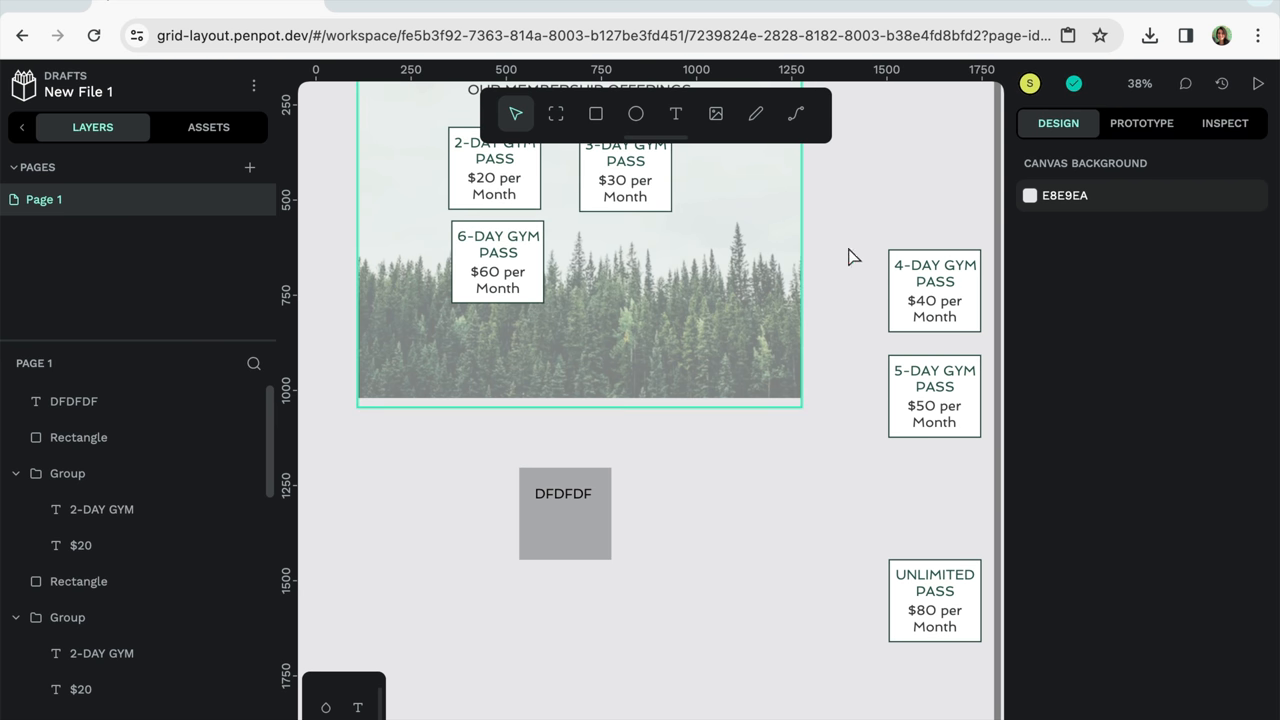
click(564, 512)
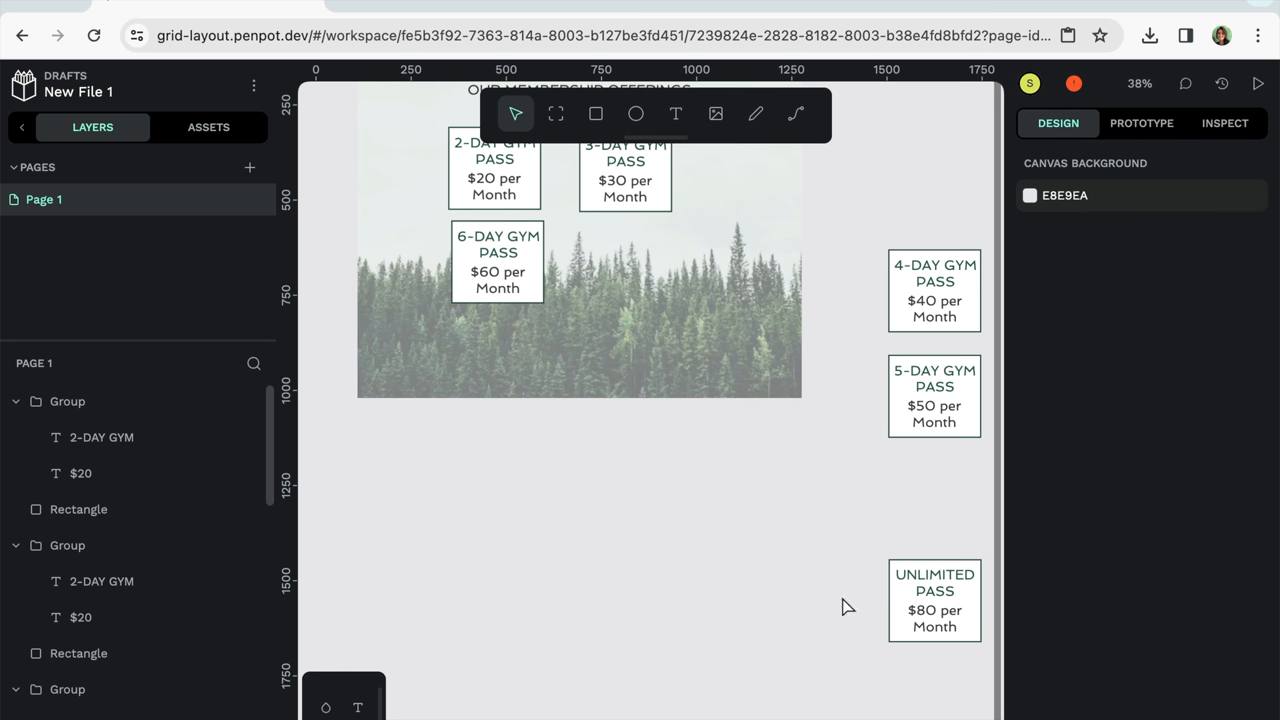
Place the UNLIMITED PASS card beside the 6-DAY card to complete a two-by-two block of price cards
click(934, 610)
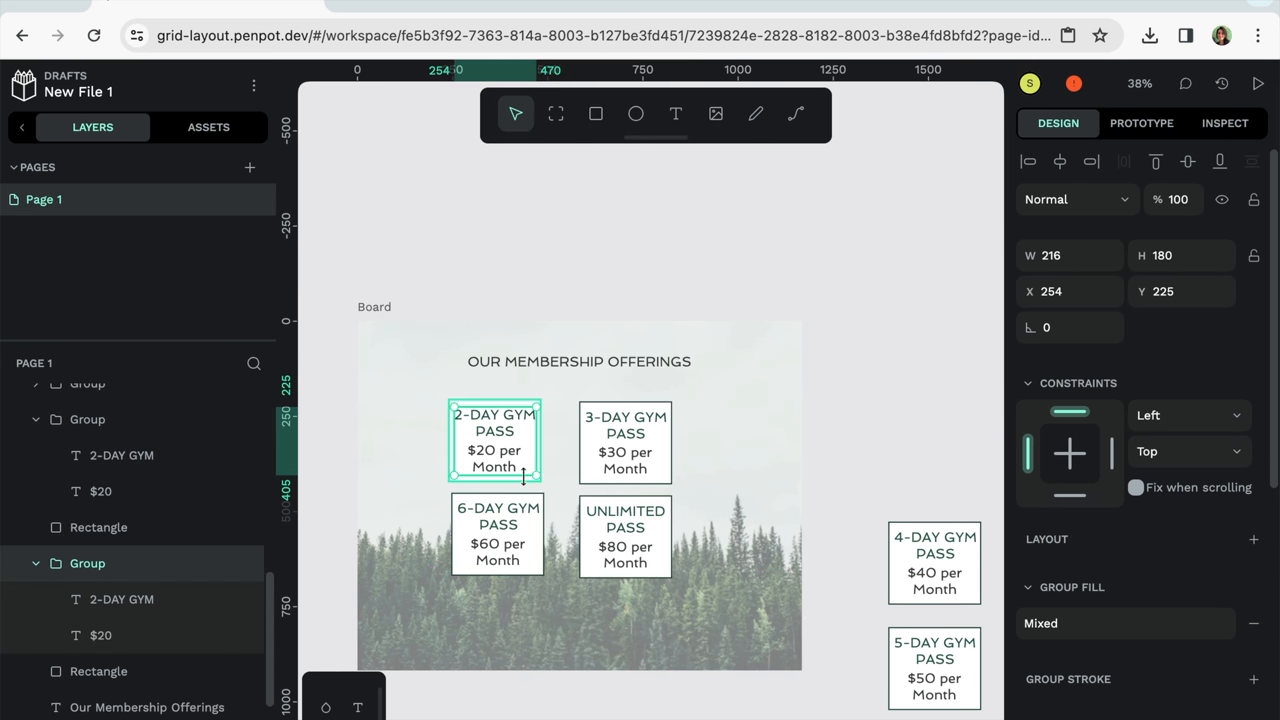
right_click(496, 440)
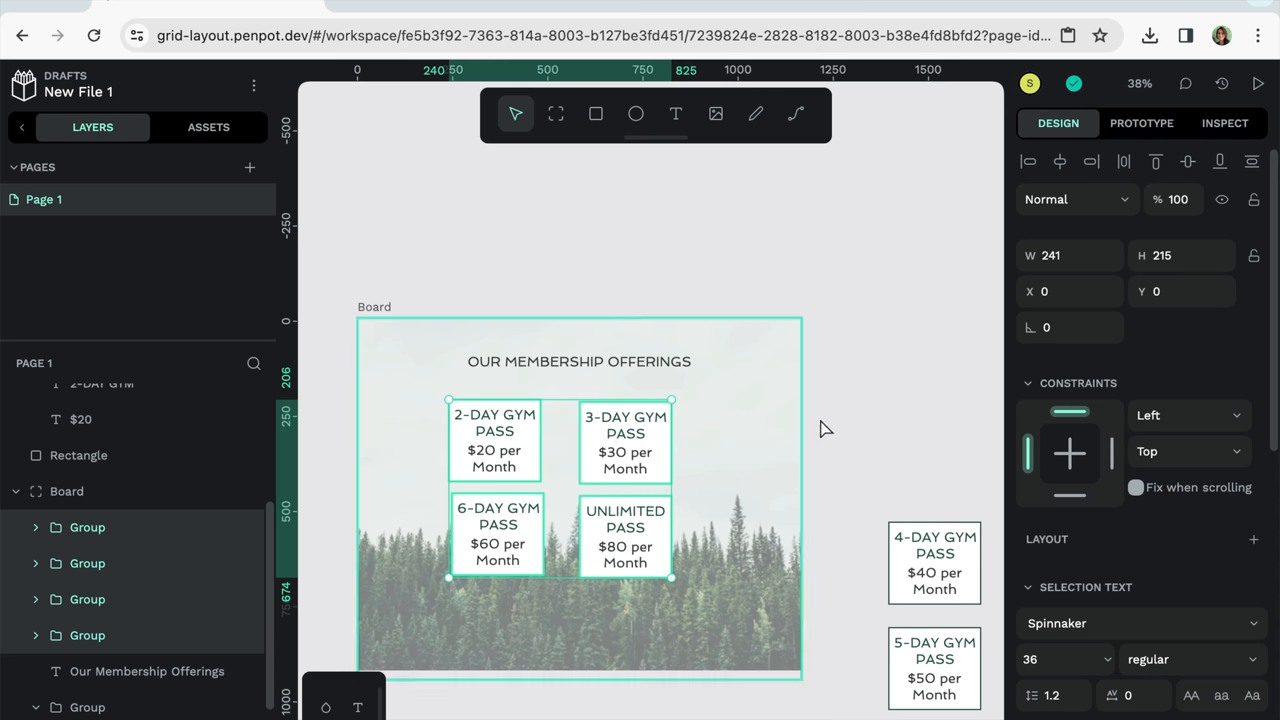
Wrap the four selected price cards in a new Grid layout board and centre it under the membership heading
scroll(down, 3)
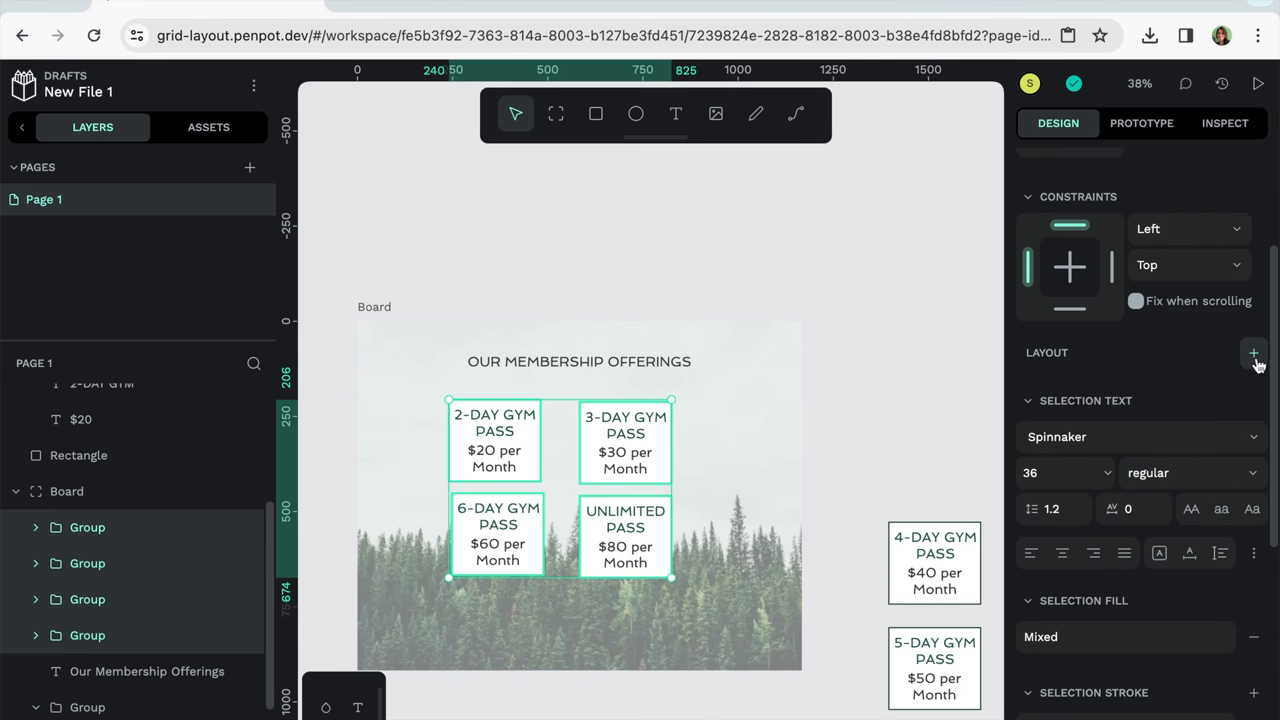
click(1252, 352)
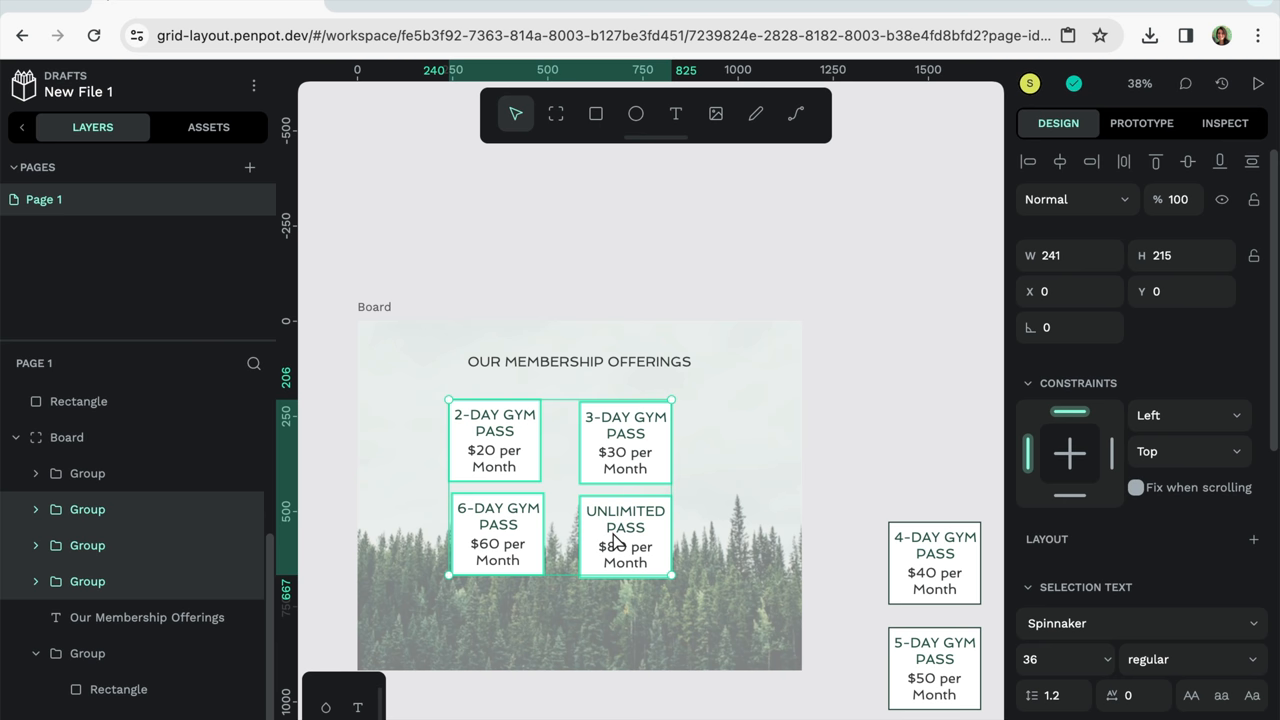
right_click(614, 536)
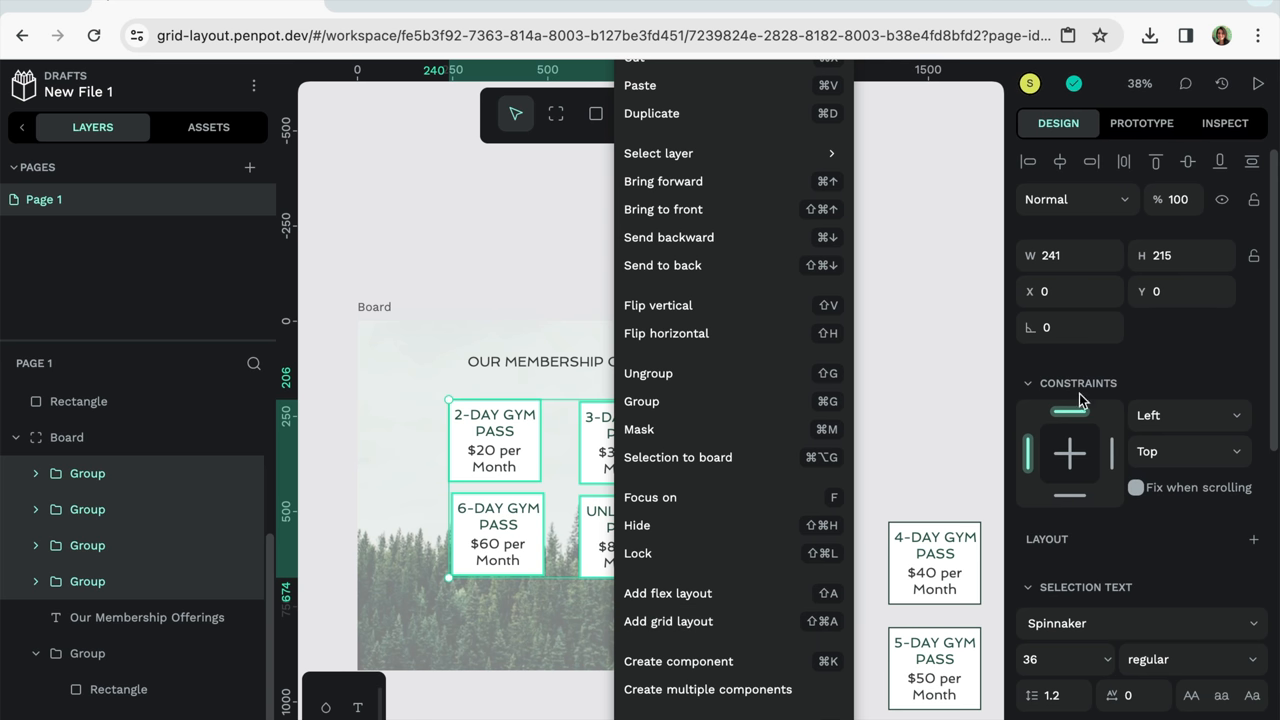
click(1250, 540)
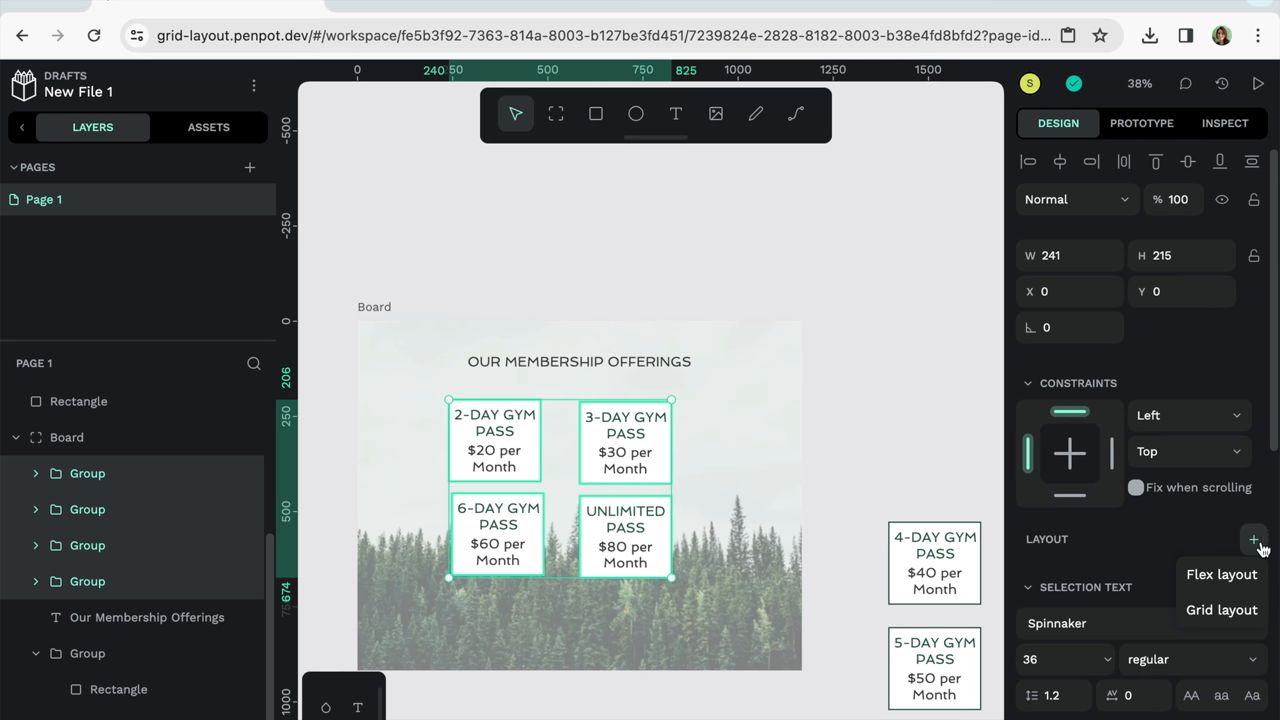
click(1220, 608)
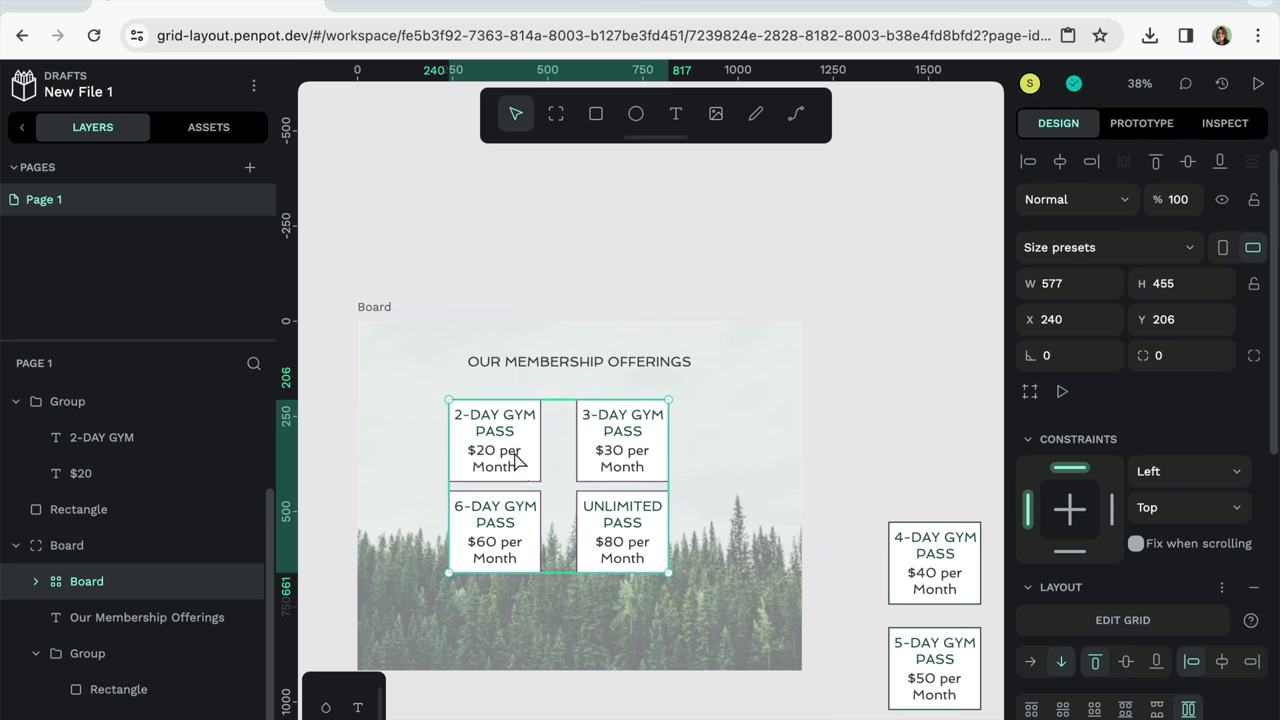
mouse_move(492, 468)
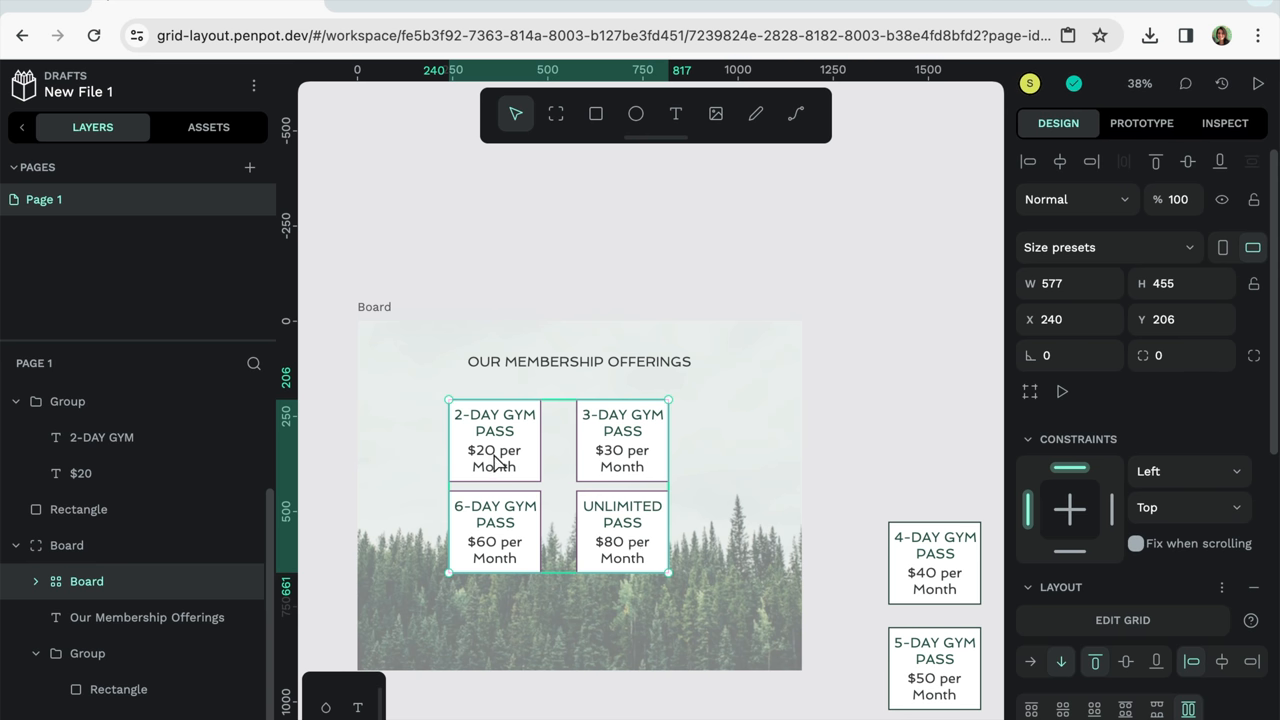
drag(494, 450, 524, 482)
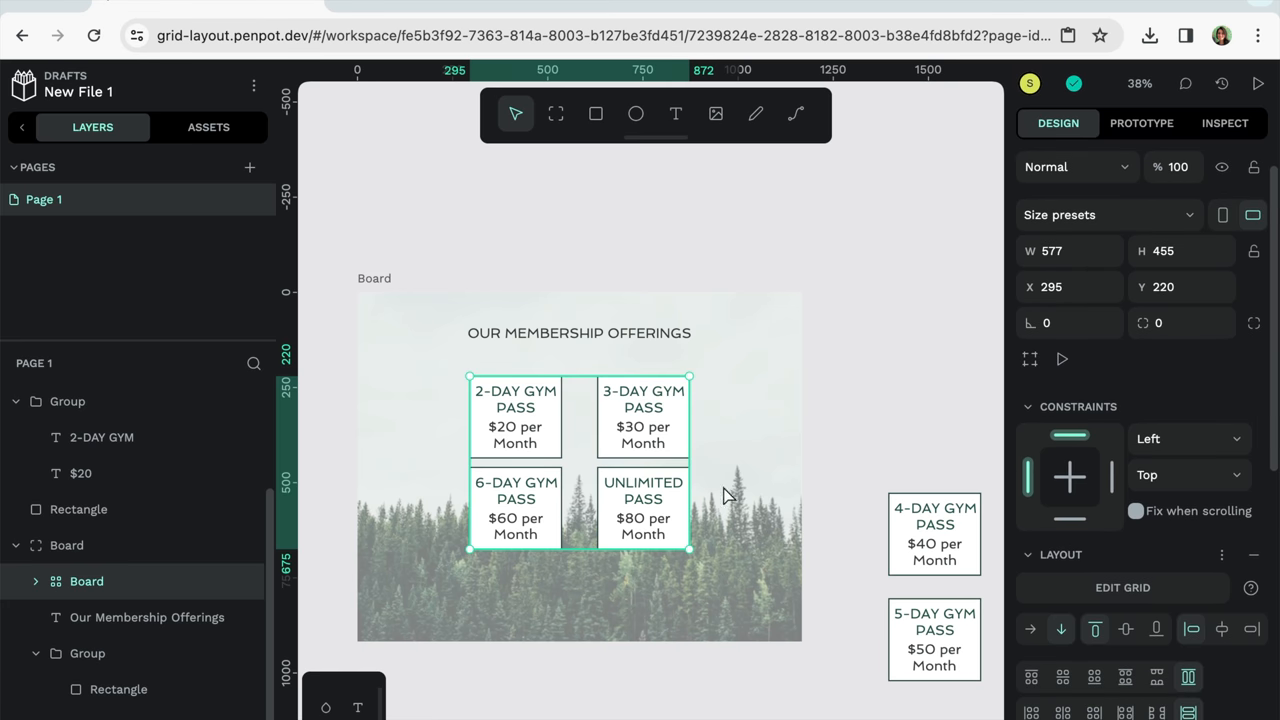
Enter grid editing for the card Board, revealing its two columns and two rows
click(1124, 588)
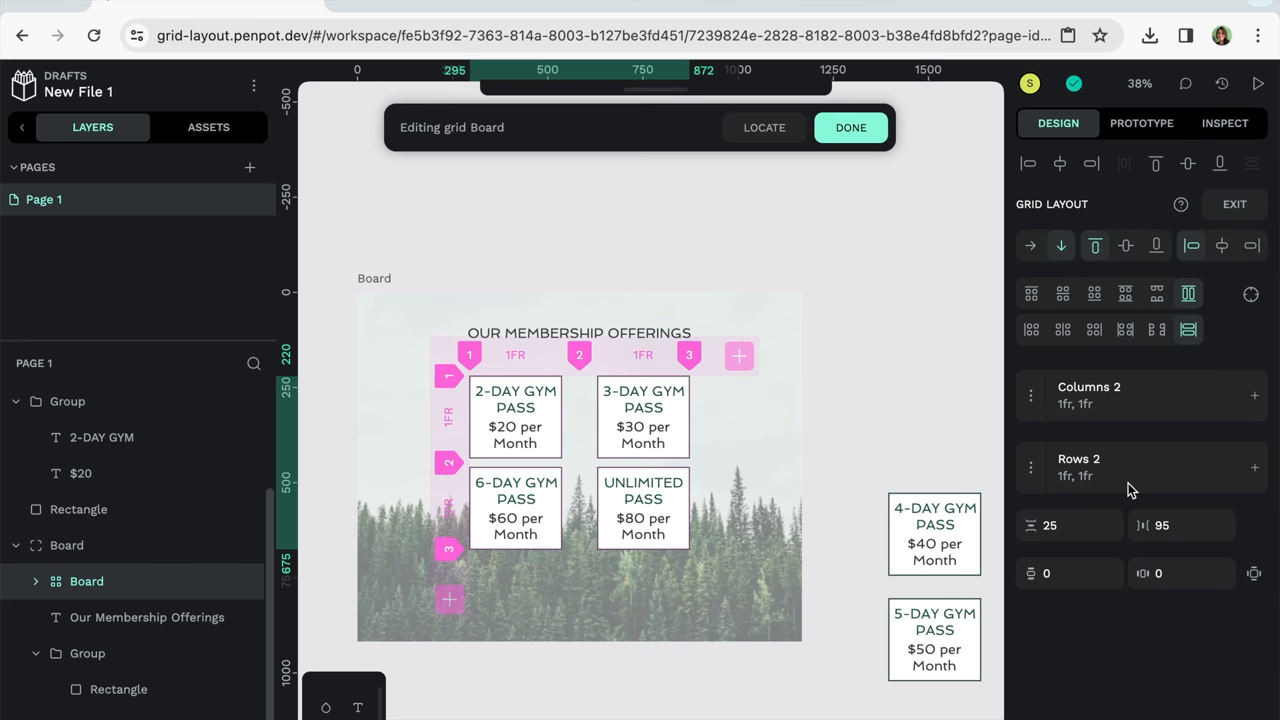
mouse_move(486, 360)
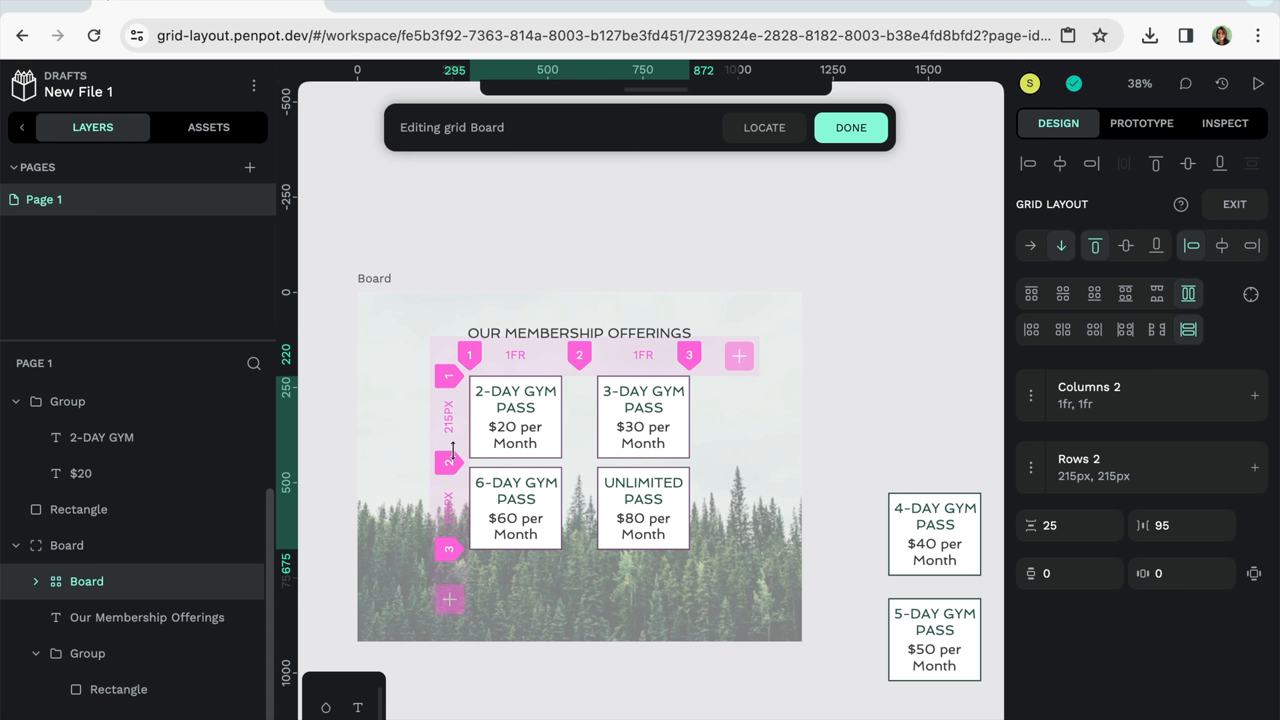
mouse_move(460, 426)
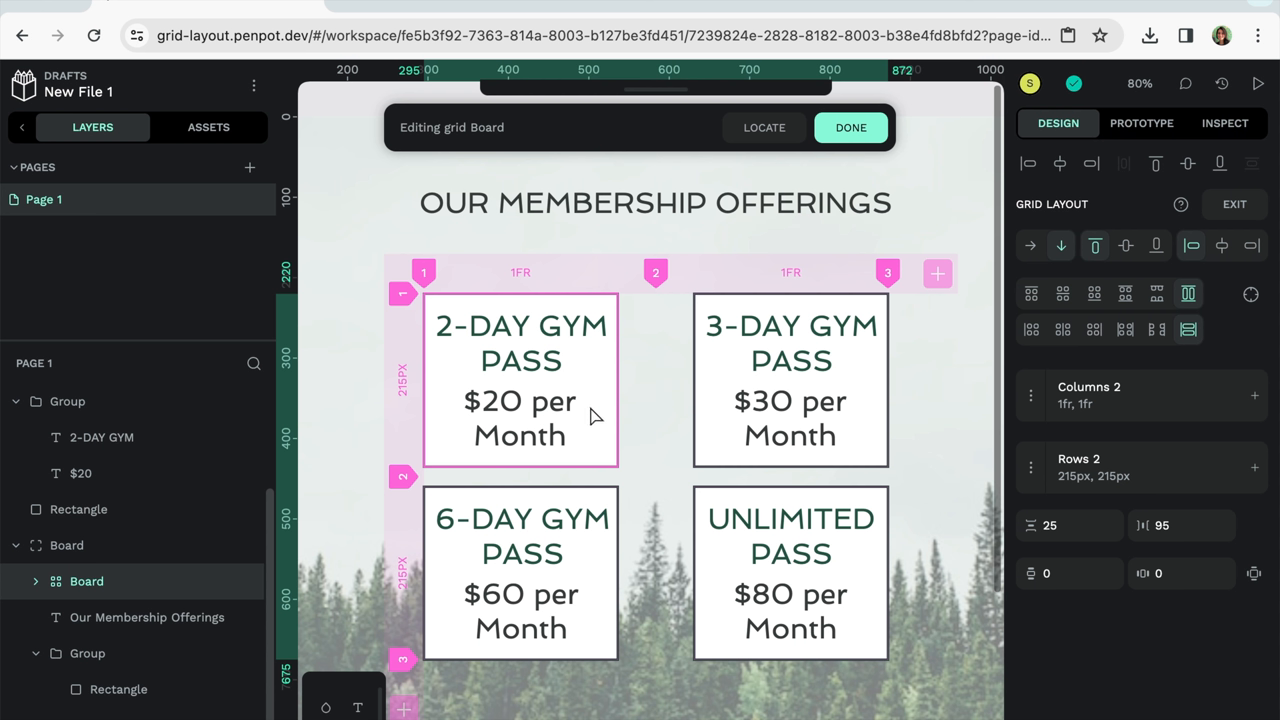
mouse_move(608, 426)
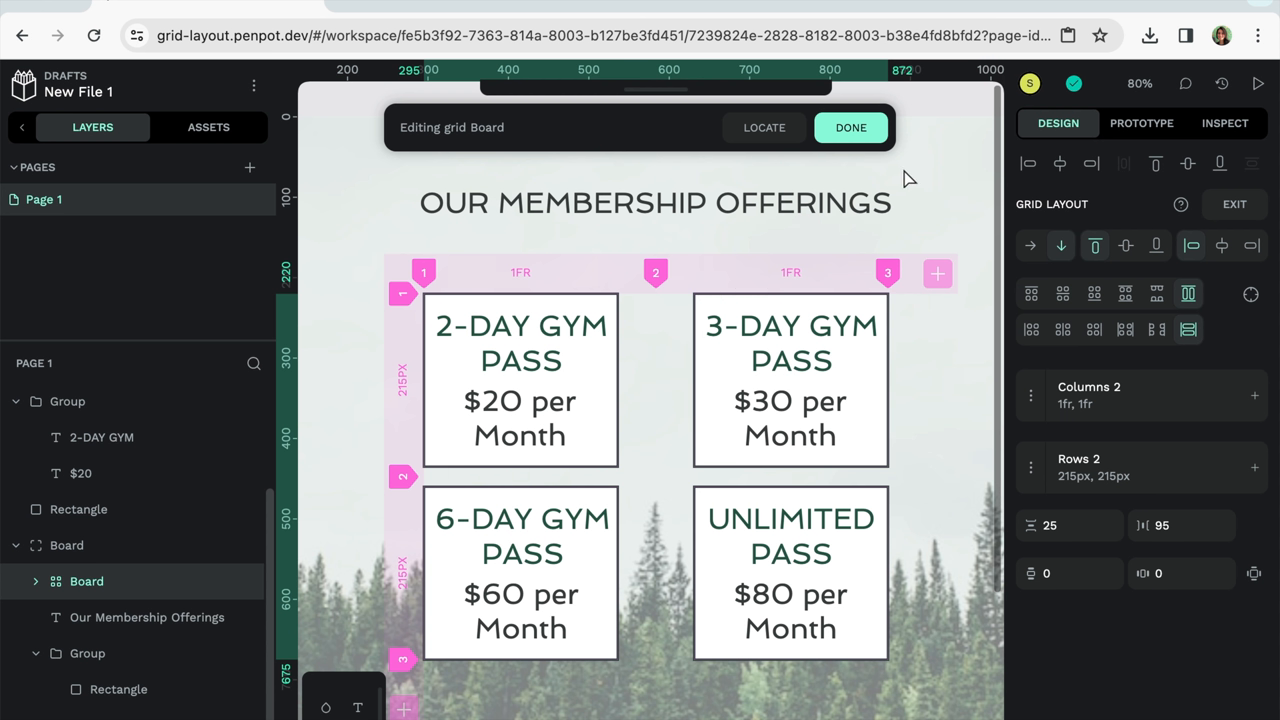
mouse_move(1060, 136)
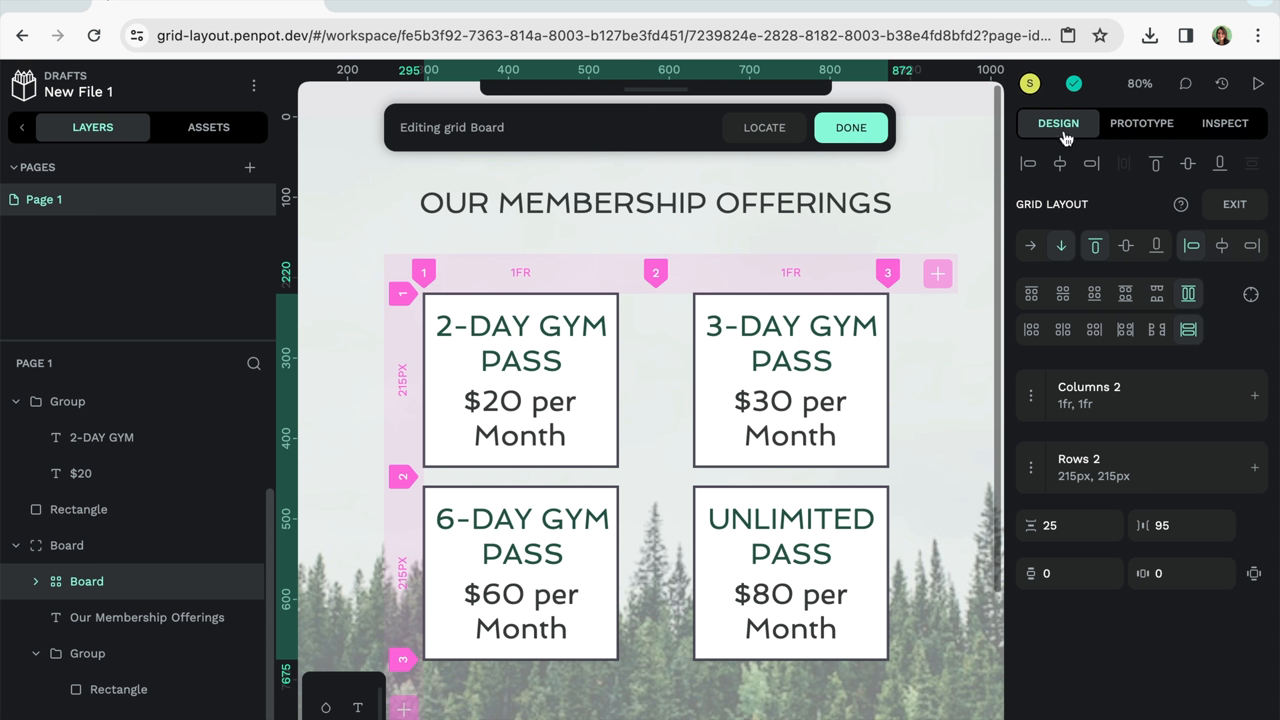
mouse_move(1156, 164)
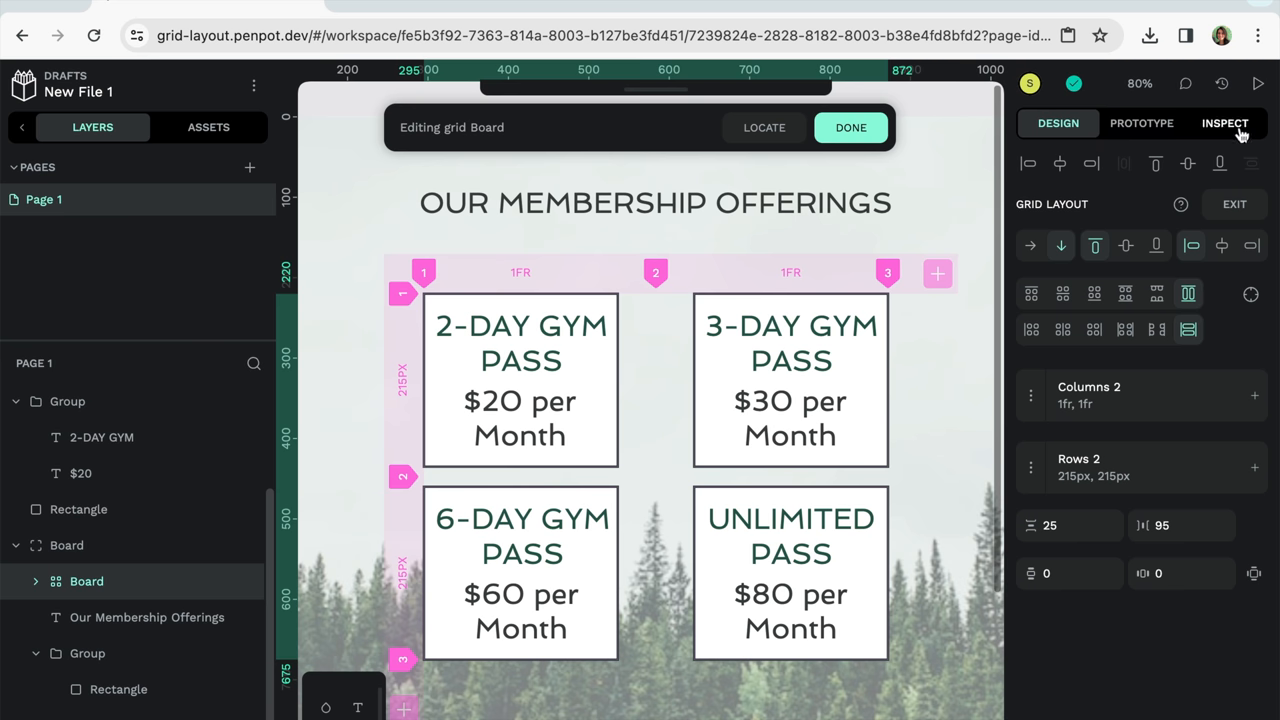
click(1224, 124)
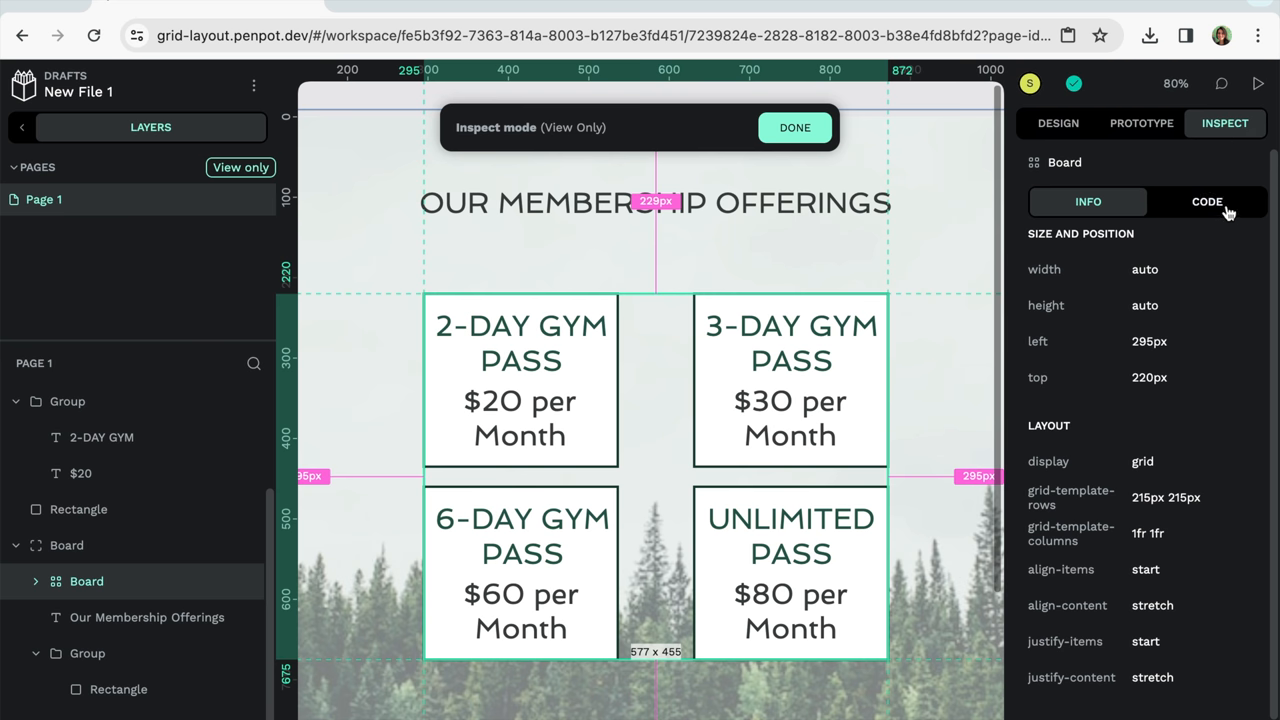
click(1206, 200)
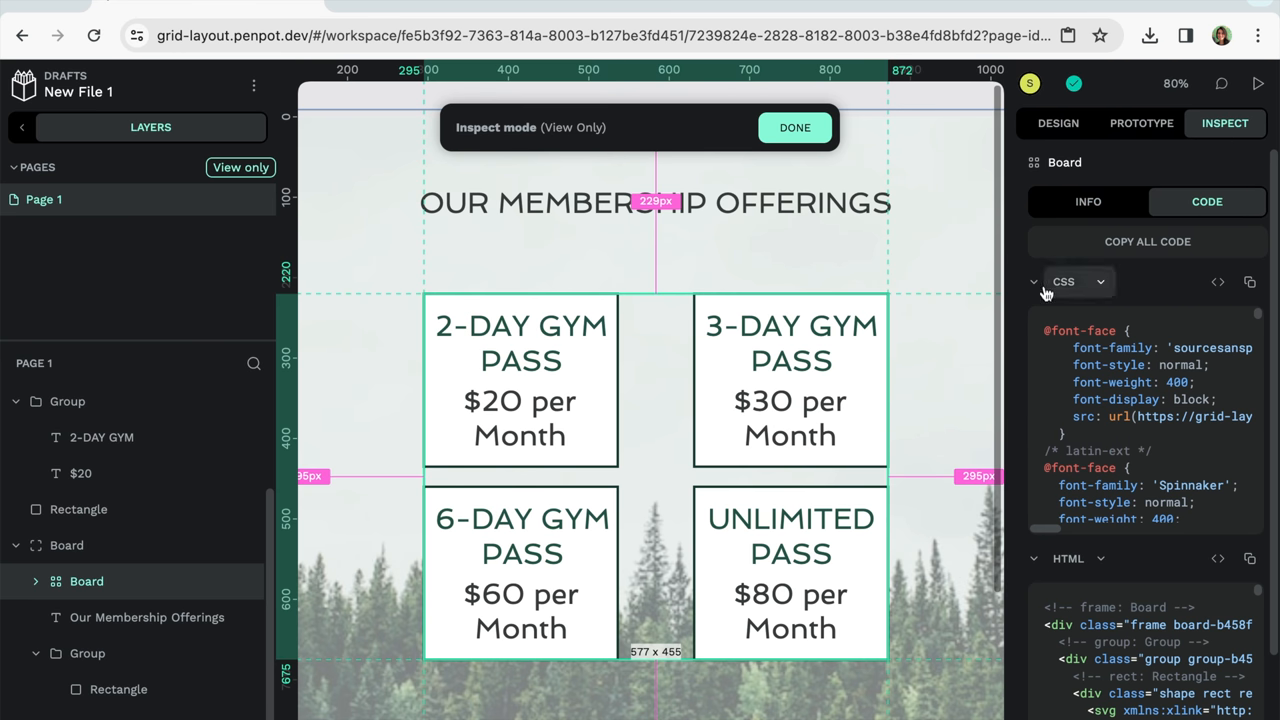
mouse_move(1160, 416)
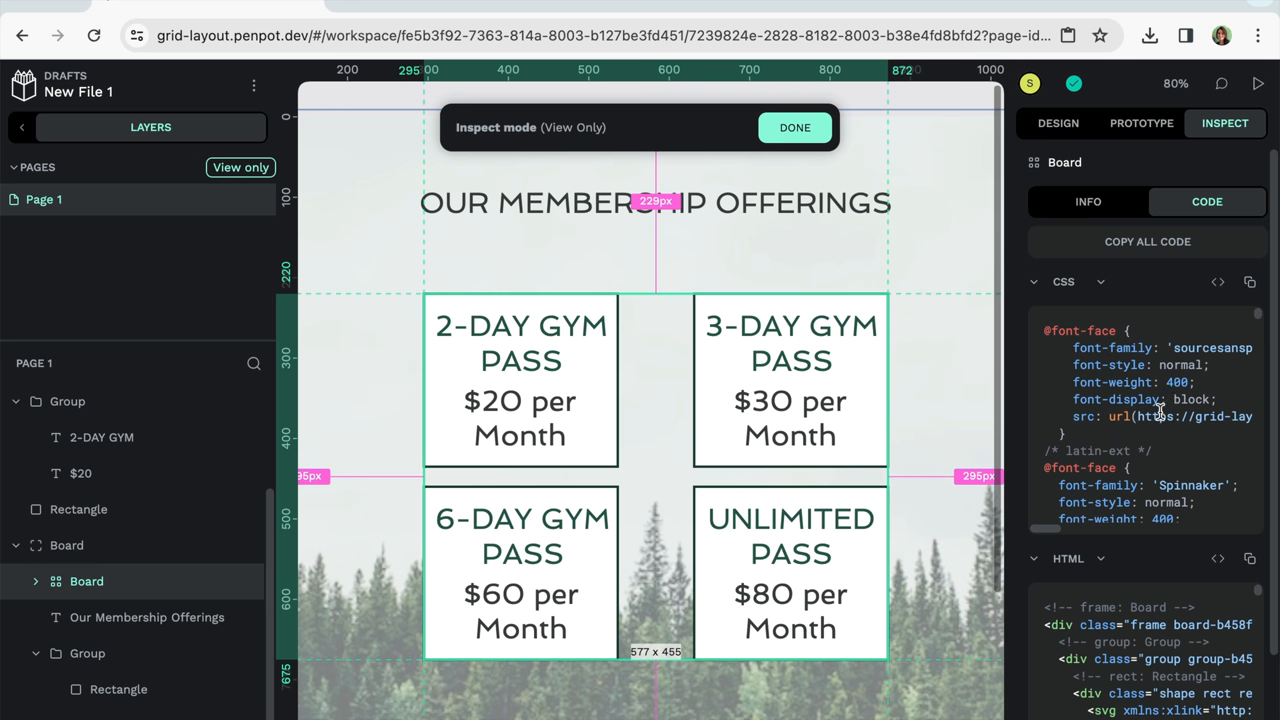
scroll(down, 3)
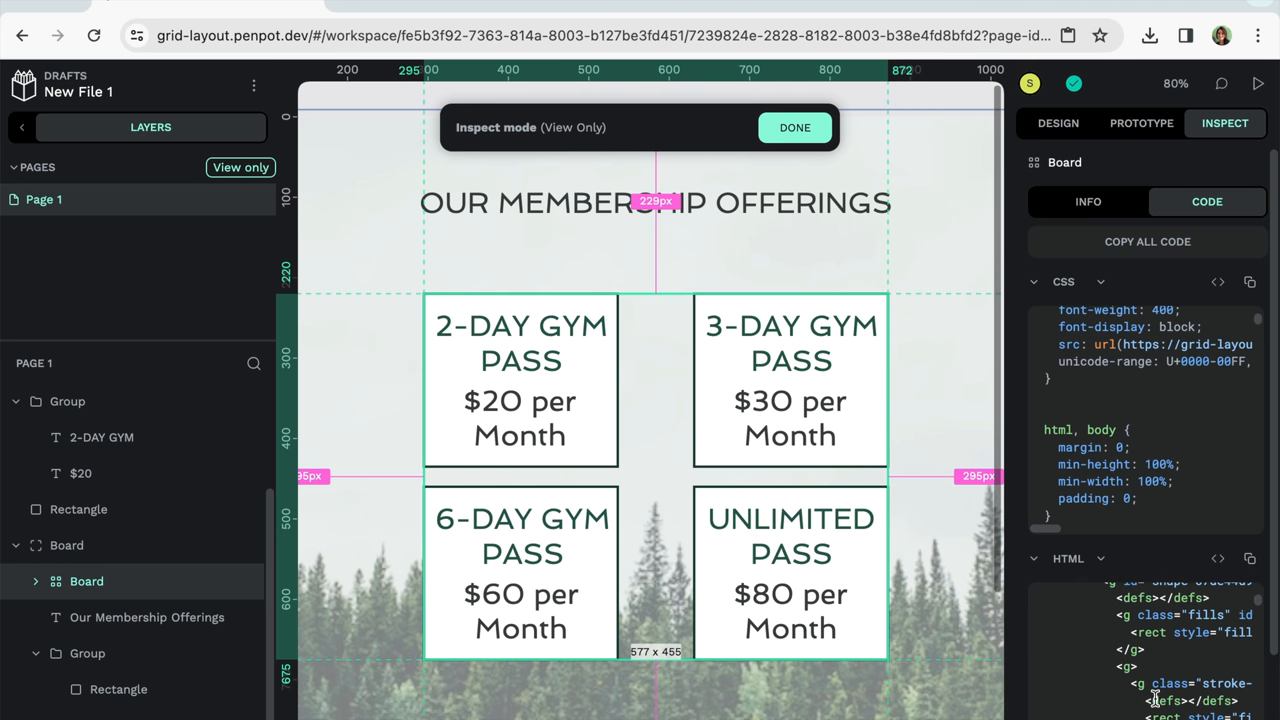
mouse_move(1248, 560)
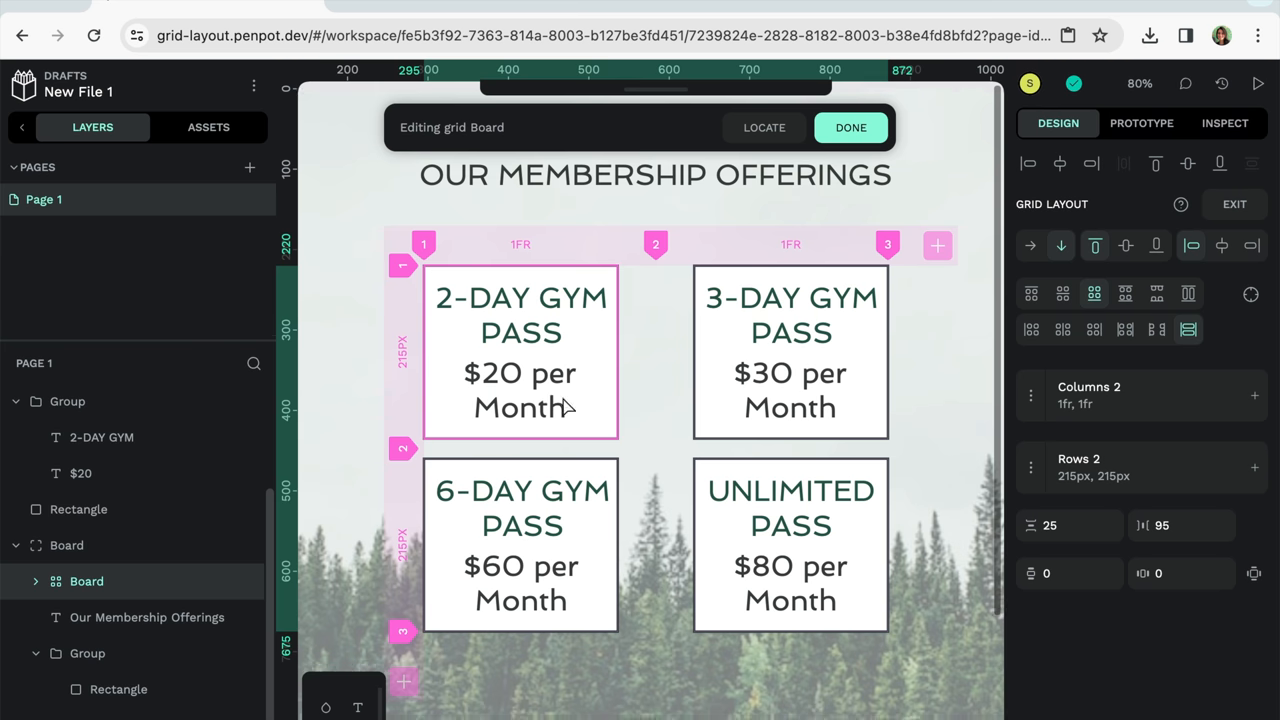
Change the Board's column gap from 95 to 25 to match the row gap
scroll(down, 3)
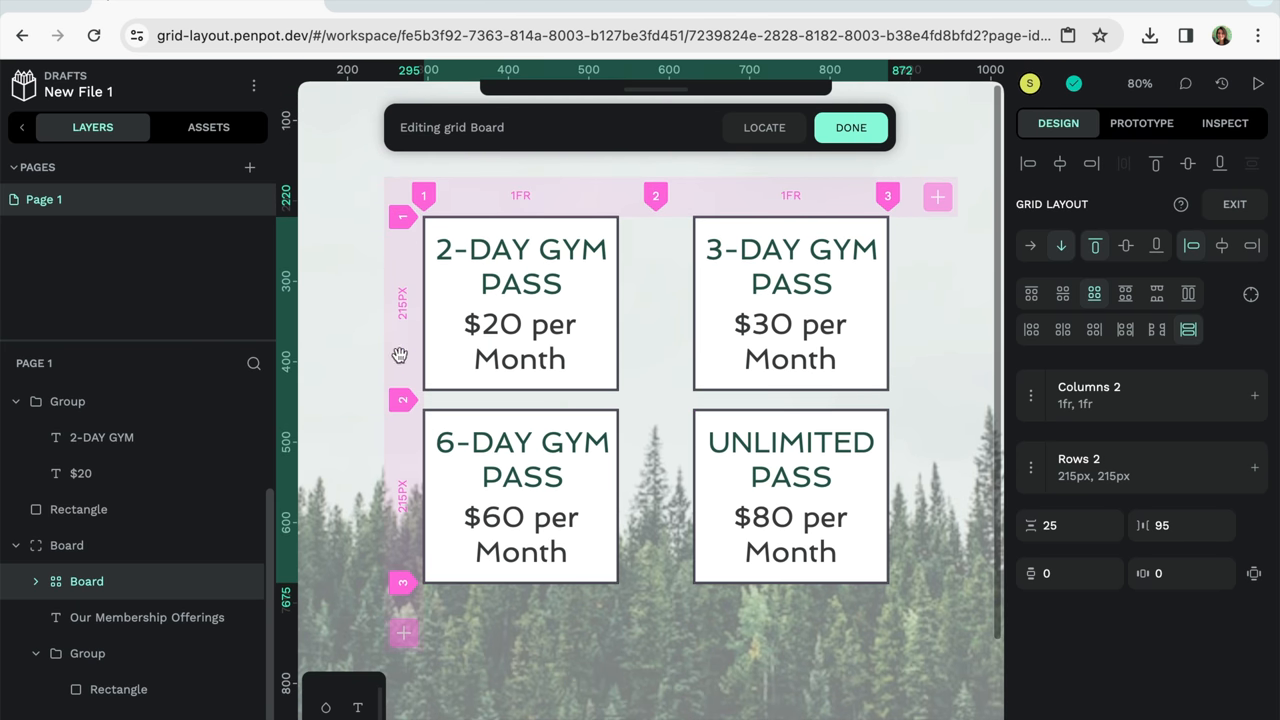
mouse_move(834, 198)
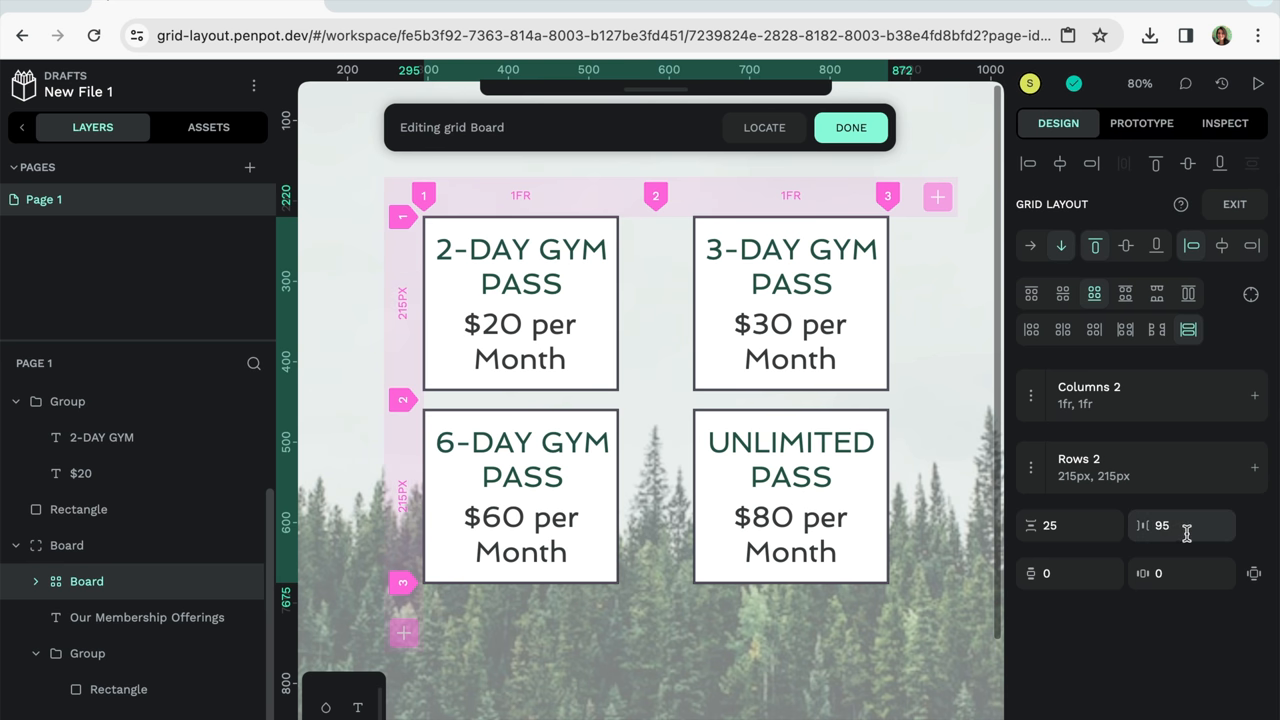
click(1182, 526)
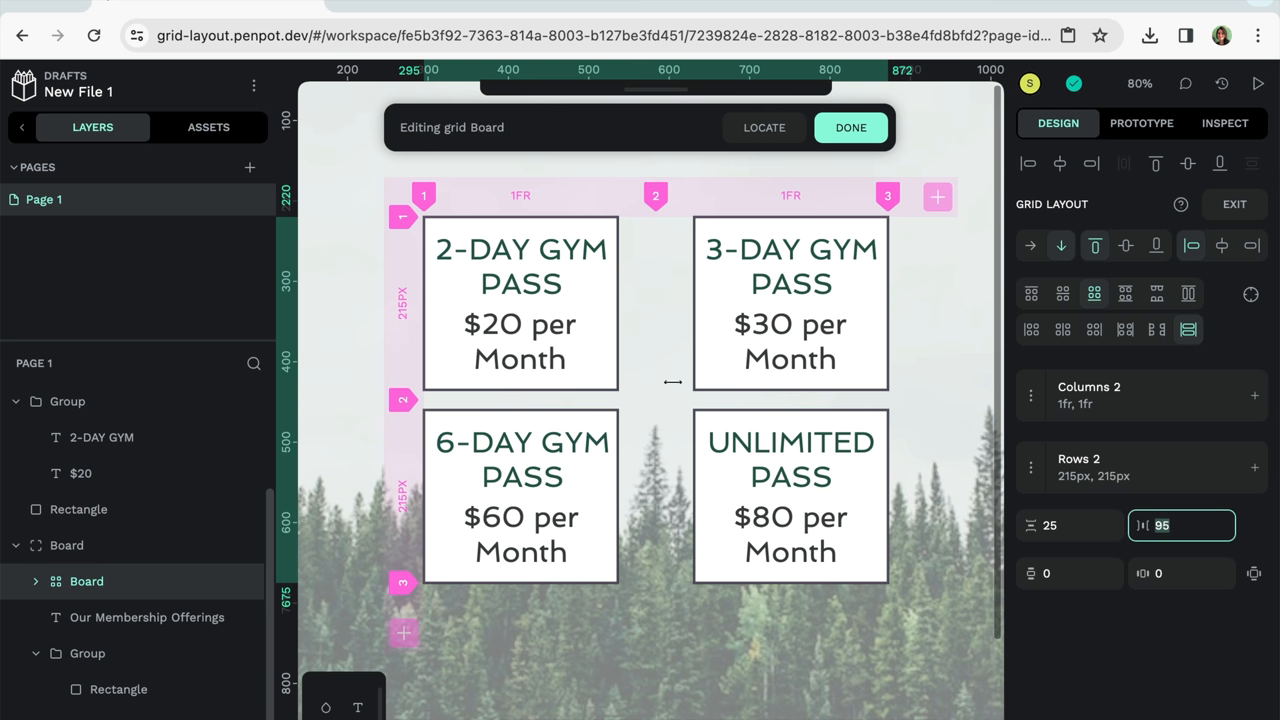
mouse_move(672, 460)
text(25)
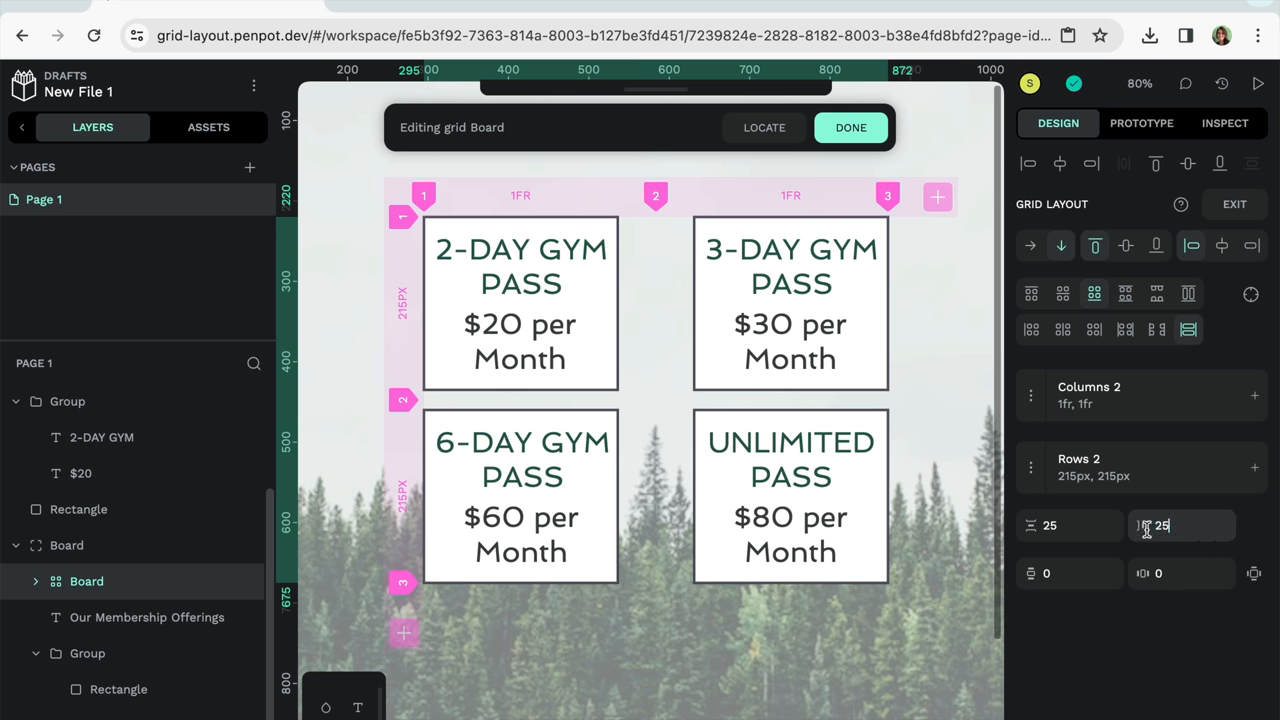
click(1180, 524)
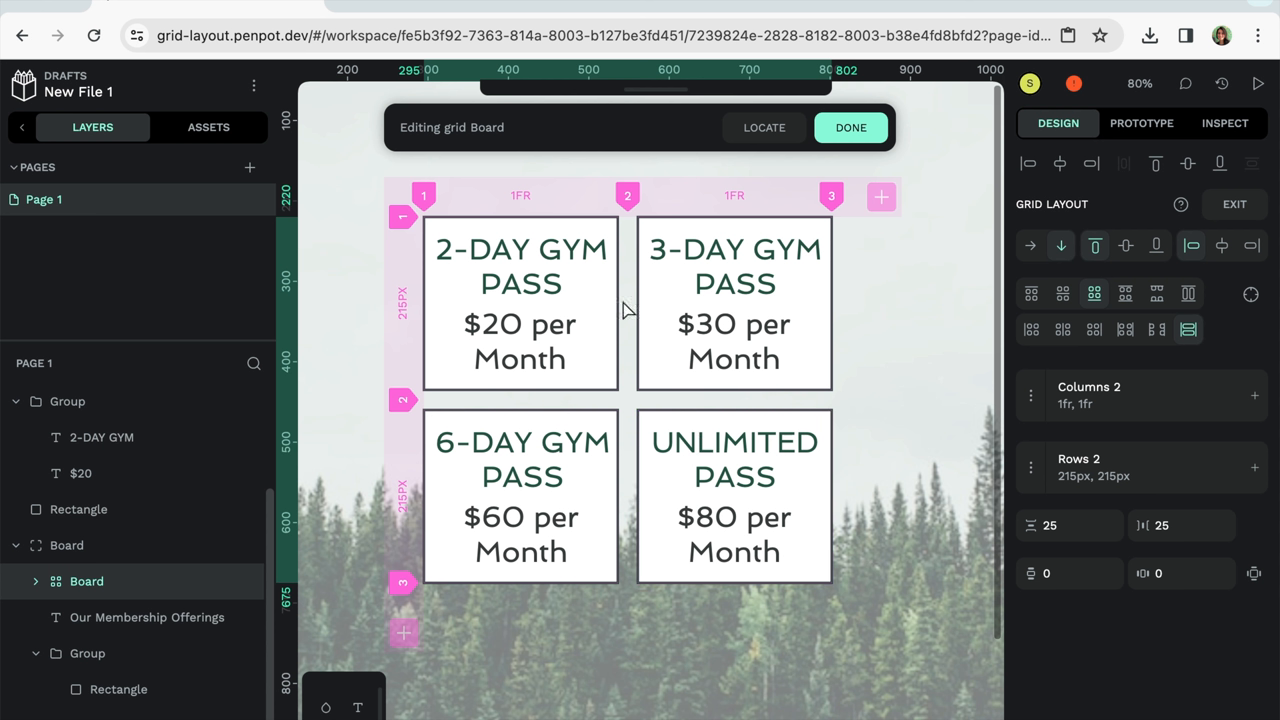
mouse_move(376, 604)
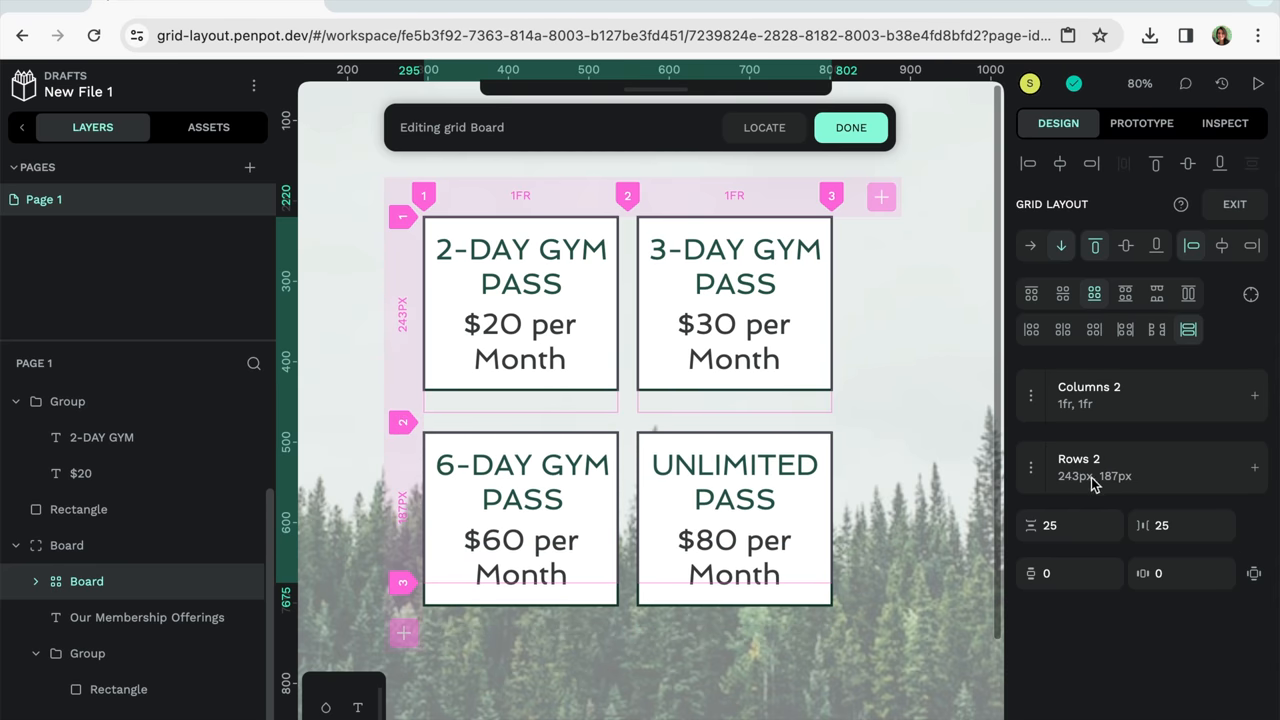
Set the grid rows to fixed heights of 243px and 187px and check them under Rows
click(1078, 468)
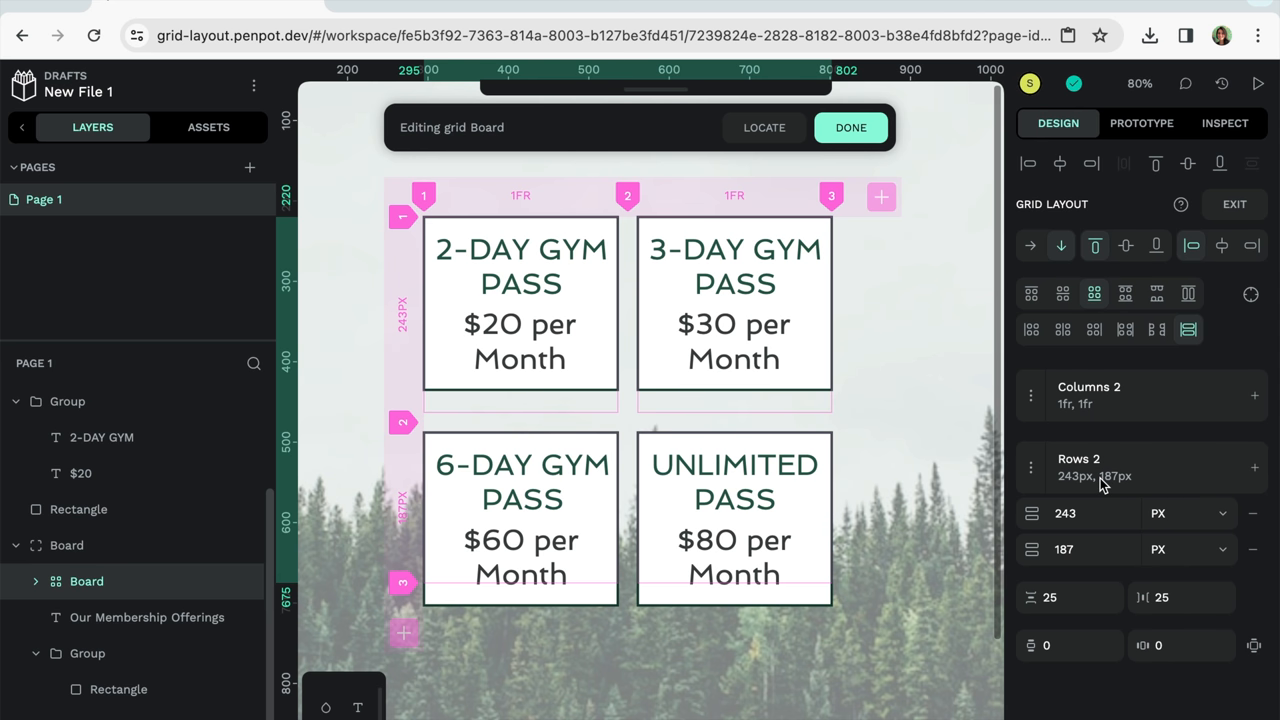
mouse_move(1084, 480)
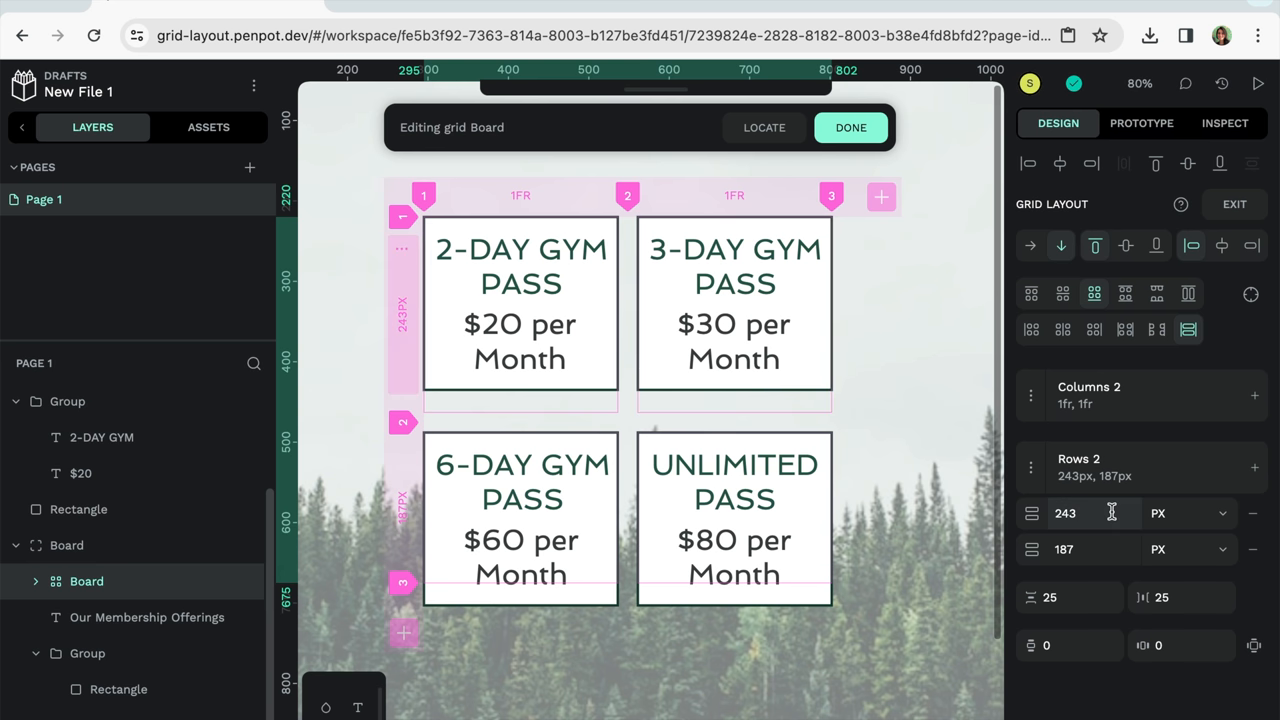
click(1092, 512)
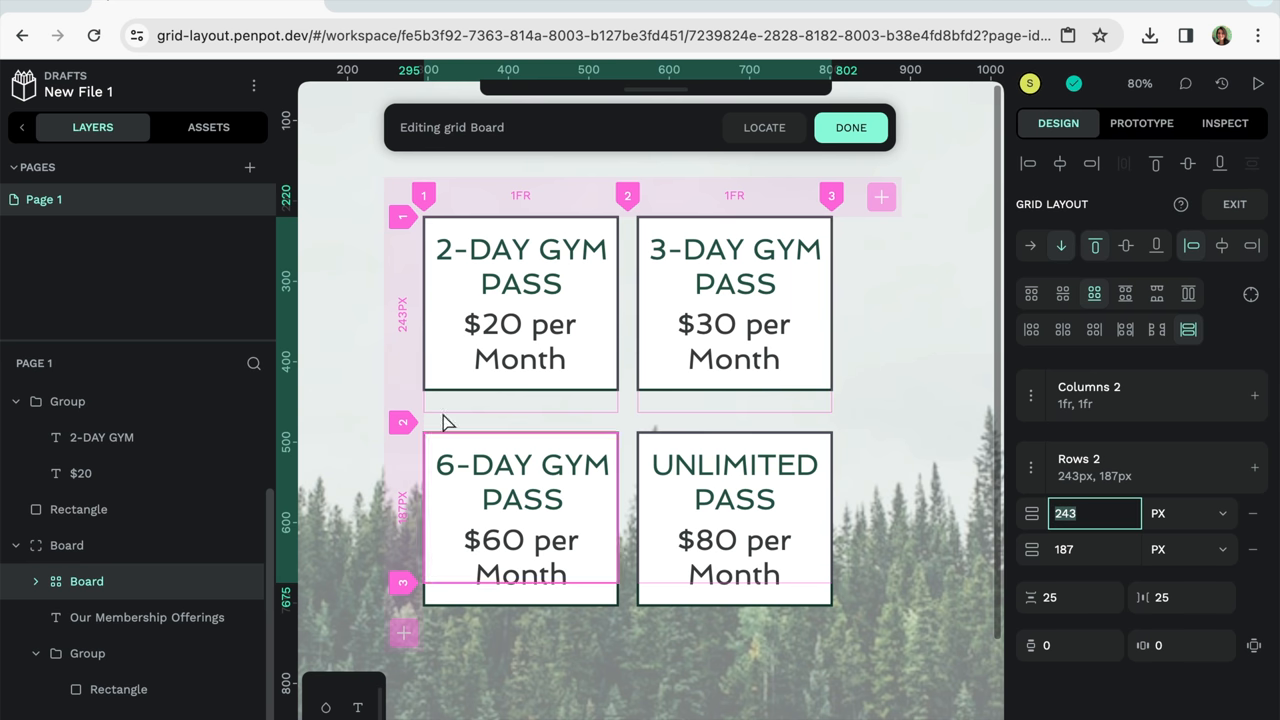
click(1092, 512)
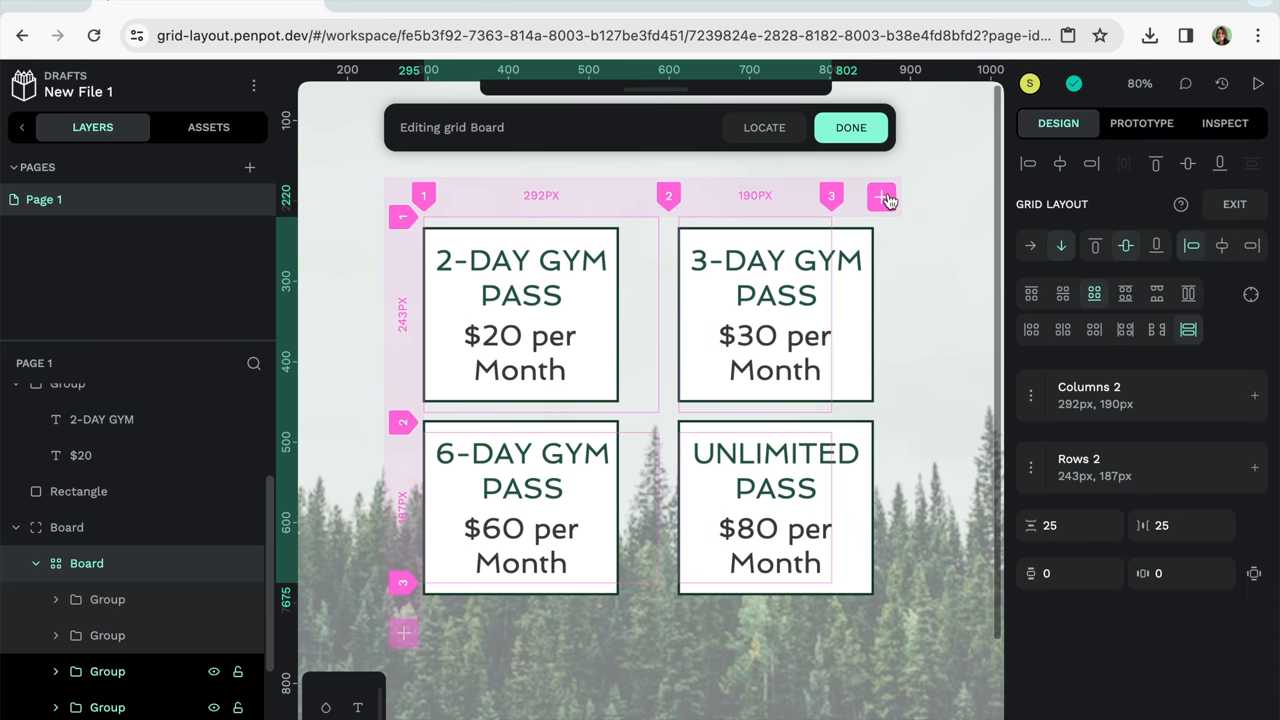
mouse_move(860, 268)
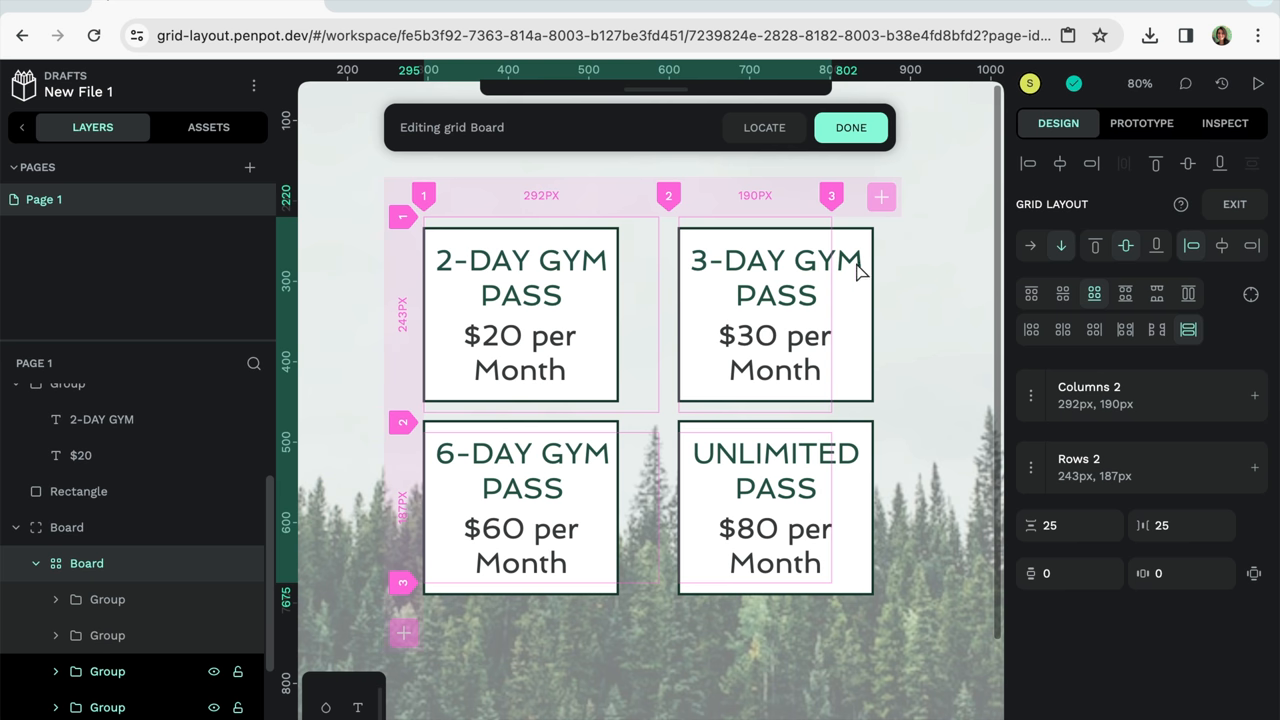
Add a third 163px column and a third 187px row to the Board's grid, then finish editing
click(880, 196)
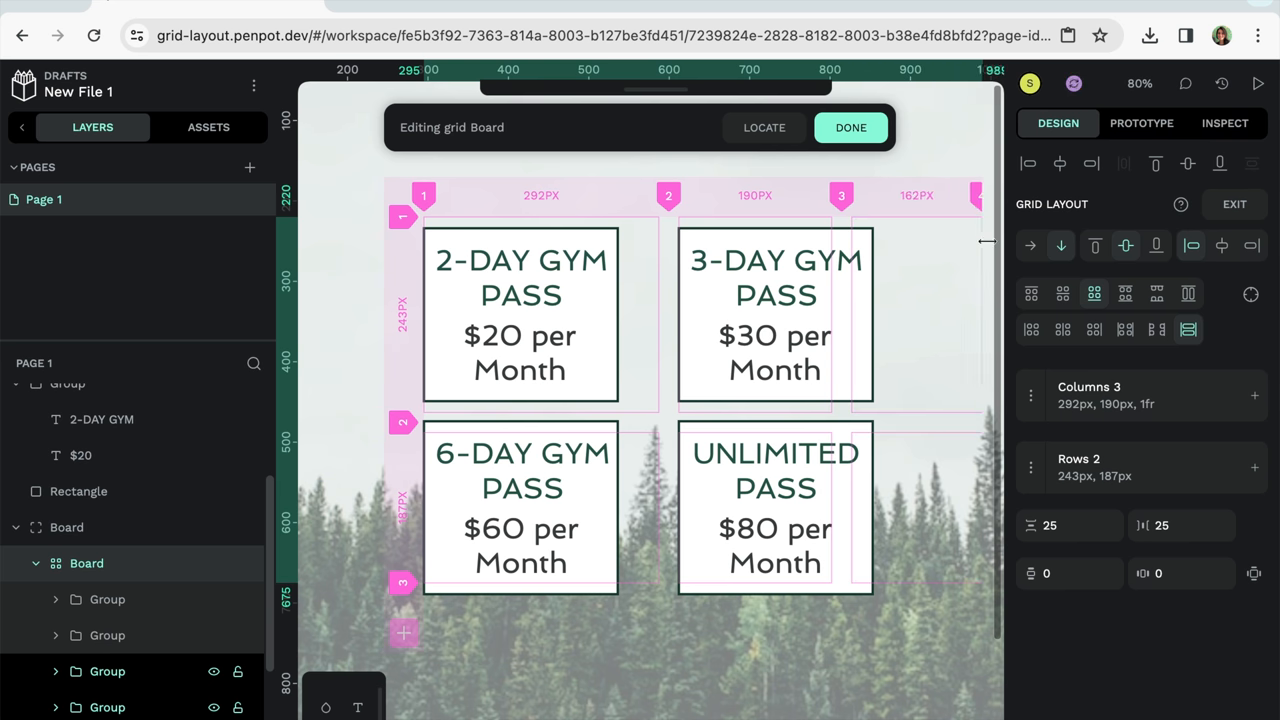
click(848, 128)
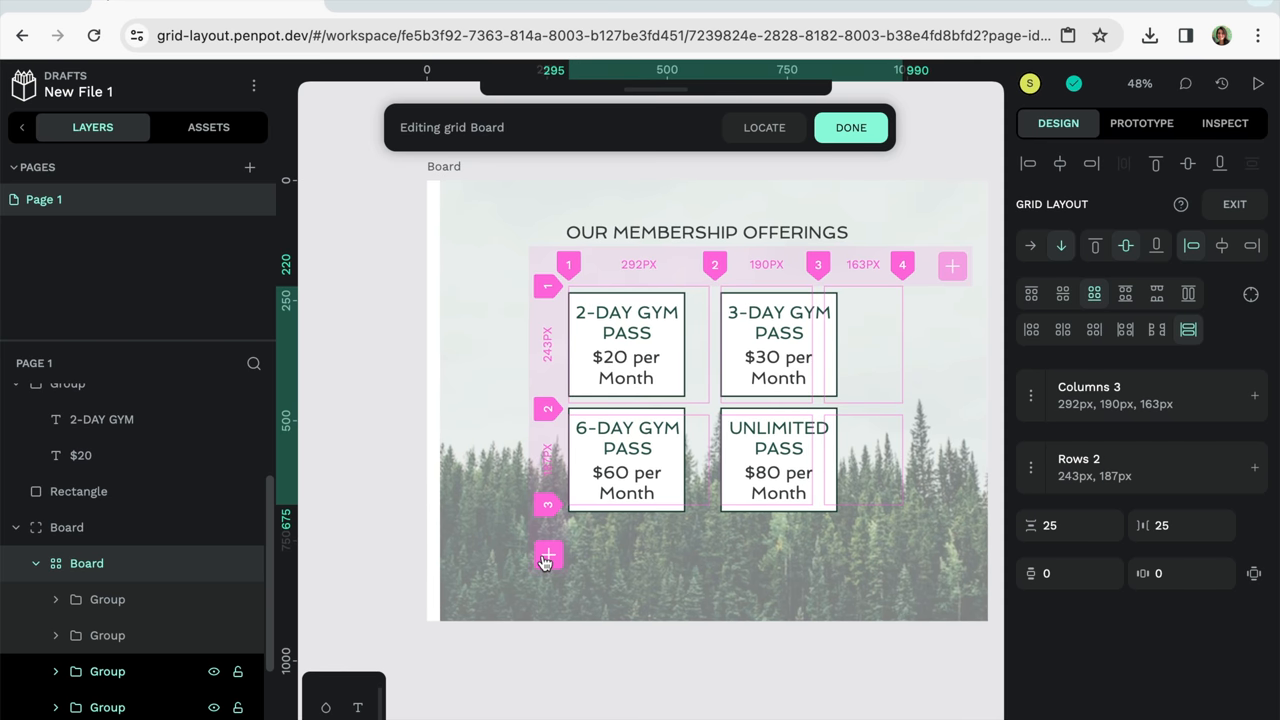
click(544, 558)
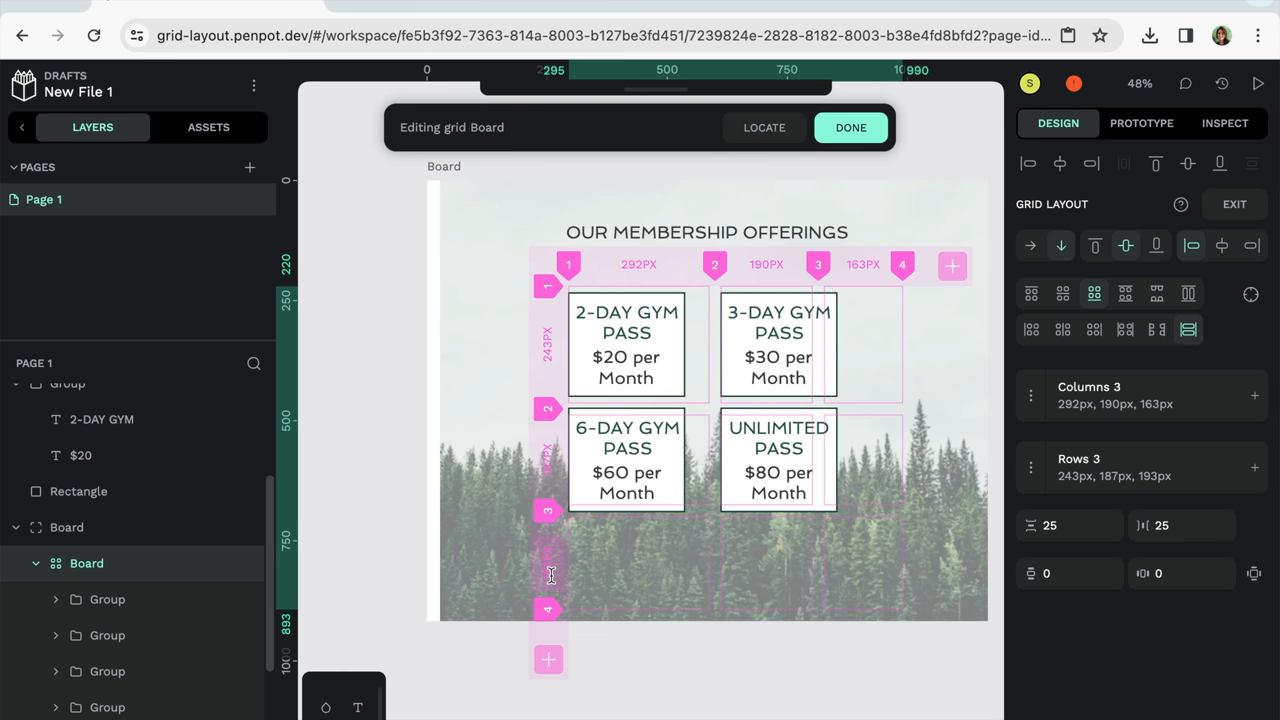
click(850, 128)
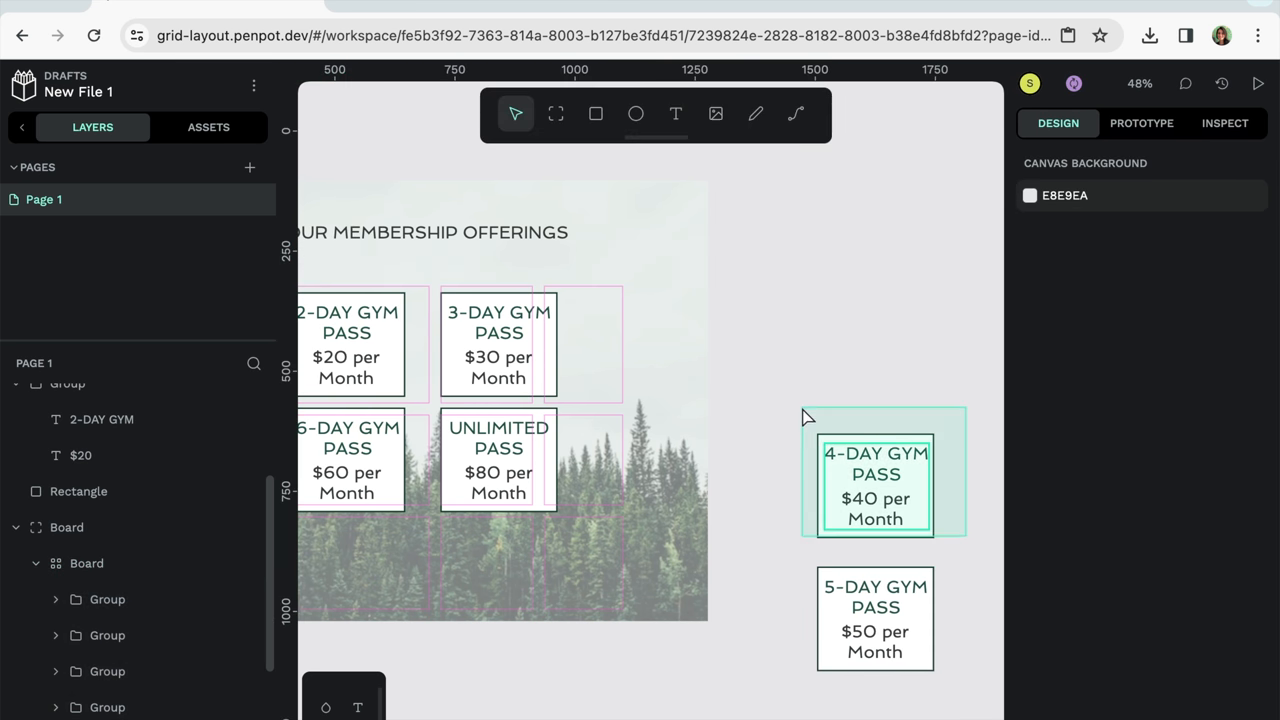
Move the 4-DAY GYM PASS card into the Board's grid beside the Unlimited pass card
drag(876, 486, 704, 516)
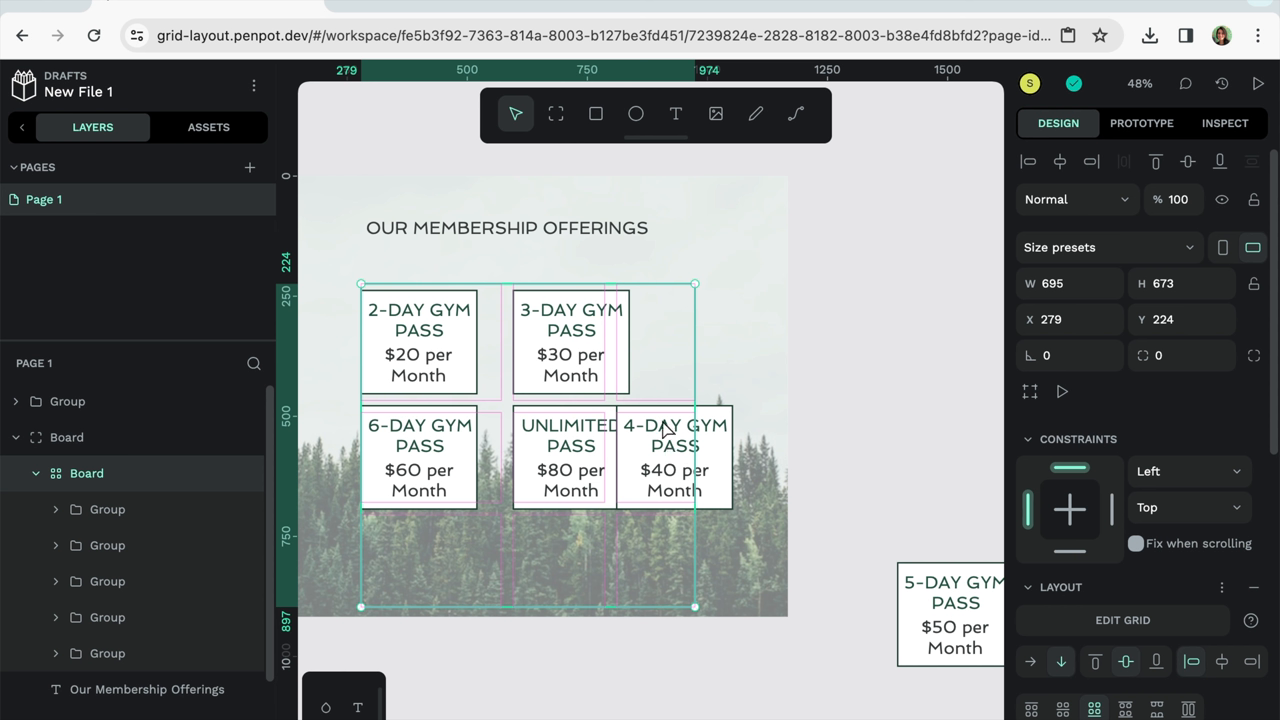
mouse_move(634, 460)
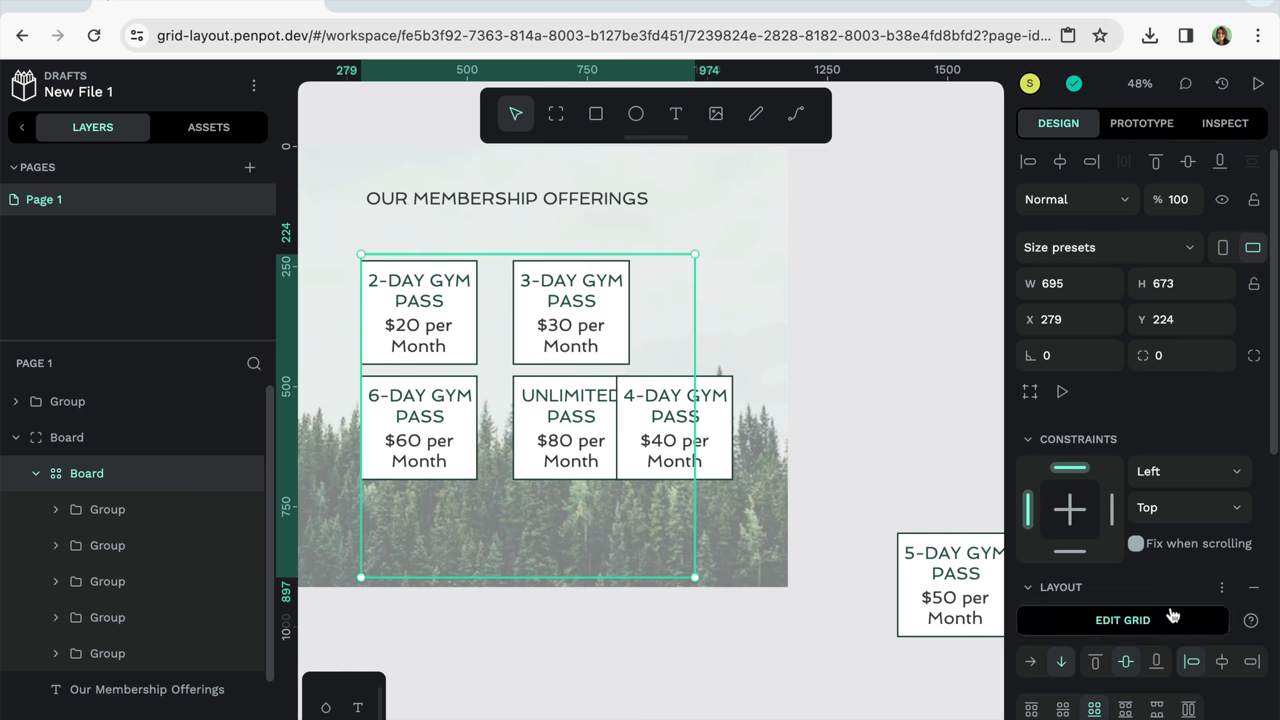
Edit the Board's grid to three 1fr columns and five 1fr rows, then finish editing
click(1112, 620)
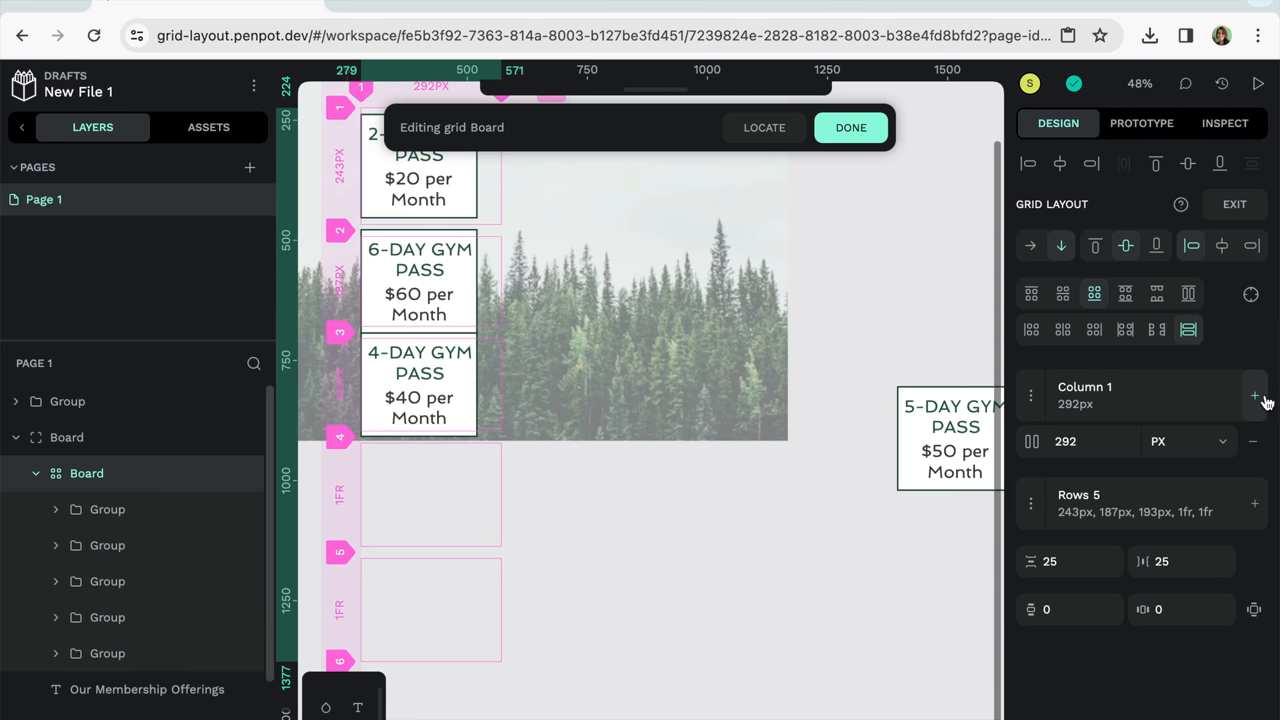
click(1250, 392)
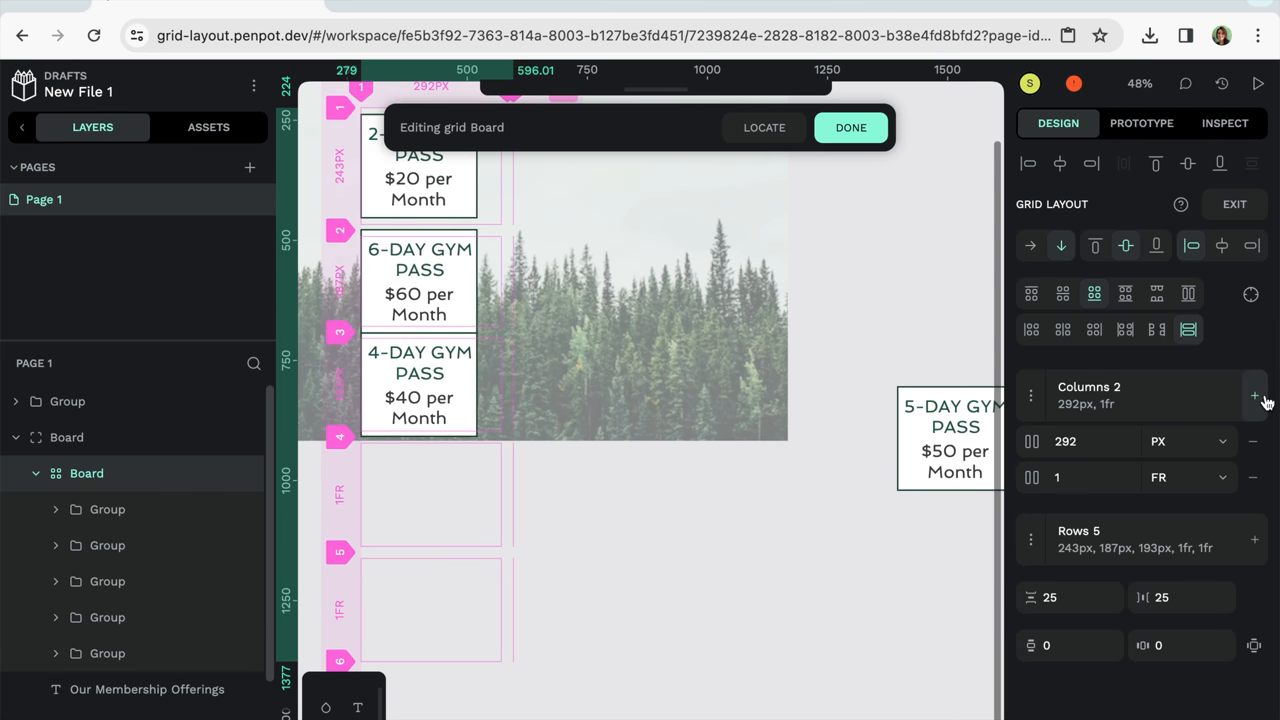
click(1190, 442)
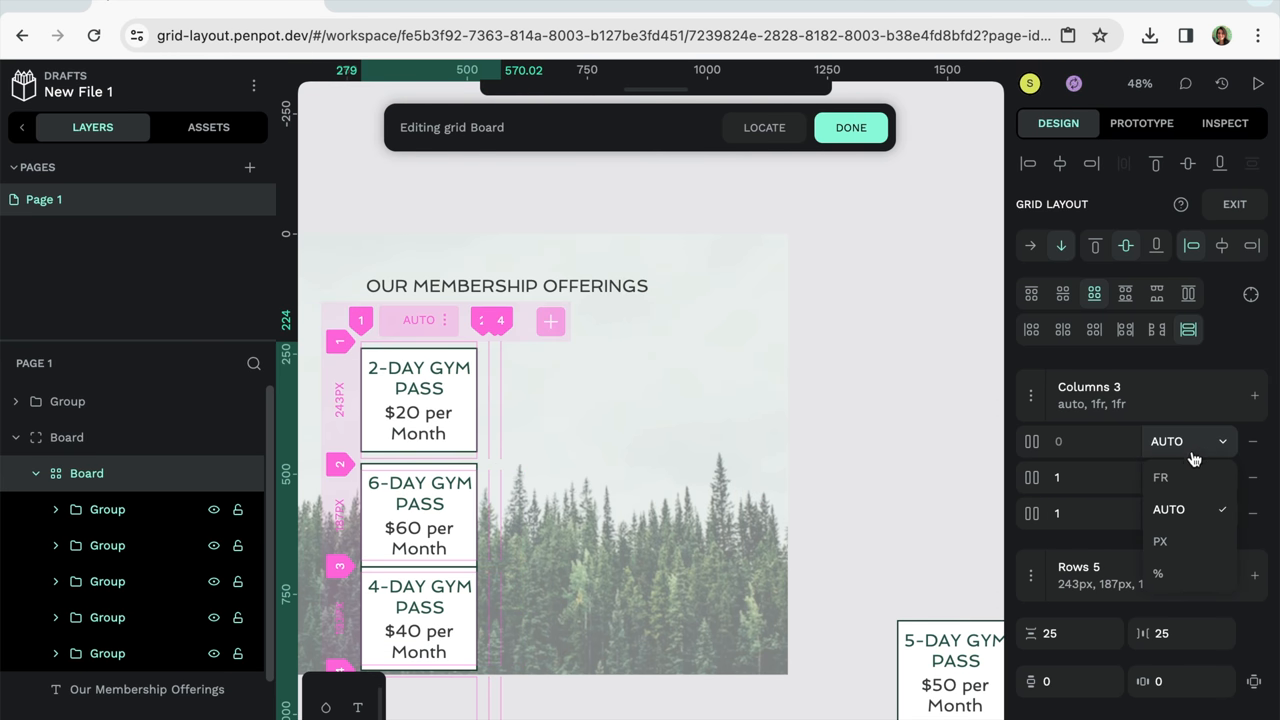
click(1160, 476)
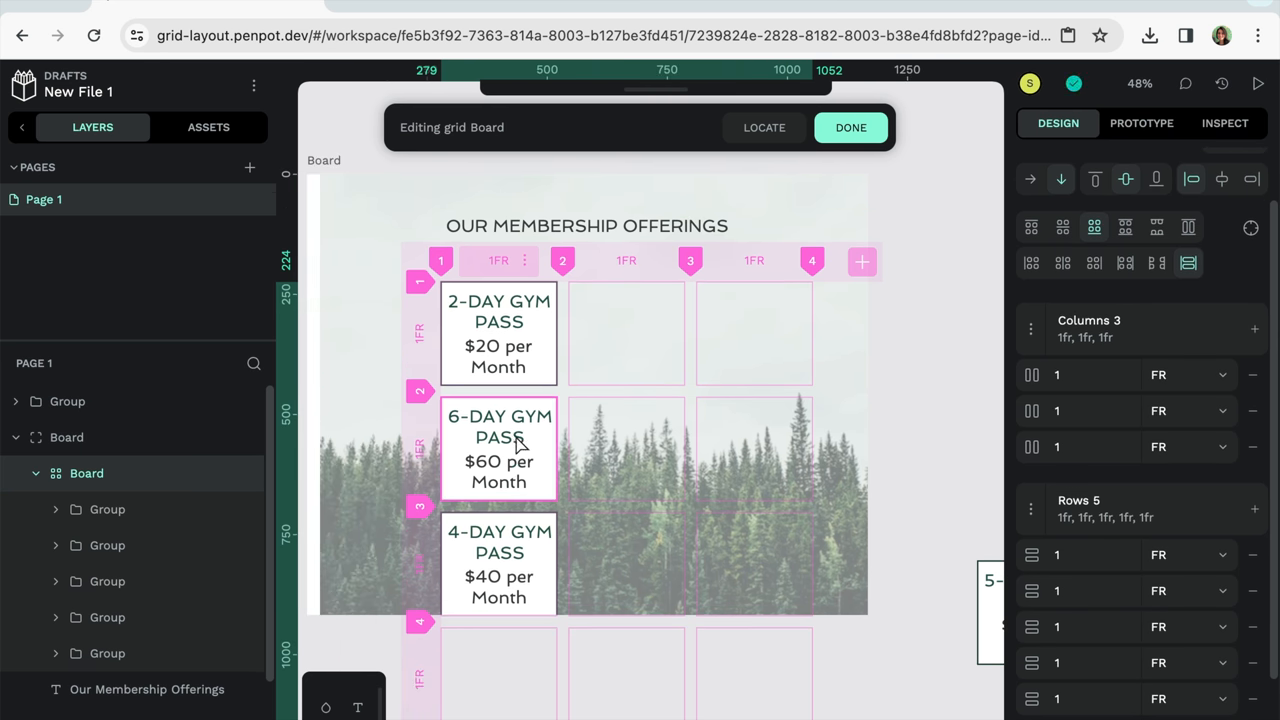
click(850, 128)
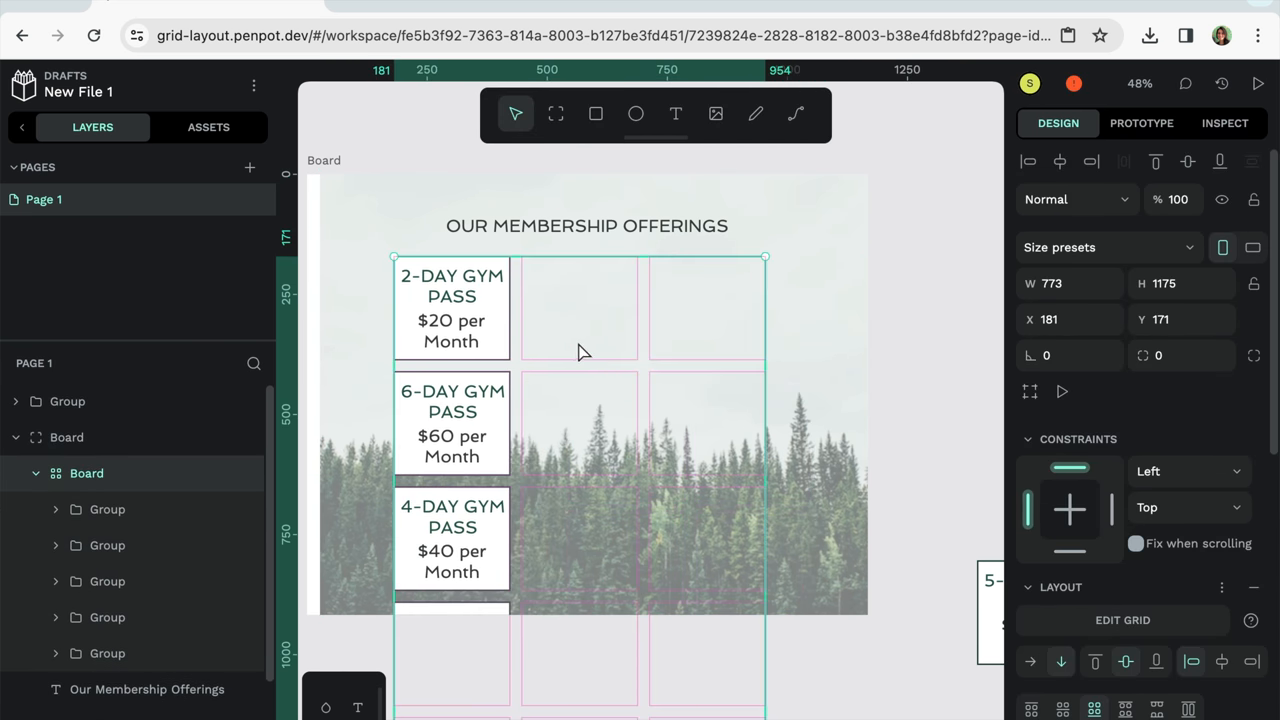
Move the 3-DAY, UNLIMITED, 4-DAY and 5-DAY cards into empty cells so six cards fill two rows of three
drag(584, 350, 628, 356)
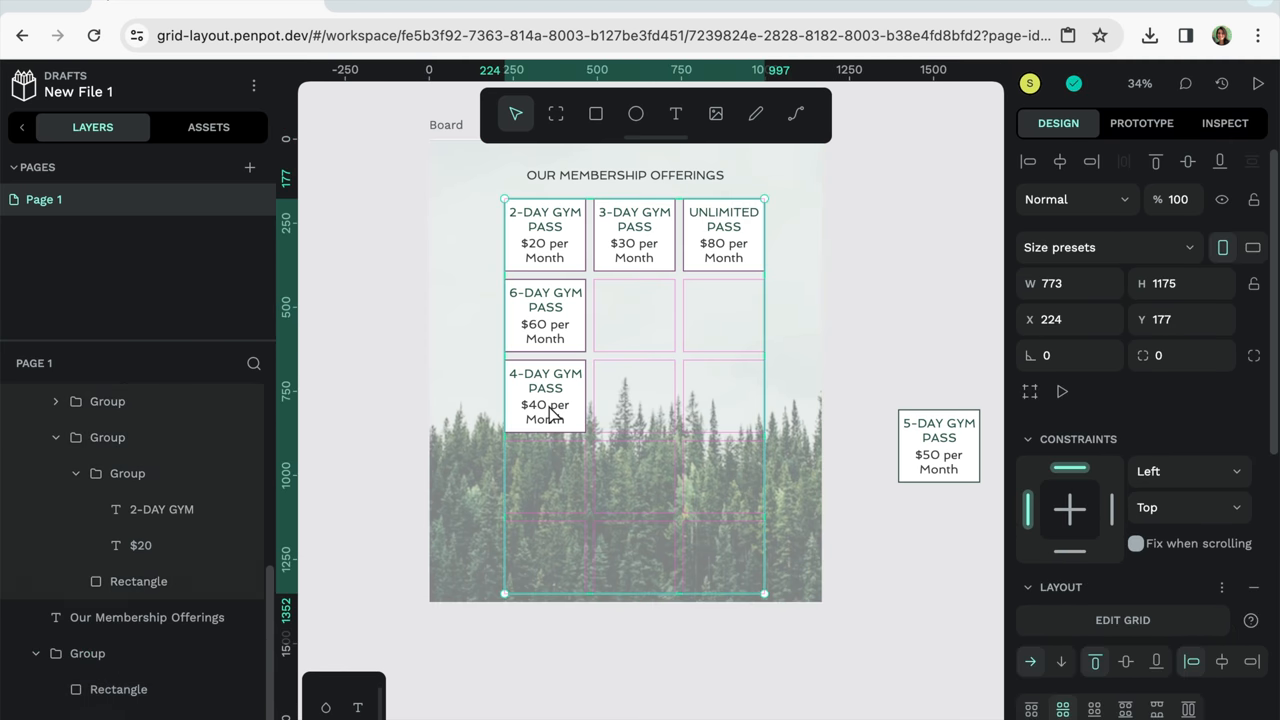
click(634, 316)
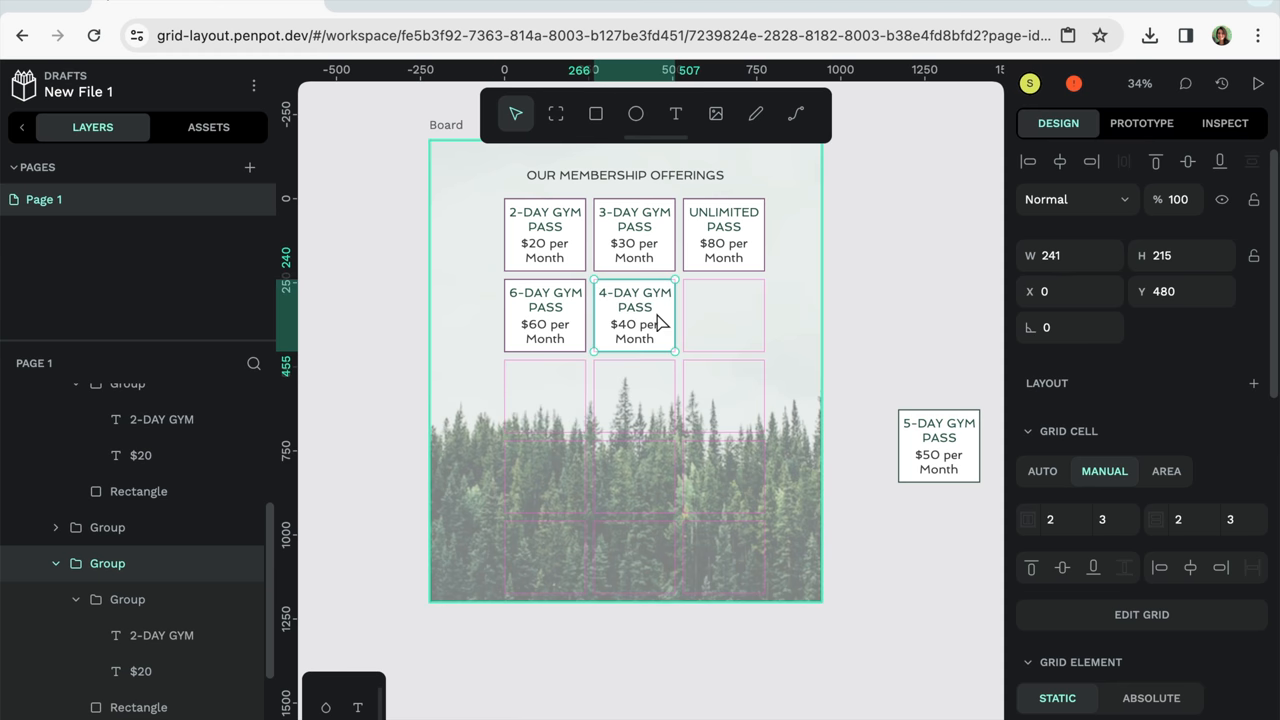
drag(938, 444, 724, 316)
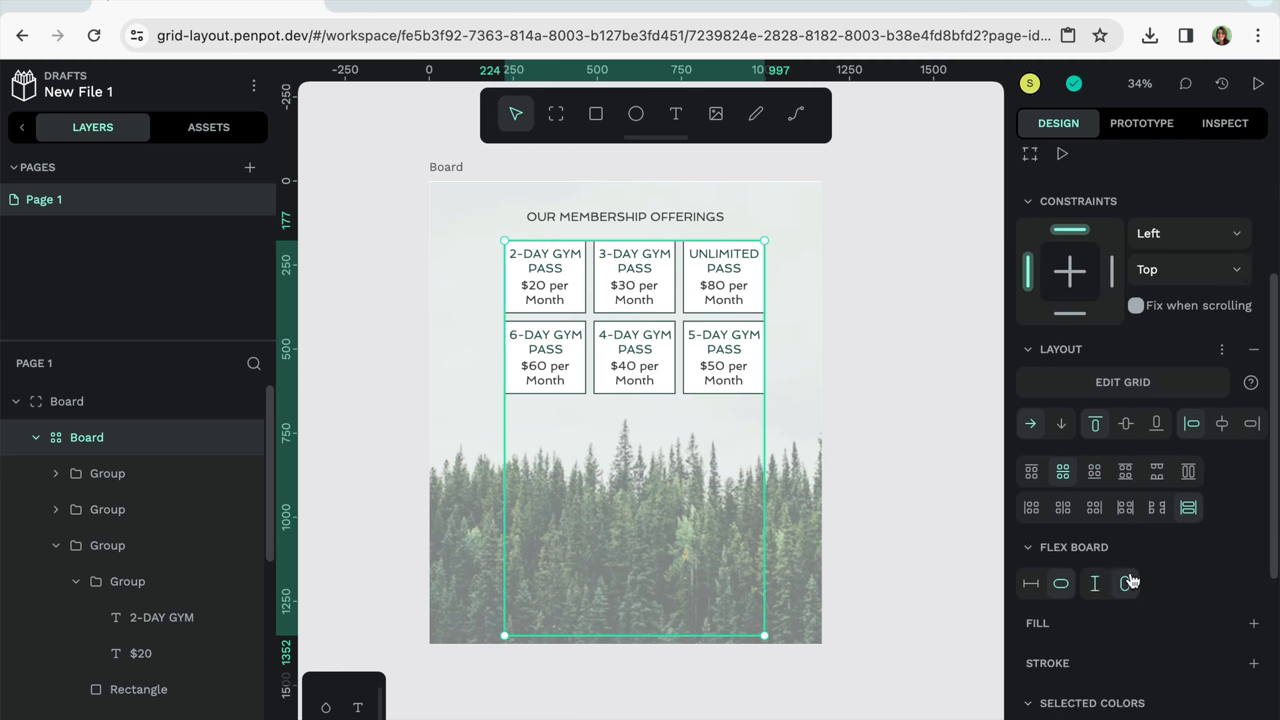
Remove the two surplus rows so the card grid is three columns by two rows
click(1122, 382)
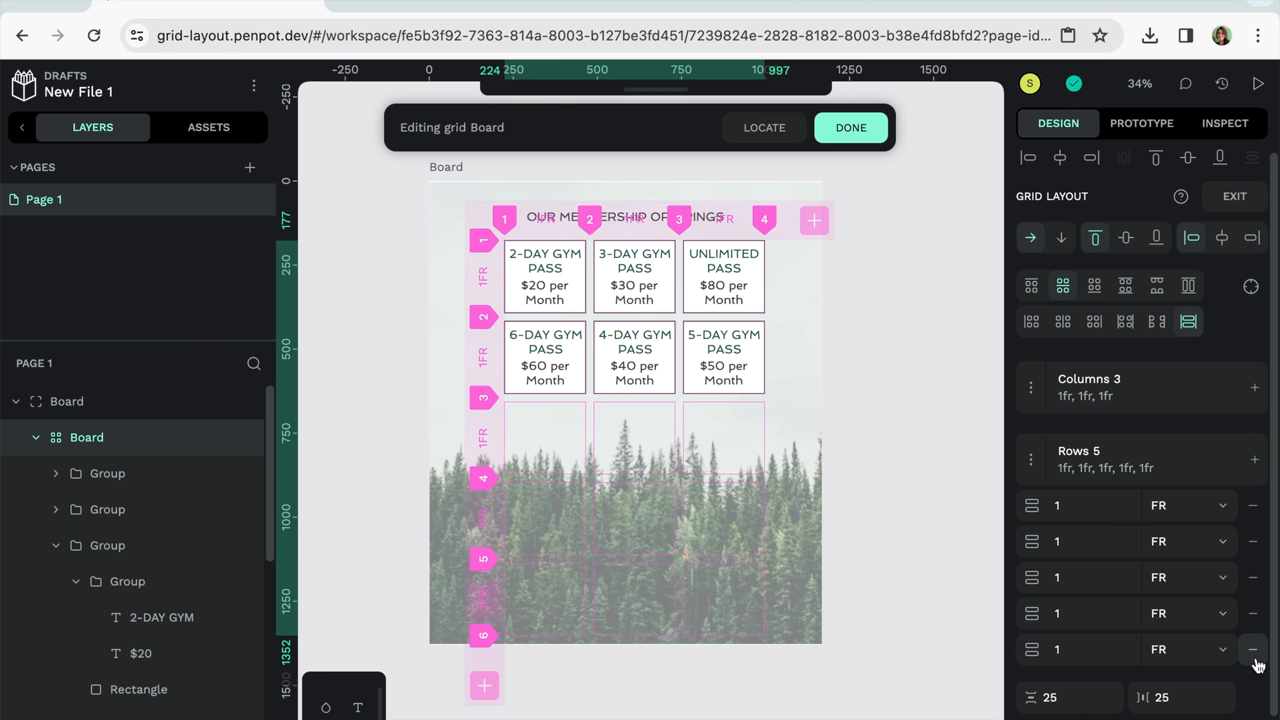
click(1266, 646)
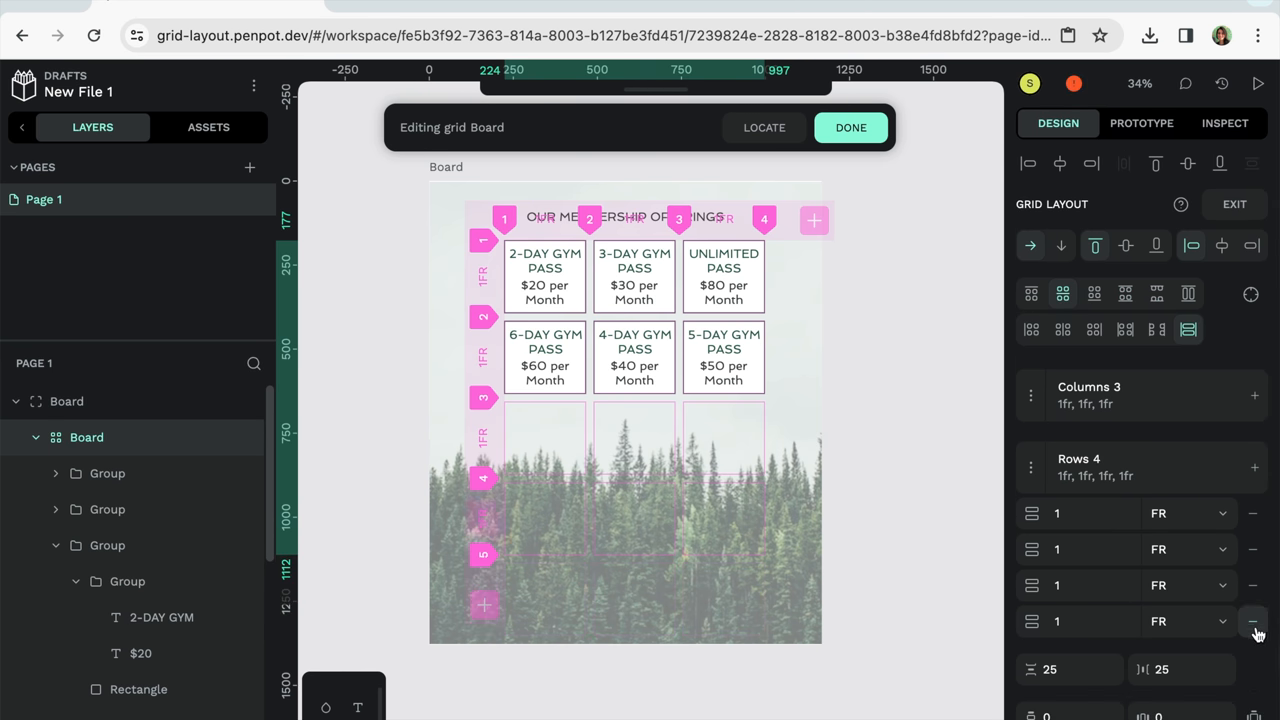
click(1250, 616)
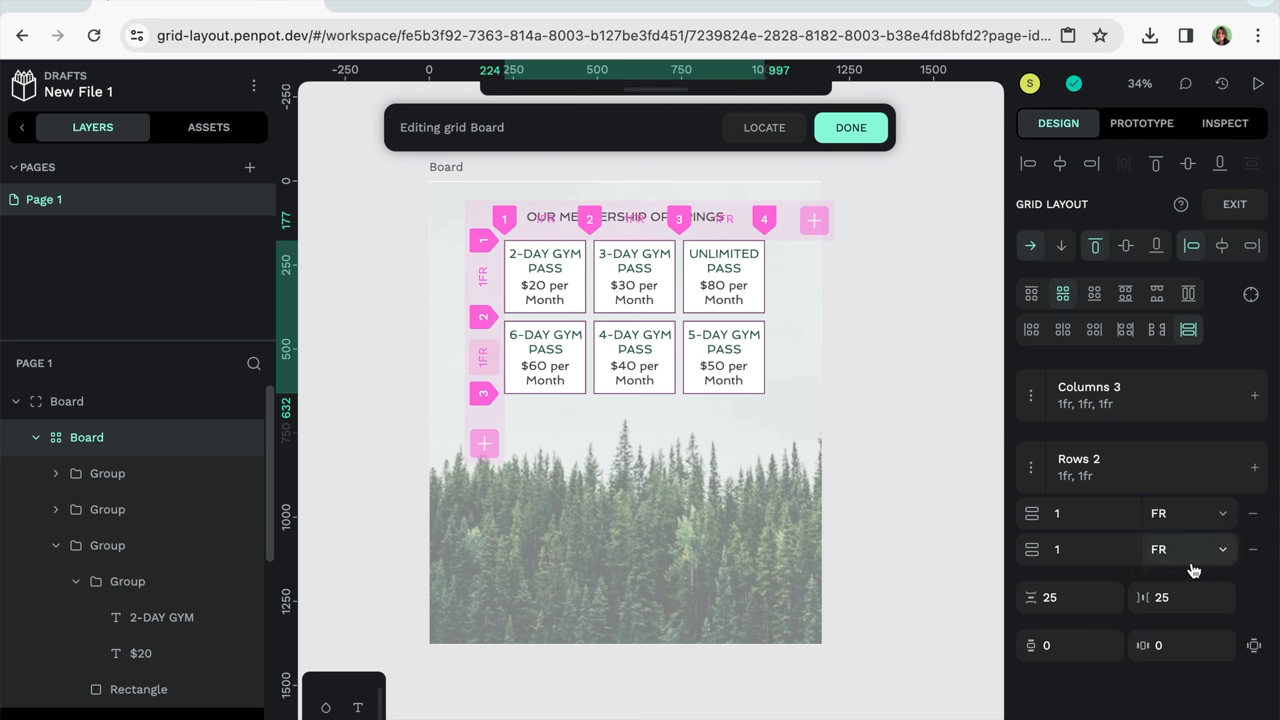
click(852, 128)
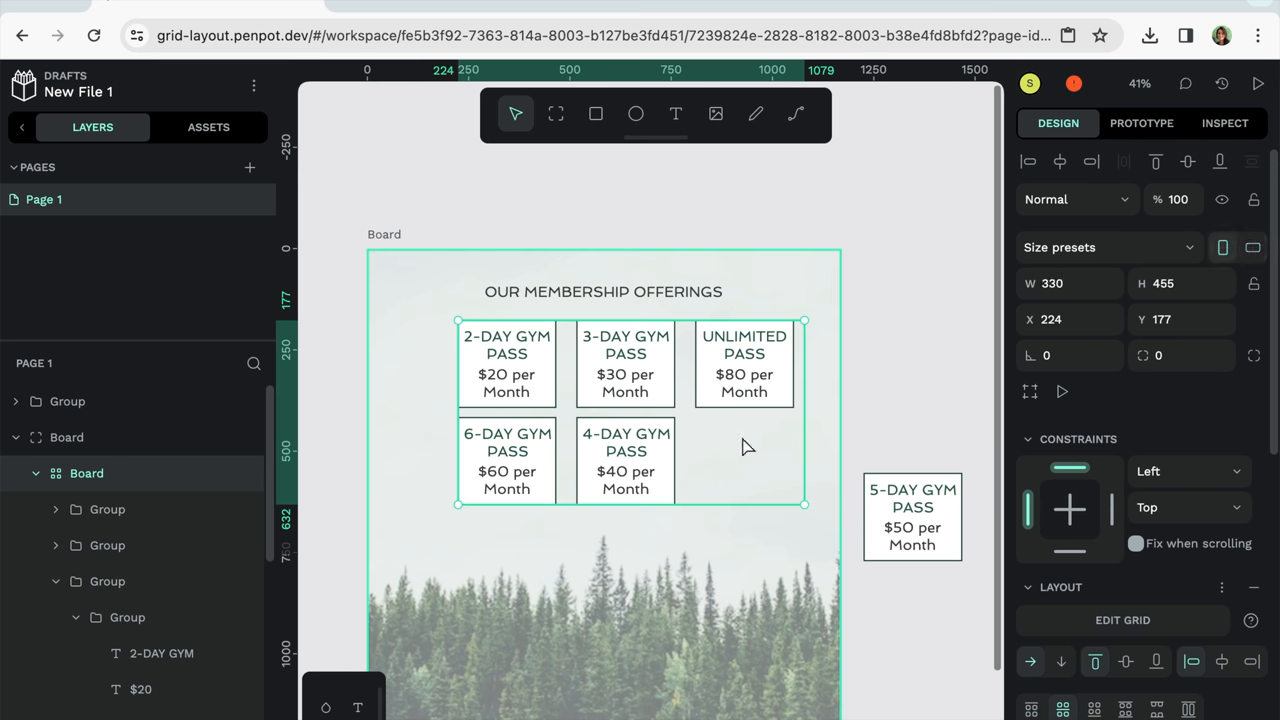
Stretch the grid taller and set 25 gaps and padding with 100 top padding
drag(804, 504, 804, 628)
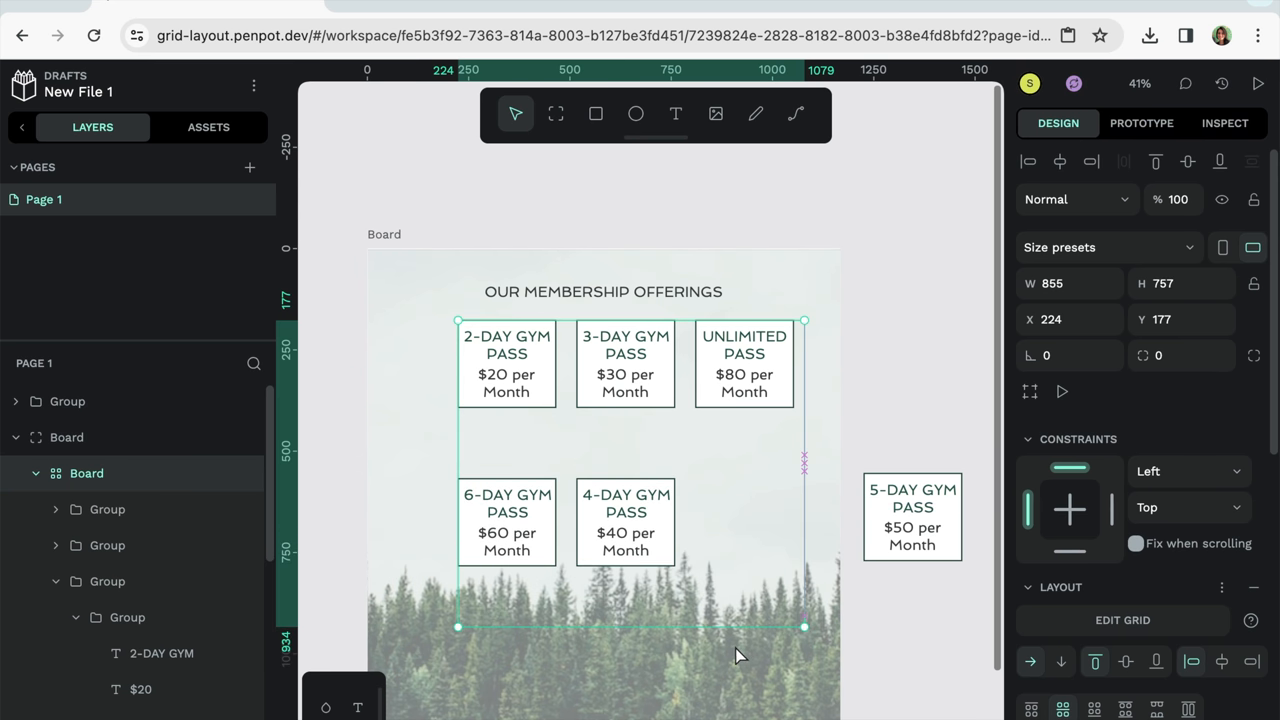
click(1122, 620)
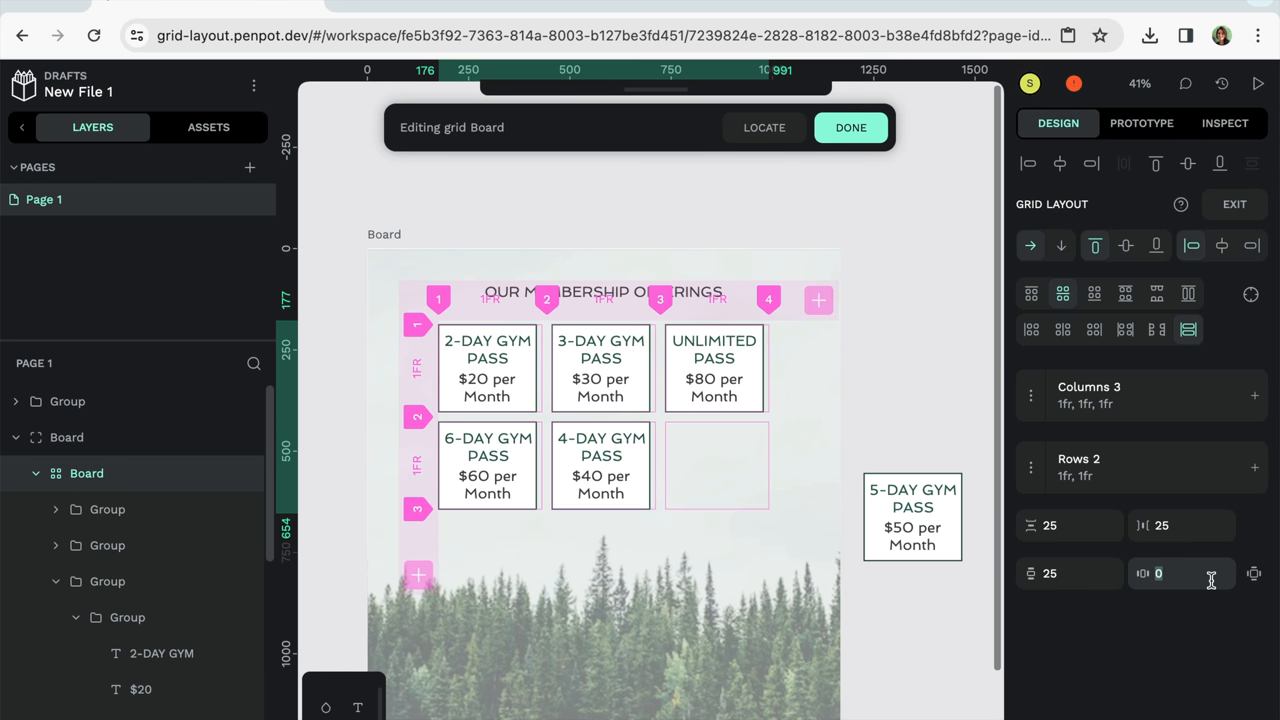
text(25)
text(50)
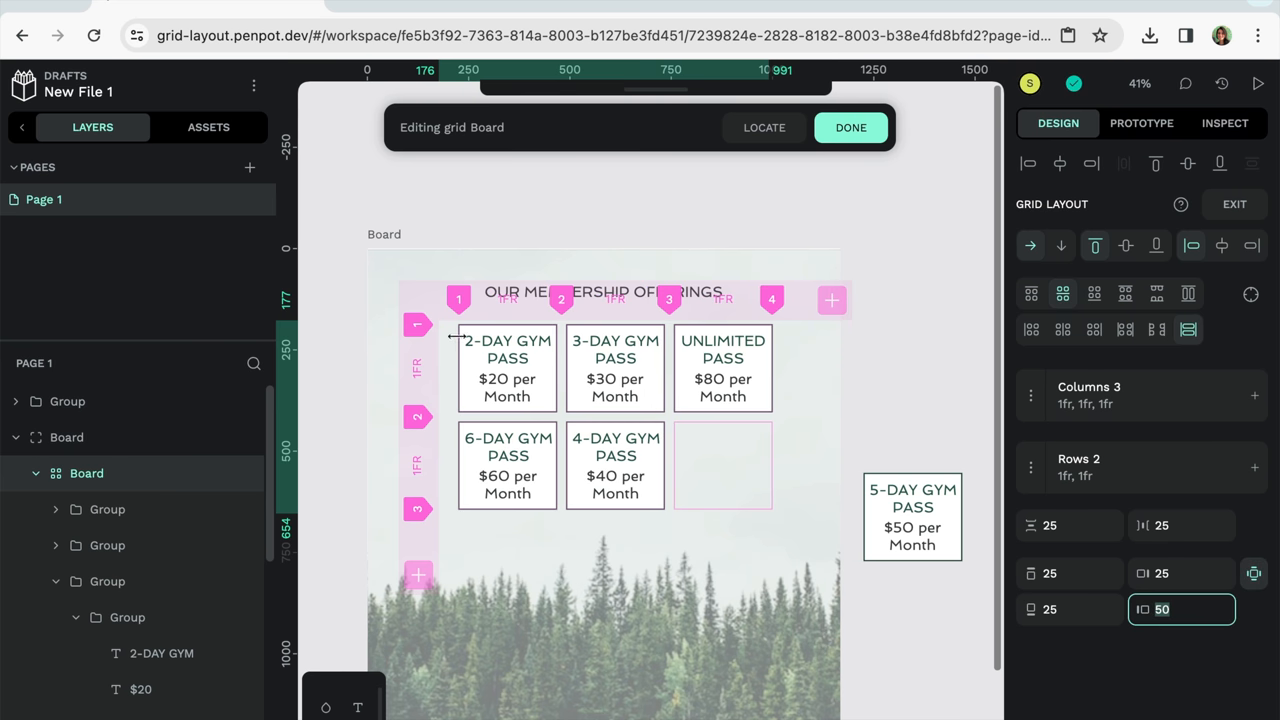
mouse_move(1252, 624)
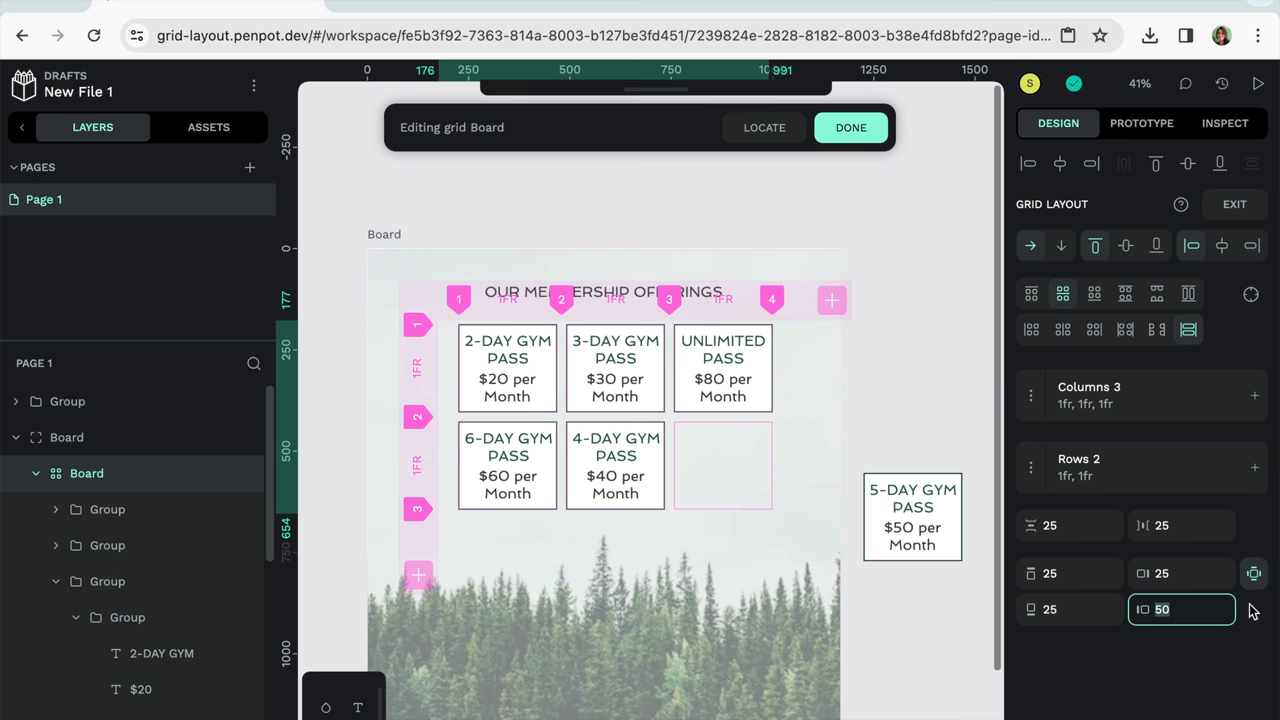
text(25)
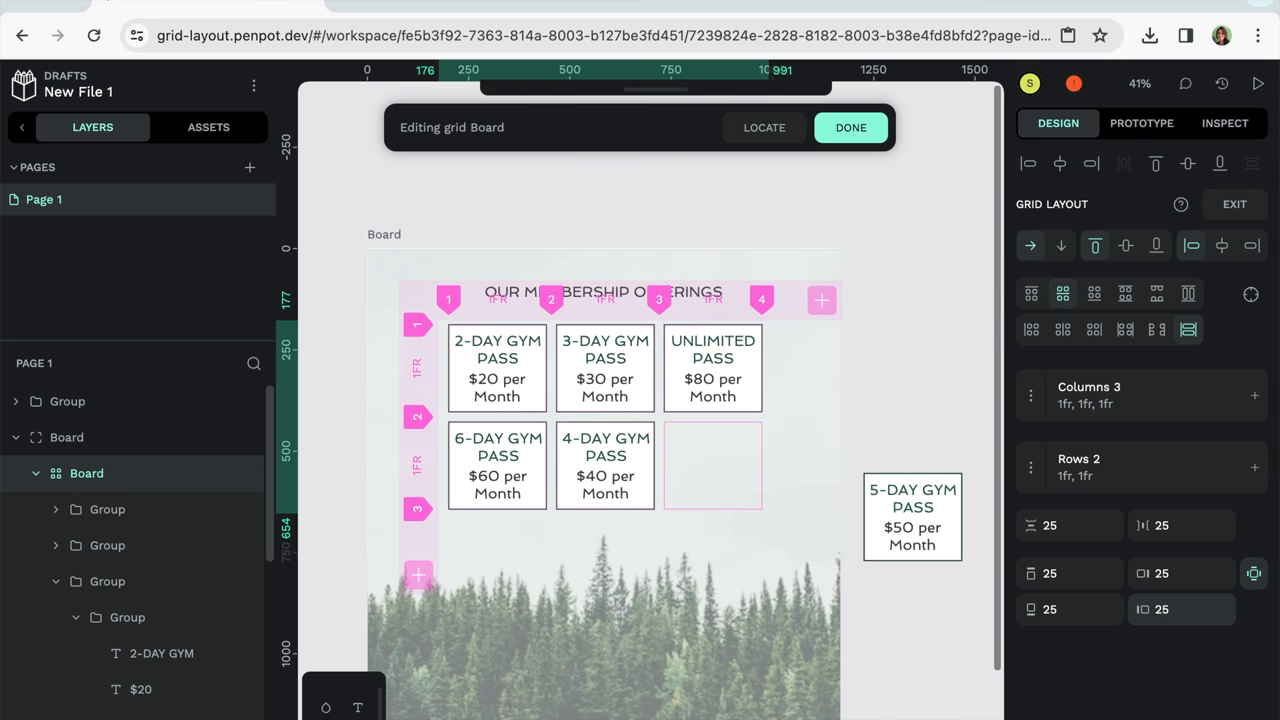
click(1056, 574)
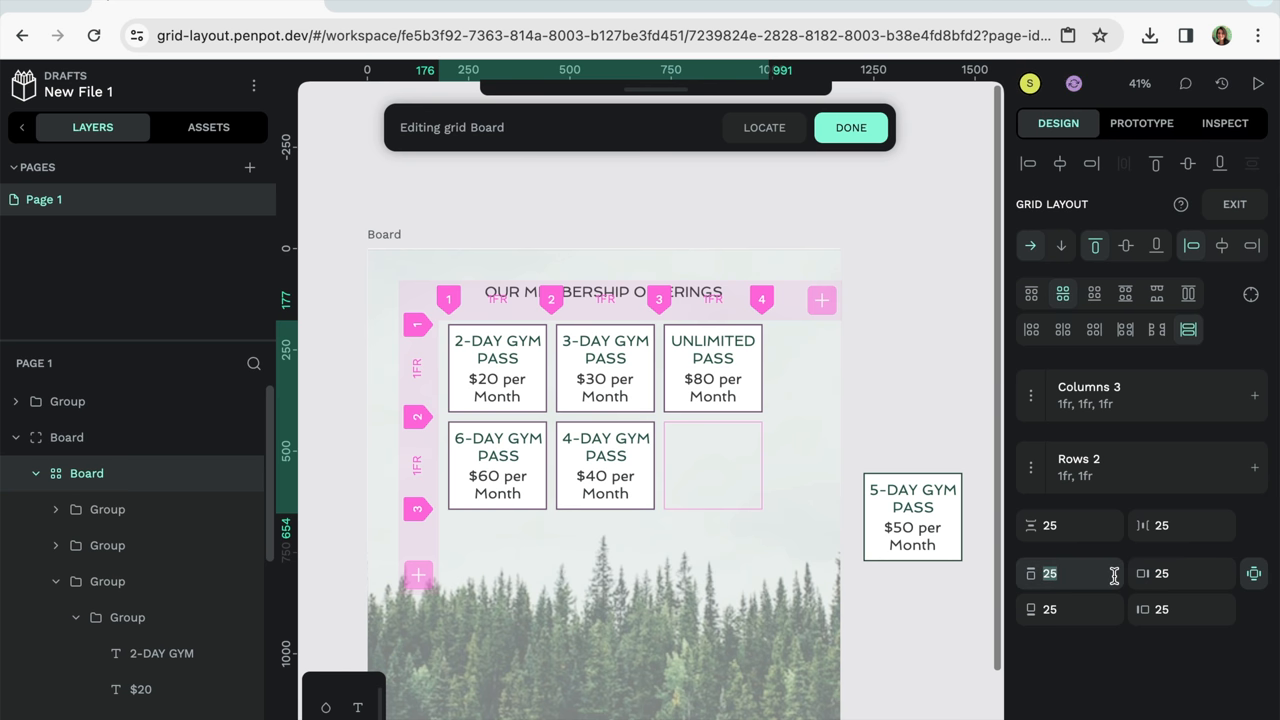
text(100)
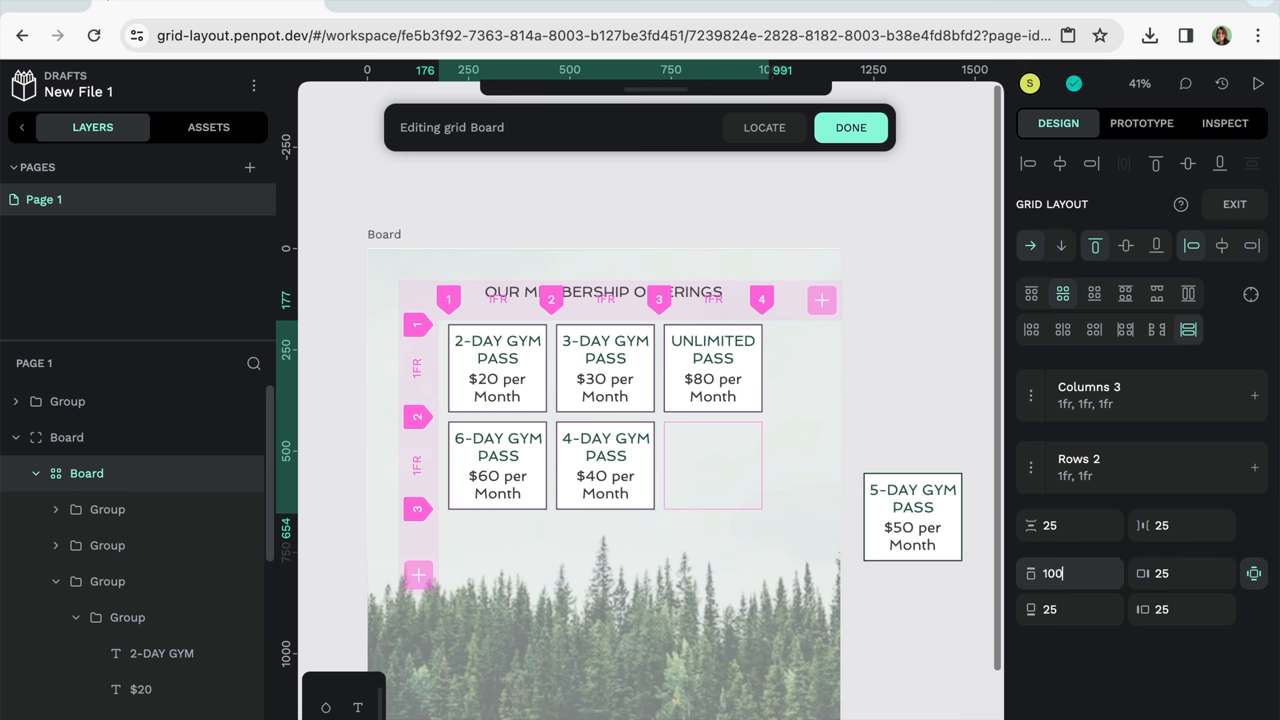
click(1068, 572)
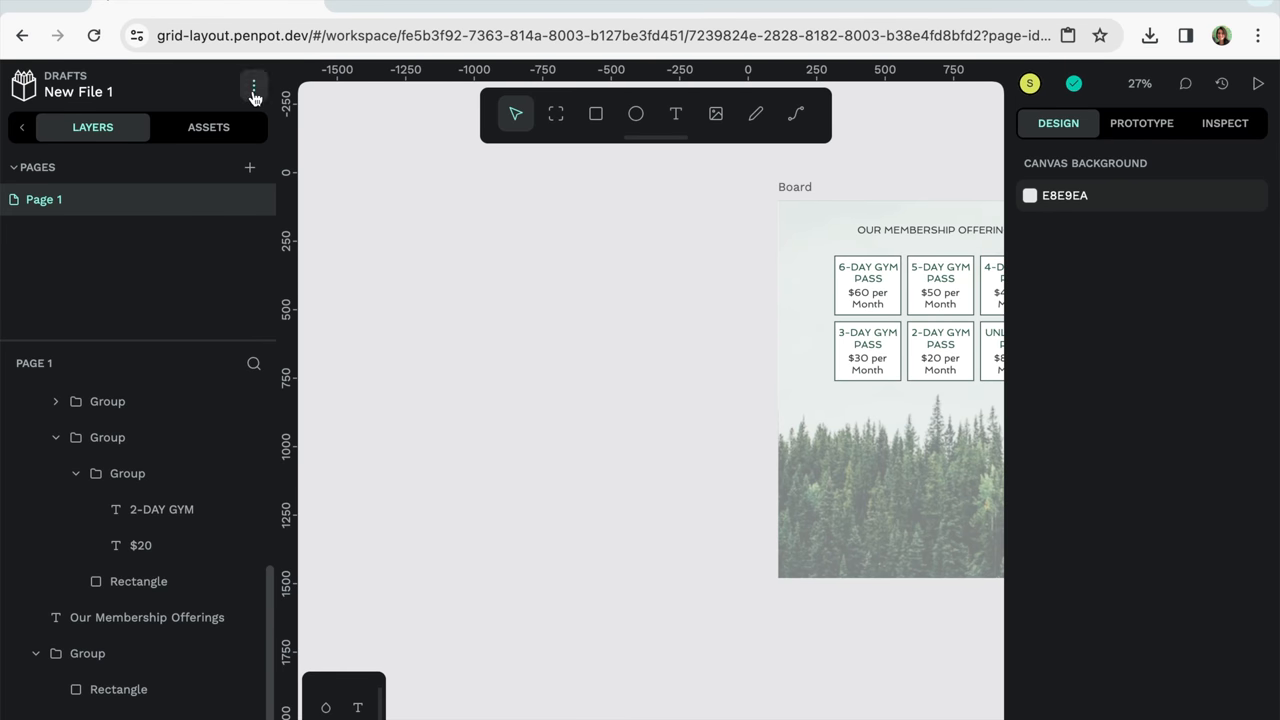
Draw a new board and its first full-width bands, recolouring the second band
drag(444, 188, 564, 324)
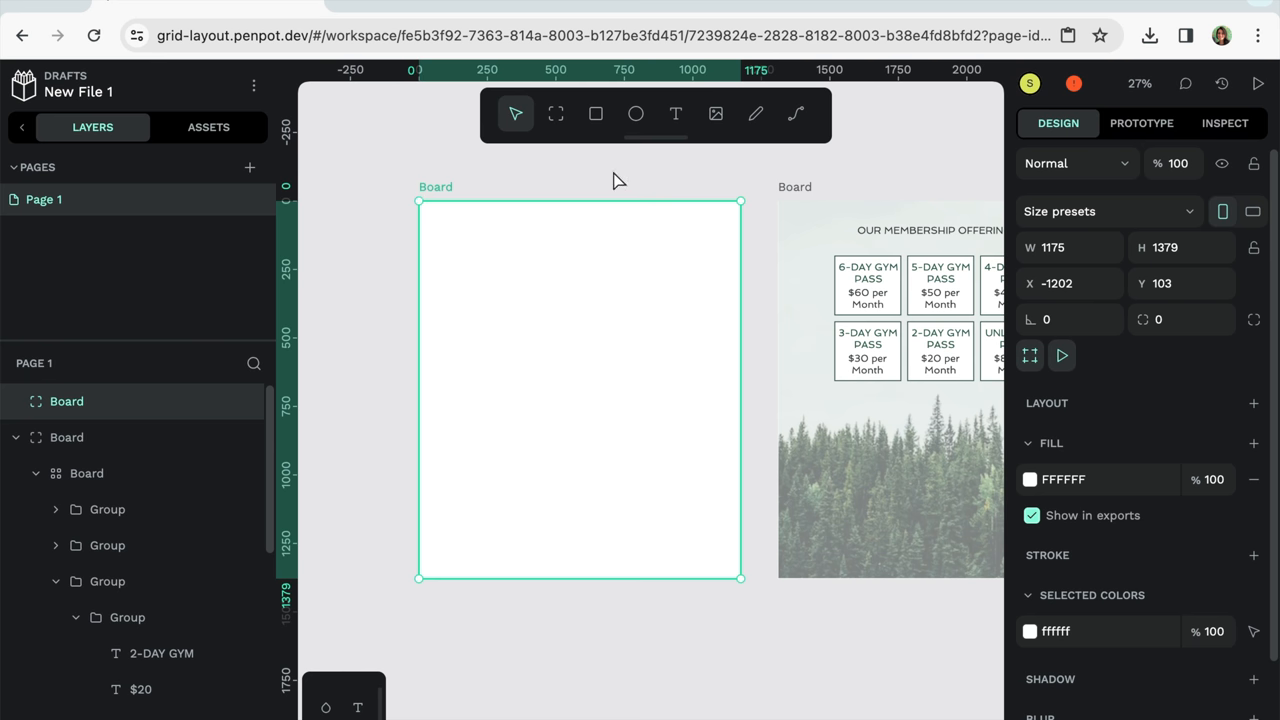
click(592, 112)
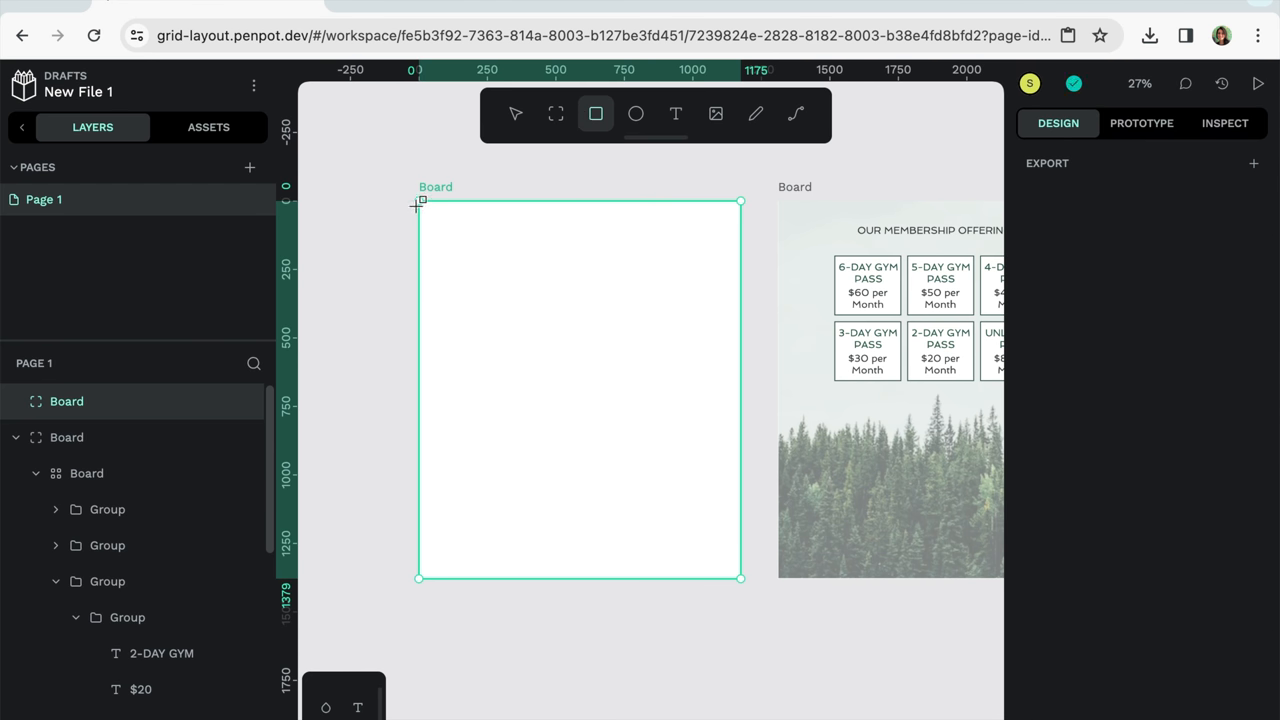
drag(420, 204, 712, 228)
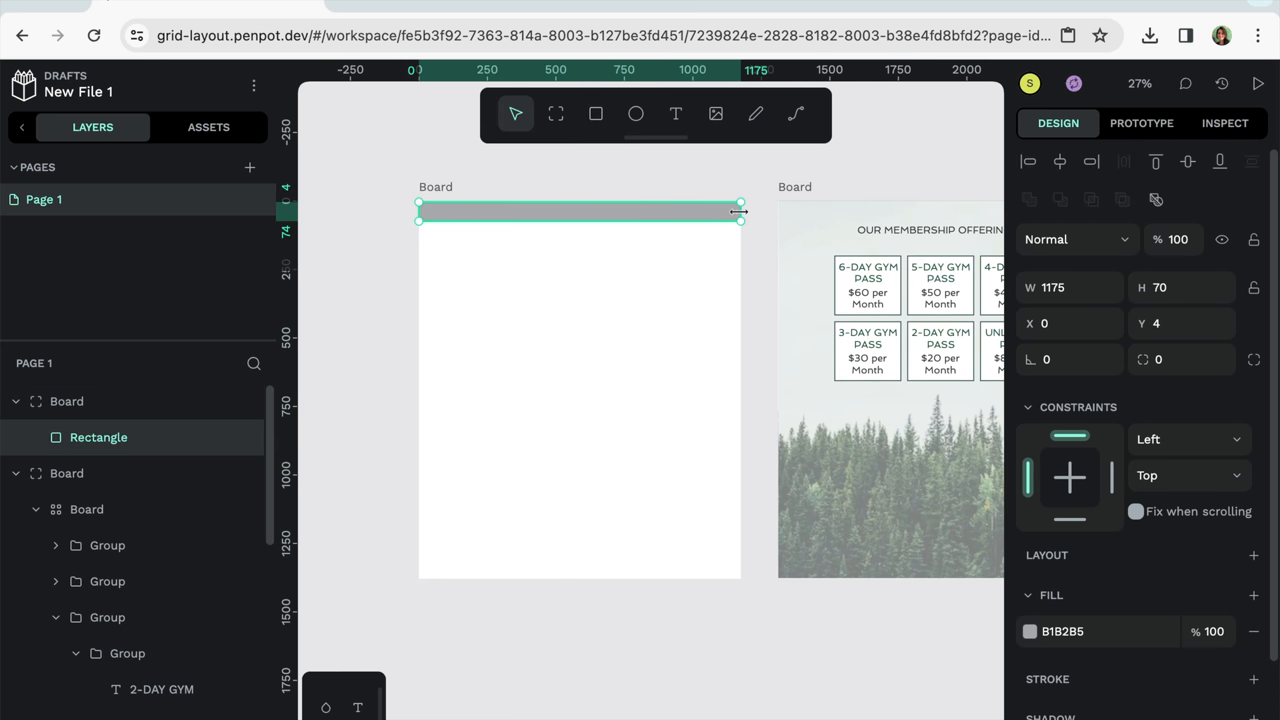
click(592, 112)
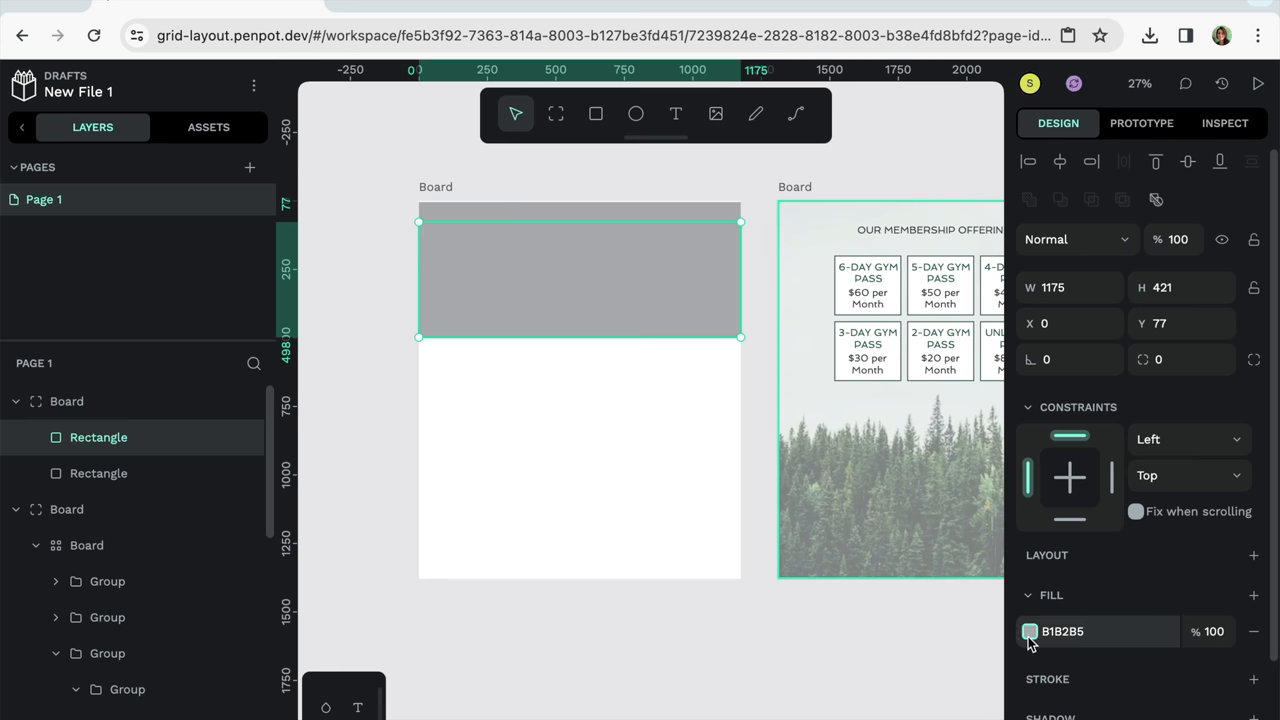
click(1028, 632)
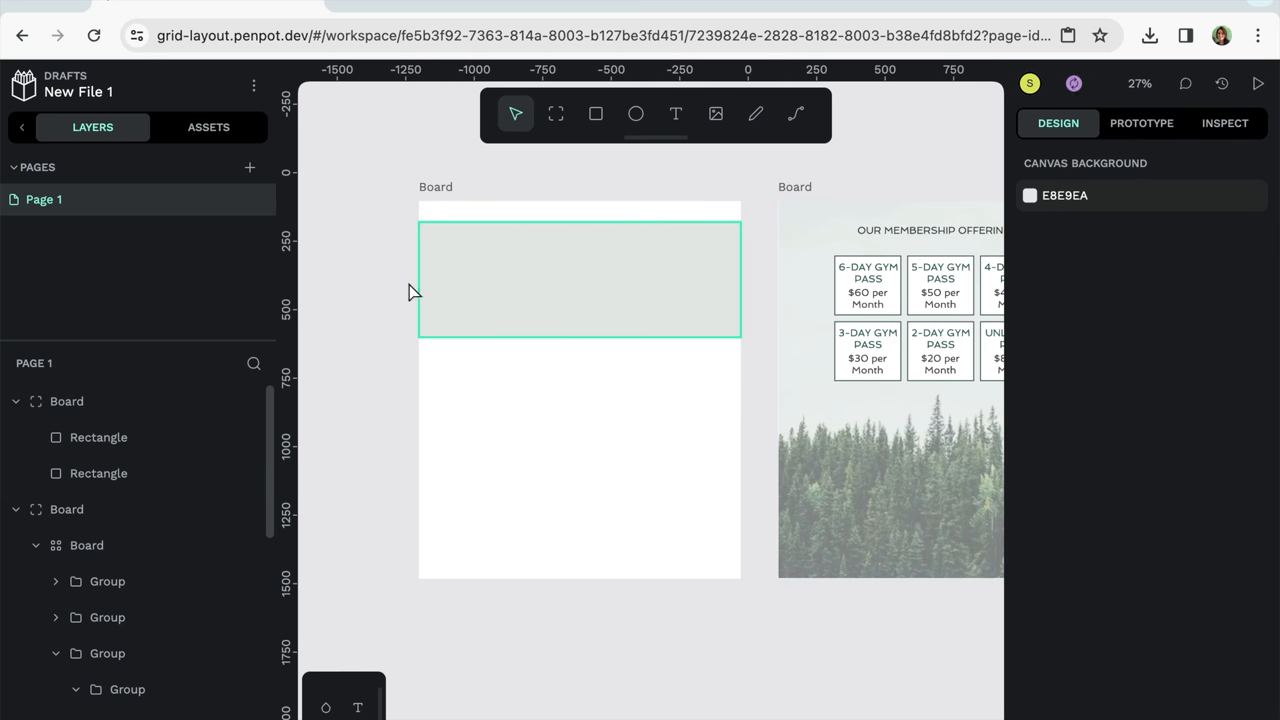
click(632, 114)
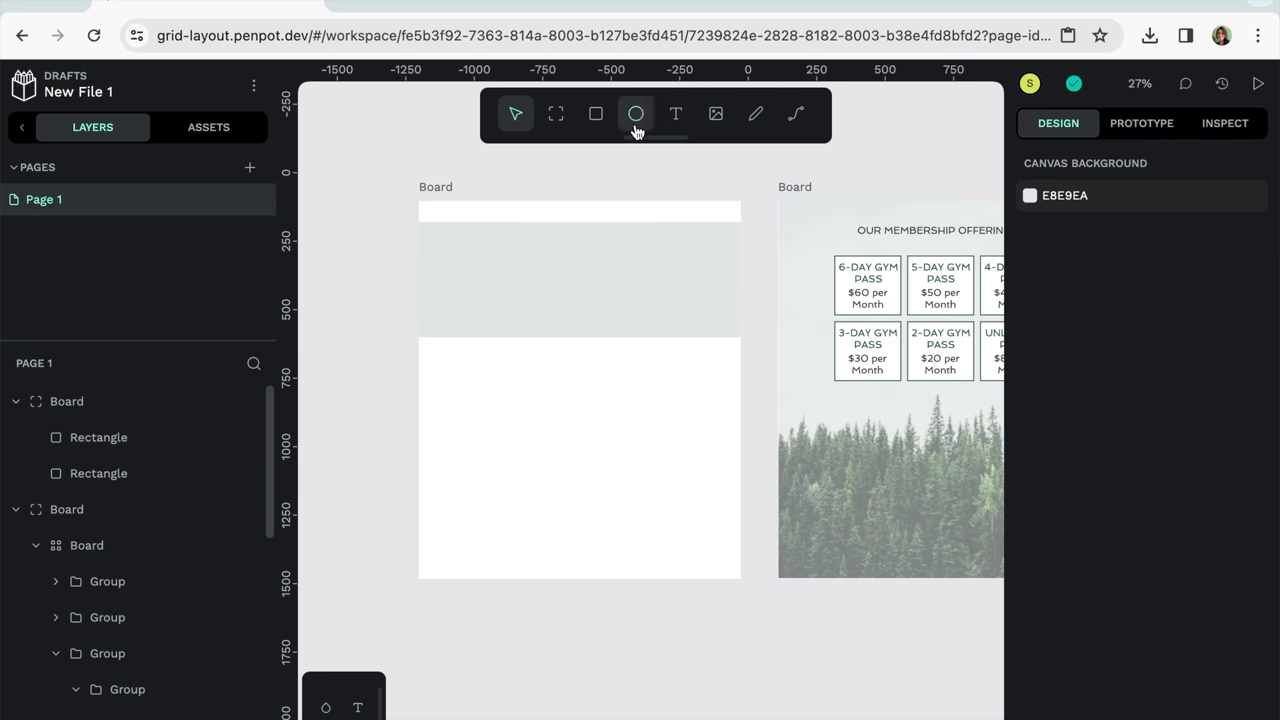
Draw the remaining full-width bands and fill the bottom one dark green
click(592, 112)
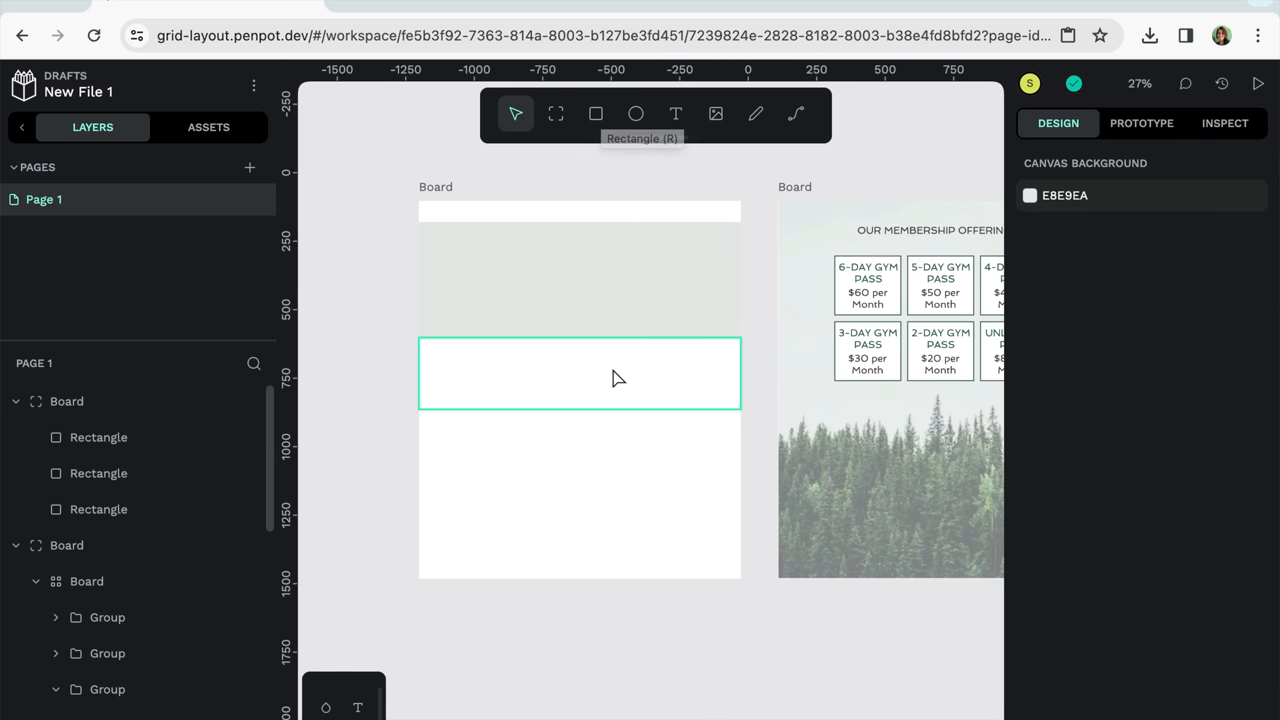
click(598, 114)
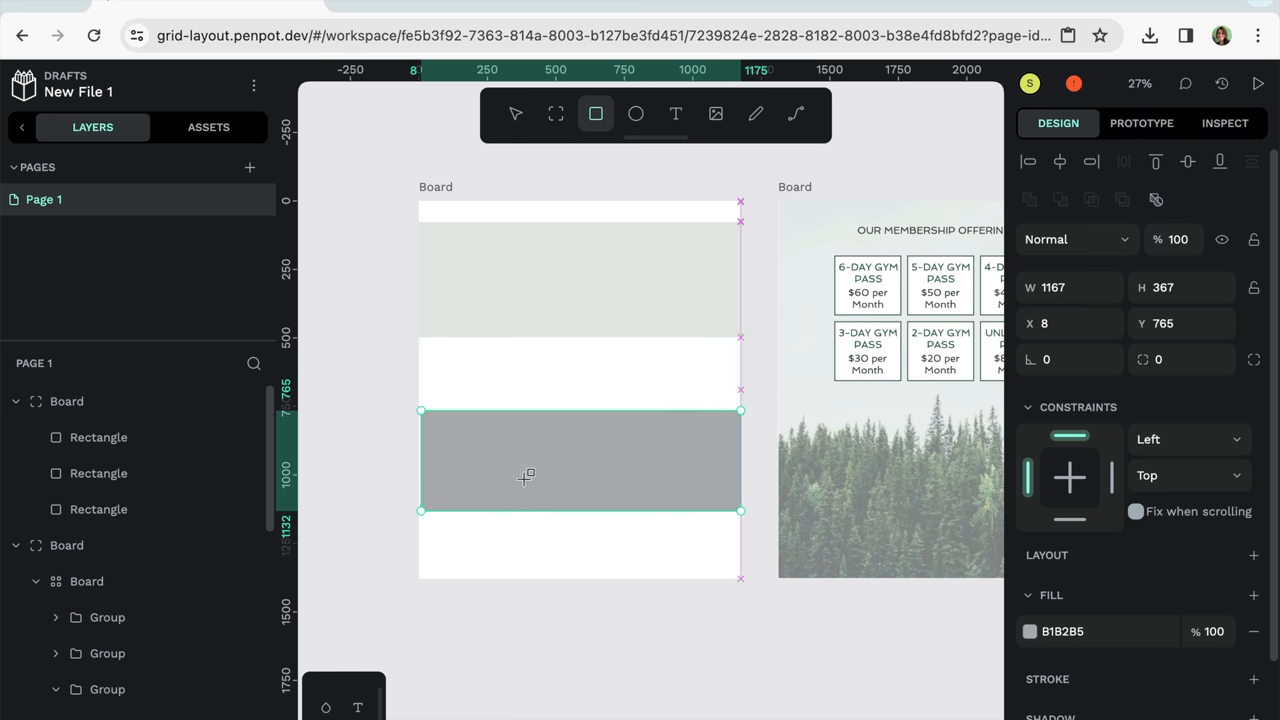
click(1030, 632)
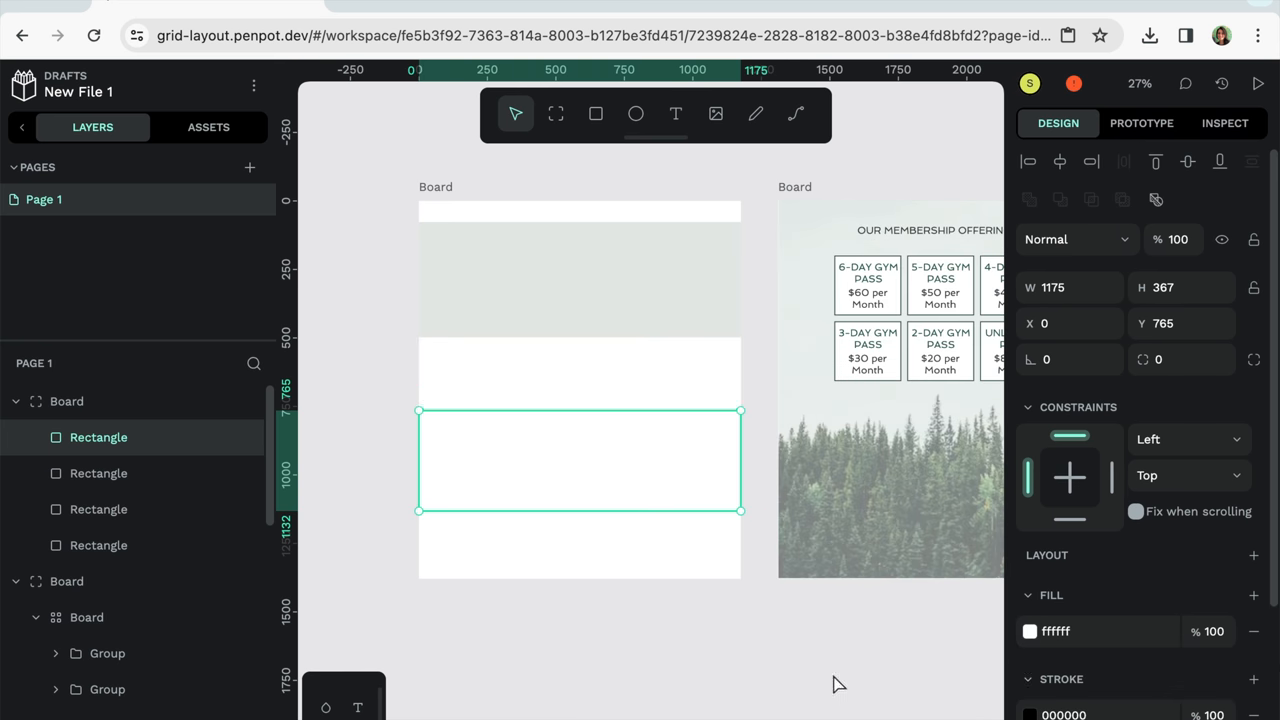
click(594, 112)
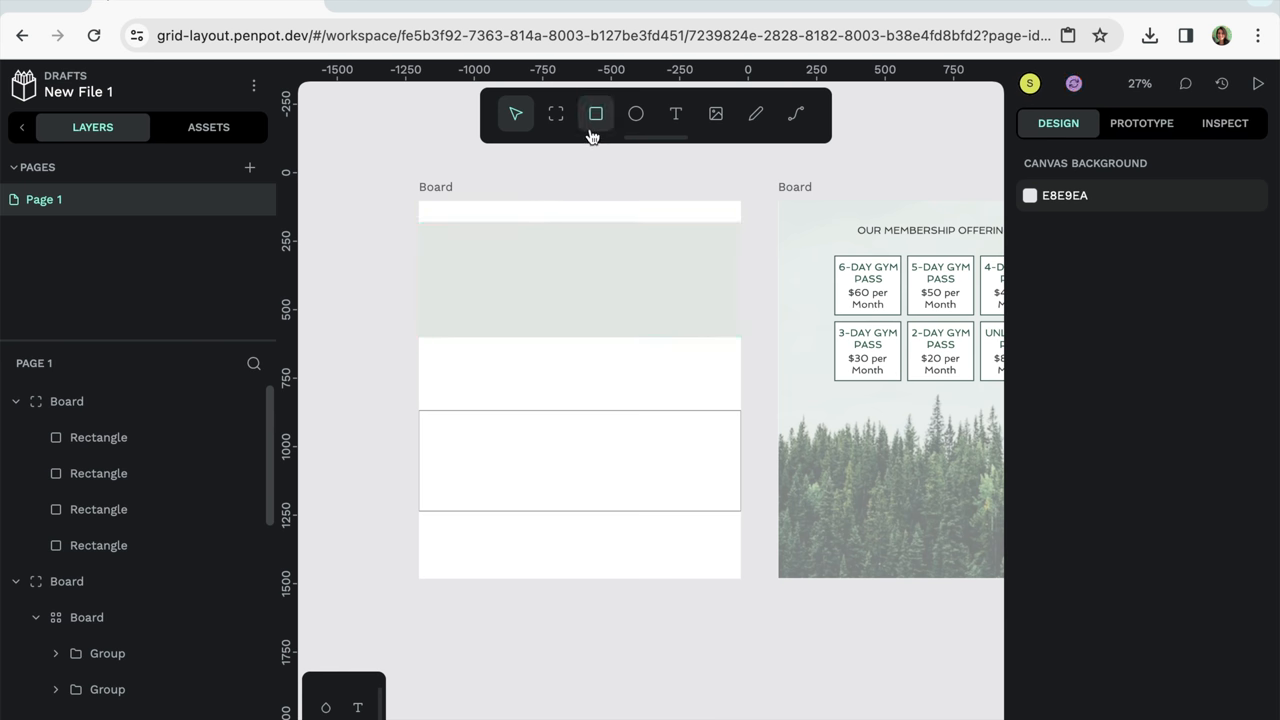
click(594, 114)
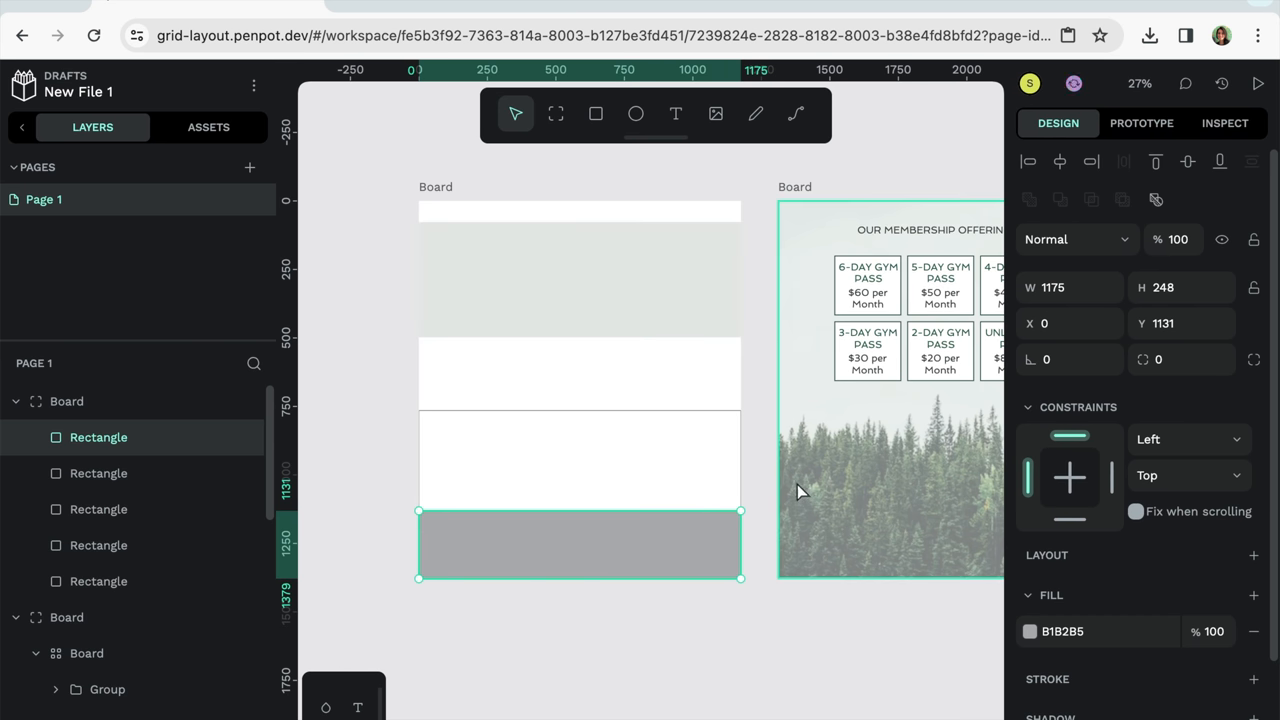
click(1032, 632)
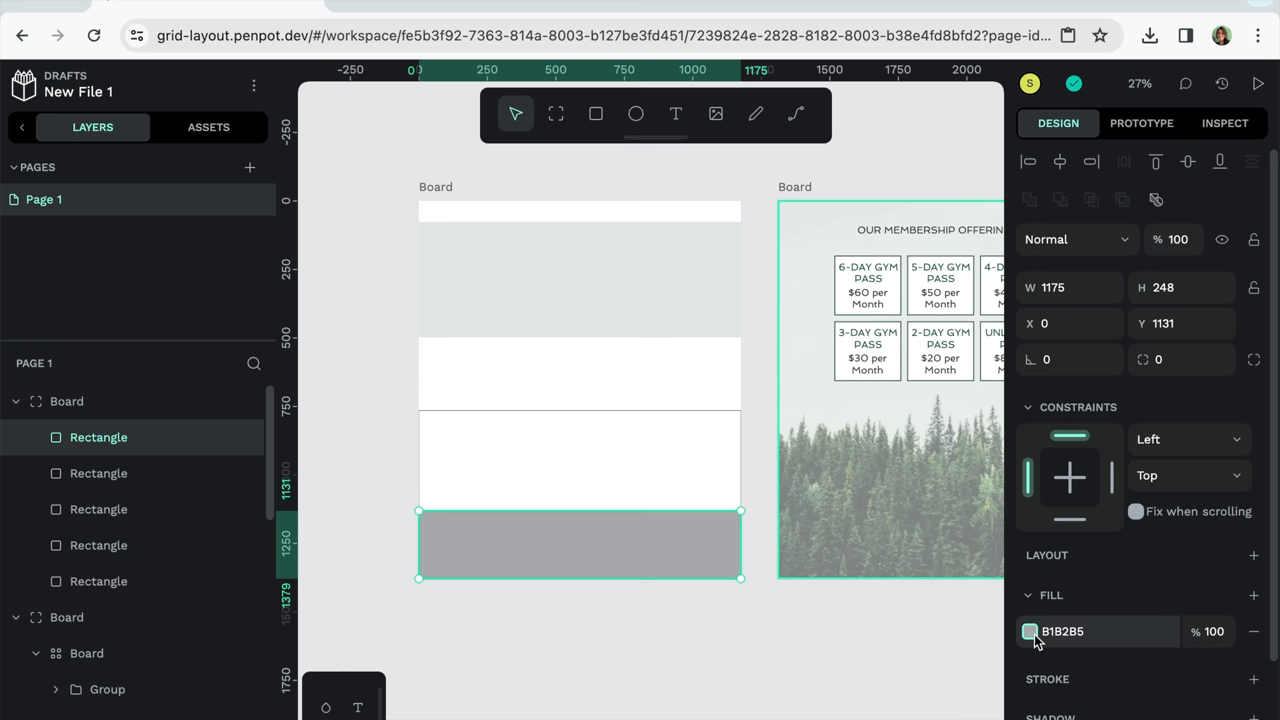
click(1030, 632)
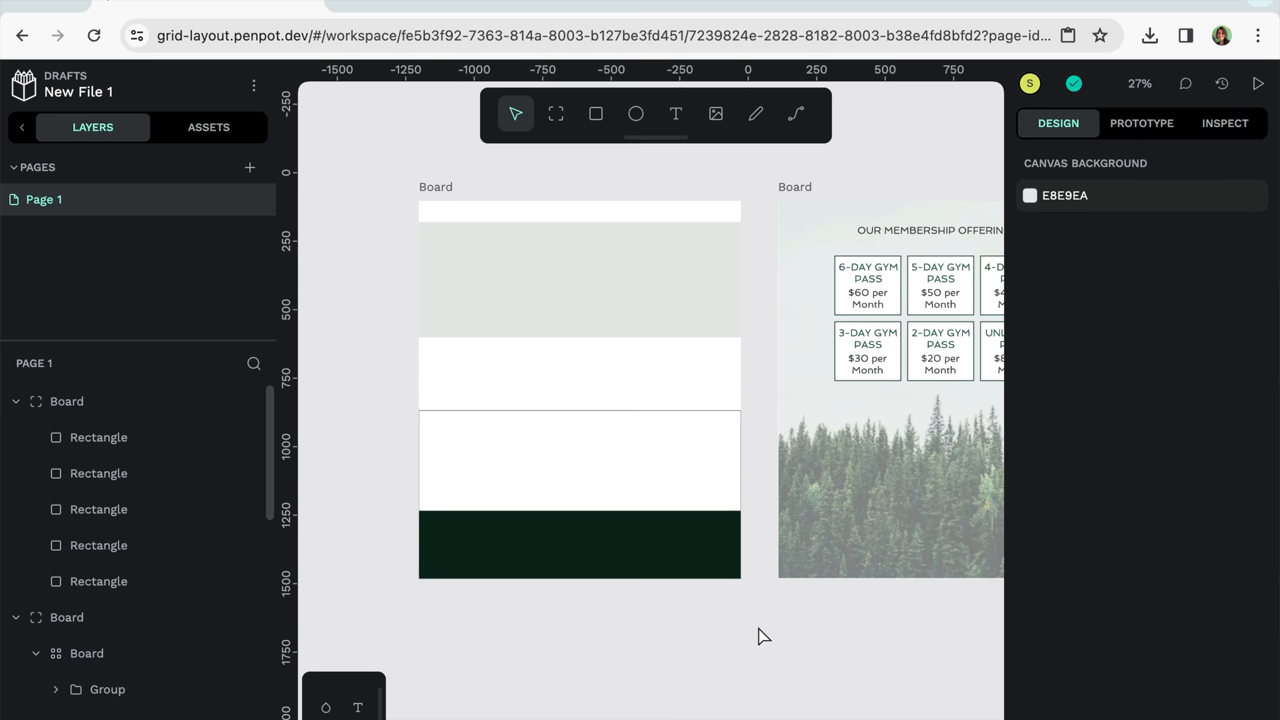
mouse_move(582, 616)
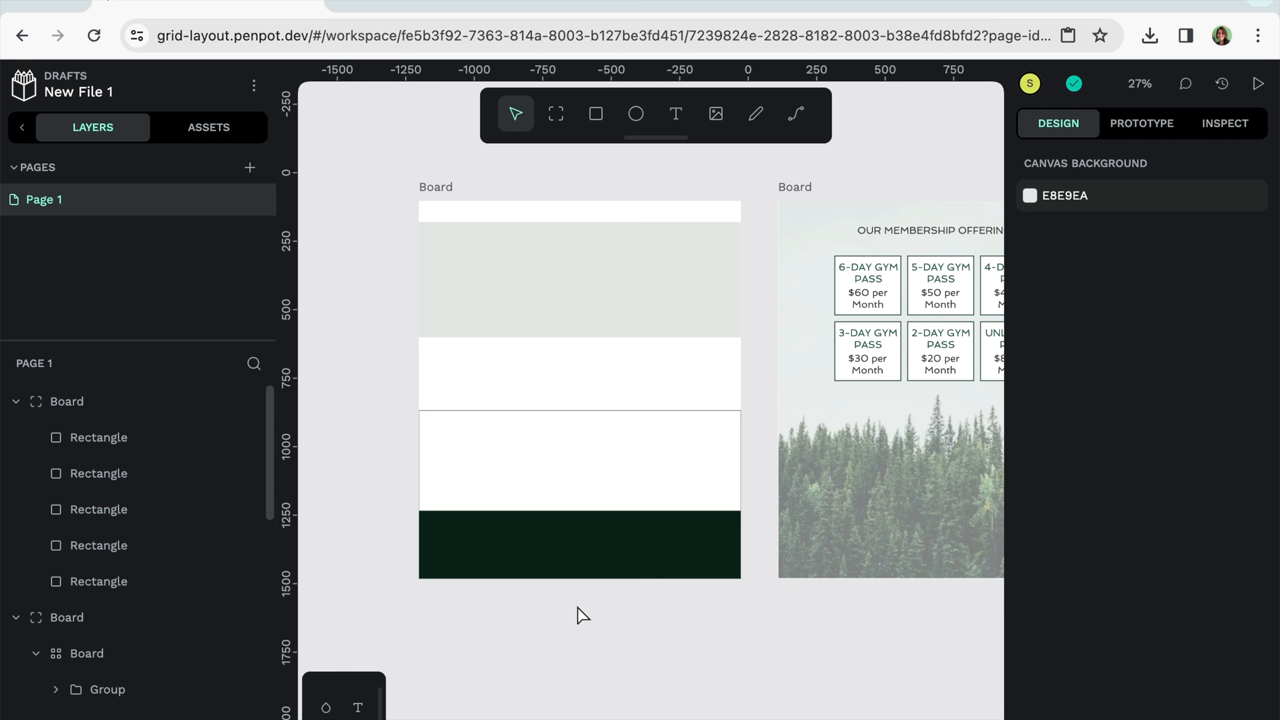
mouse_move(720, 604)
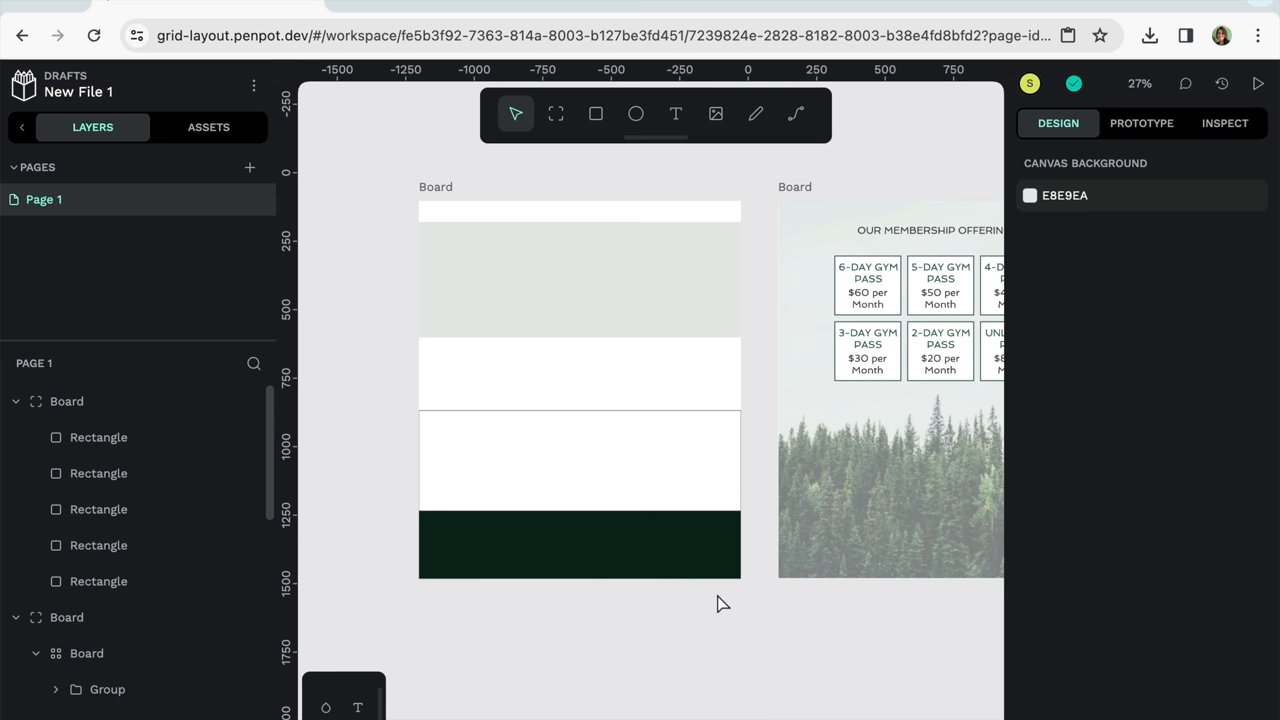
mouse_move(608, 604)
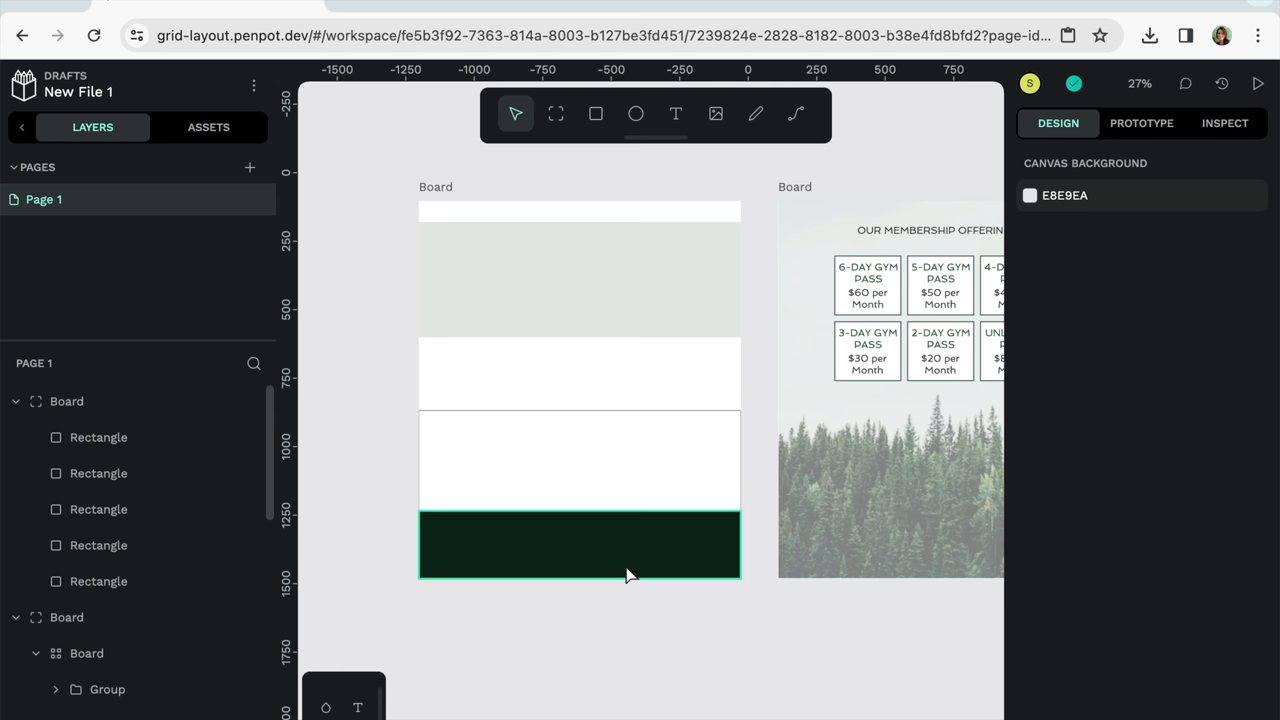
click(754, 620)
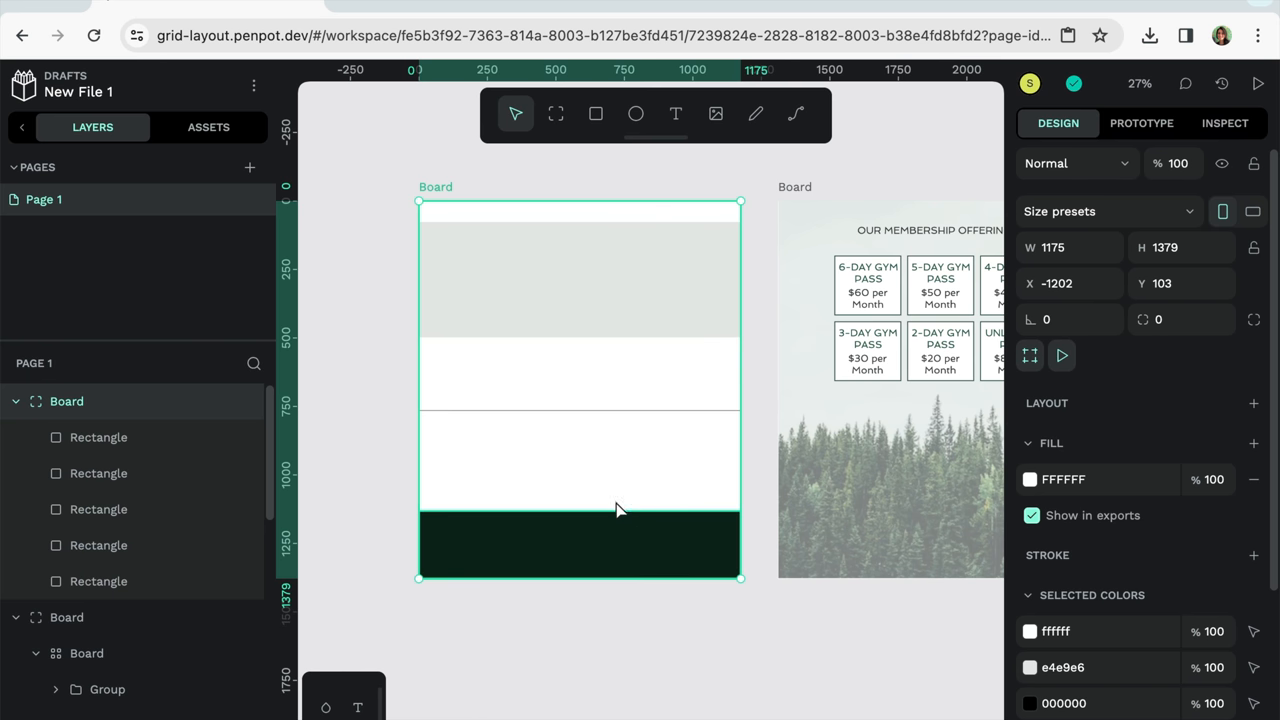
Add a grid layout to the new board and name the top row's area Navigation
right_click(616, 510)
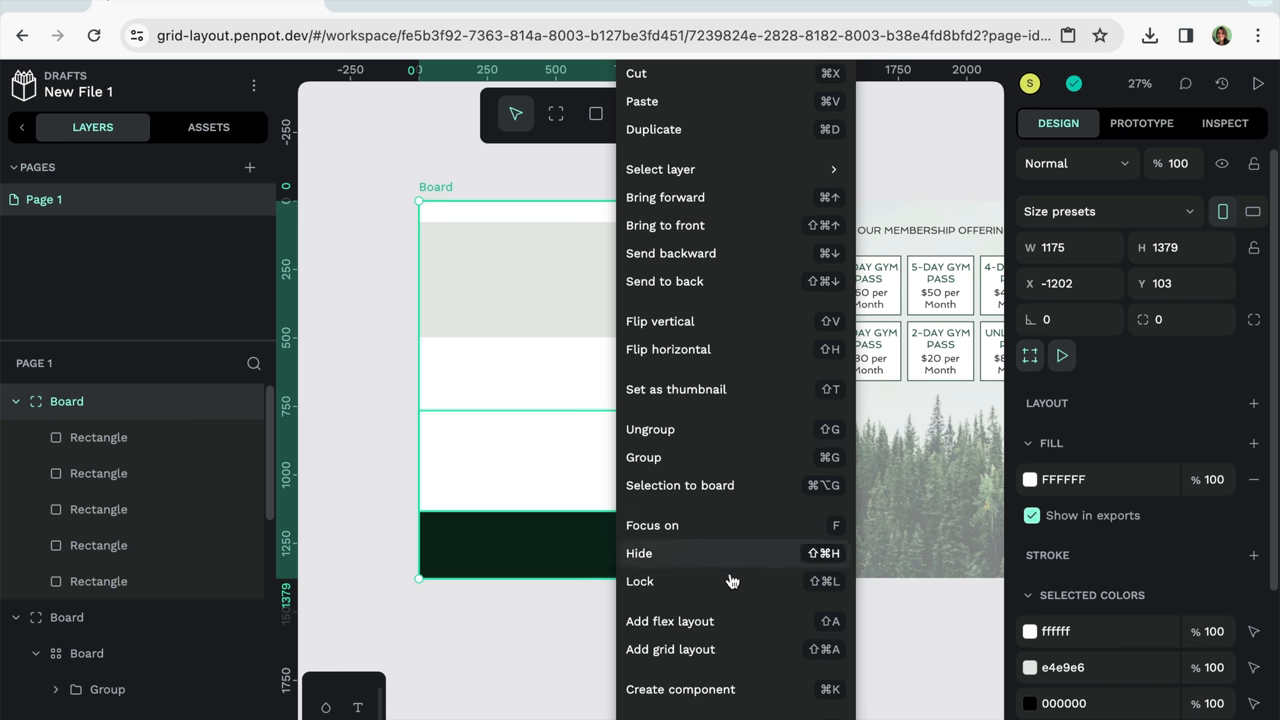
mouse_move(732, 648)
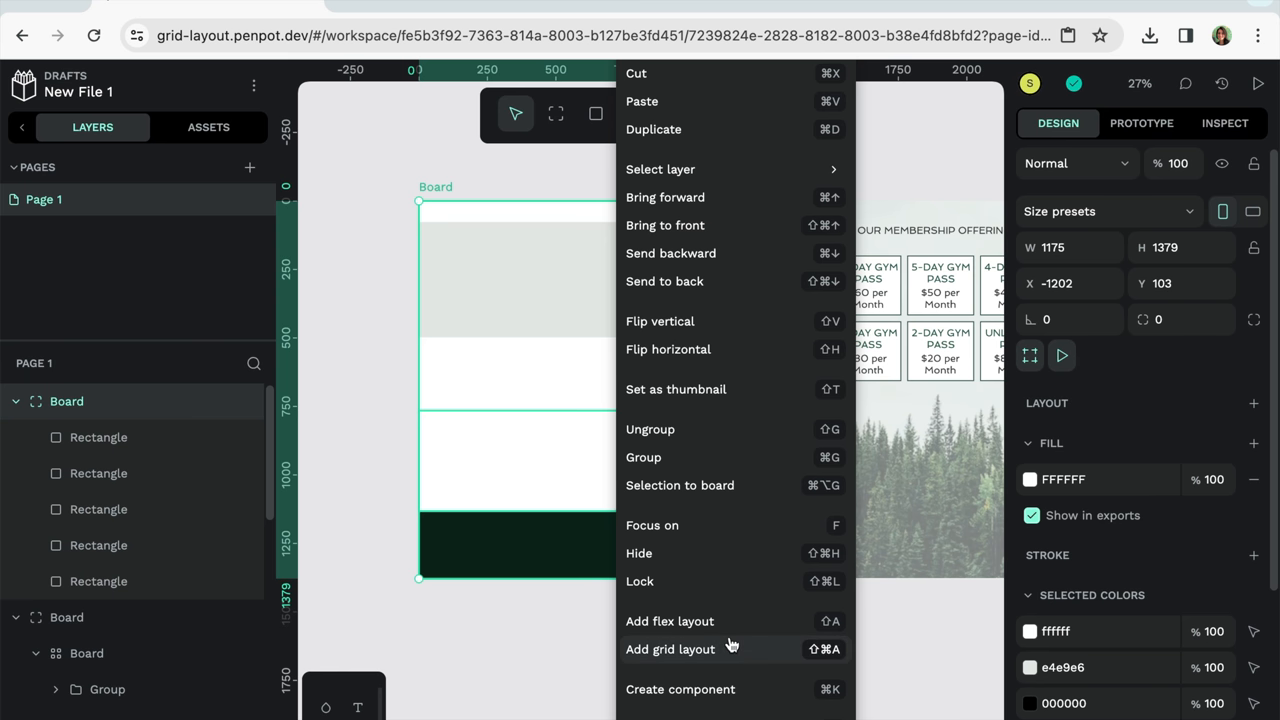
click(612, 212)
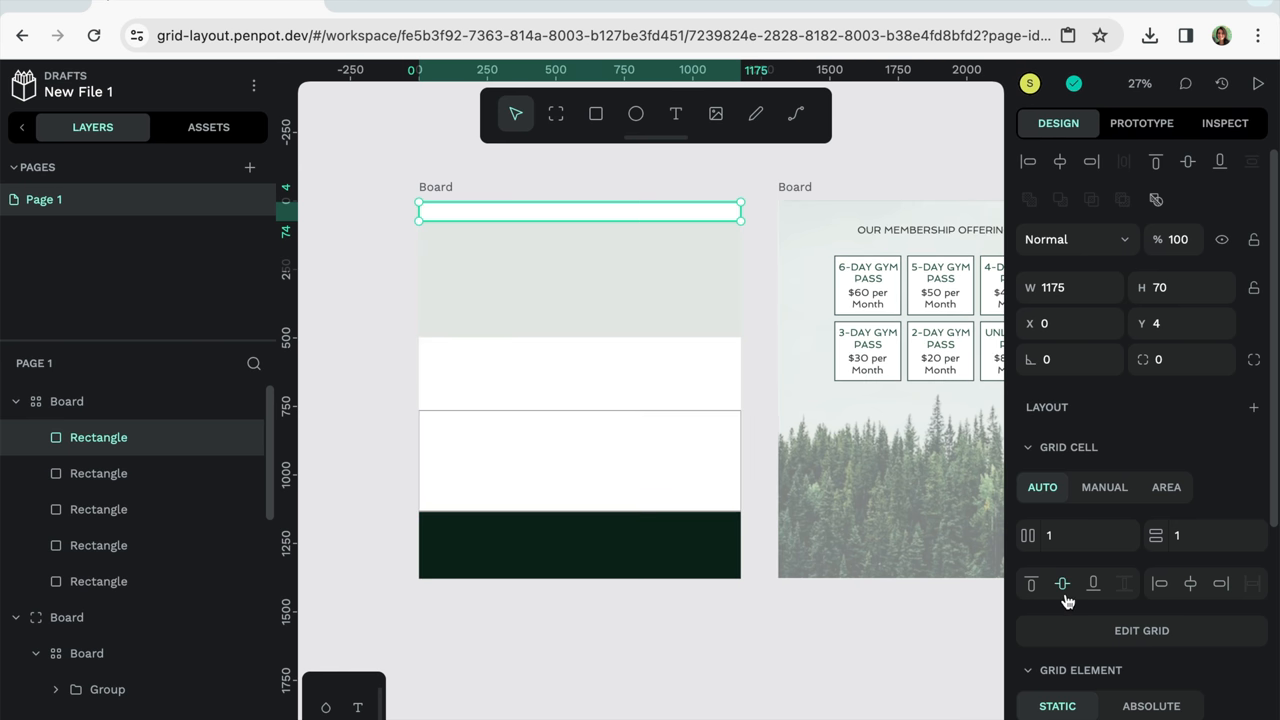
mouse_move(1170, 464)
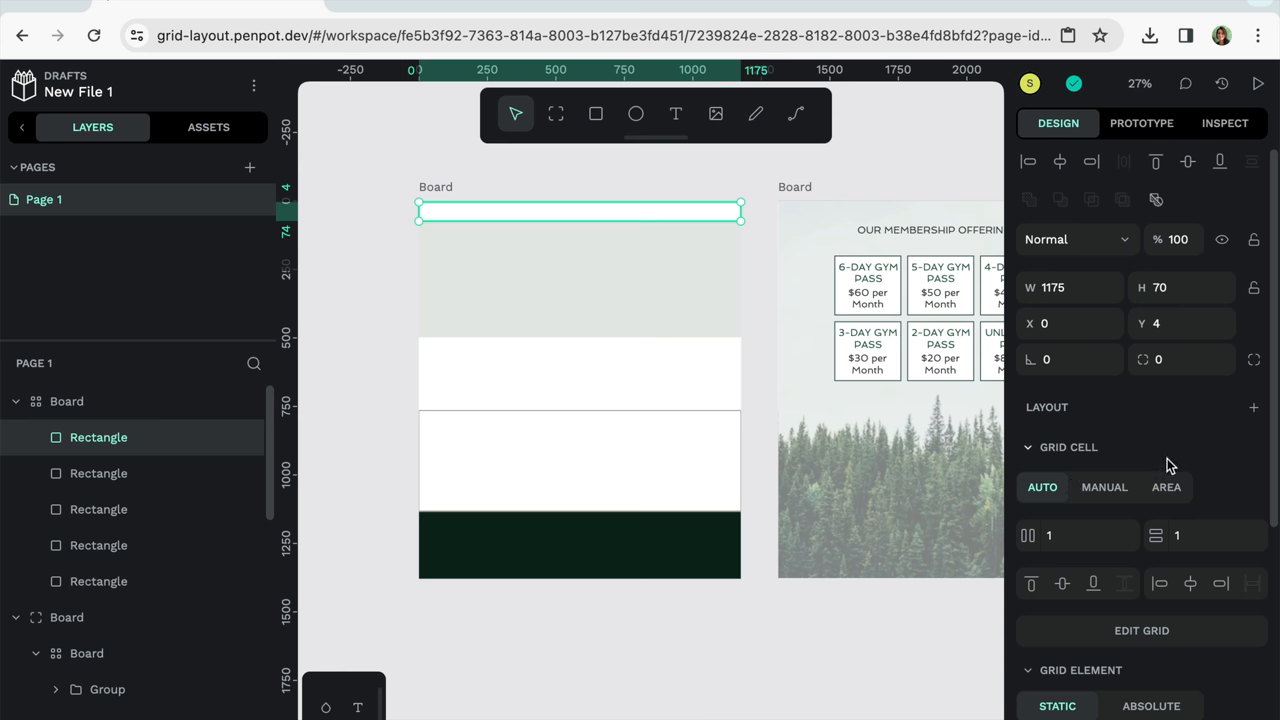
click(1164, 488)
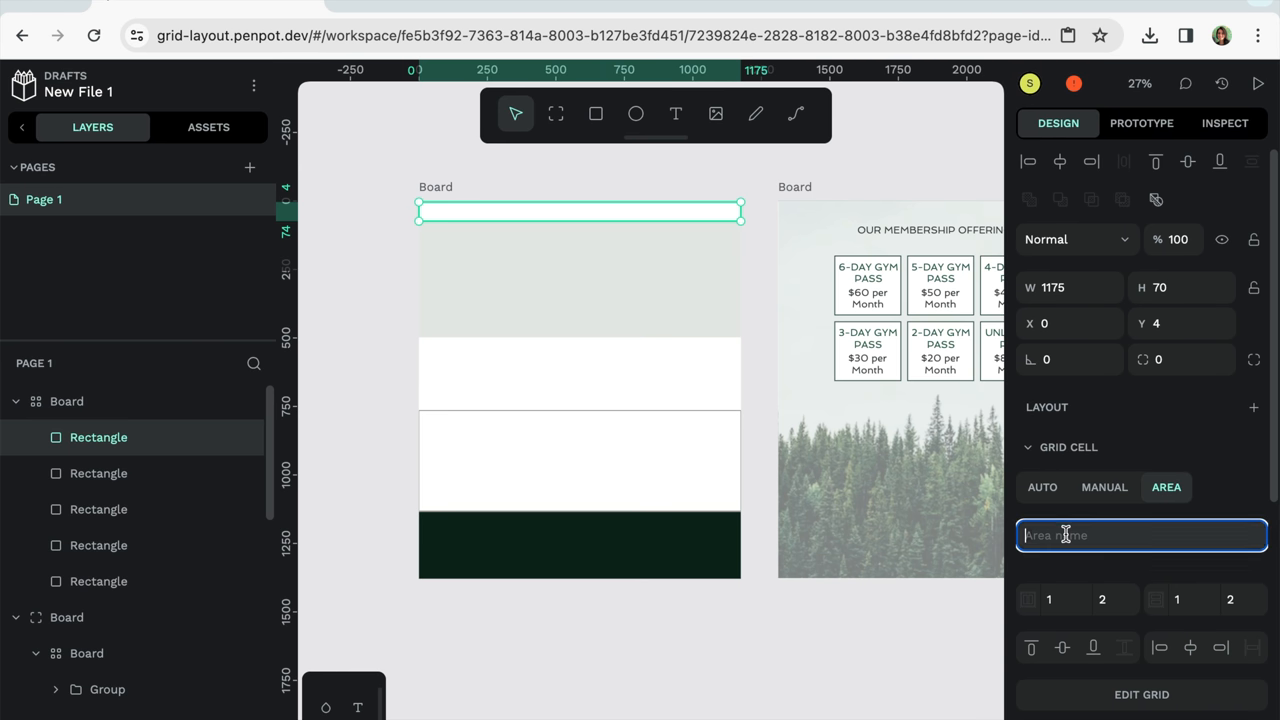
text(N)
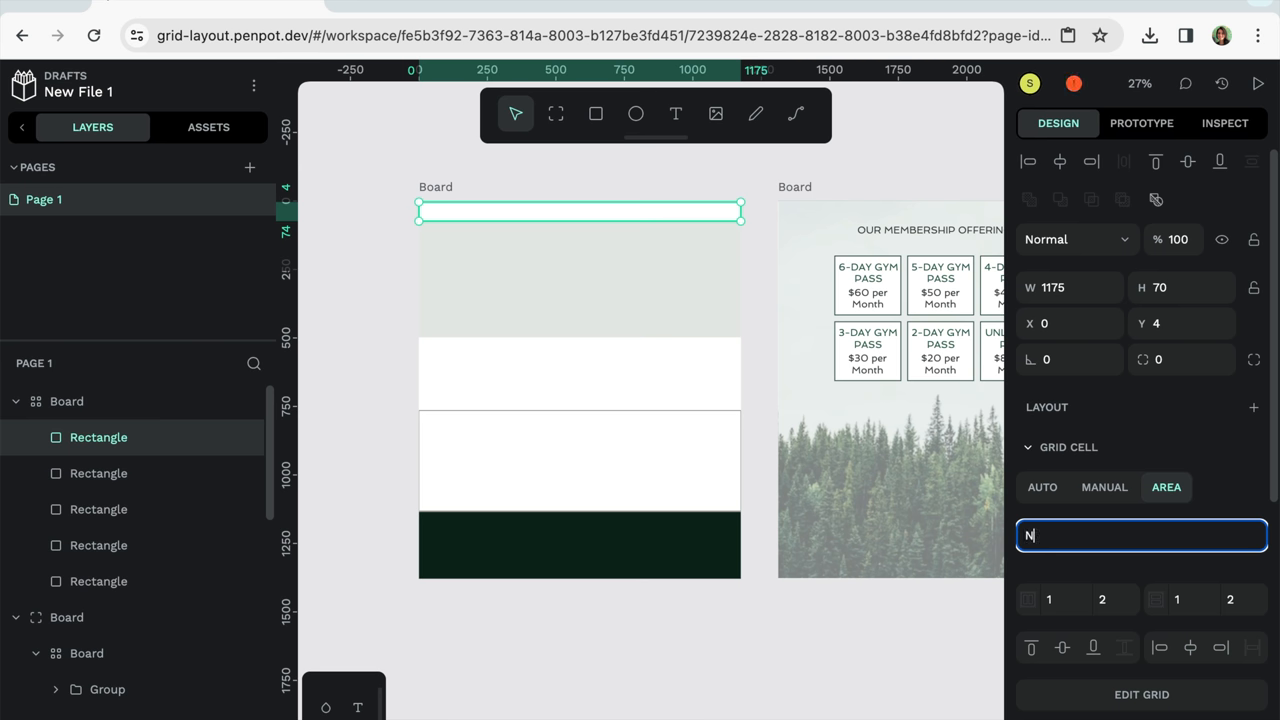
text(avigation)
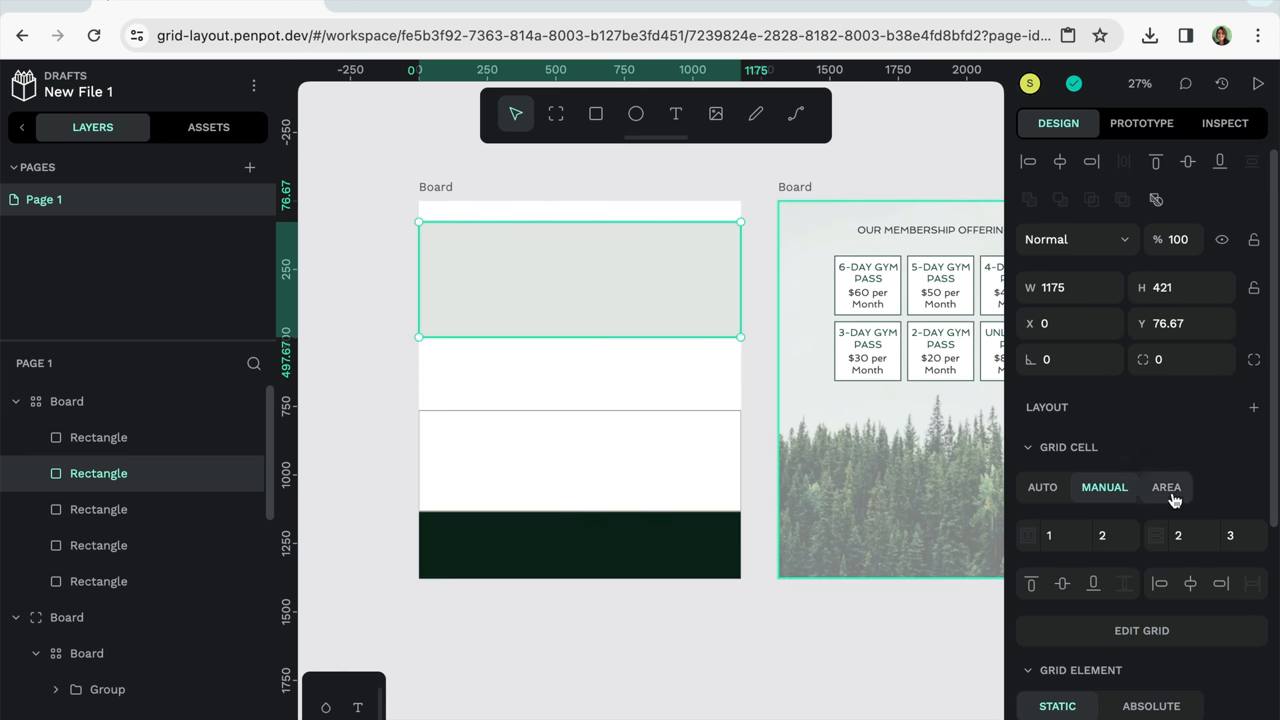
Name the remaining row areas Hero, CTA, Content and Footer
click(1166, 488)
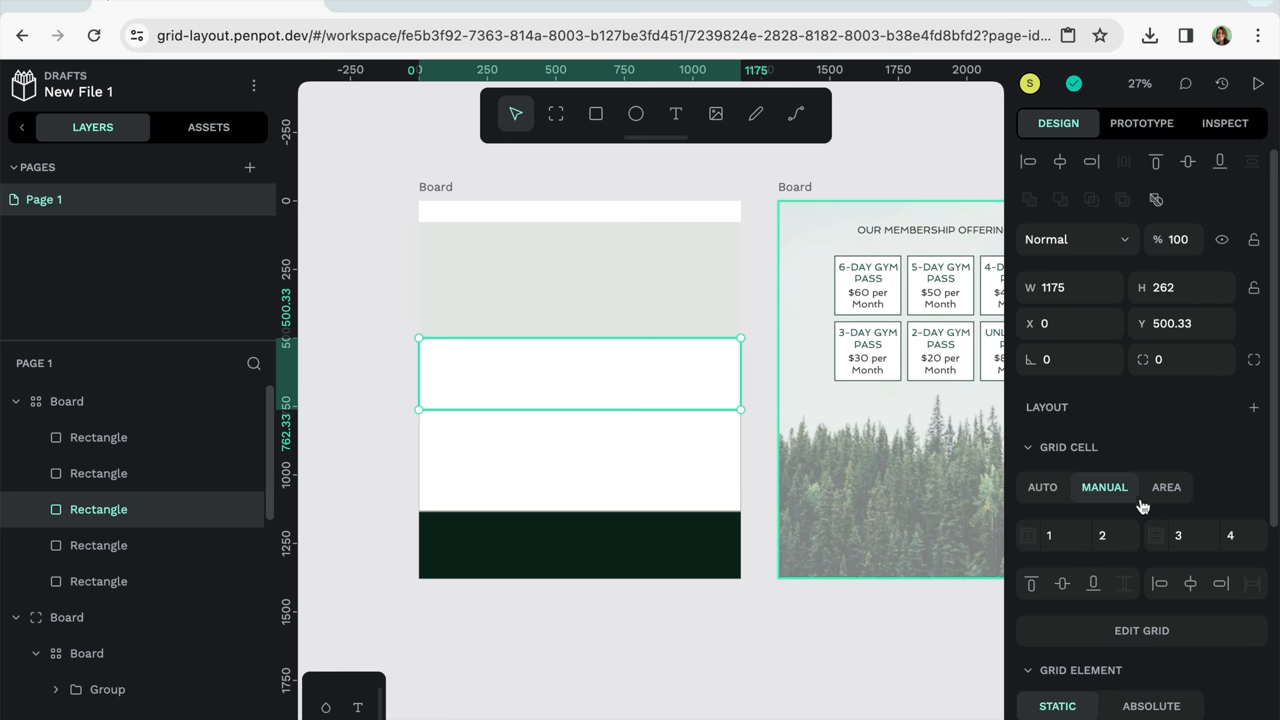
click(1164, 488)
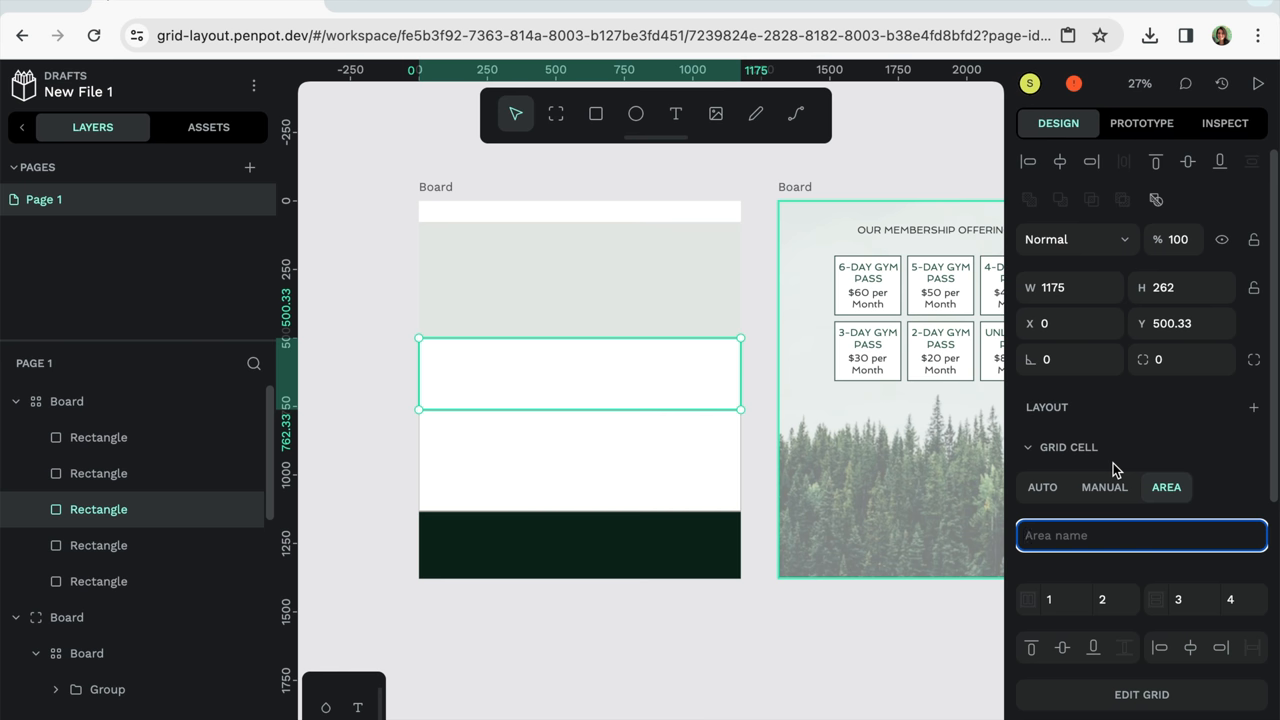
text(CTA)
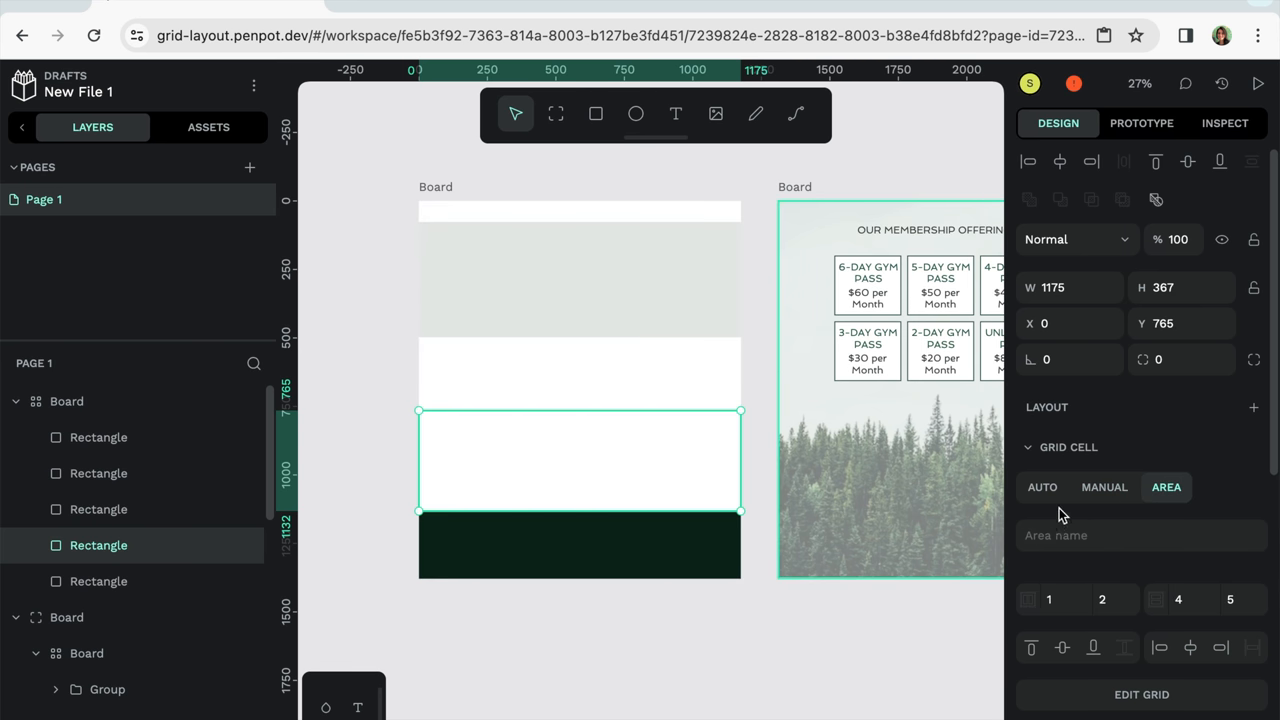
text(Cone)
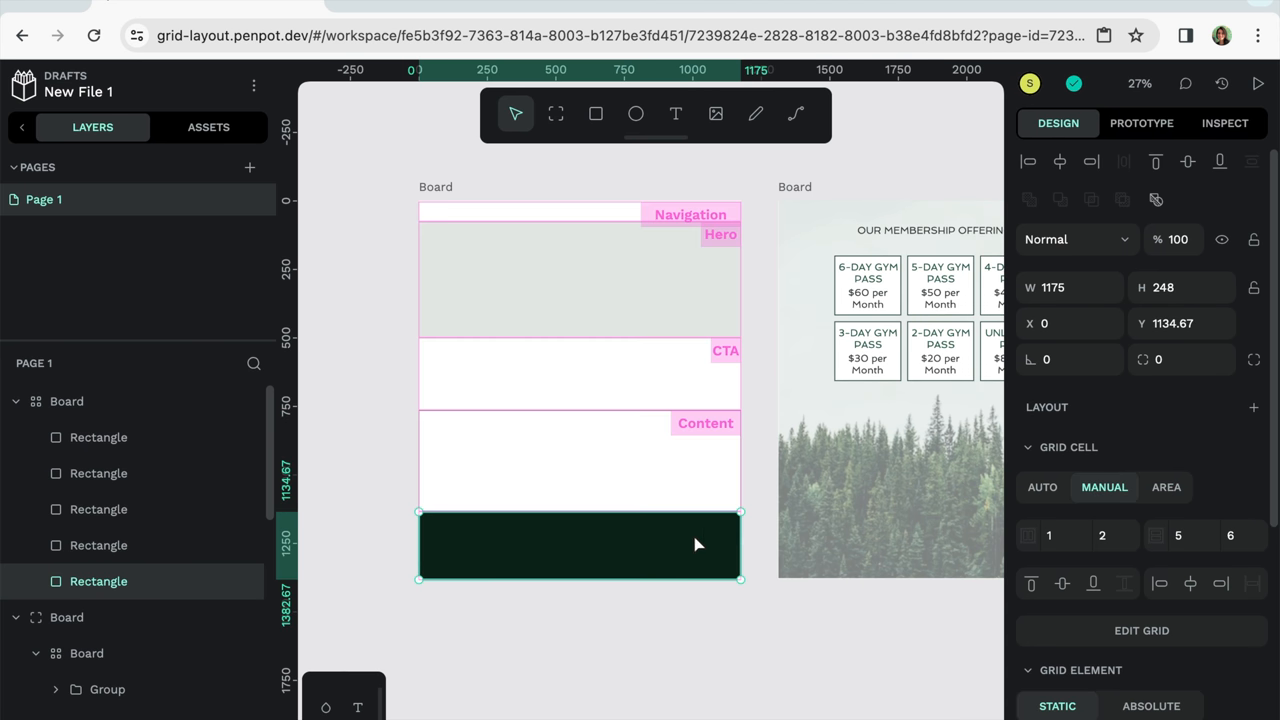
click(1166, 488)
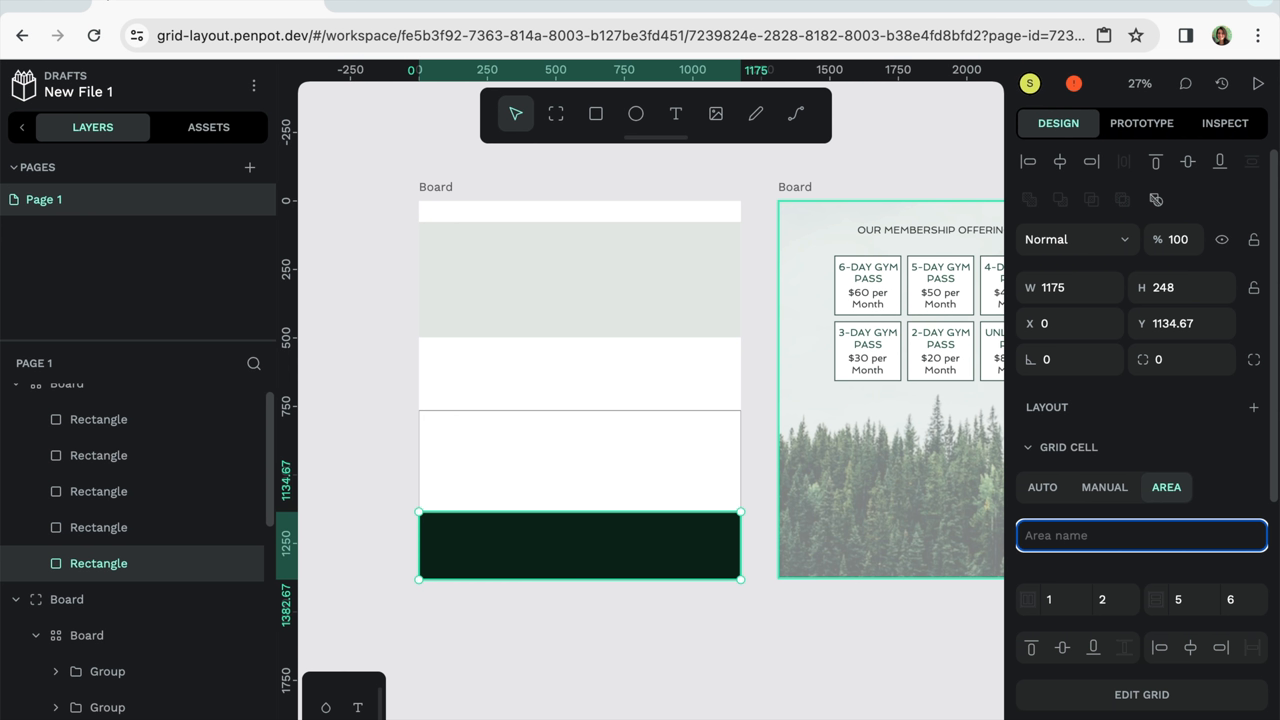
text(Footer)
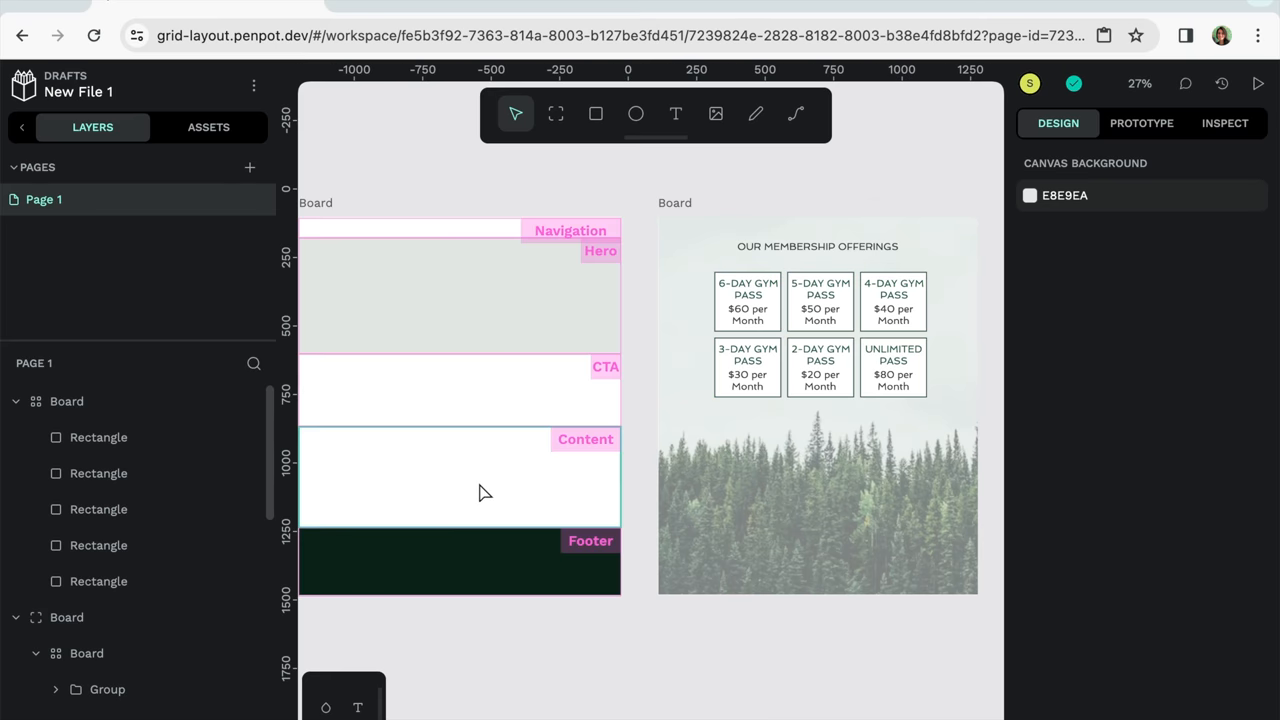
mouse_move(552, 492)
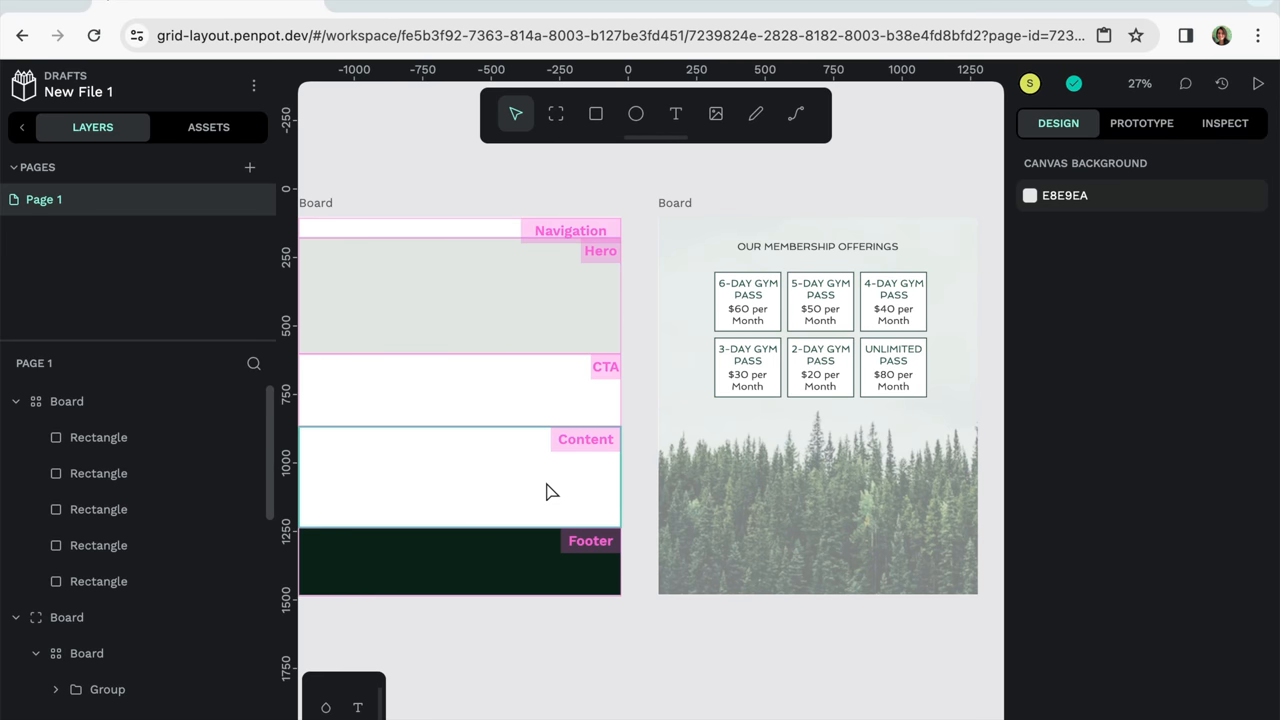
Make the Our Membership Offerings group a component
click(820, 304)
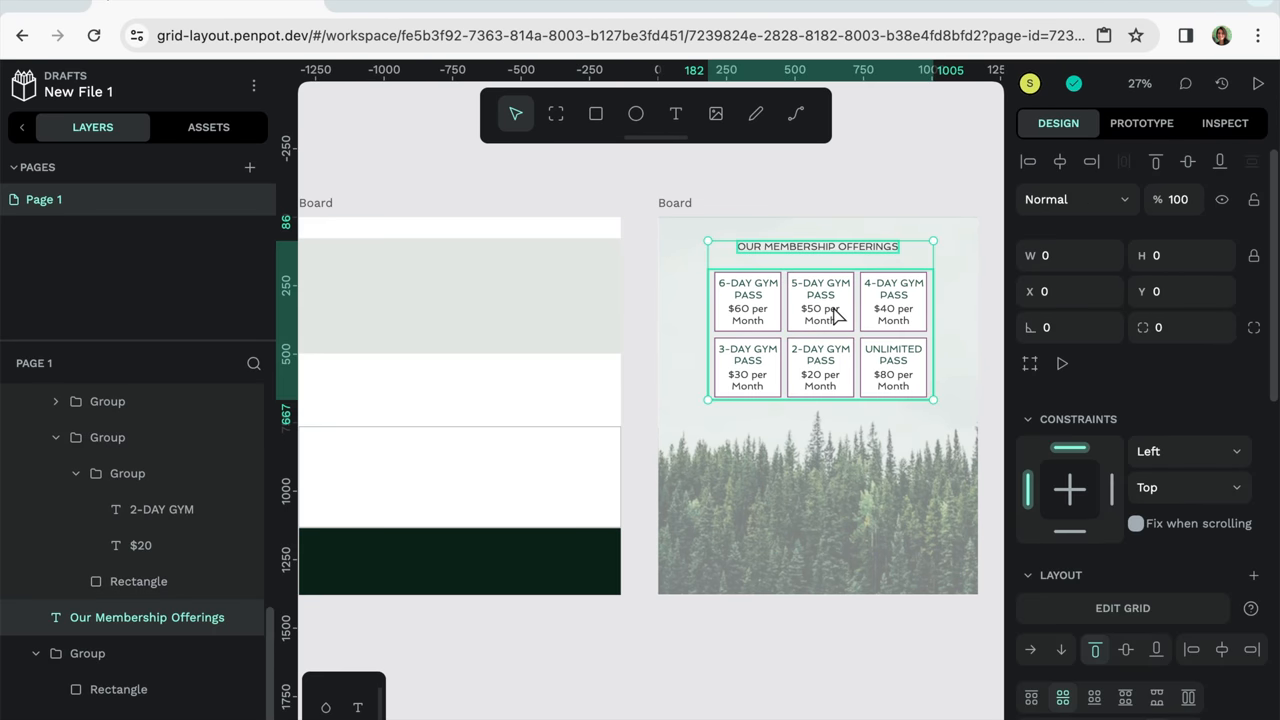
right_click(836, 318)
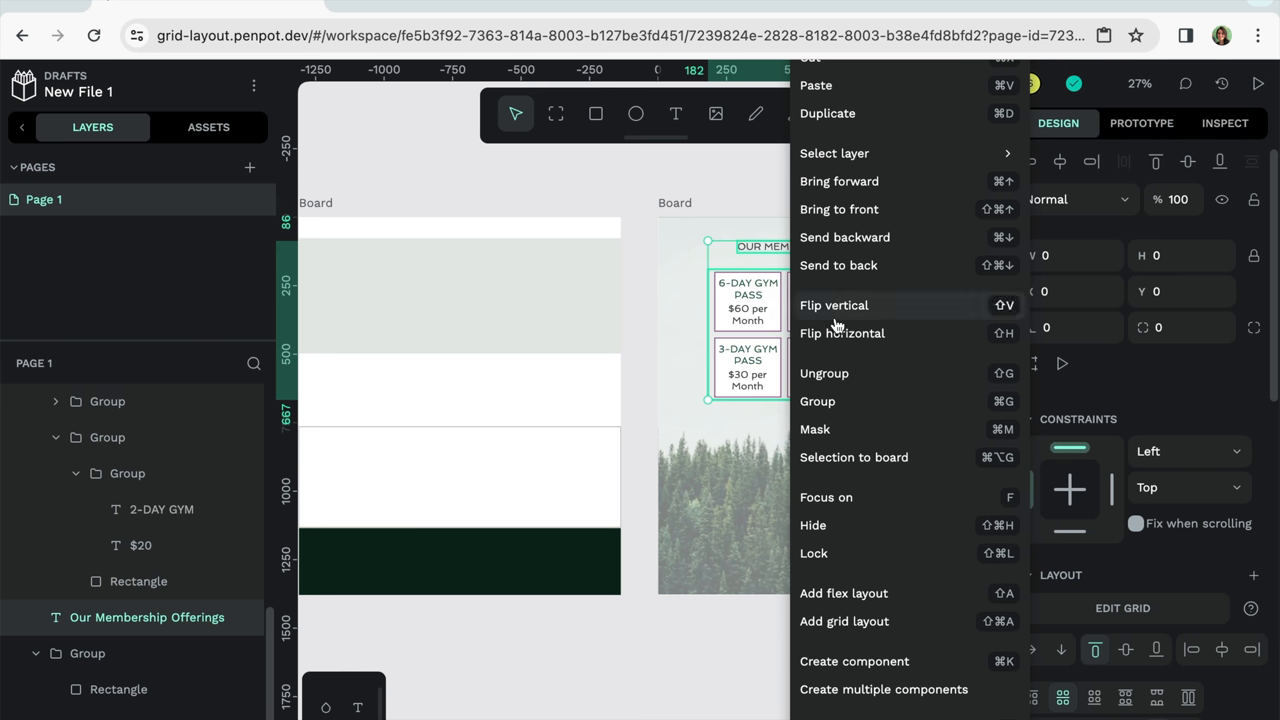
mouse_move(872, 676)
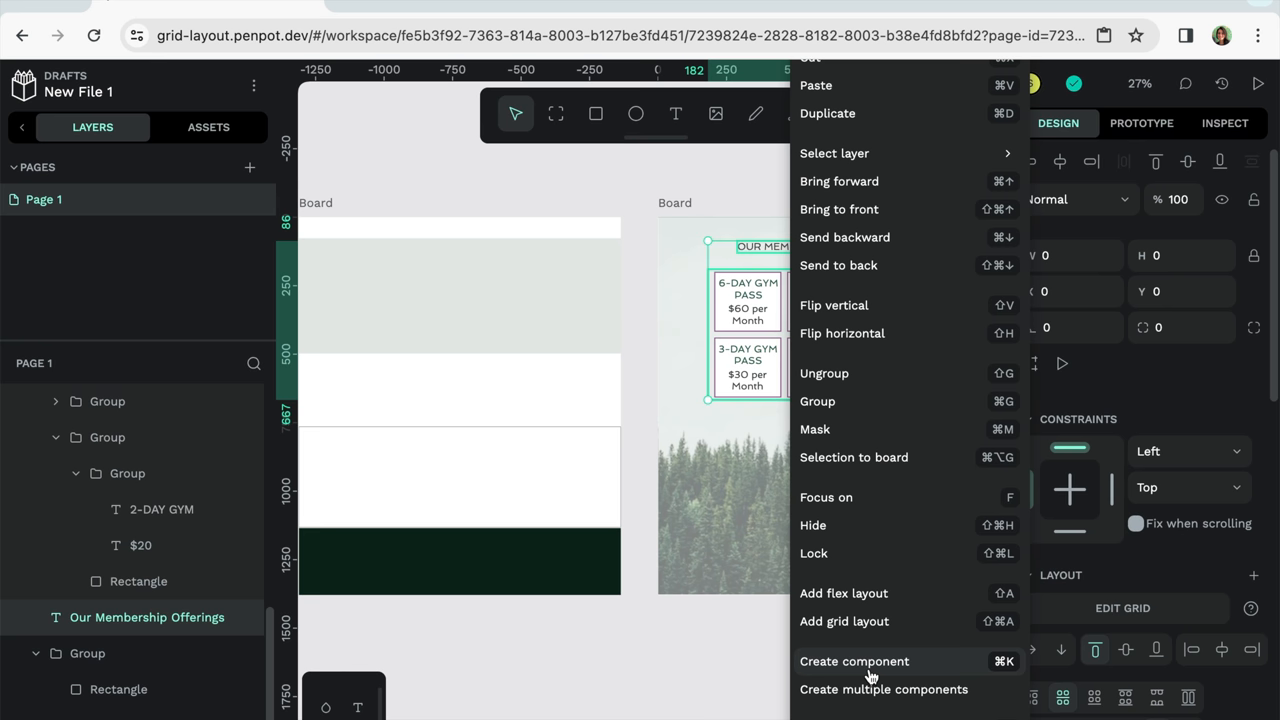
click(854, 660)
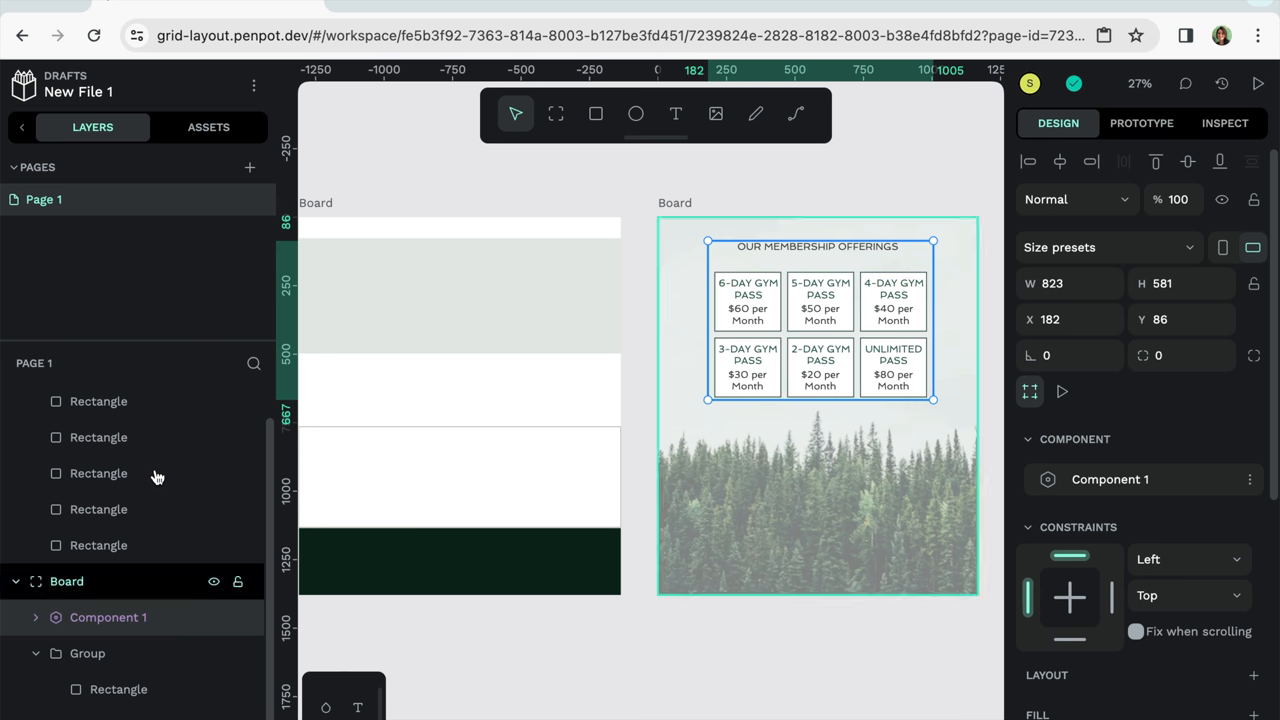
Drag a copy of Component 1 from Assets onto the web-page board
click(208, 128)
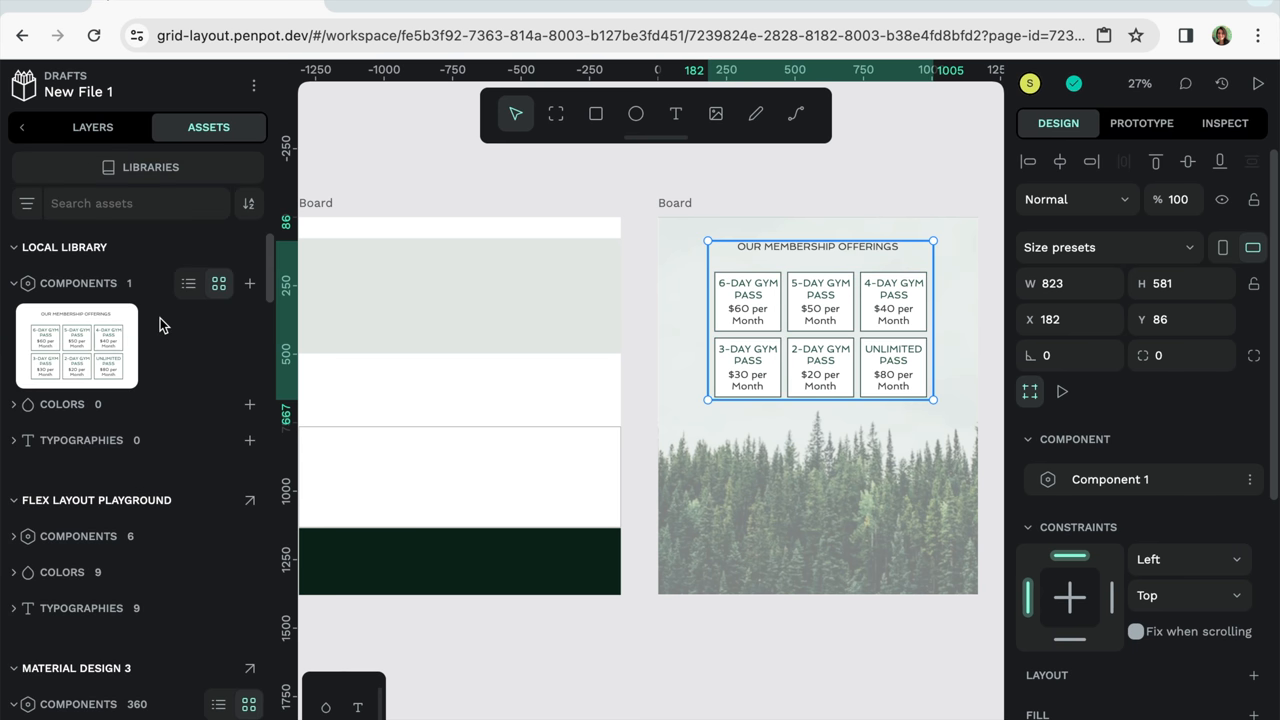
mouse_move(236, 504)
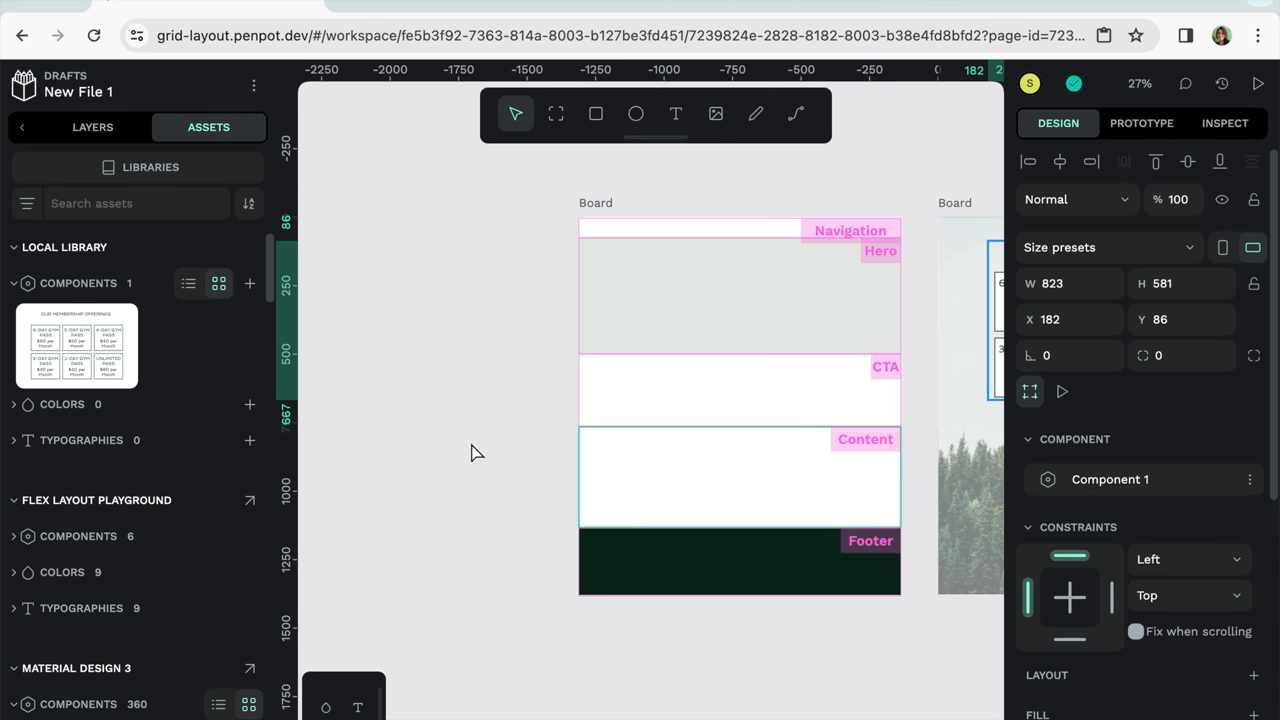
drag(76, 344, 508, 368)
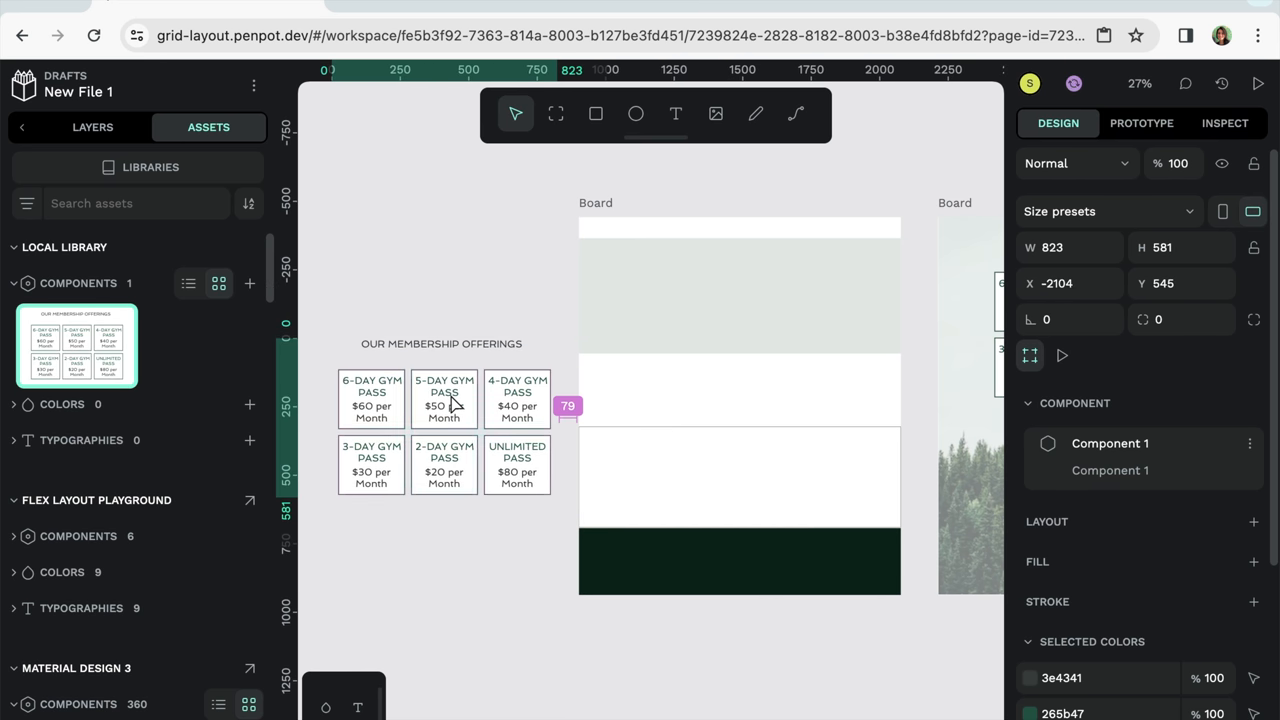
click(444, 410)
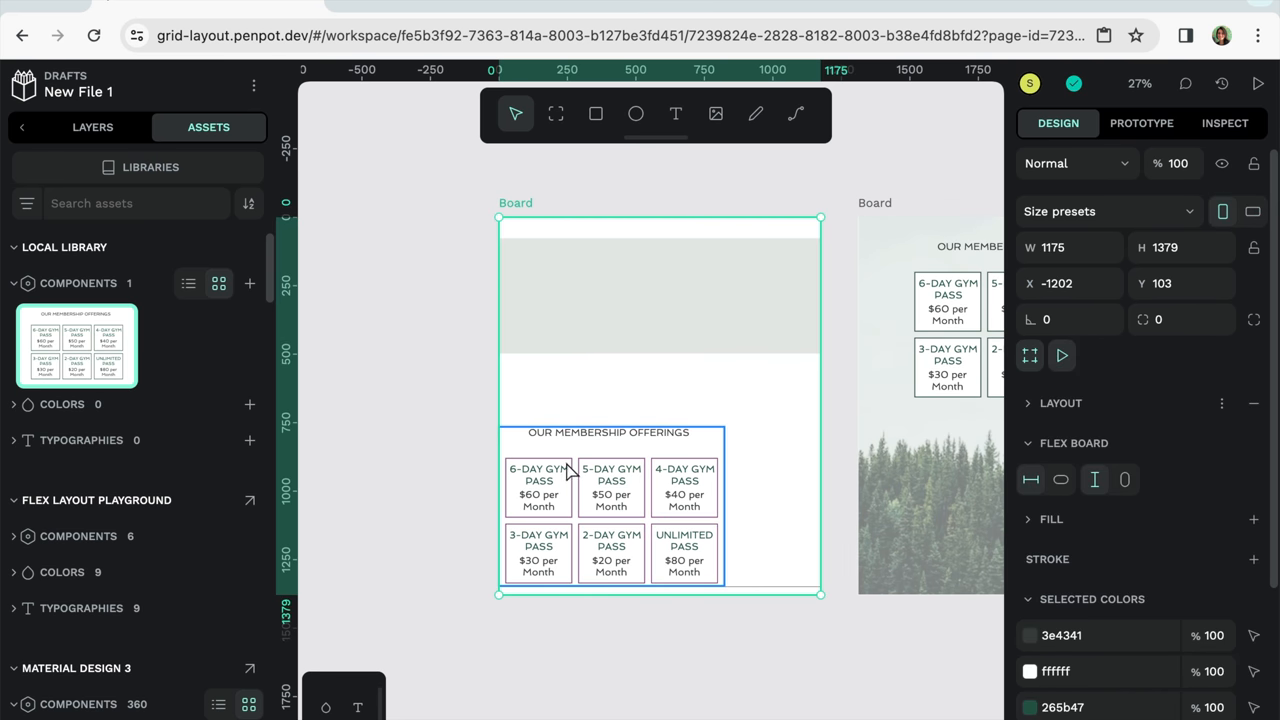
Move the Component 1 instance into the Content row and centre it in its cell
click(92, 128)
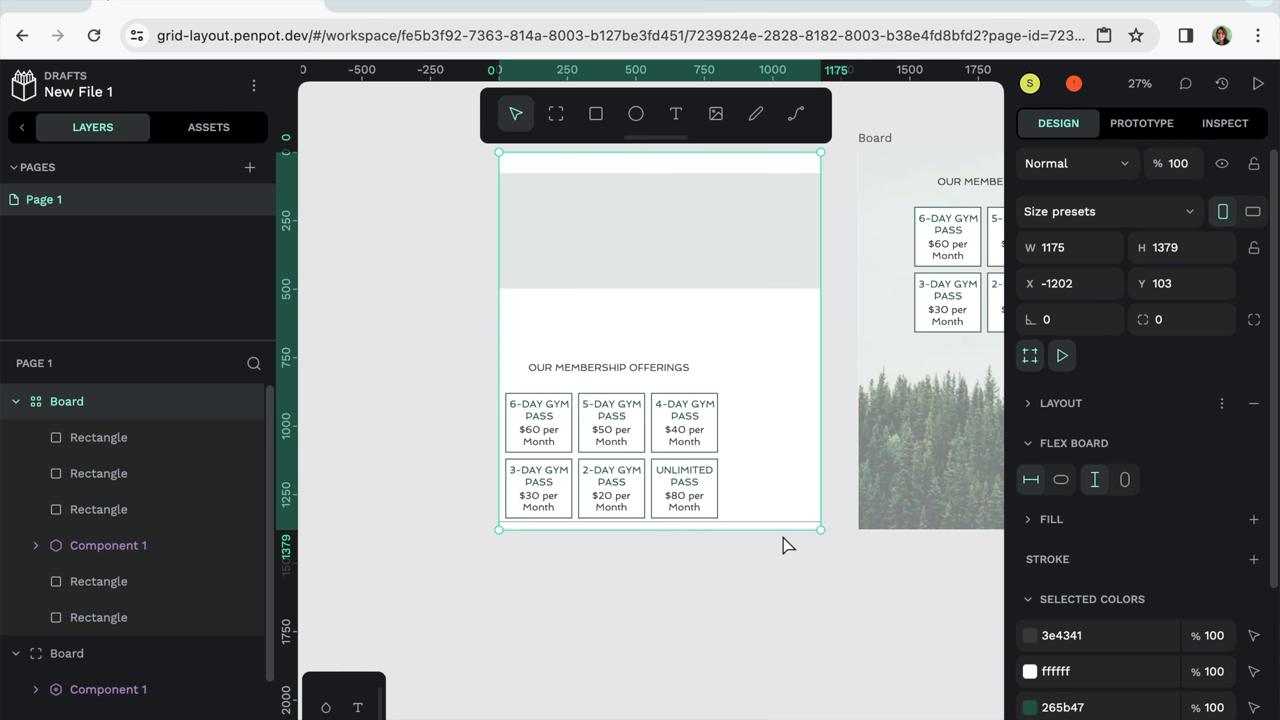
drag(660, 528, 660, 668)
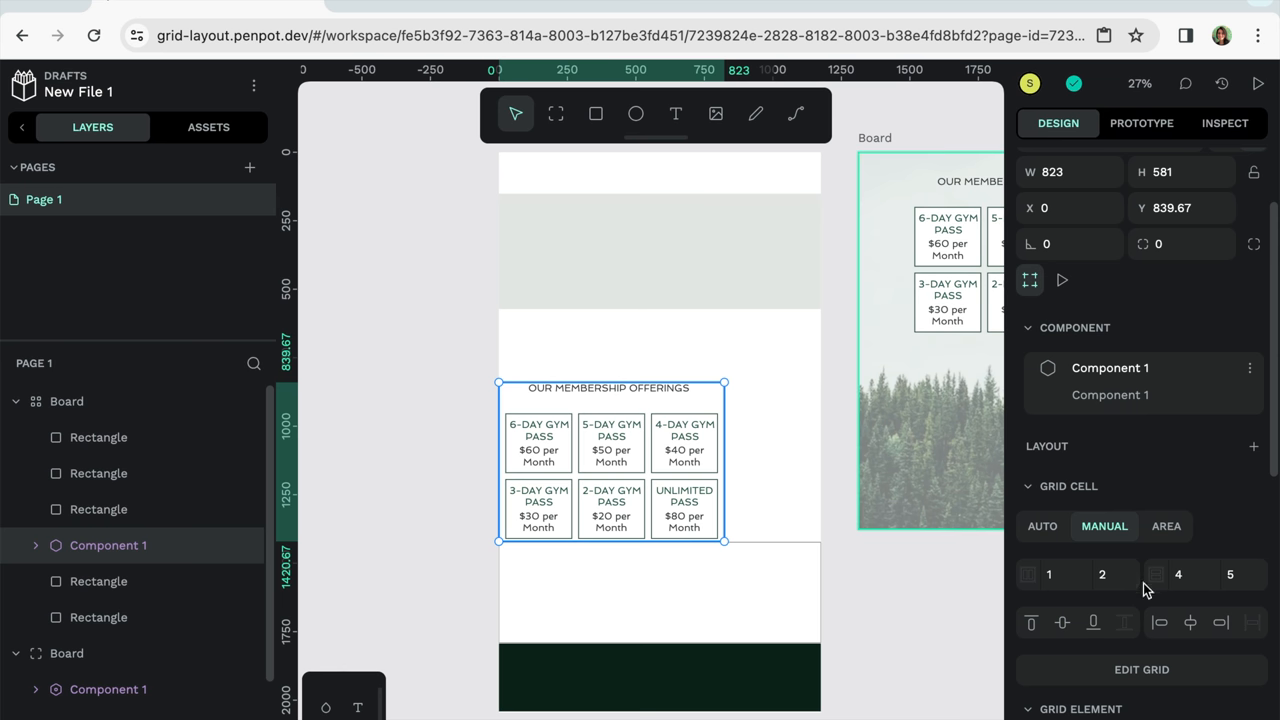
click(1190, 622)
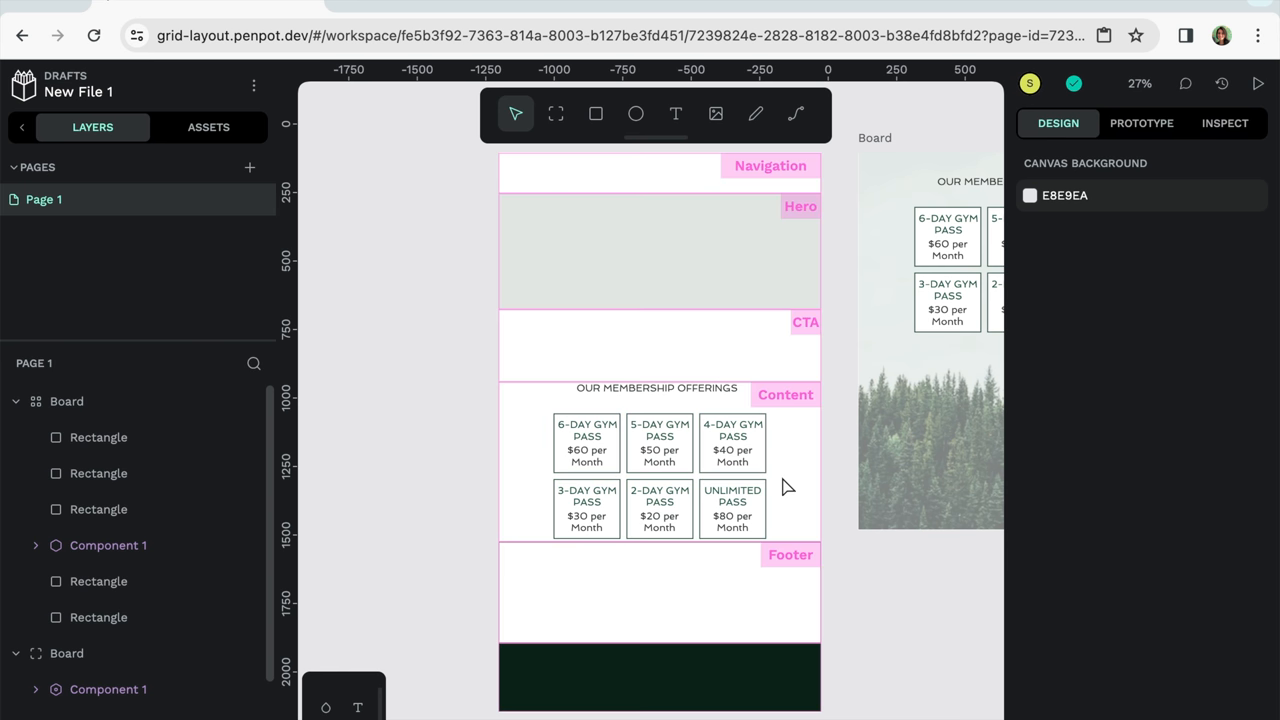
mouse_move(792, 476)
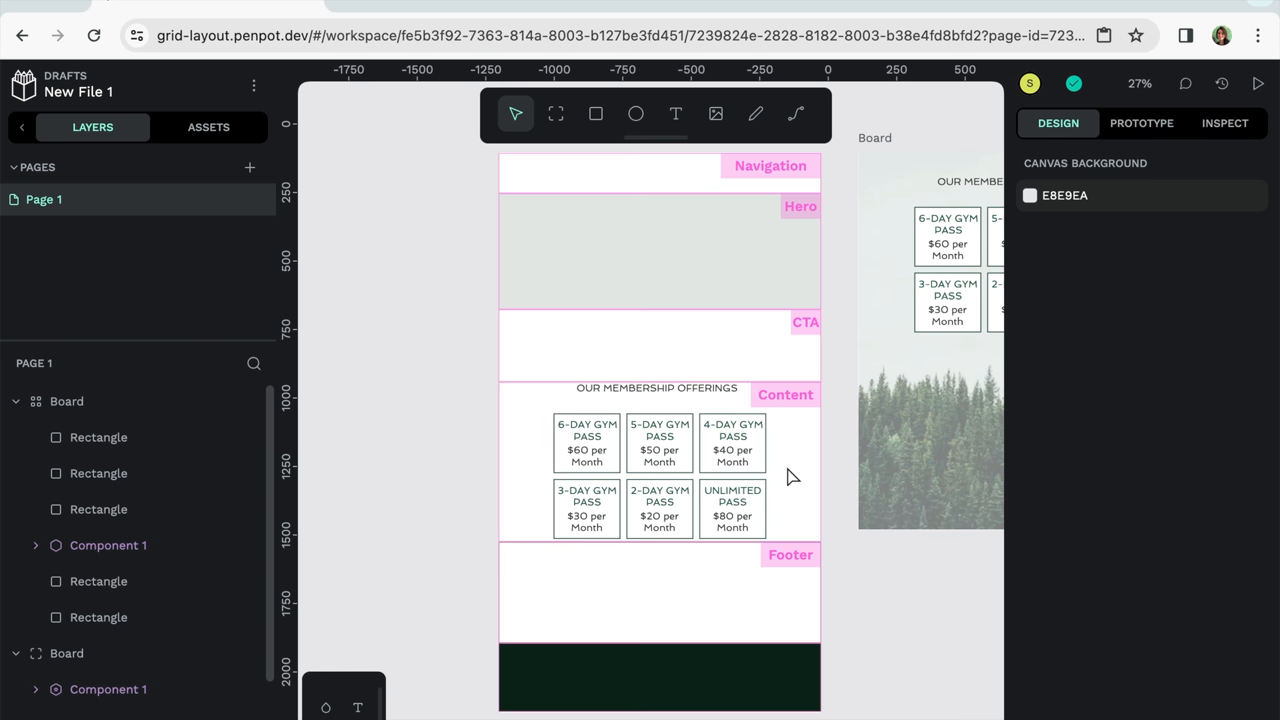
mouse_move(796, 480)
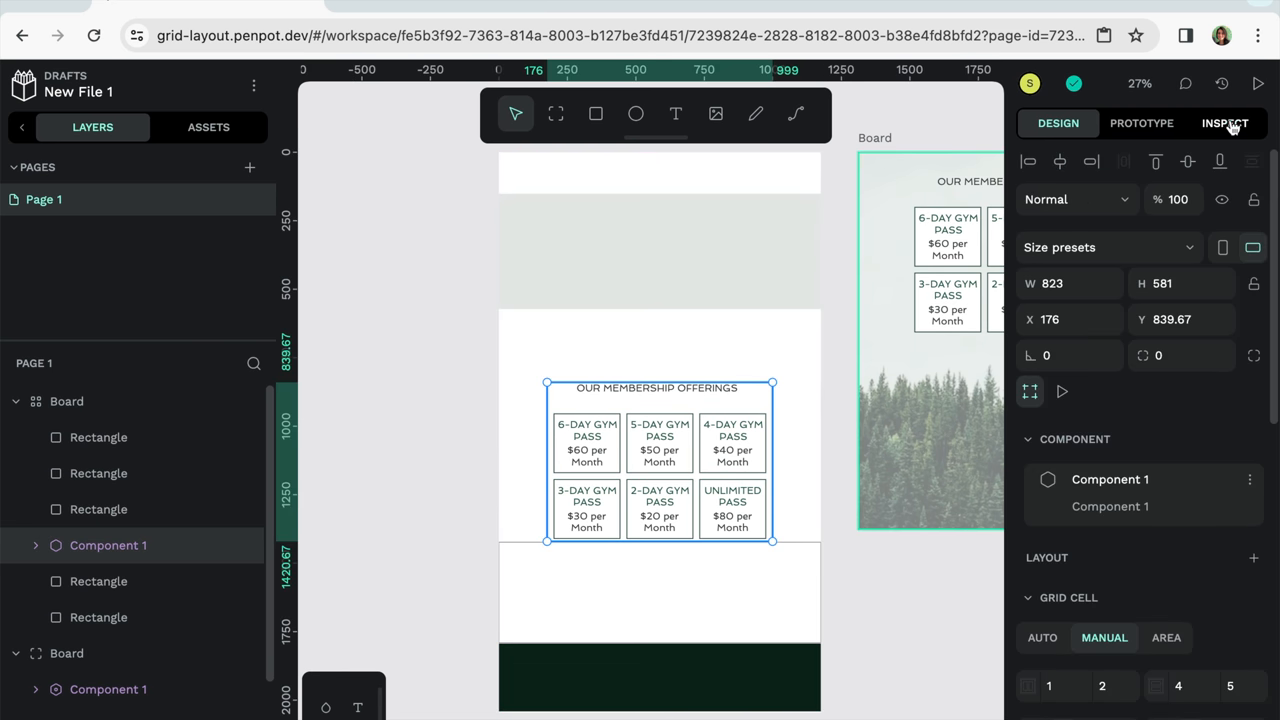
Review the component's generated code in Inspect, then create New File 2
click(1224, 124)
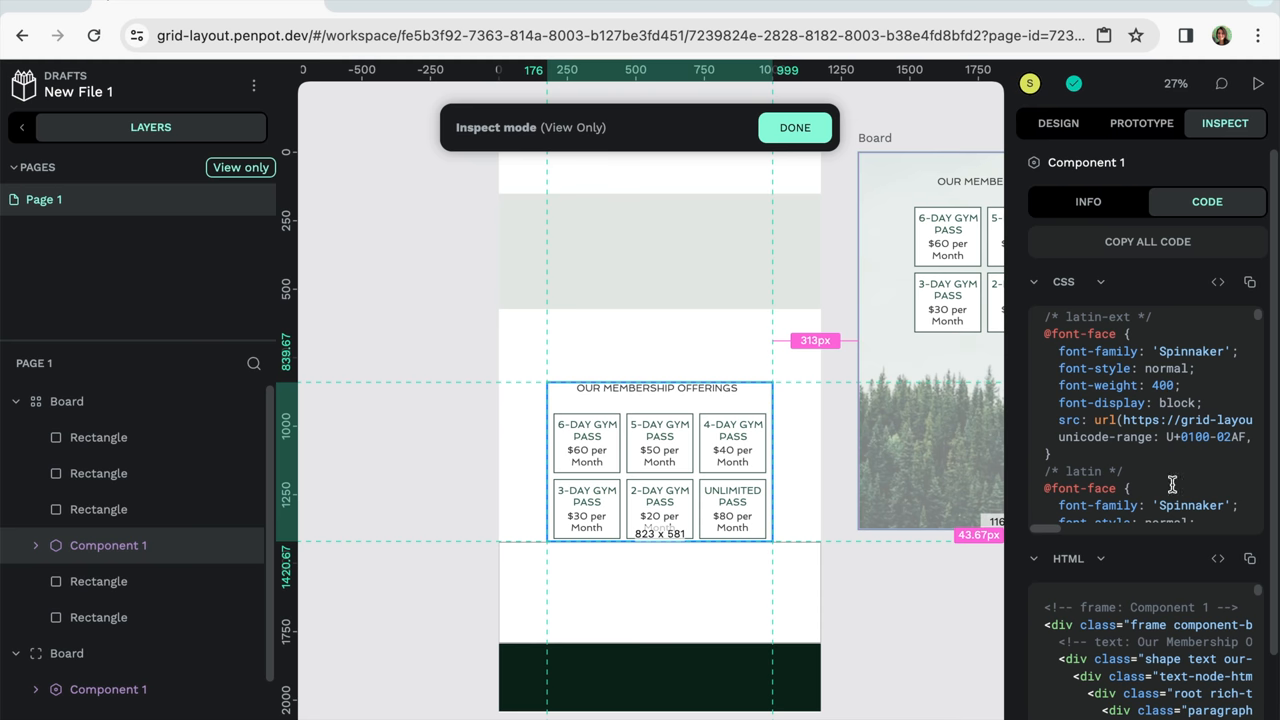
scroll(down, 3)
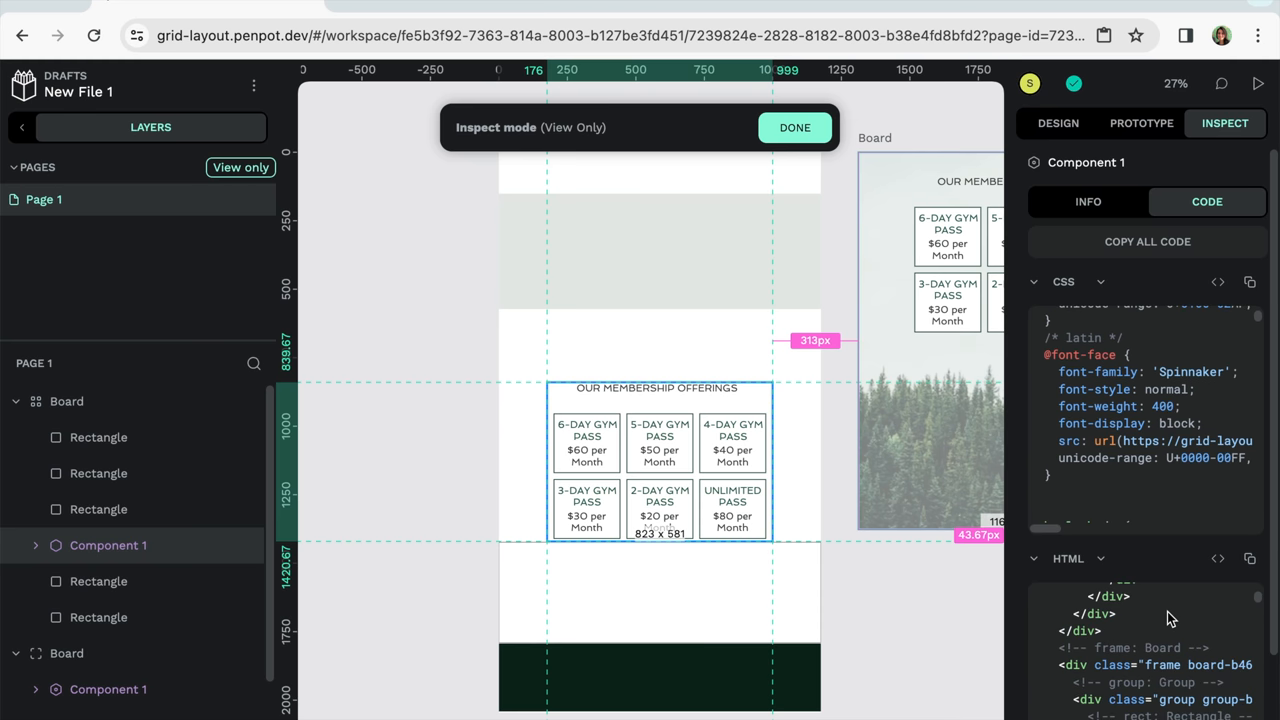
click(794, 128)
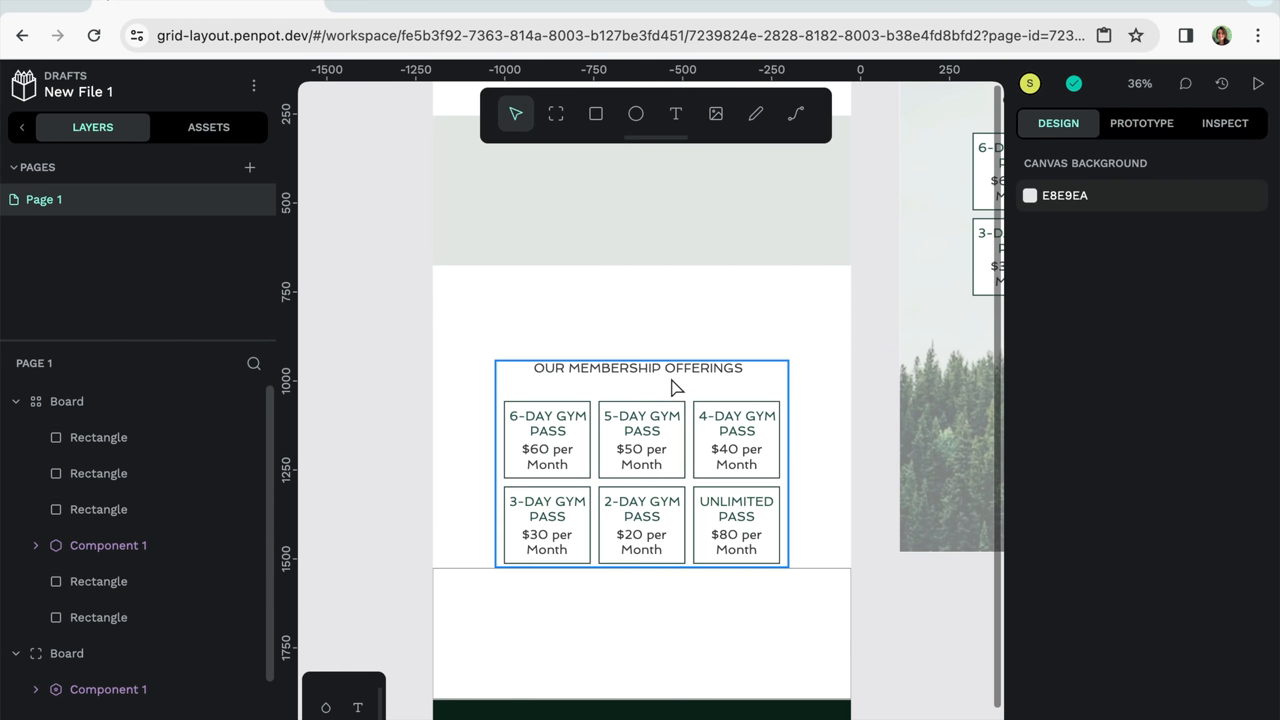
click(108, 544)
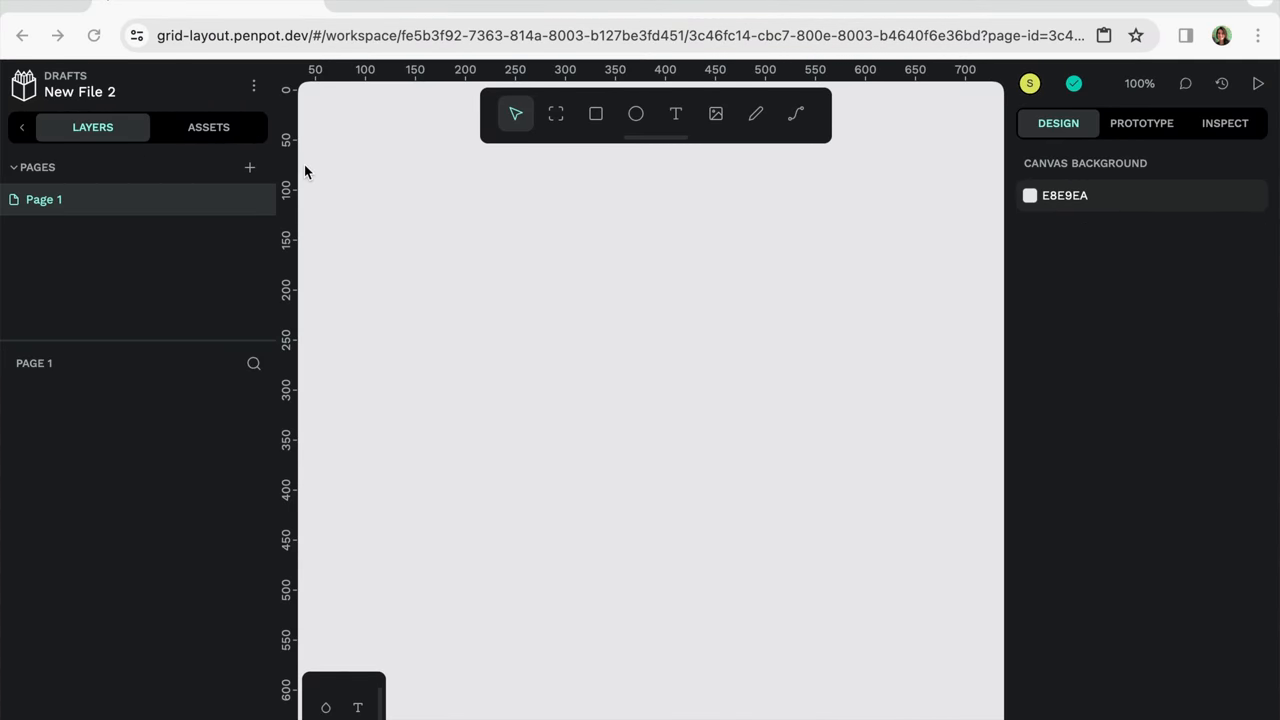
mouse_move(298, 94)
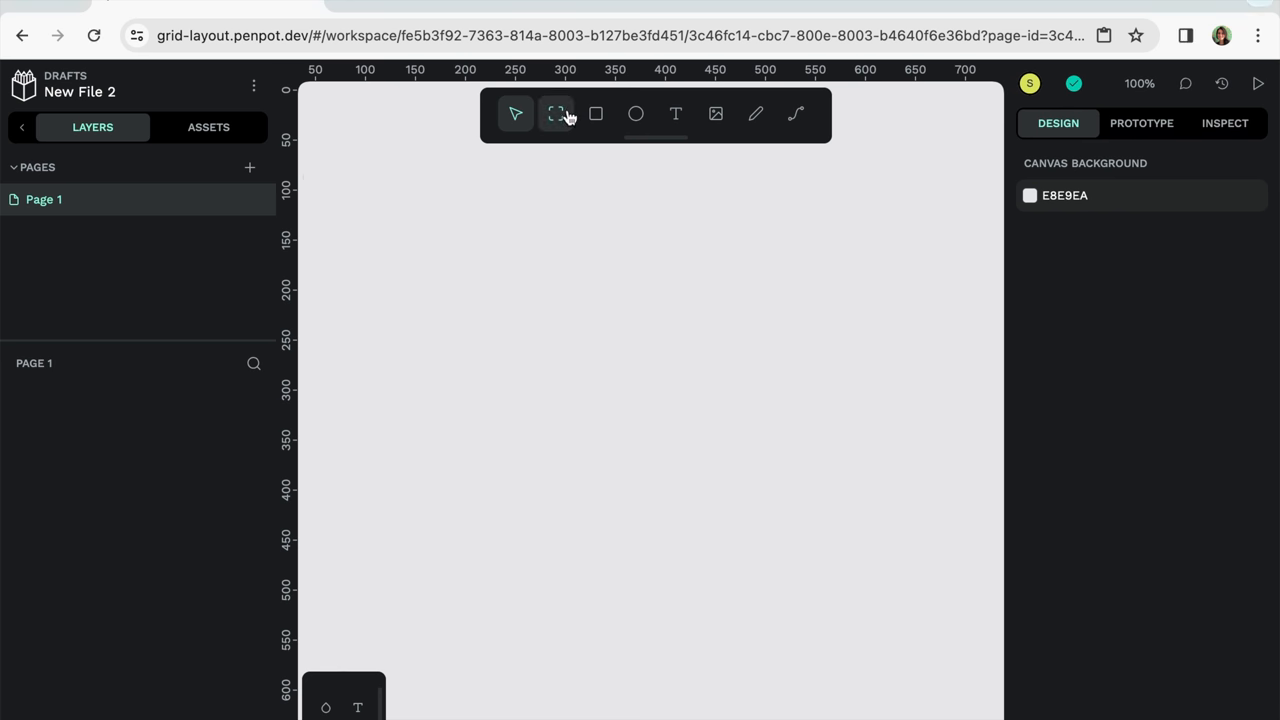
Draw a board on the empty canvas and apply a two-by-two grid layout
drag(404, 204, 710, 532)
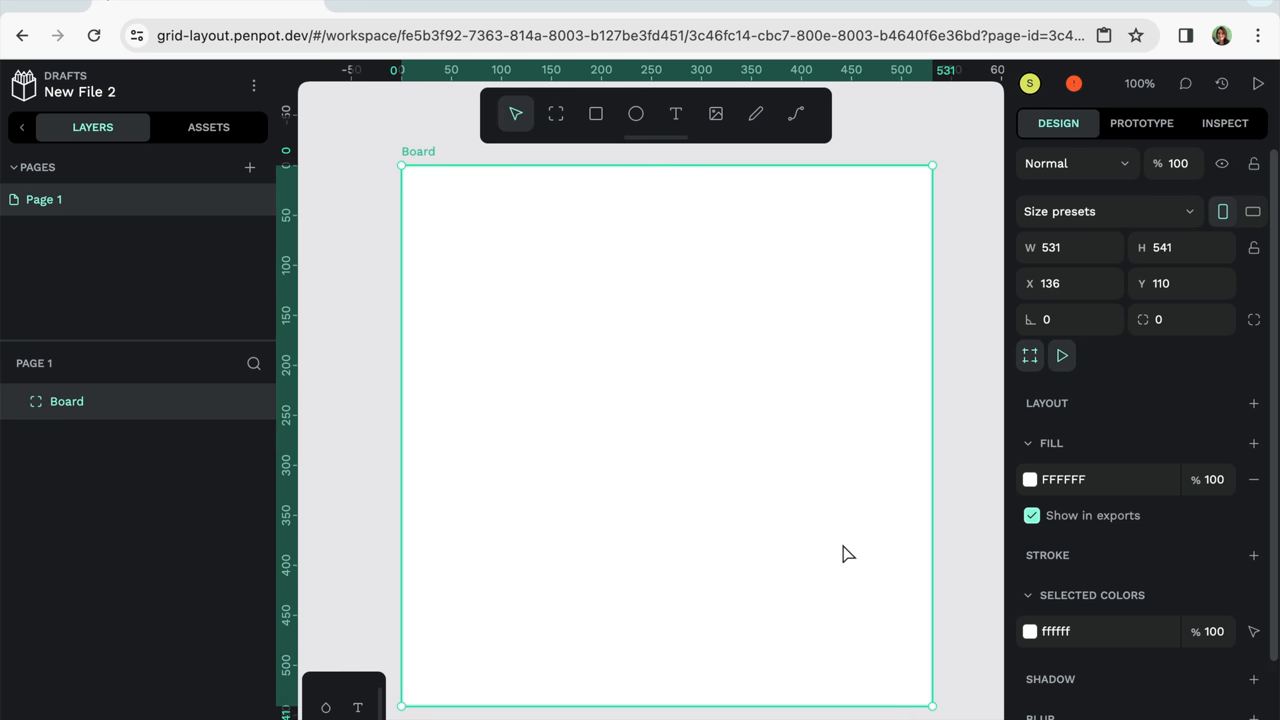
click(1248, 404)
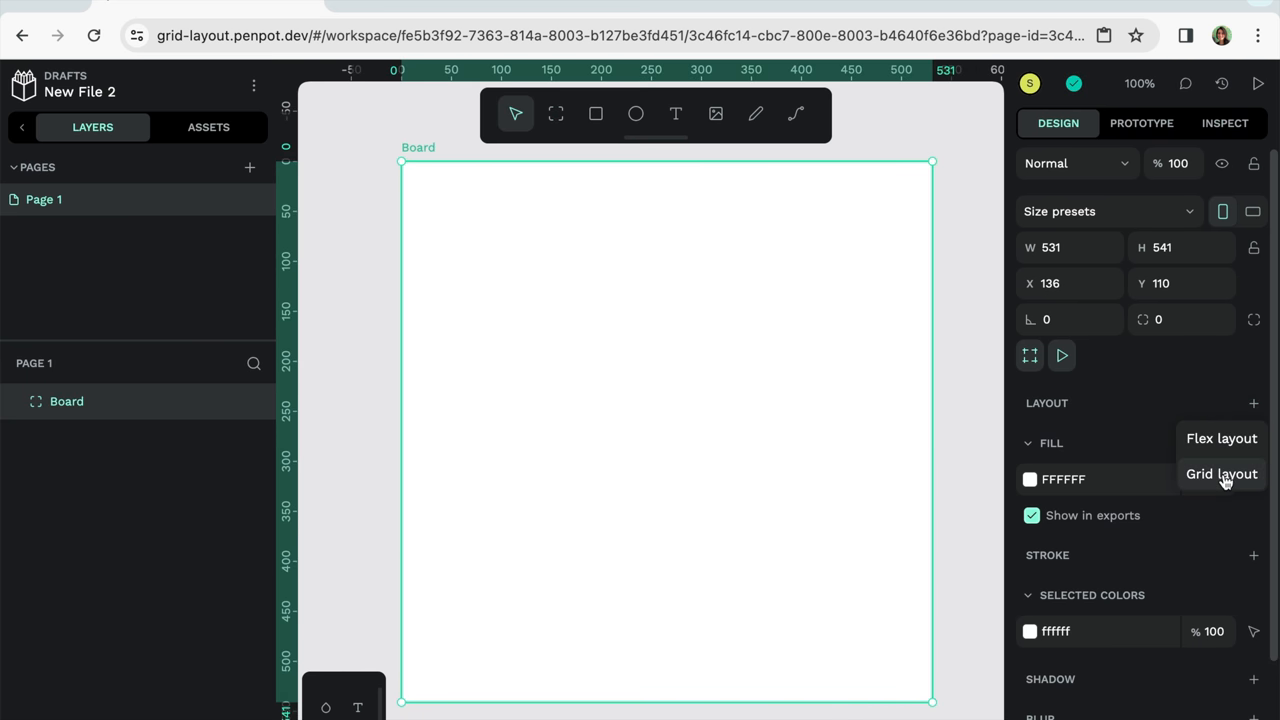
click(1220, 474)
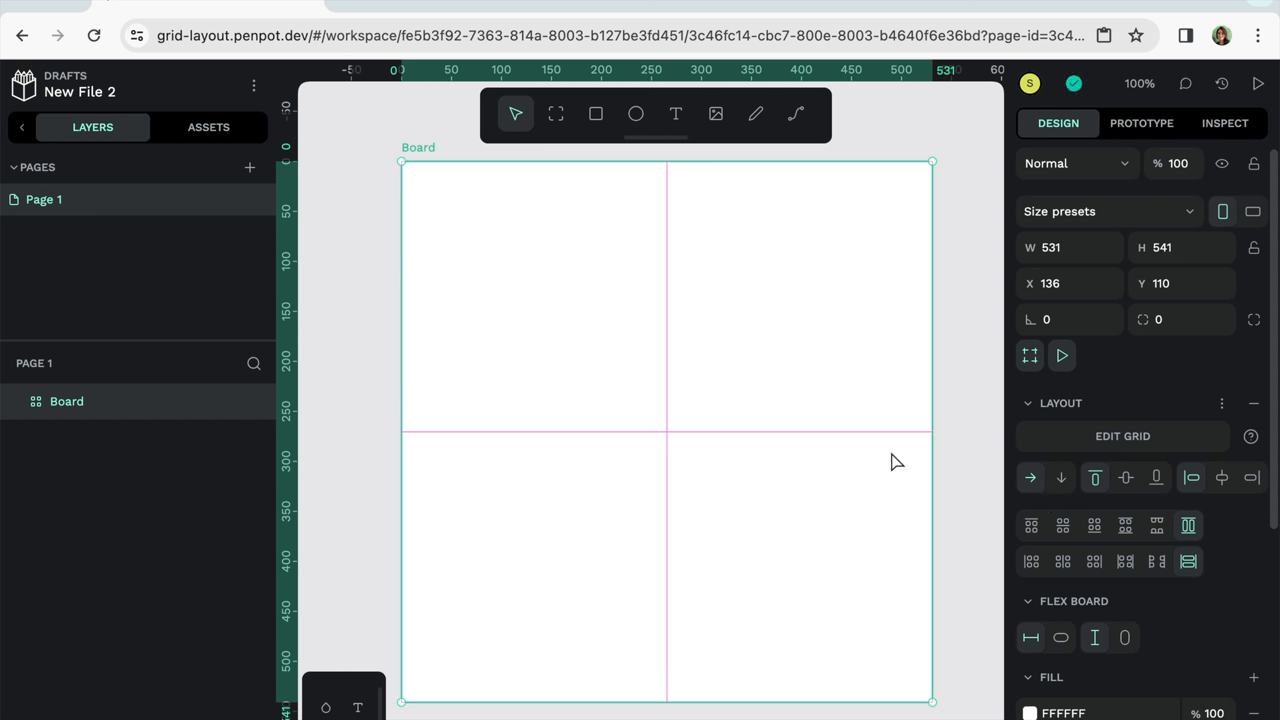
mouse_move(904, 462)
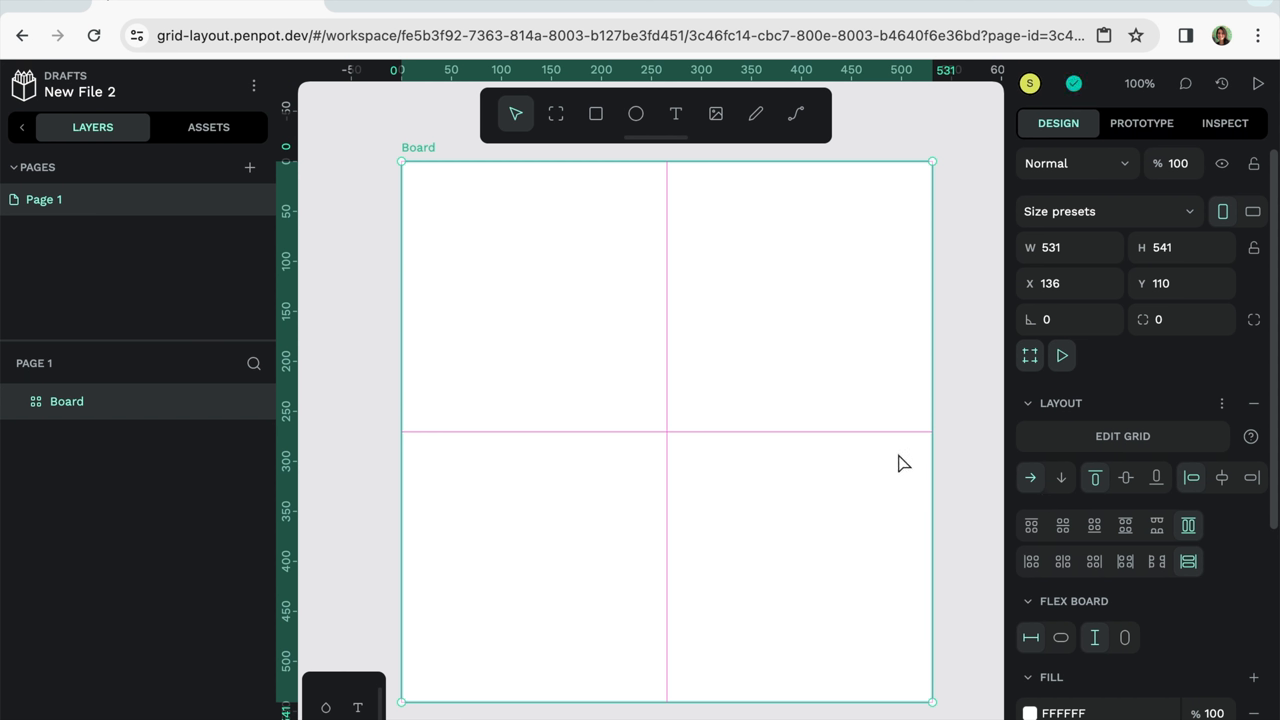
mouse_move(900, 458)
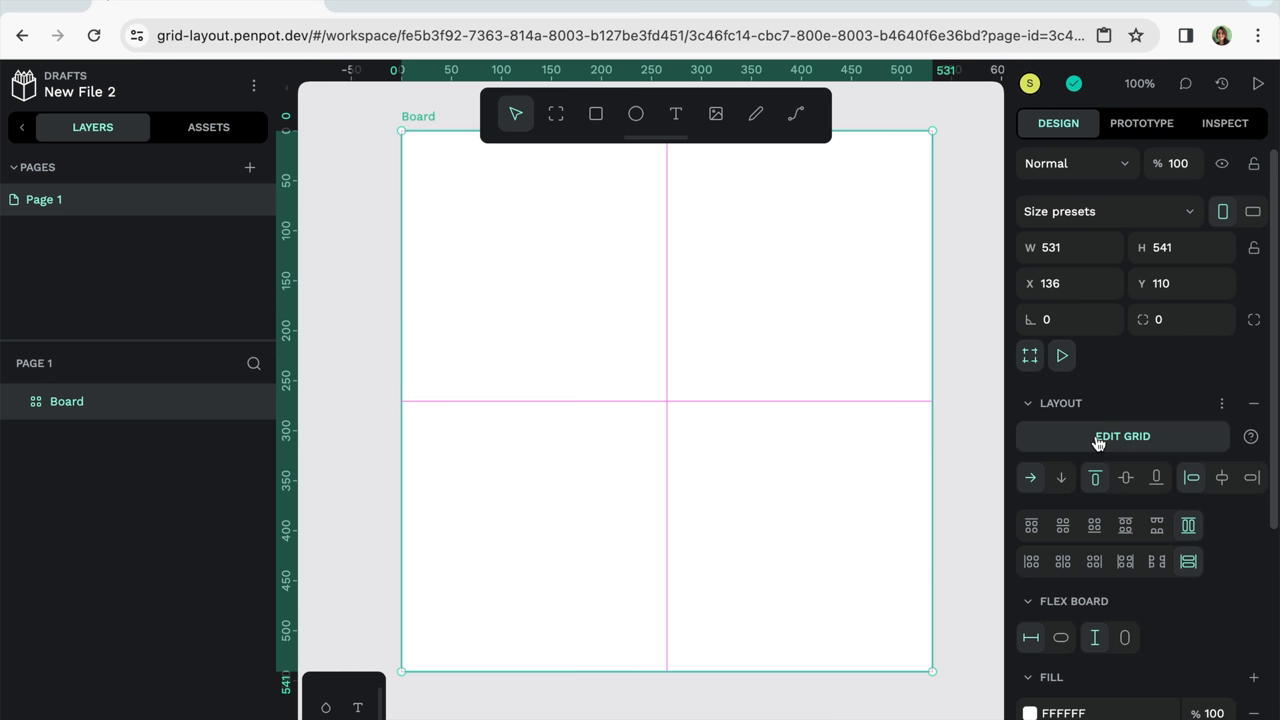
Enter grid editing, add a third column and remove it again
click(1120, 436)
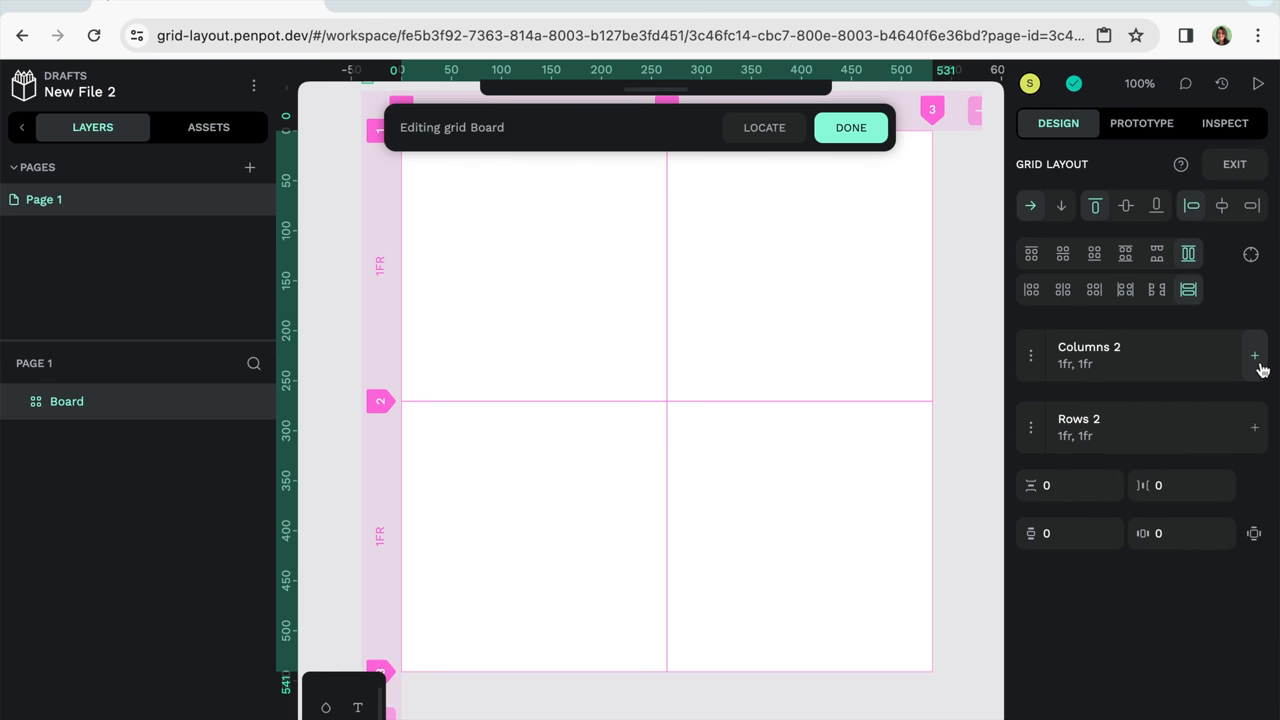
click(1254, 356)
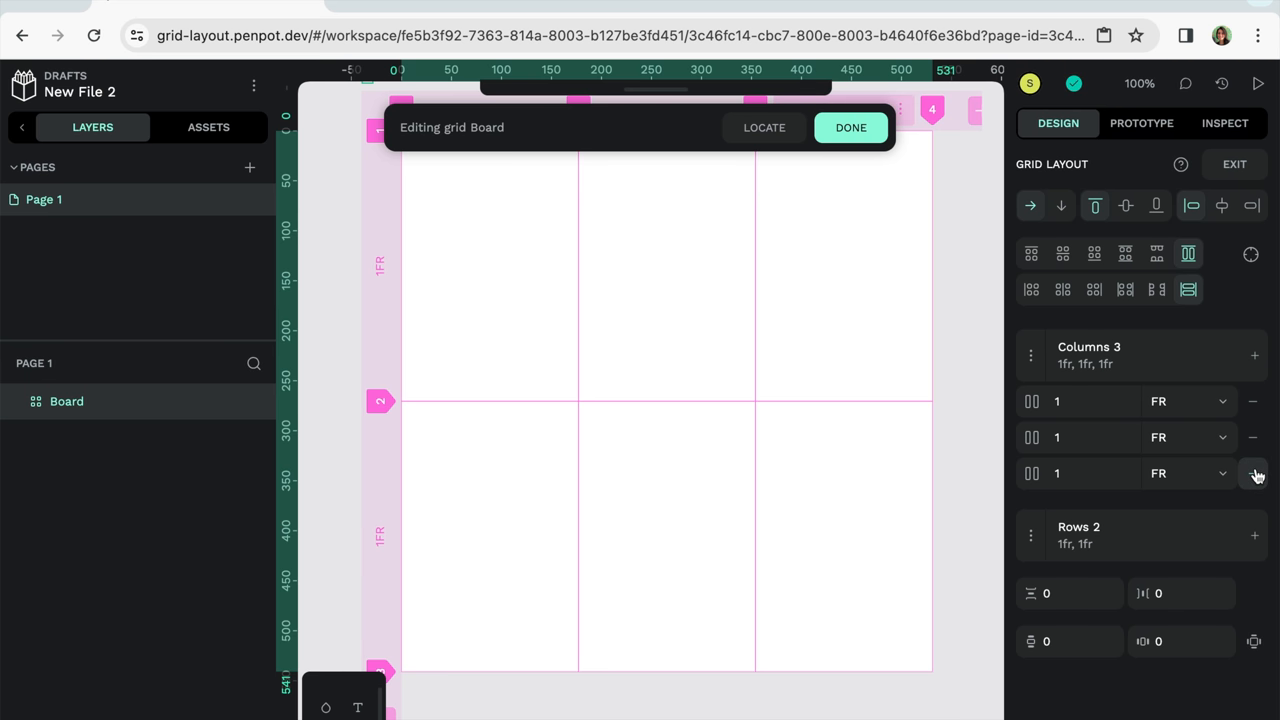
click(1248, 472)
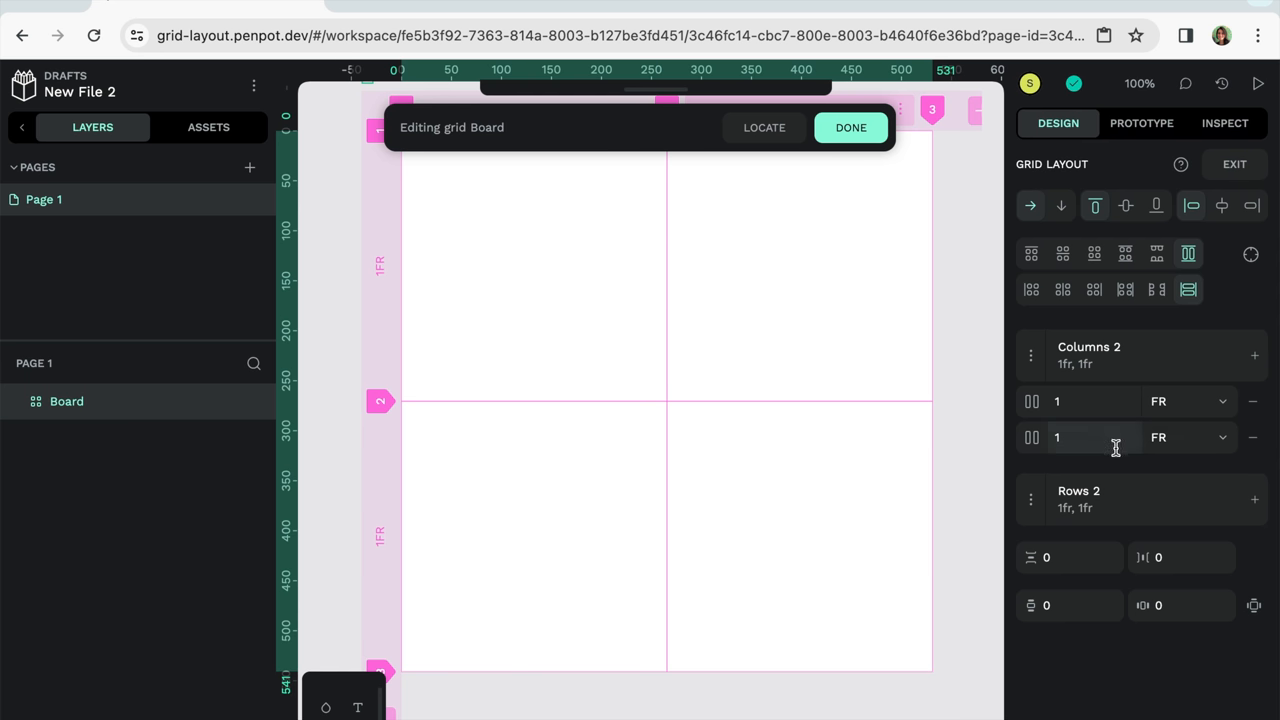
mouse_move(1092, 400)
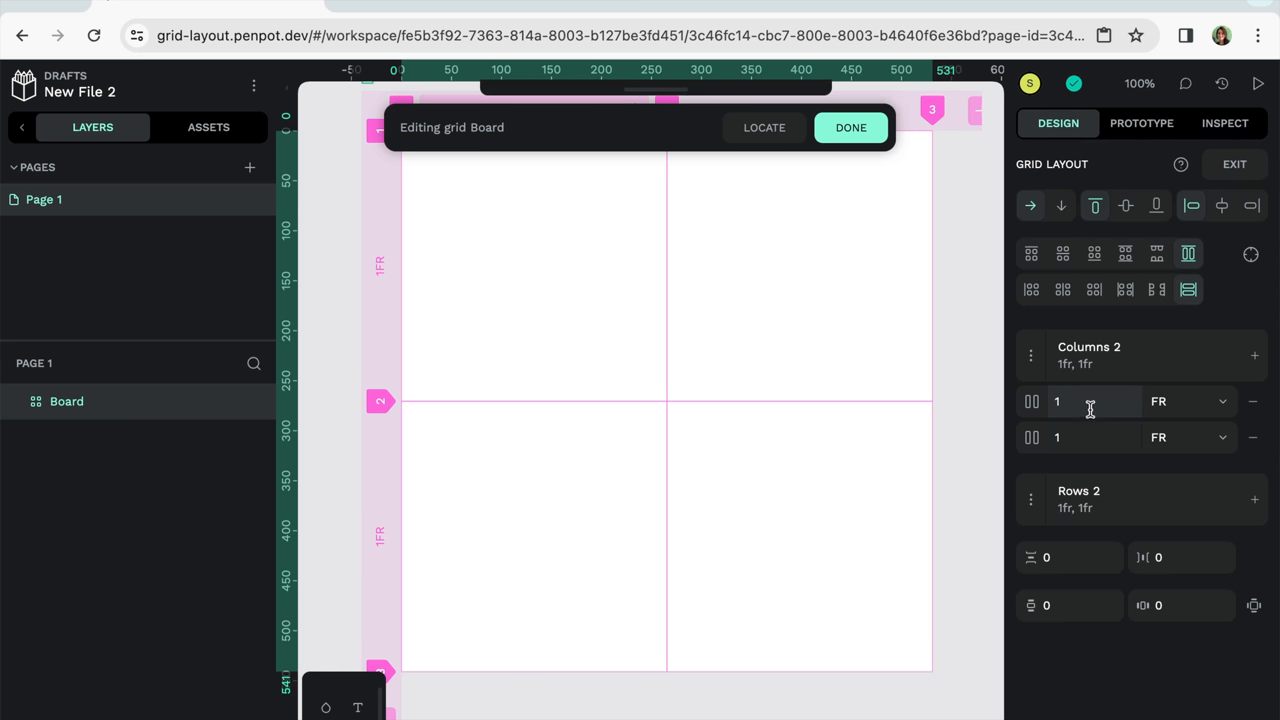
Check the first column's size and units, then delete the second column
click(1076, 400)
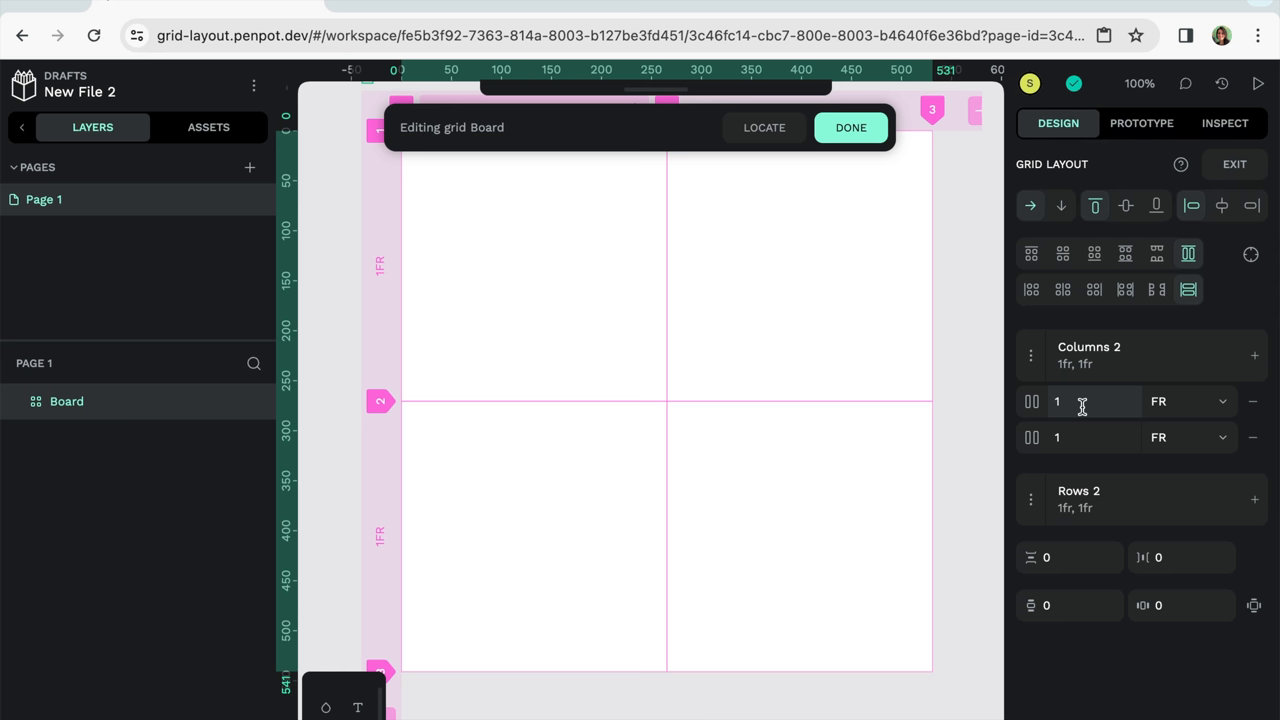
click(1090, 402)
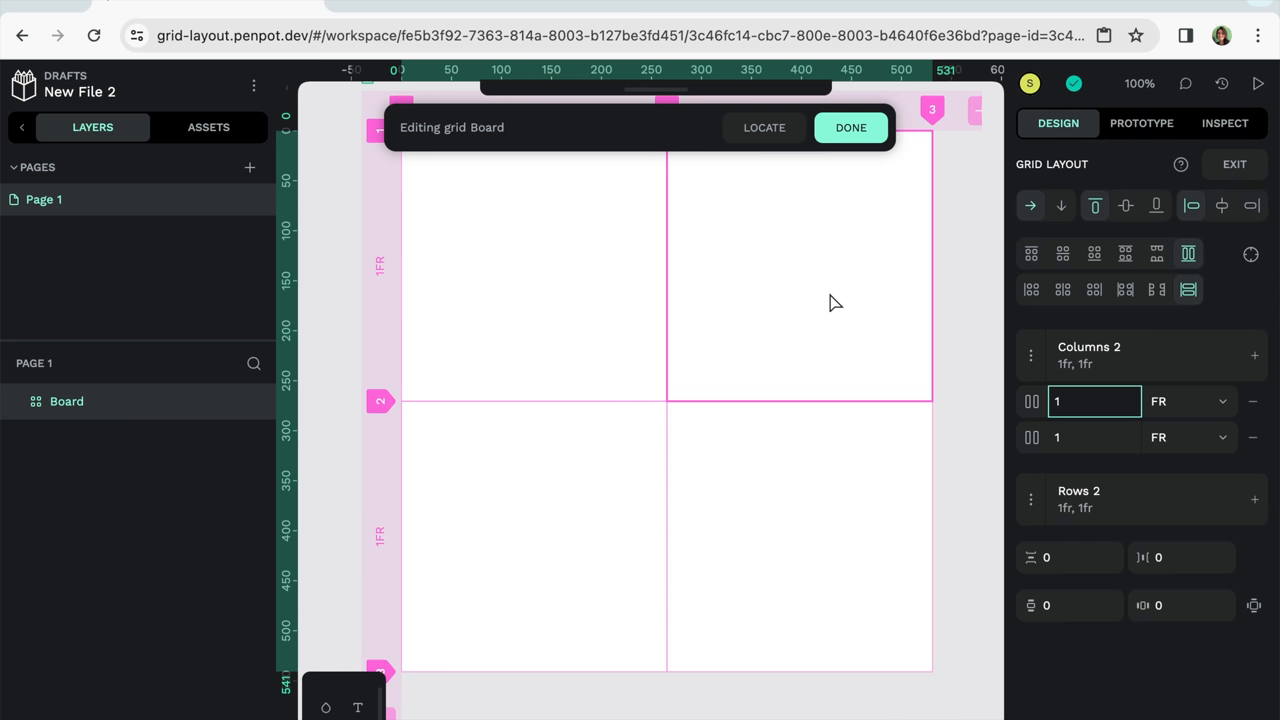
mouse_move(578, 316)
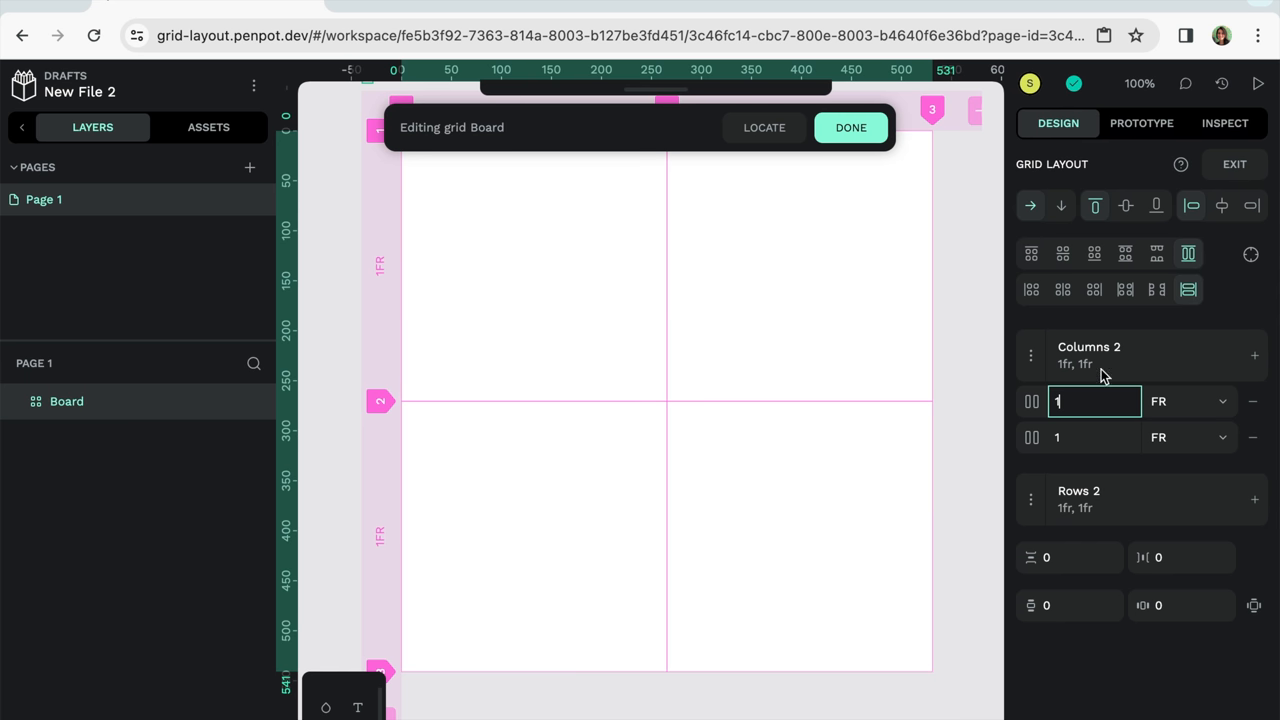
click(1192, 400)
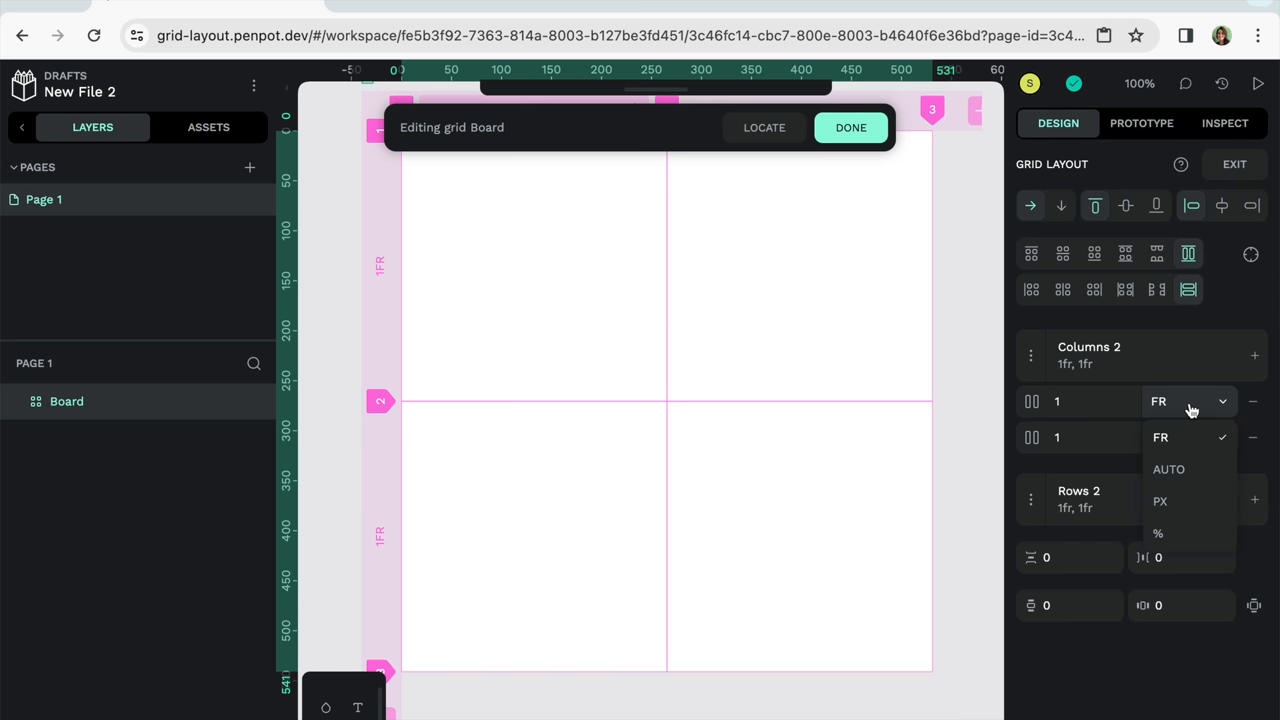
mouse_move(1190, 500)
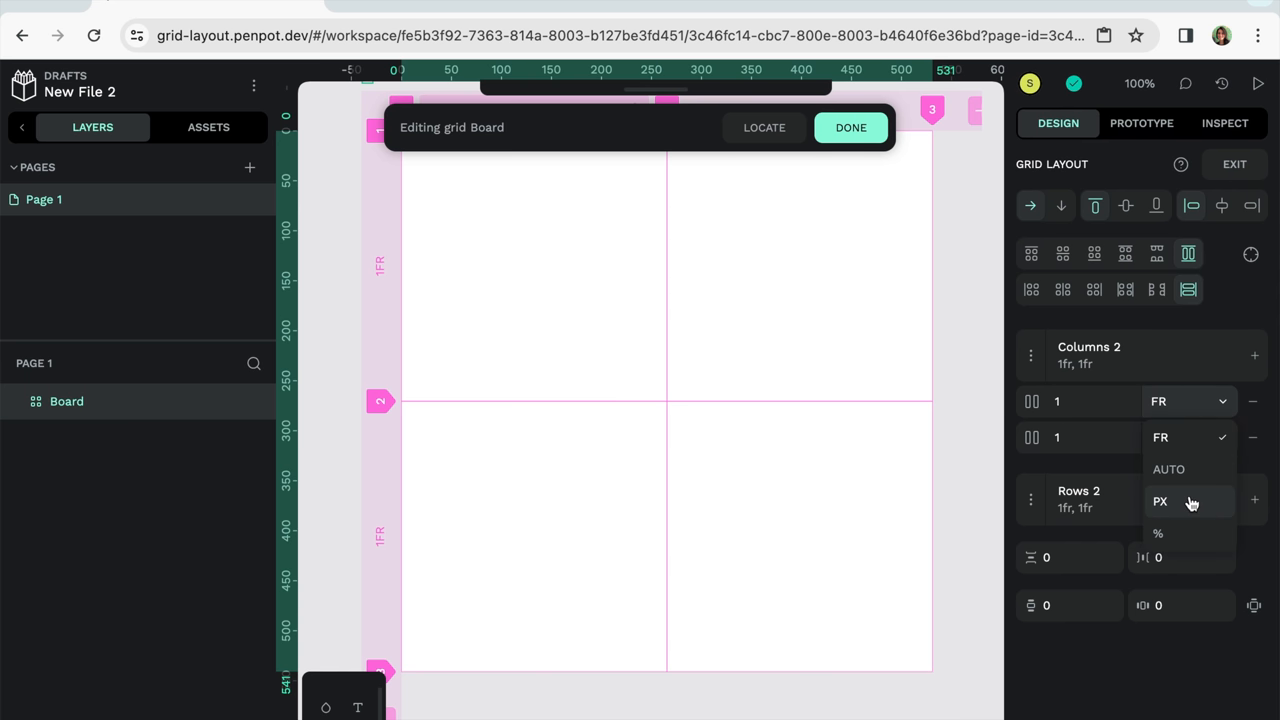
mouse_move(1188, 534)
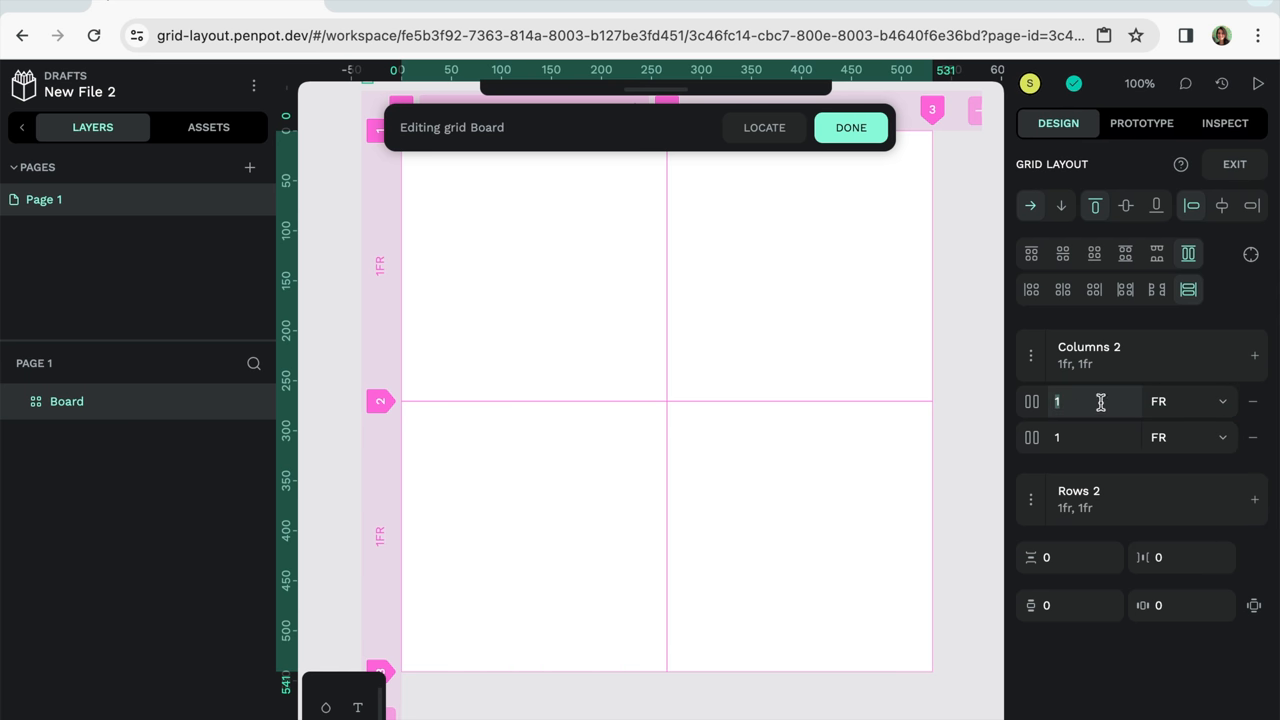
click(1080, 400)
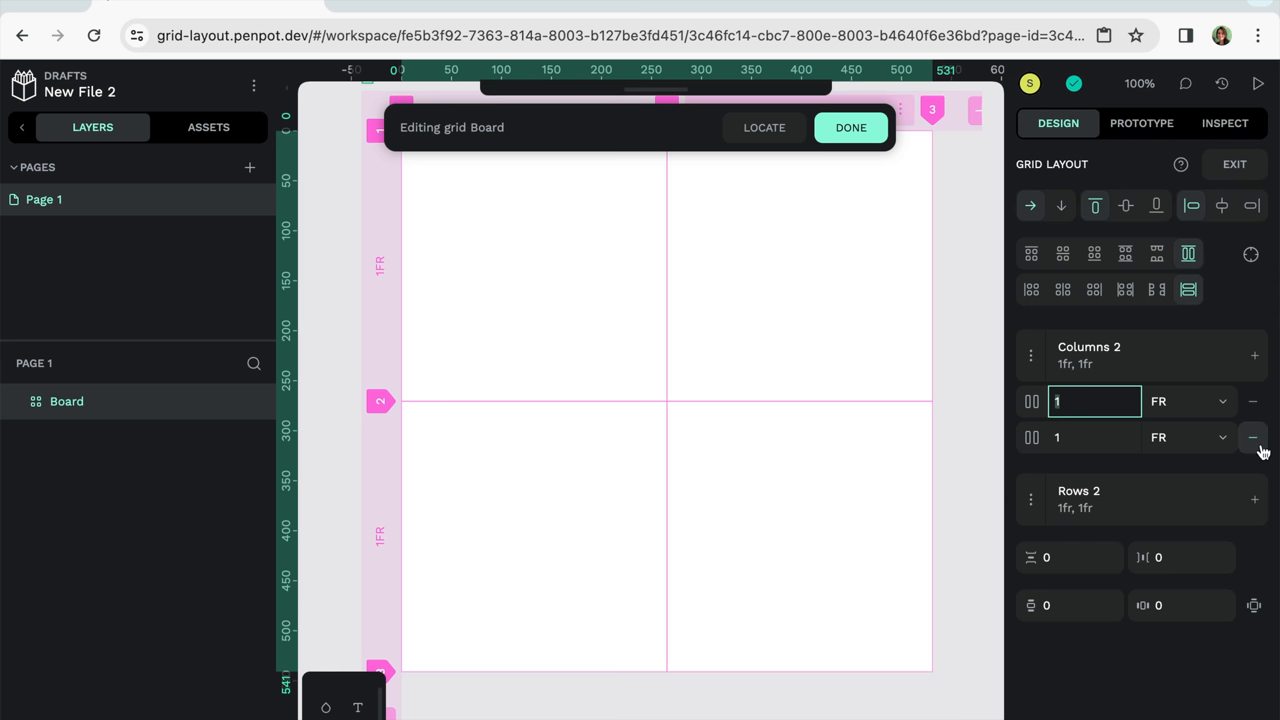
click(1250, 436)
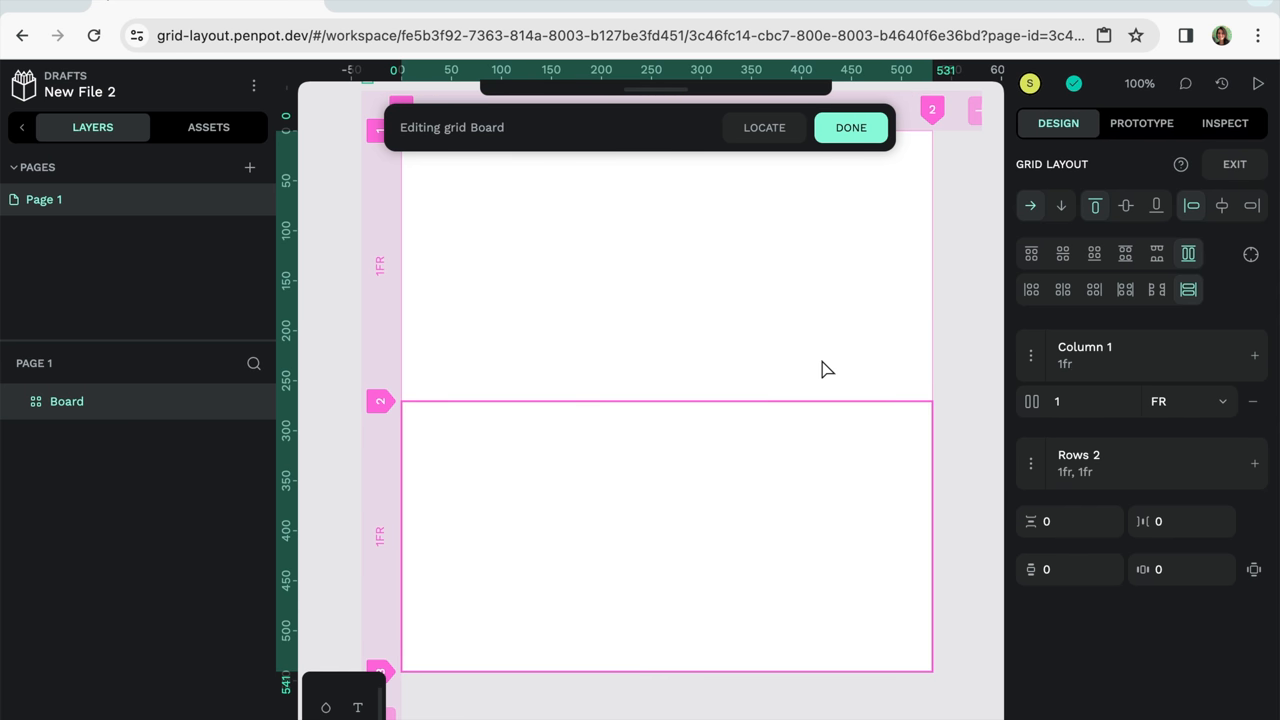
mouse_move(454, 526)
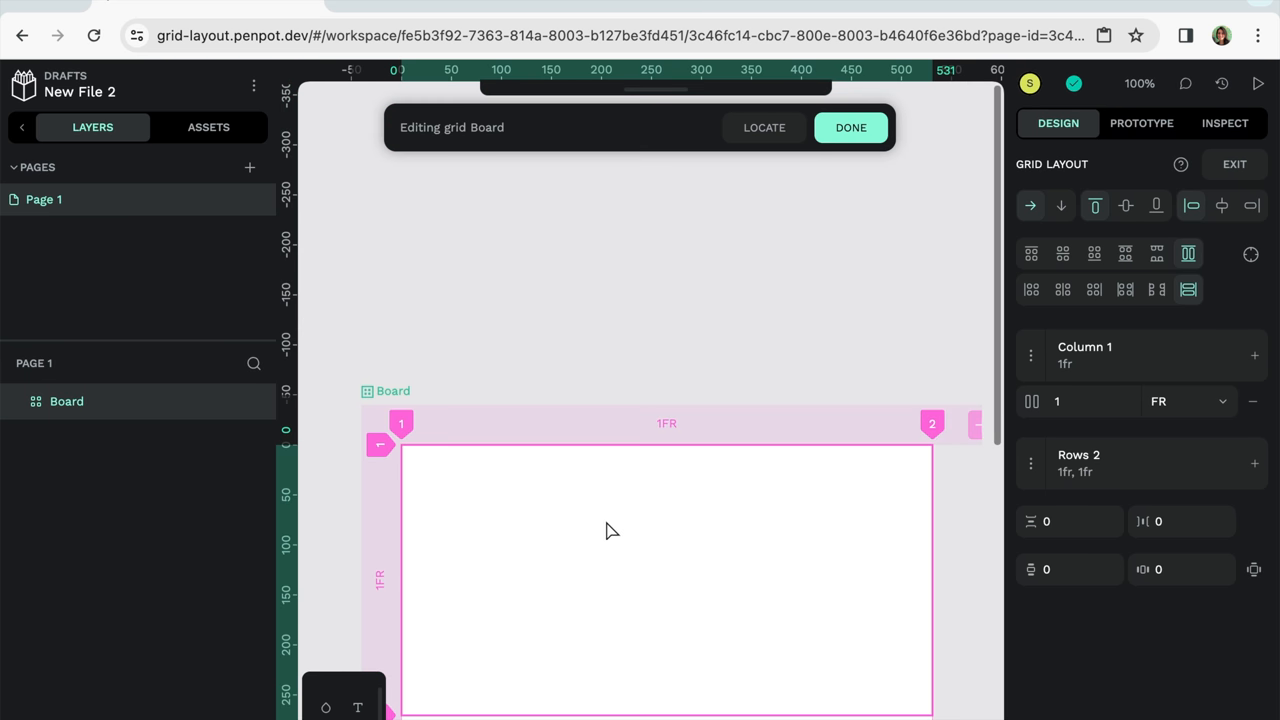
Add rows until the grid has five, then adjust one row's sizing value to 2
scroll(down, 3)
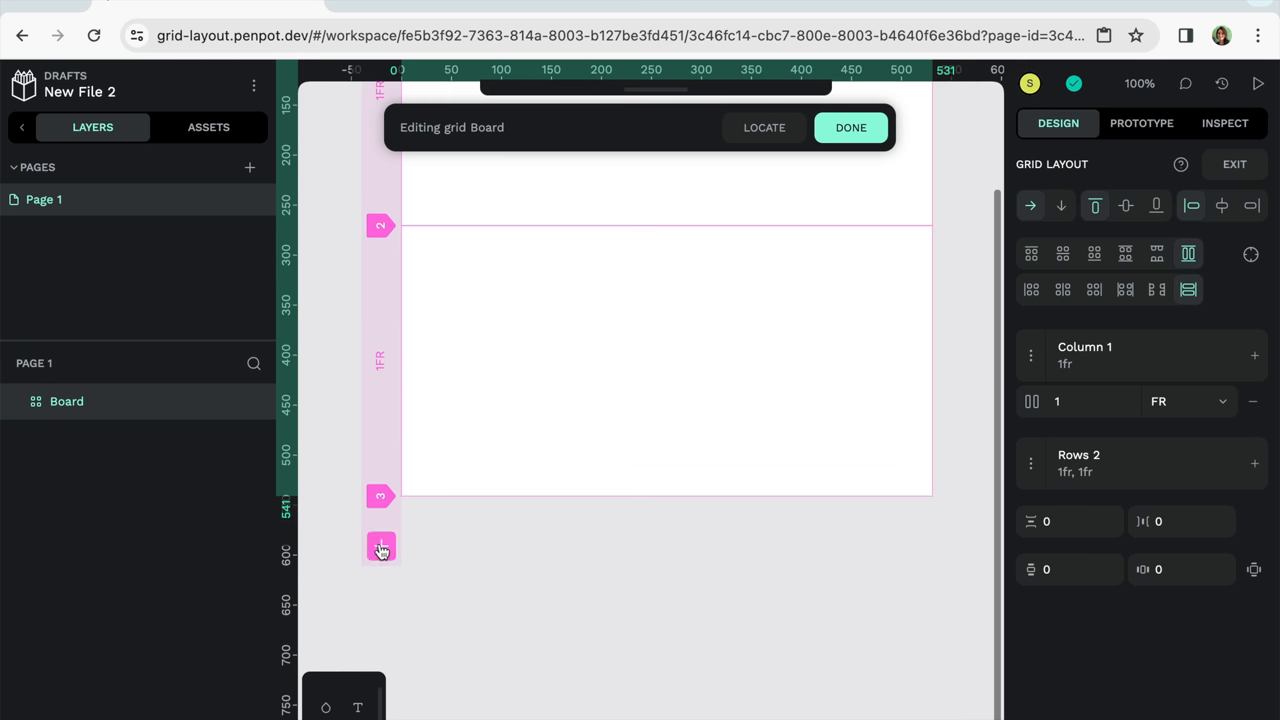
click(380, 546)
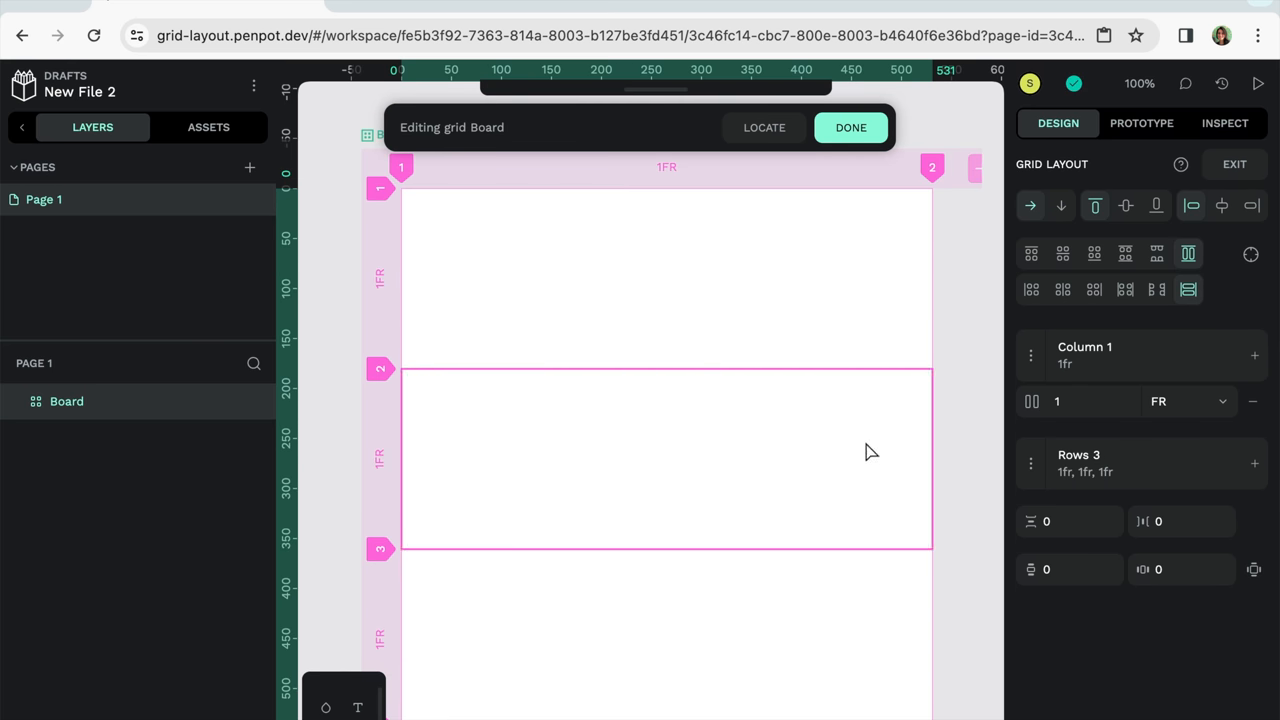
mouse_move(504, 450)
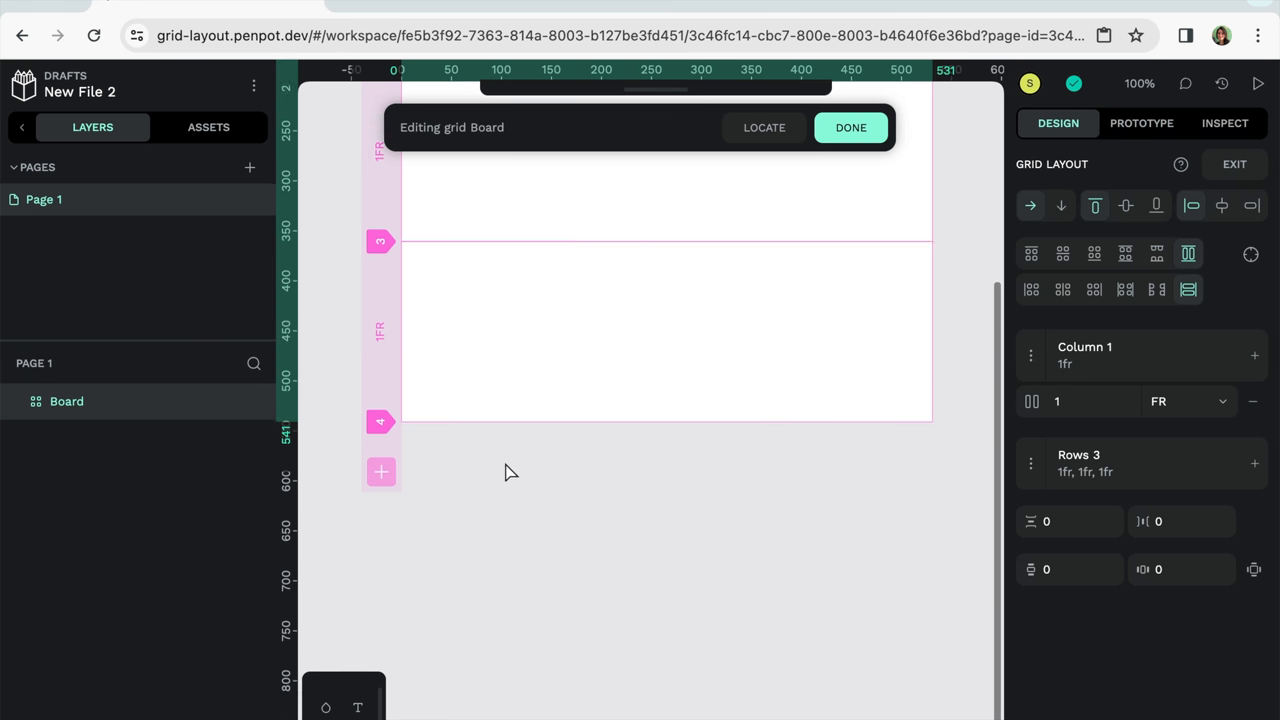
click(380, 472)
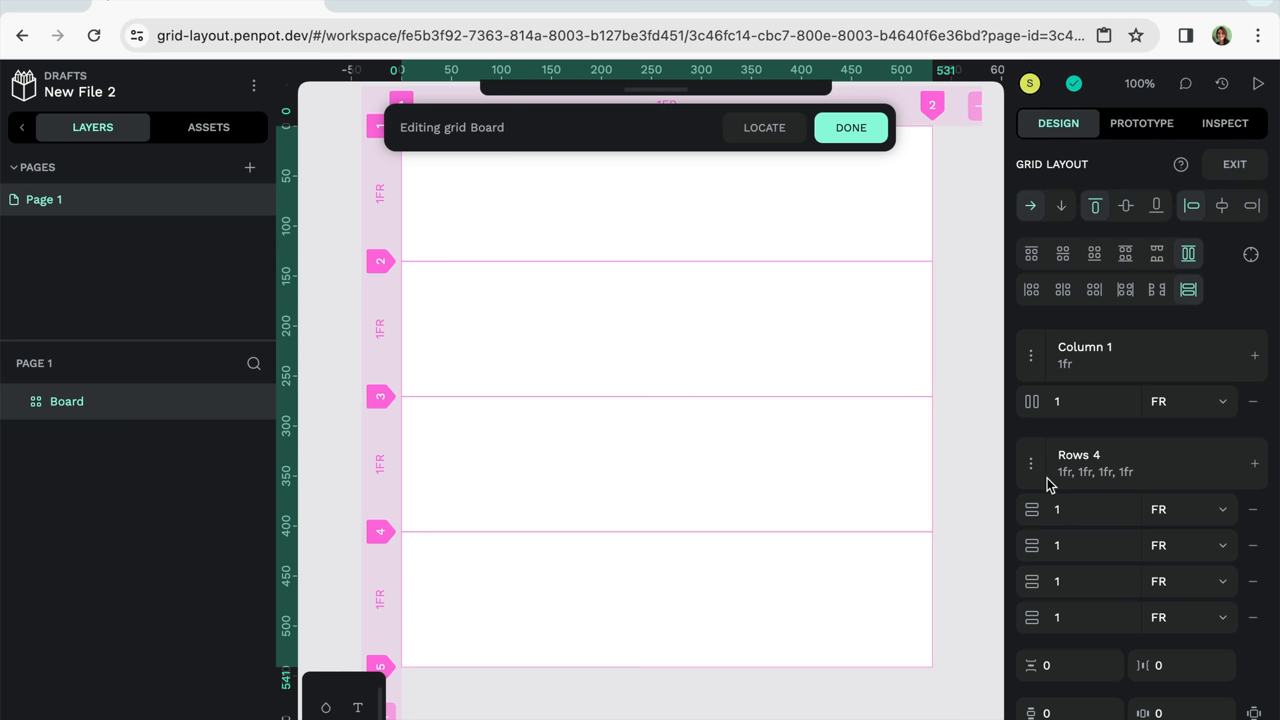
mouse_move(1108, 462)
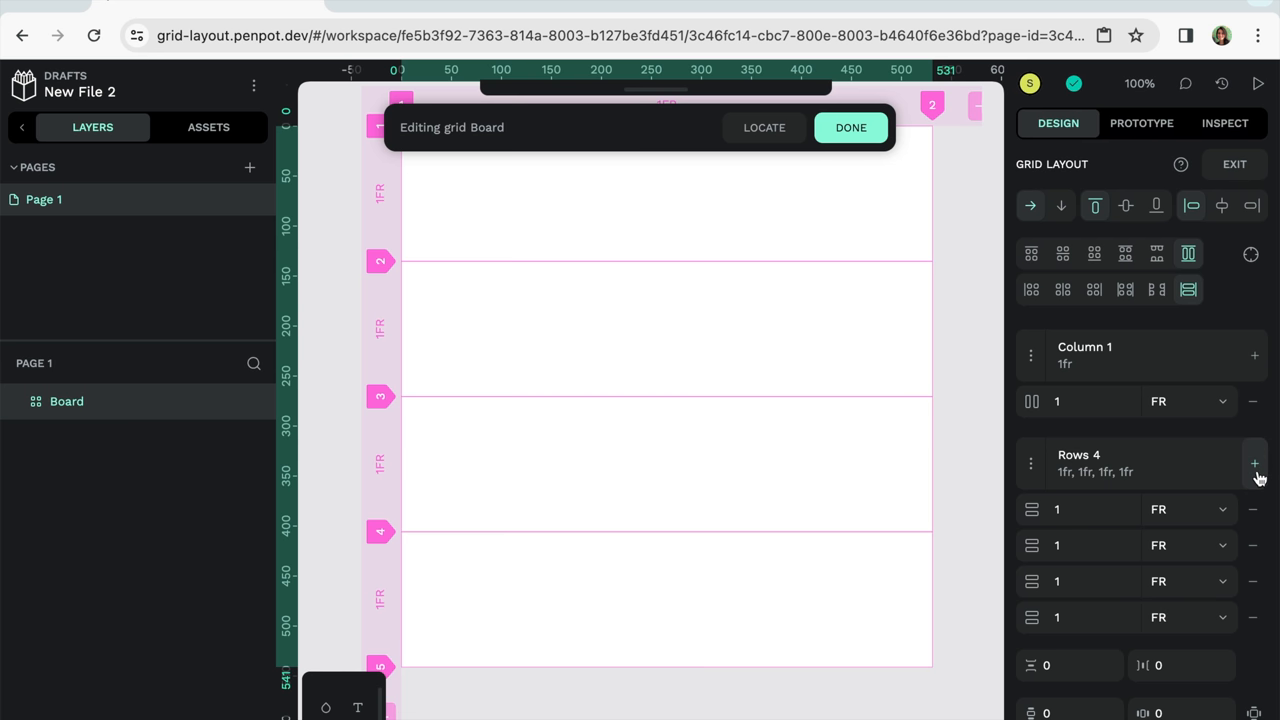
click(1252, 460)
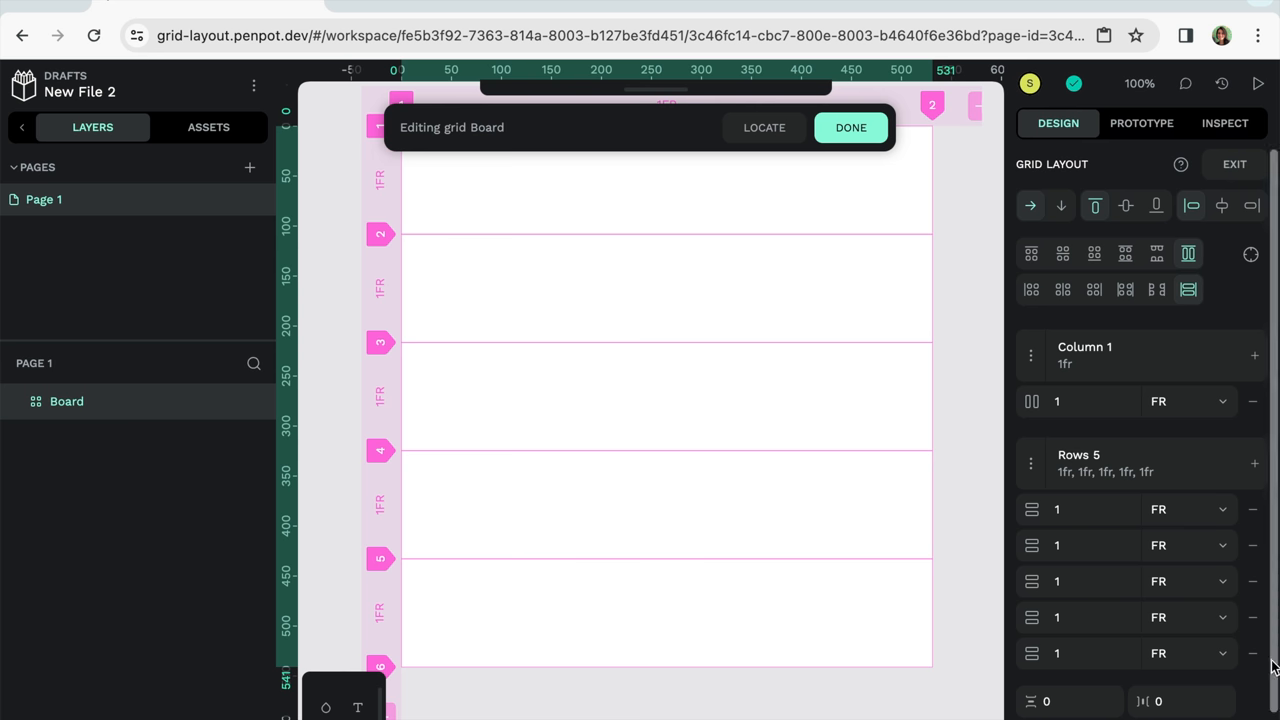
click(1220, 652)
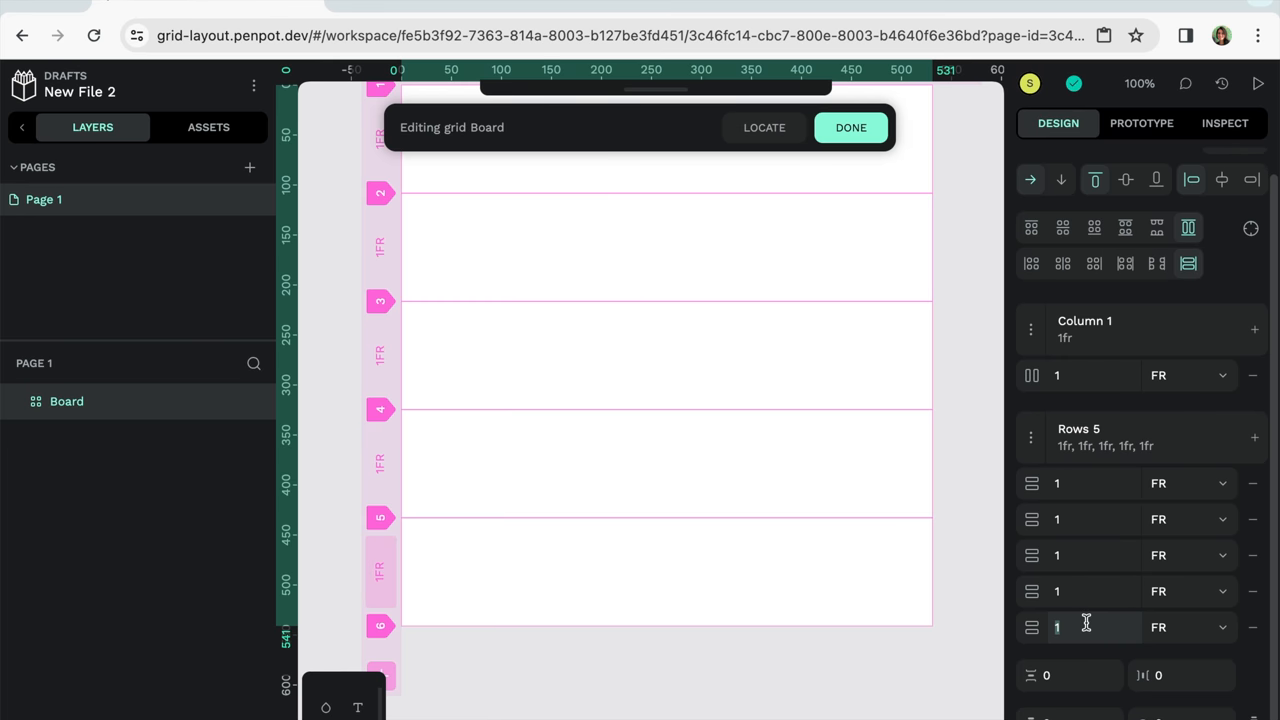
text(2)
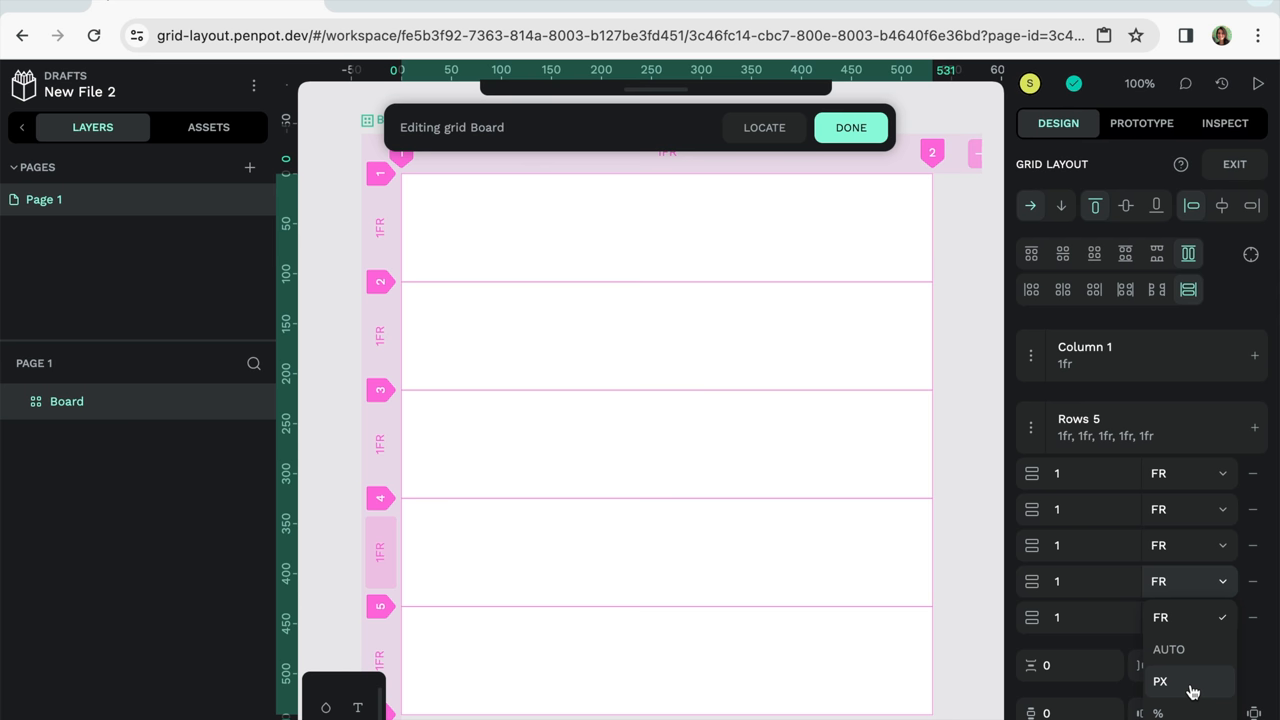
click(1170, 680)
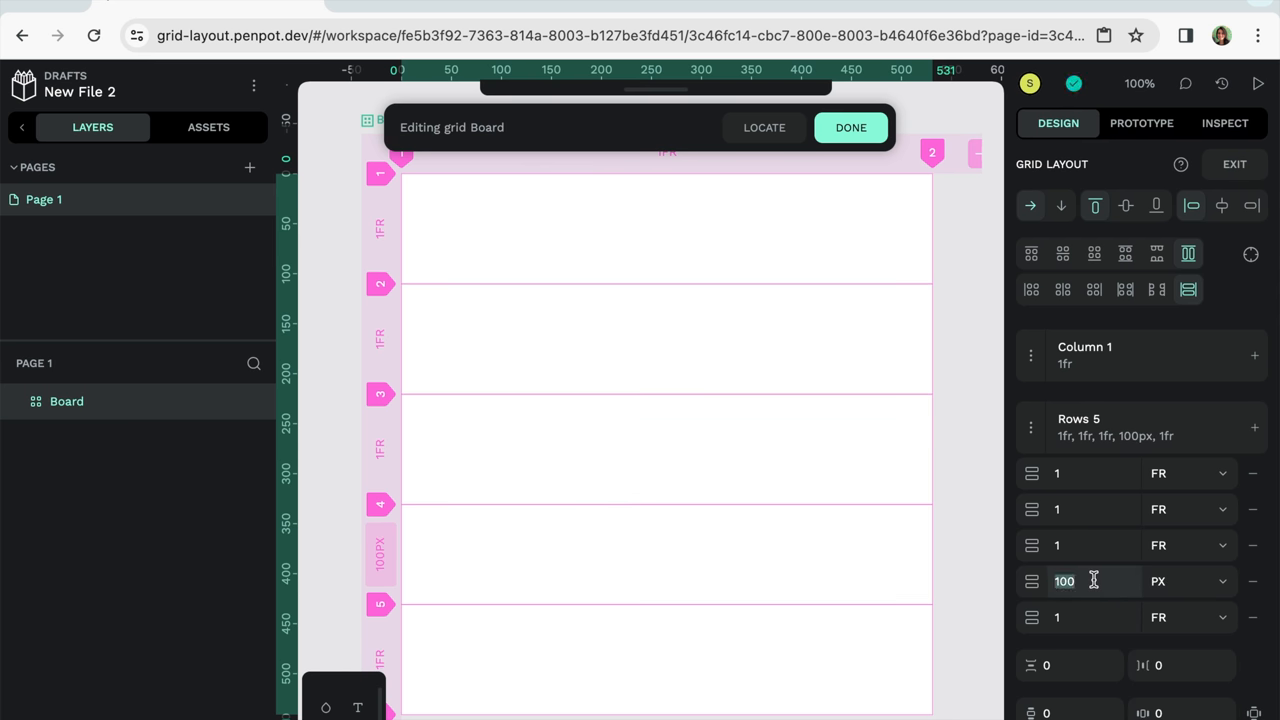
click(1076, 580)
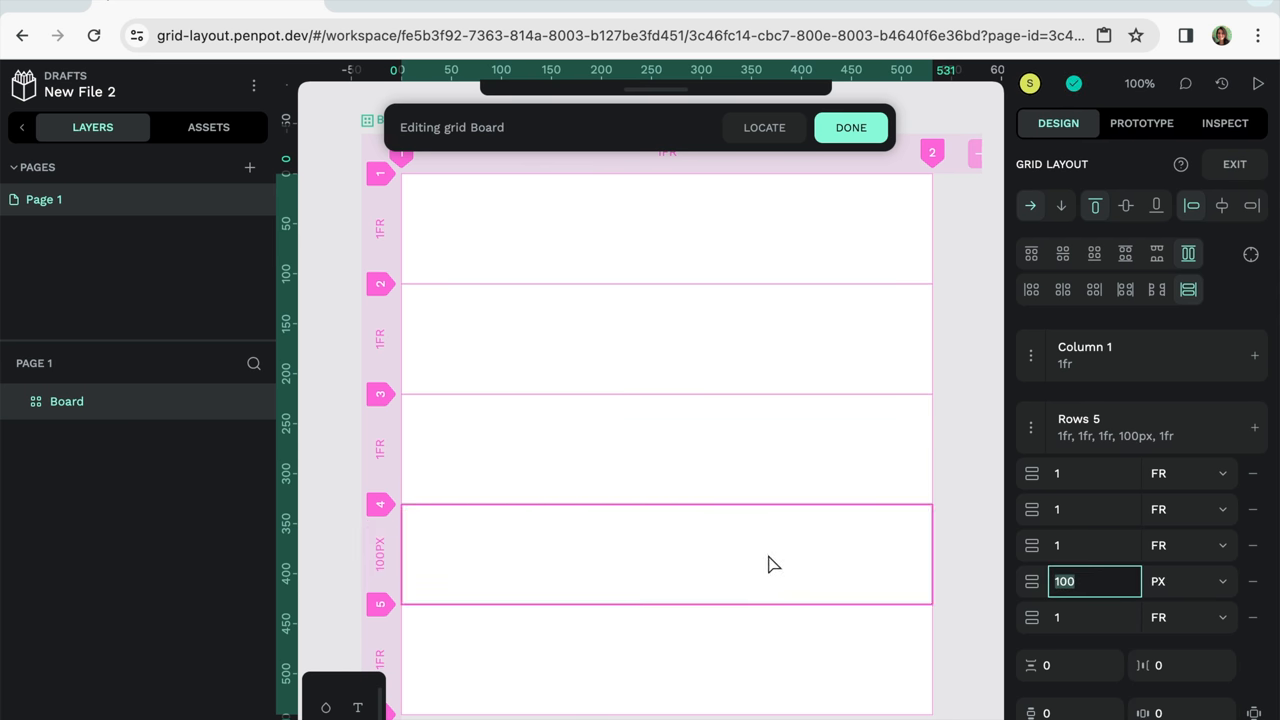
text(400)
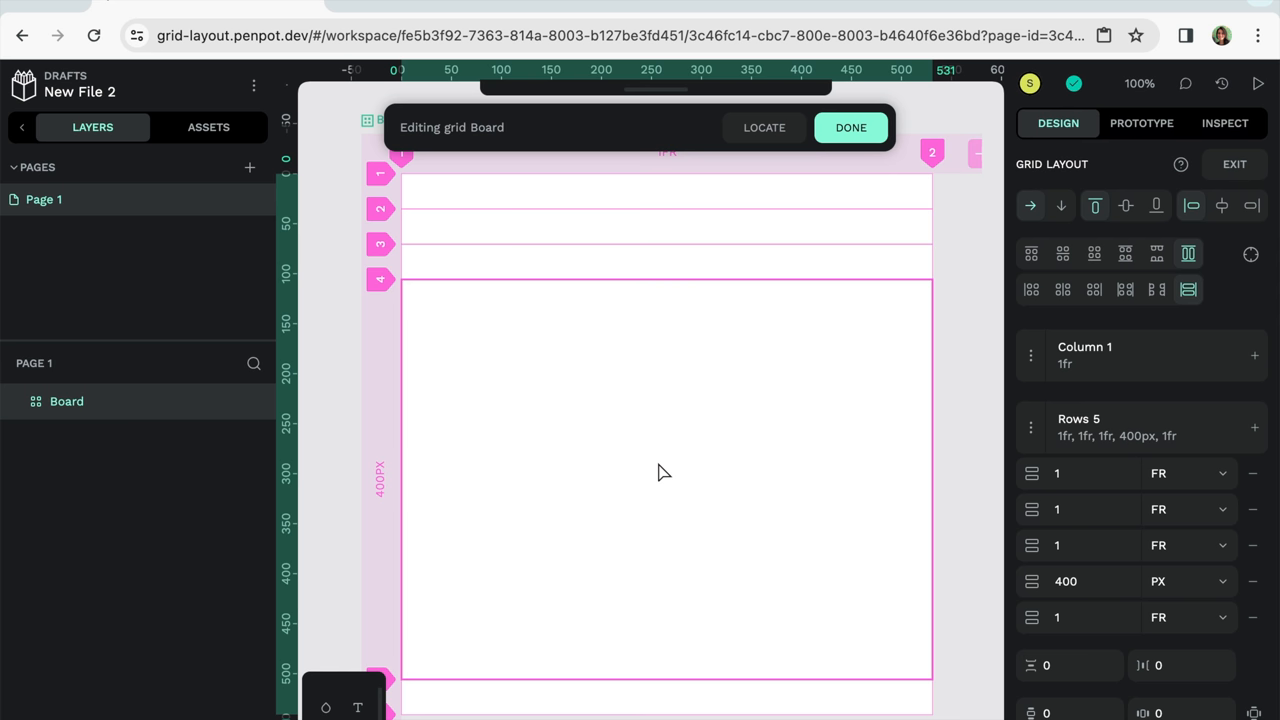
mouse_move(436, 408)
text(1)
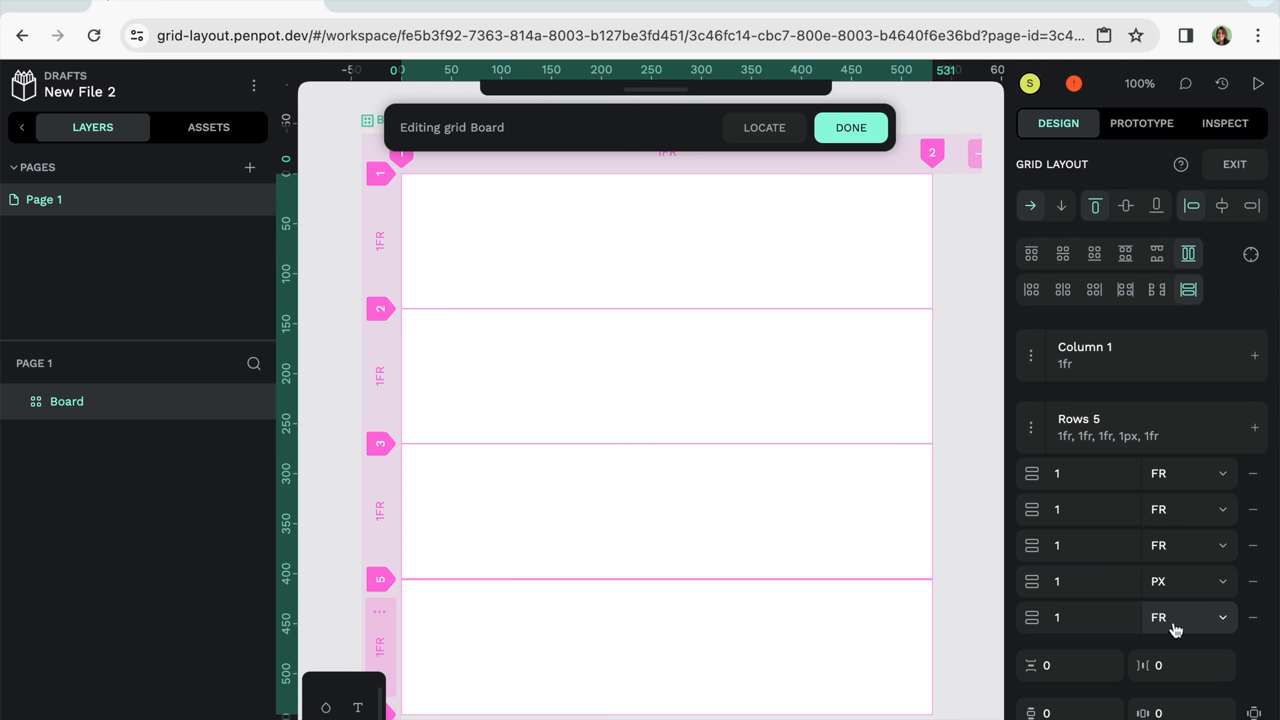
click(1184, 580)
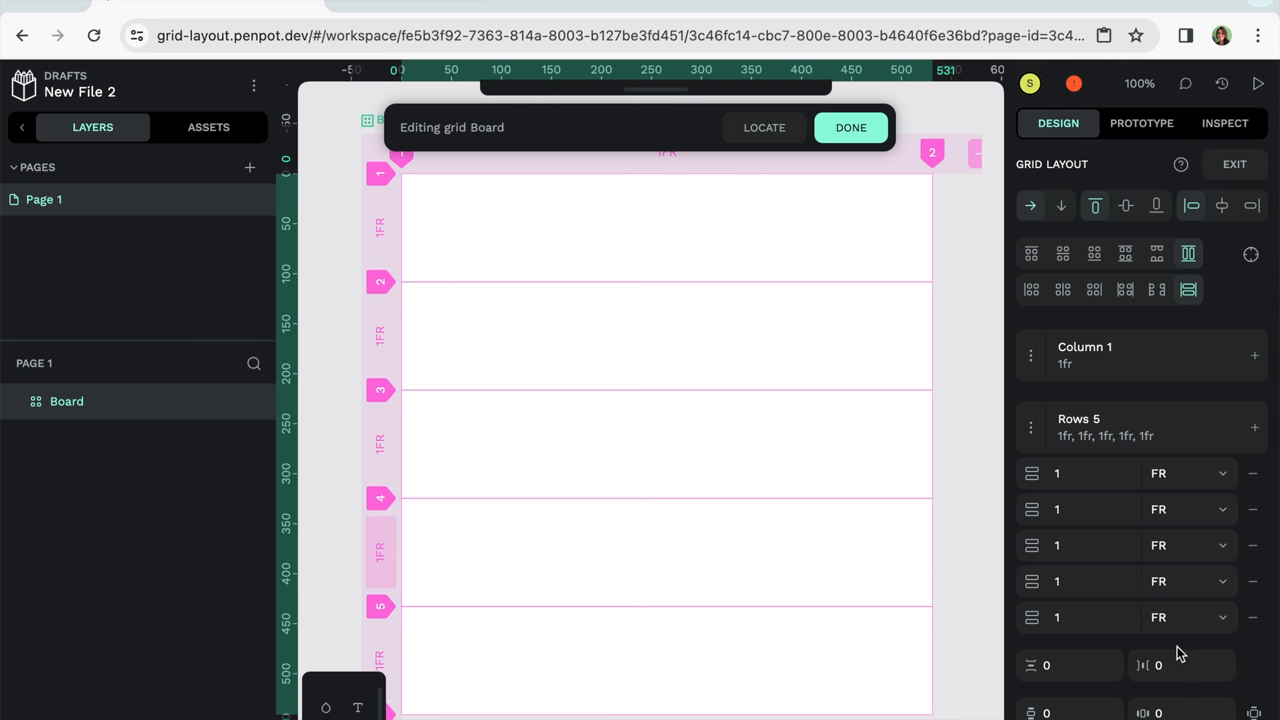
click(1060, 664)
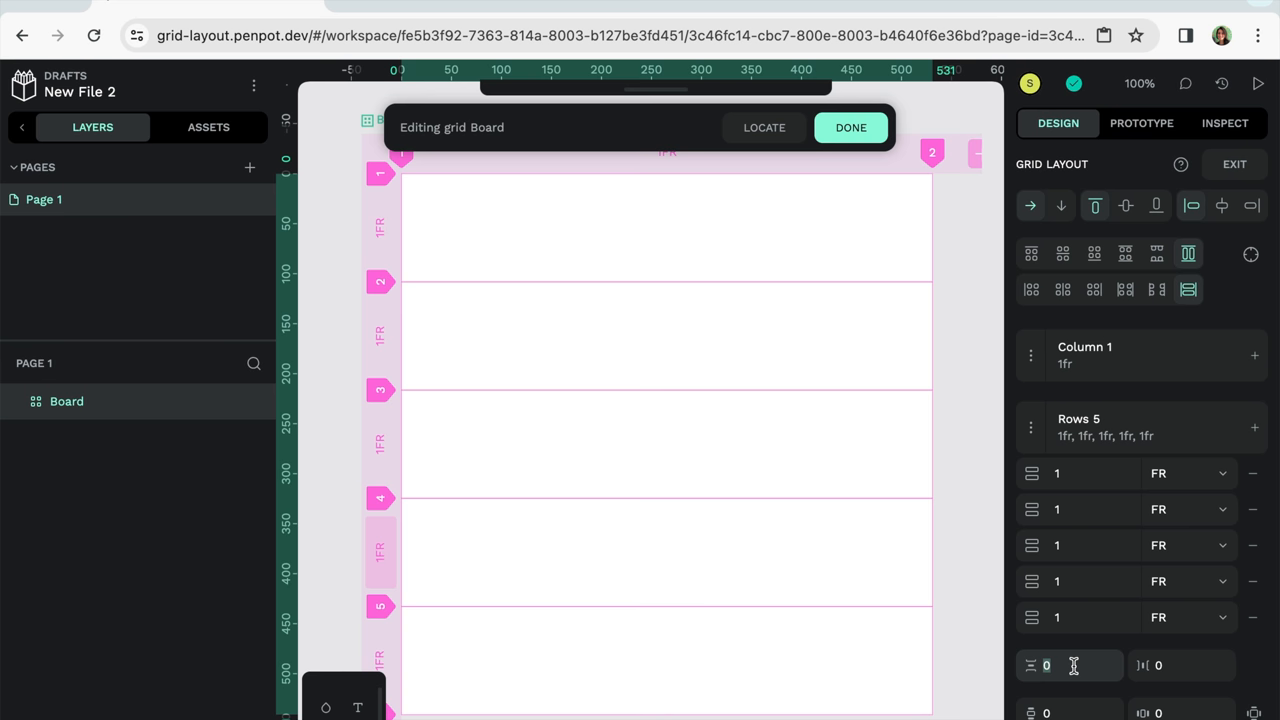
text(20)
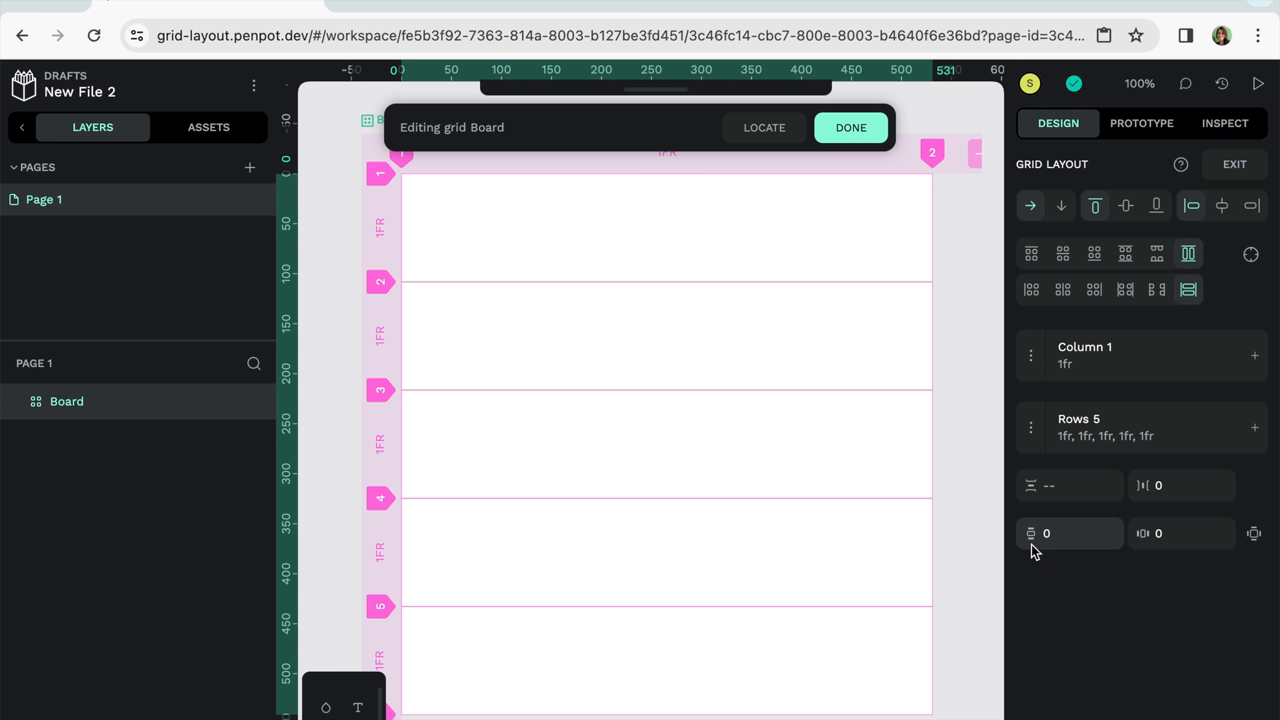
mouse_move(1040, 556)
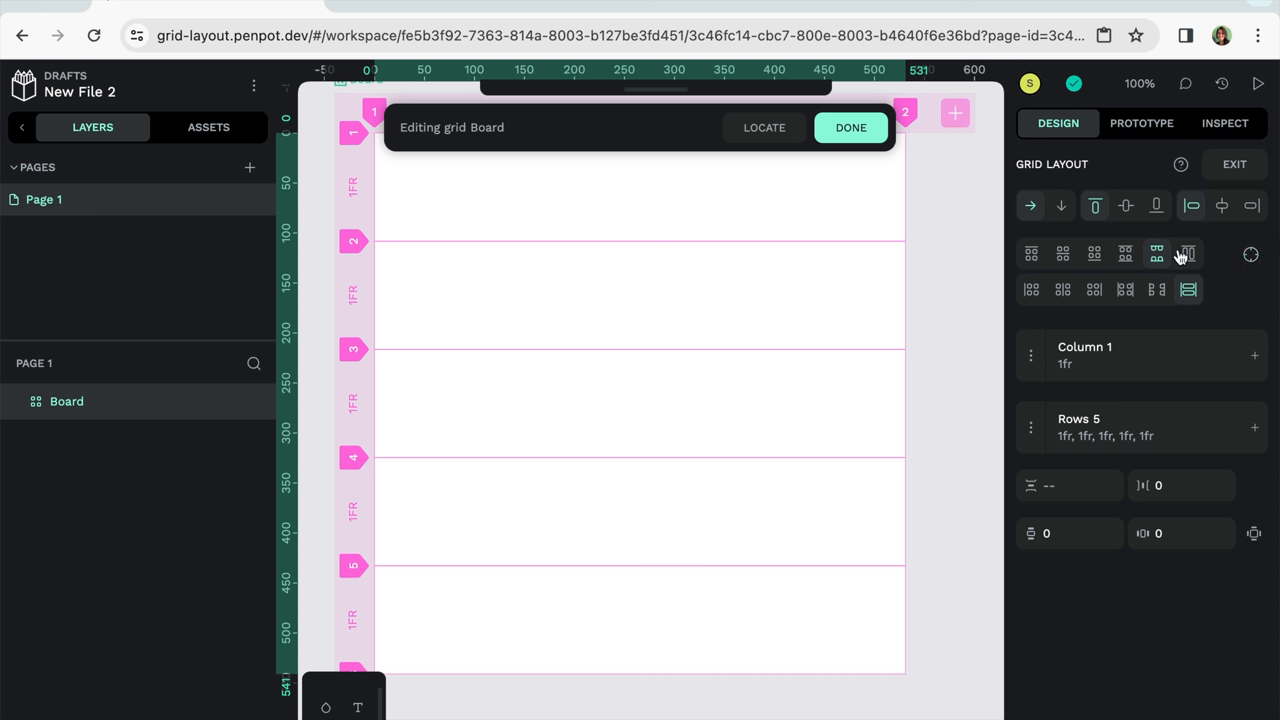
mouse_move(1032, 252)
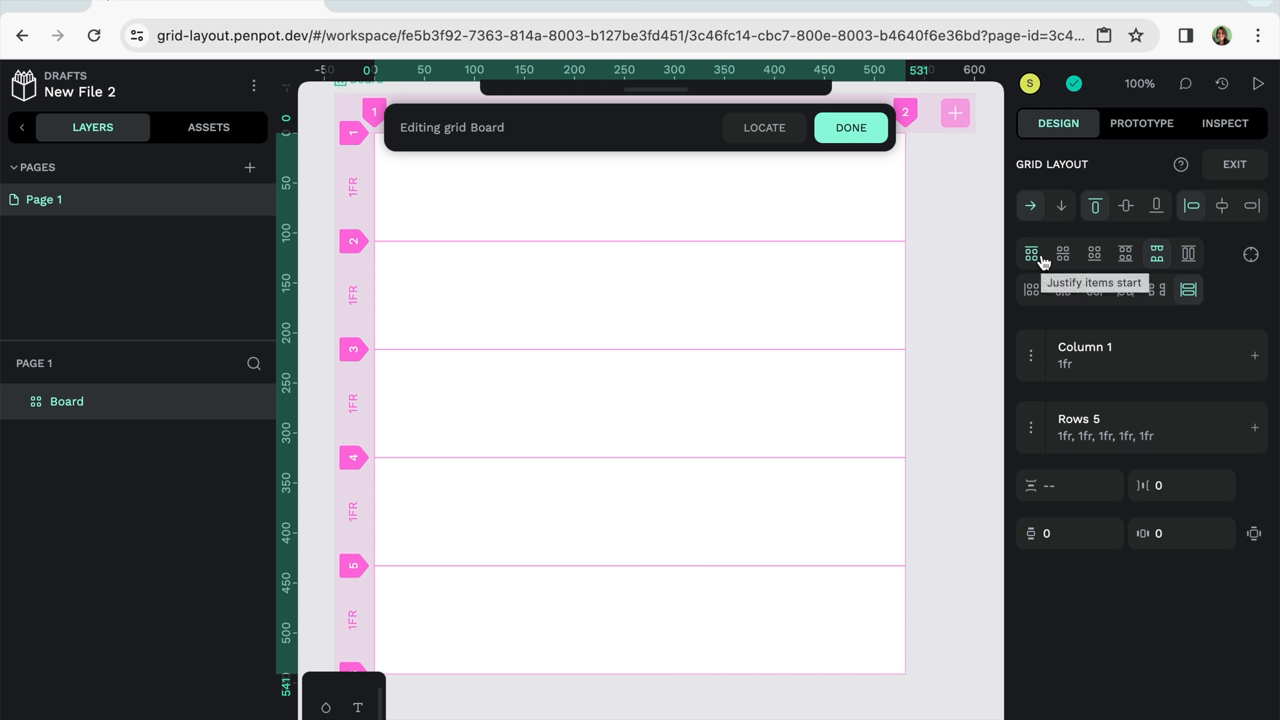